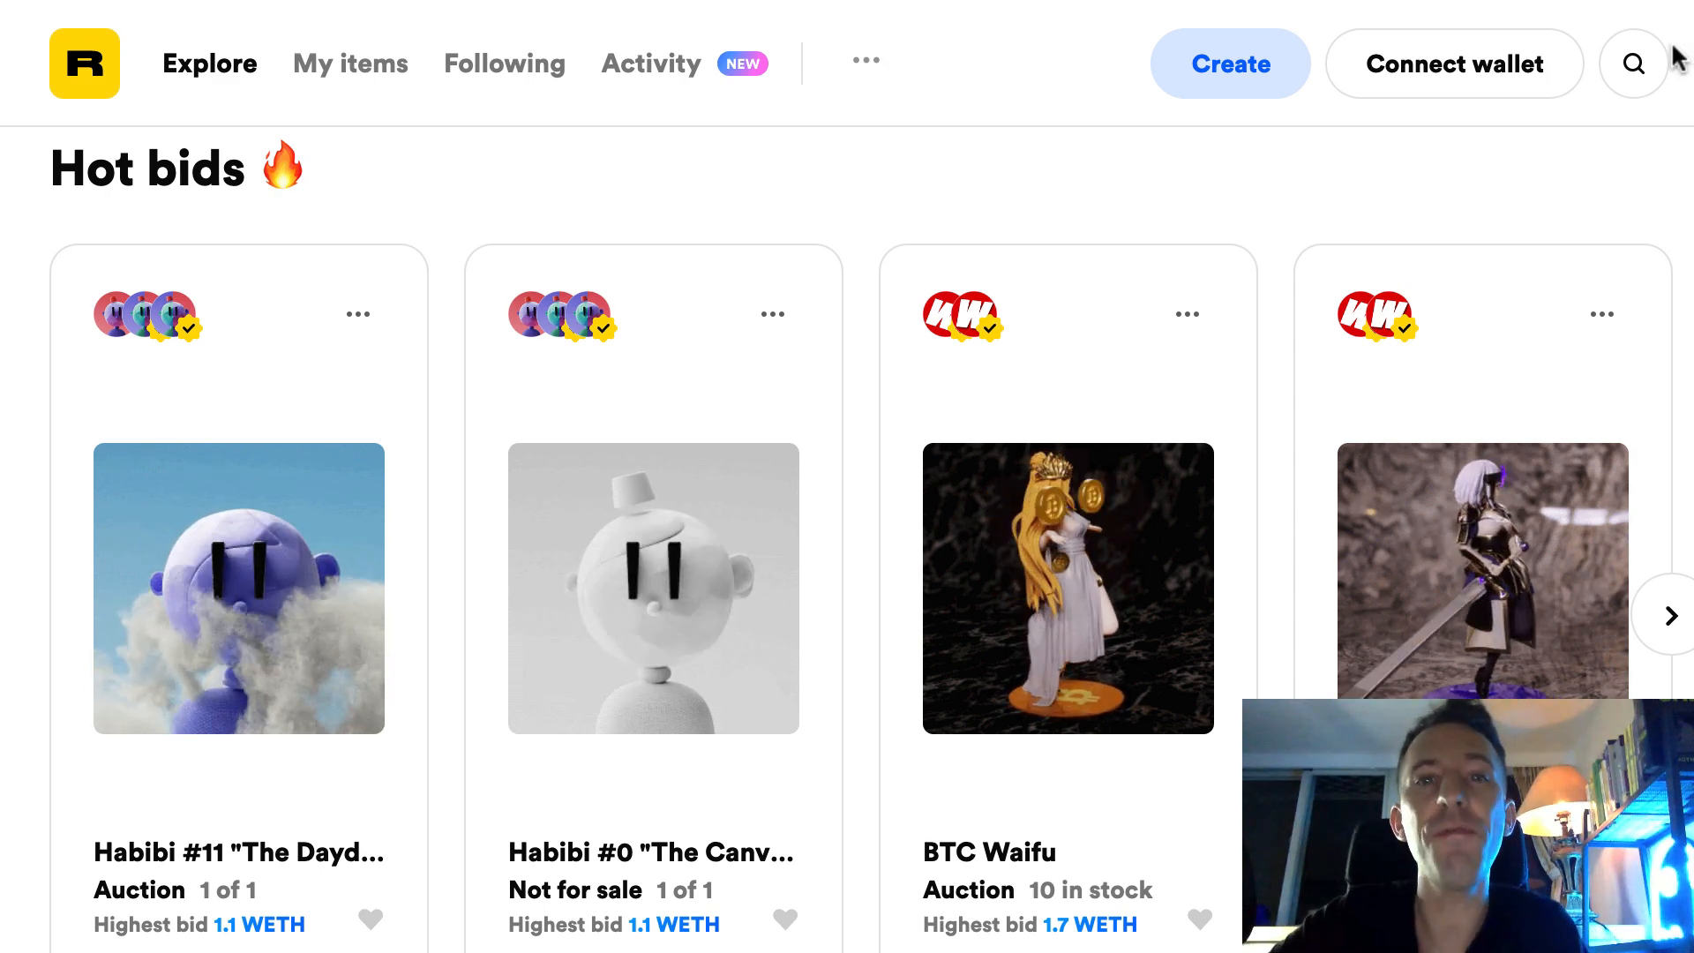
# Step: Scroll through the terminal output before working in the backend folder
pyautogui.scroll(-3)
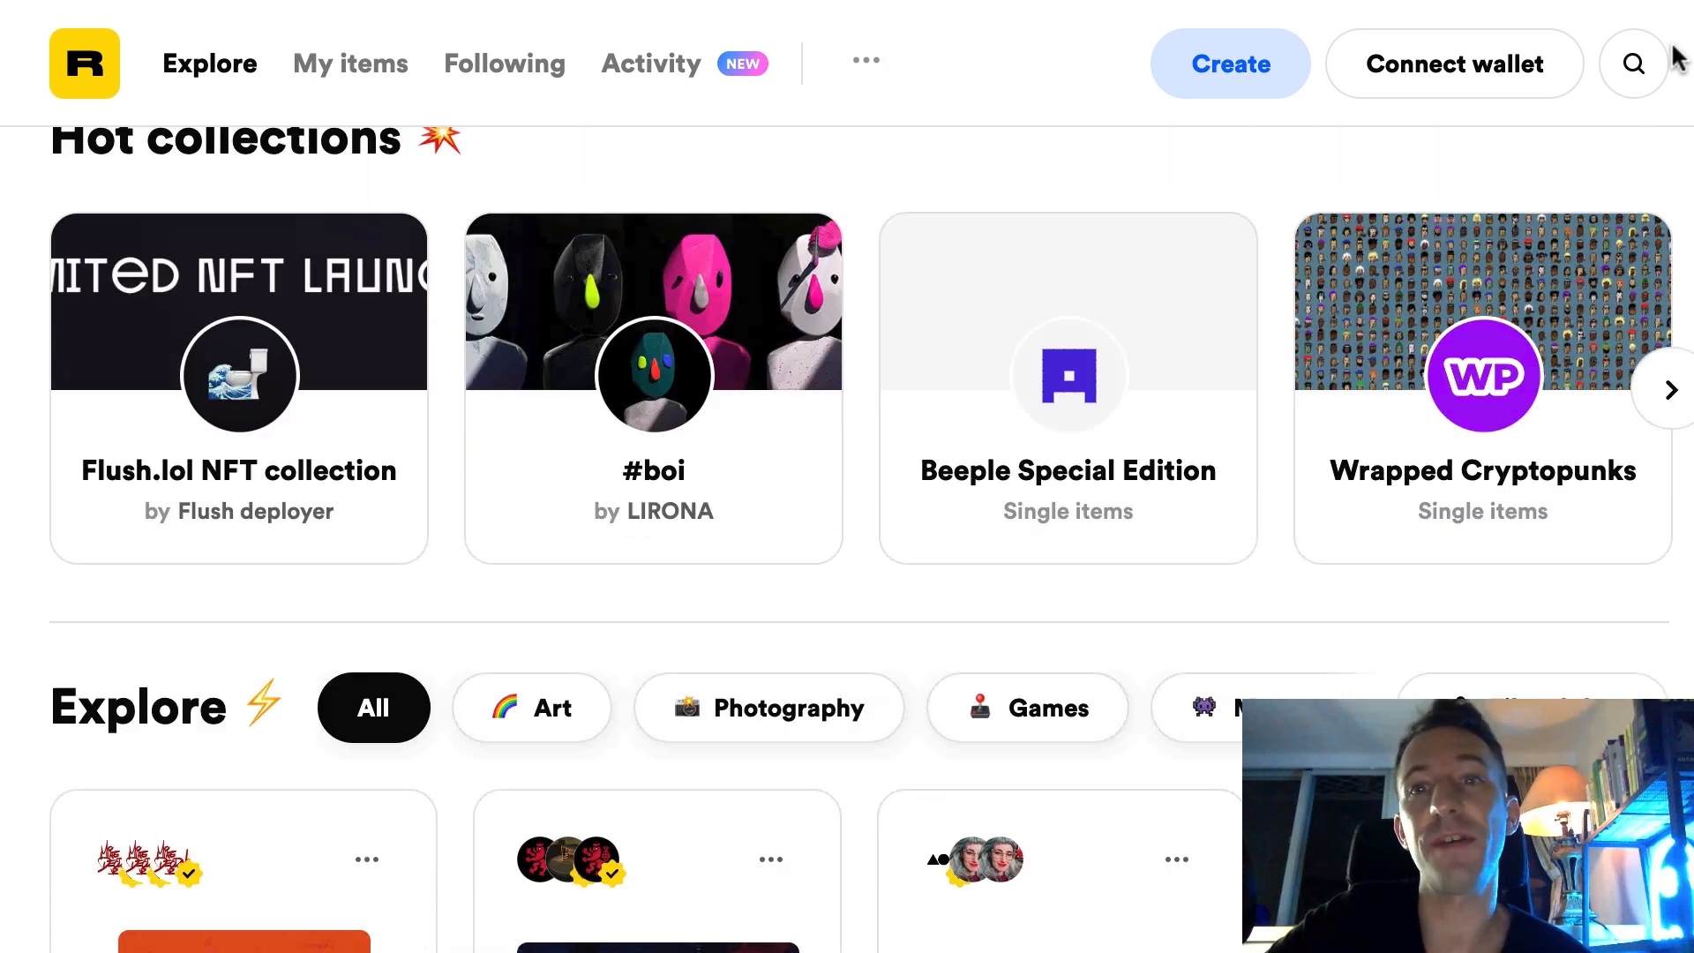
pyautogui.scroll(-3)
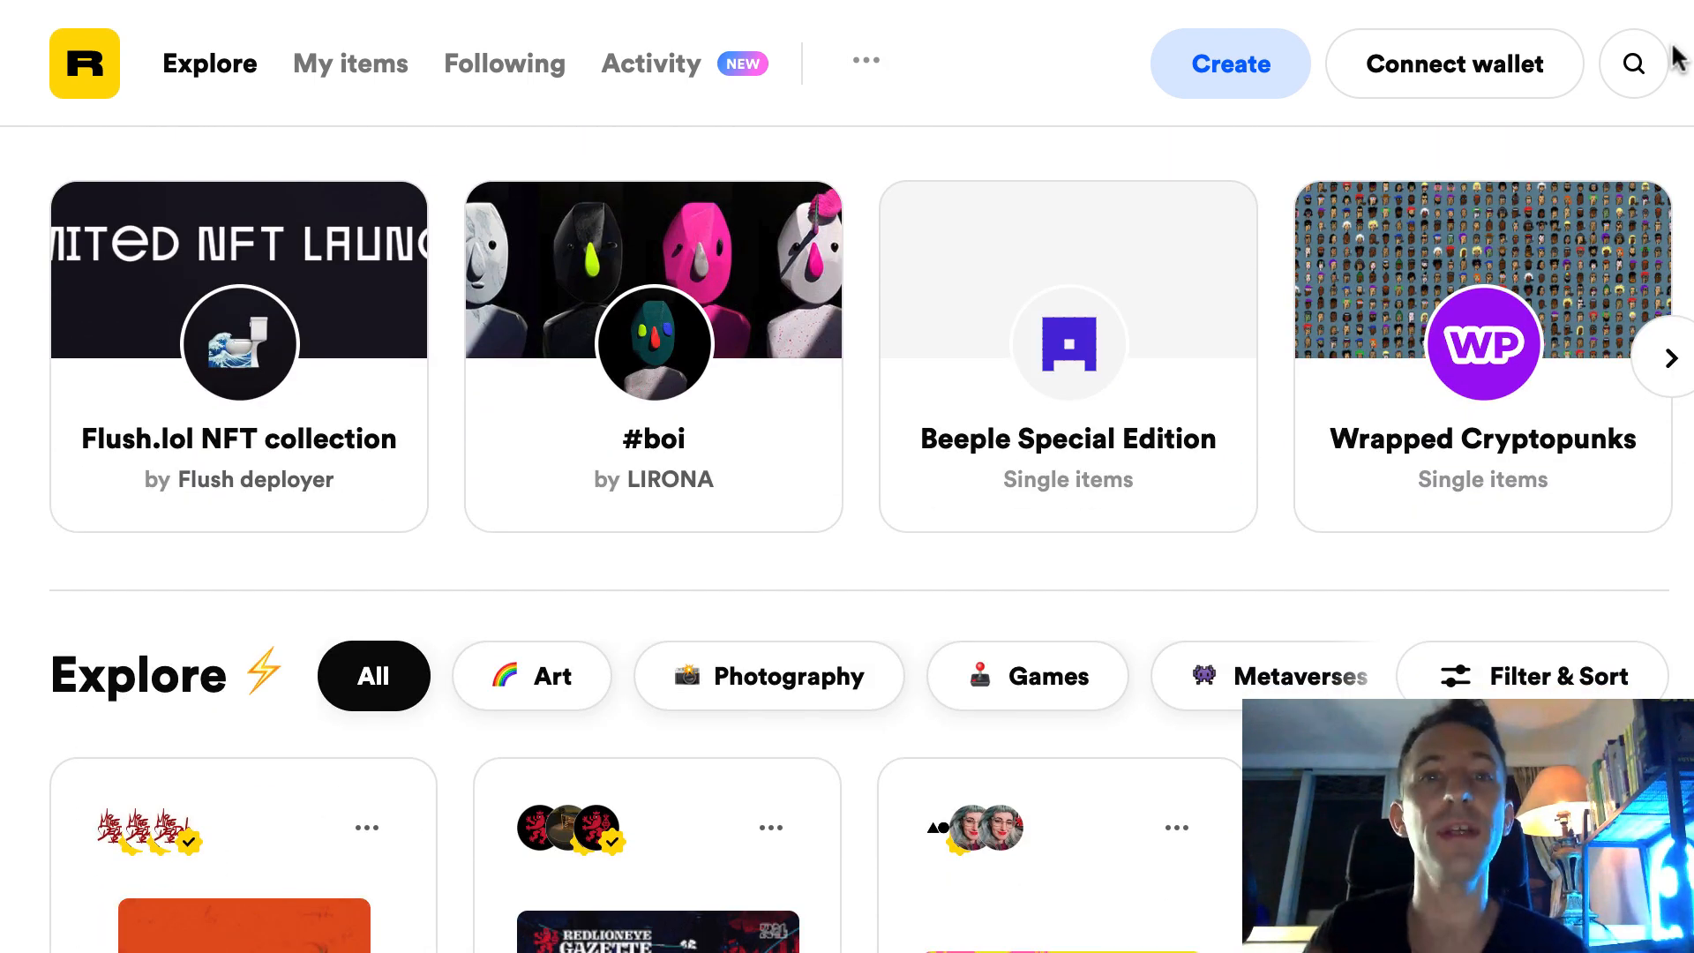
pyautogui.scroll(-3)
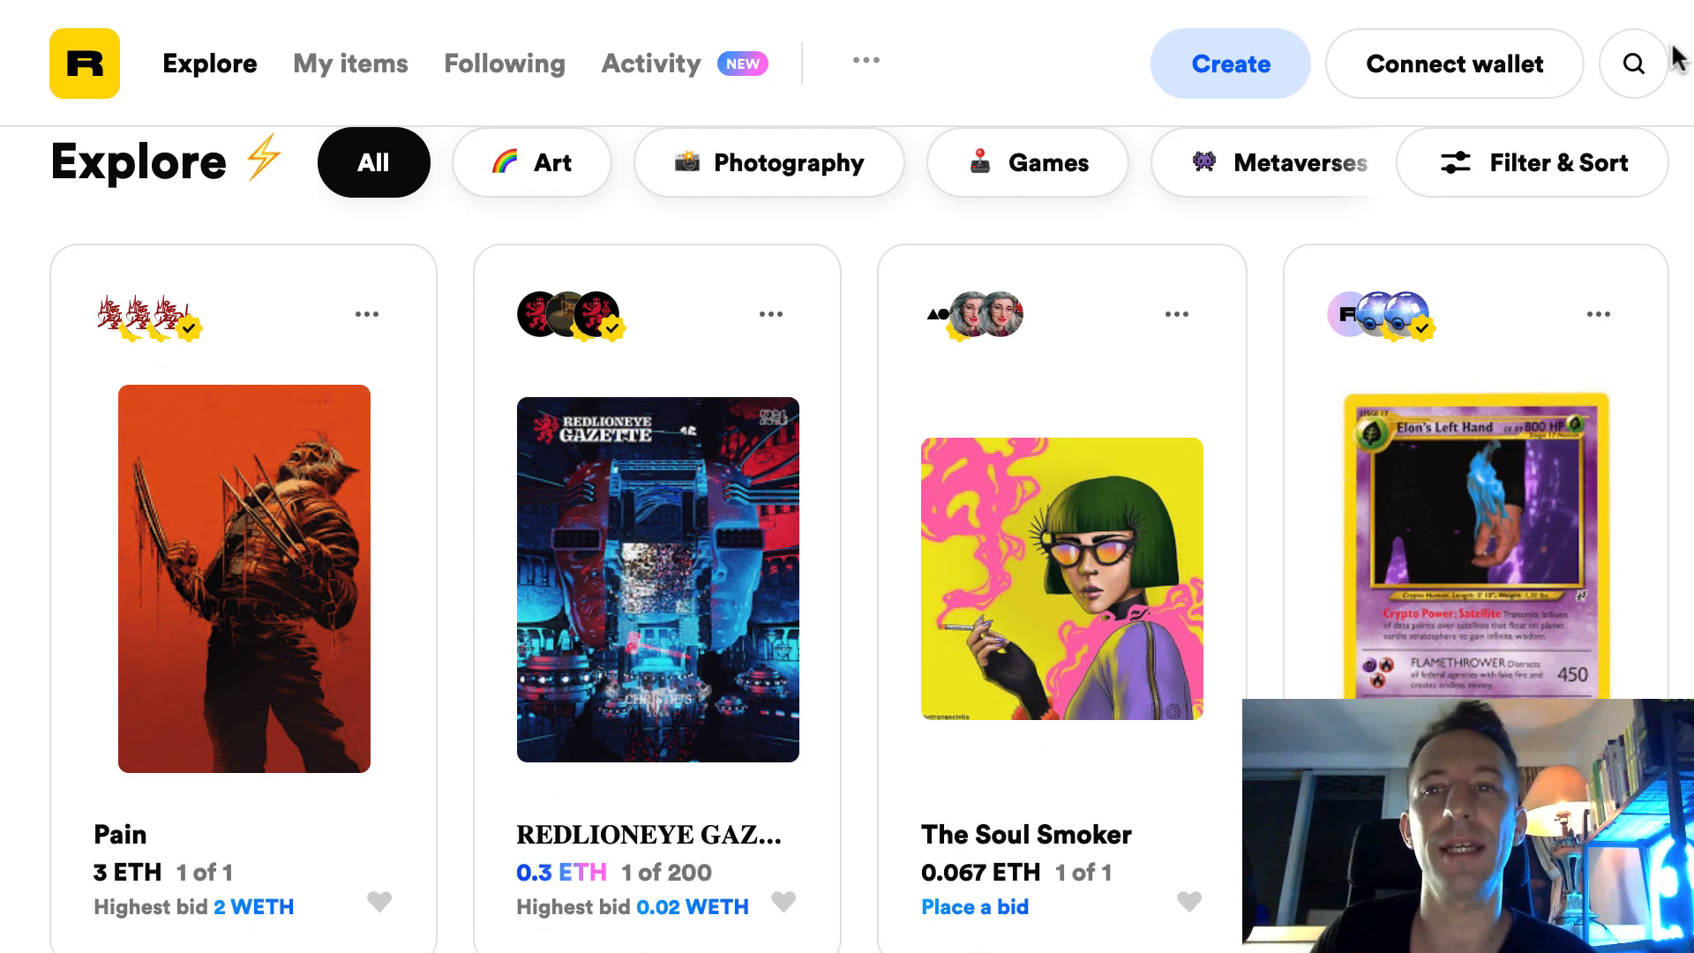
pyautogui.scroll(-3)
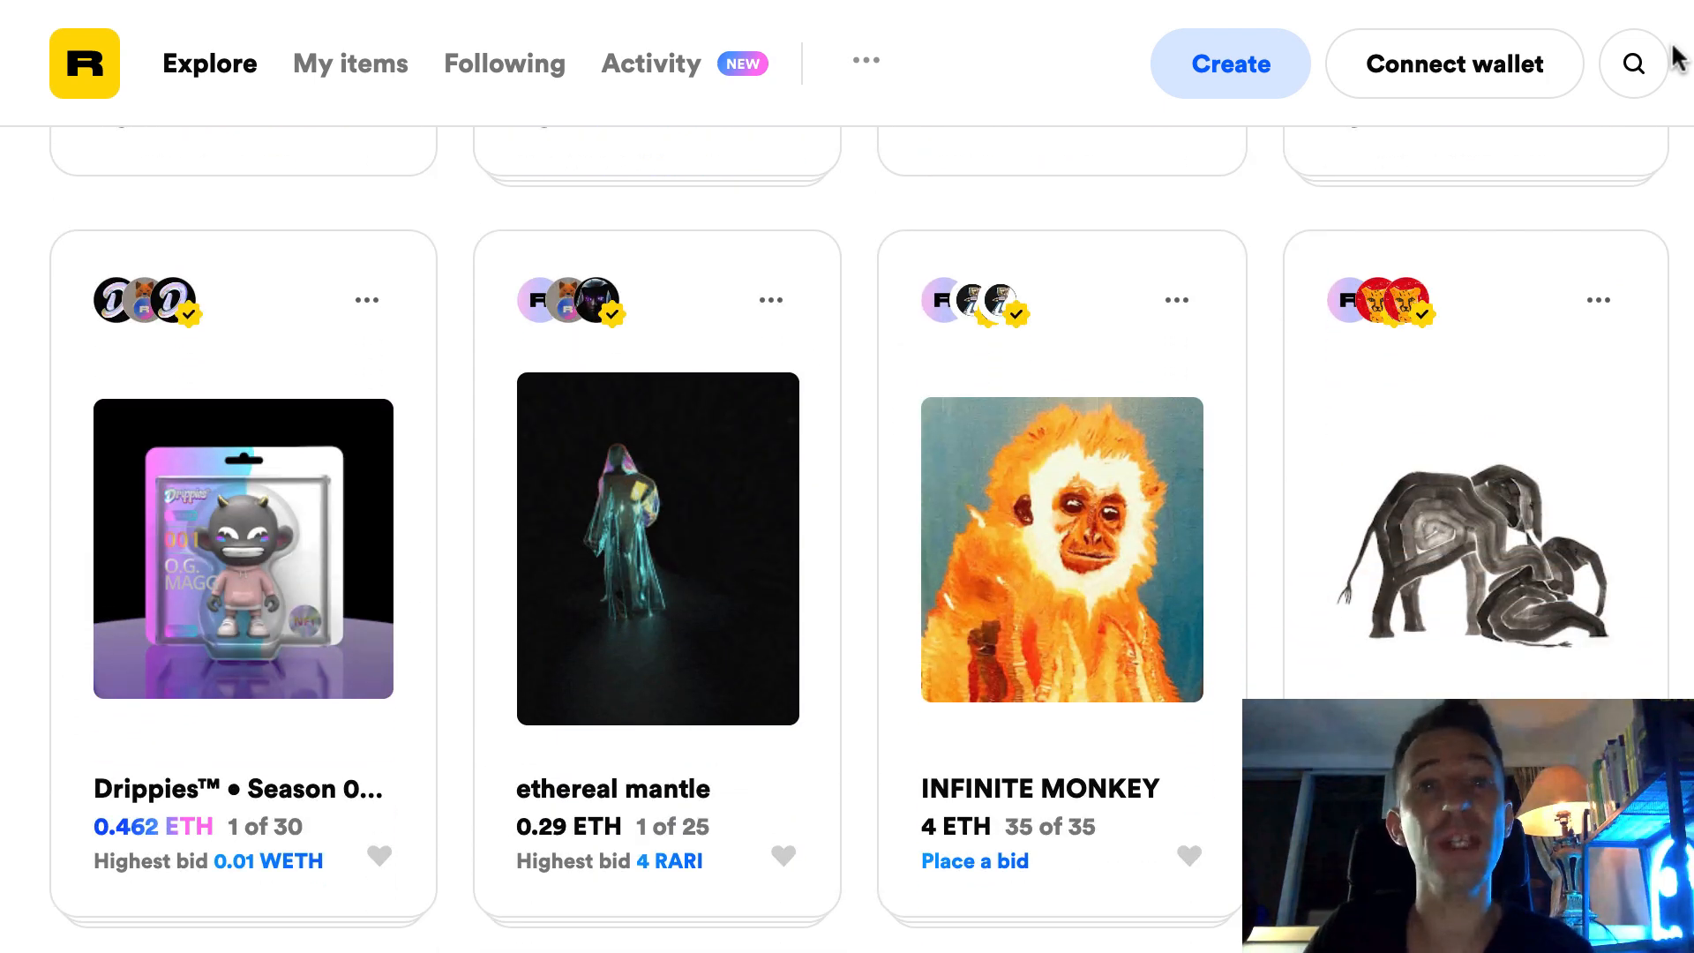
pyautogui.scroll(-3)
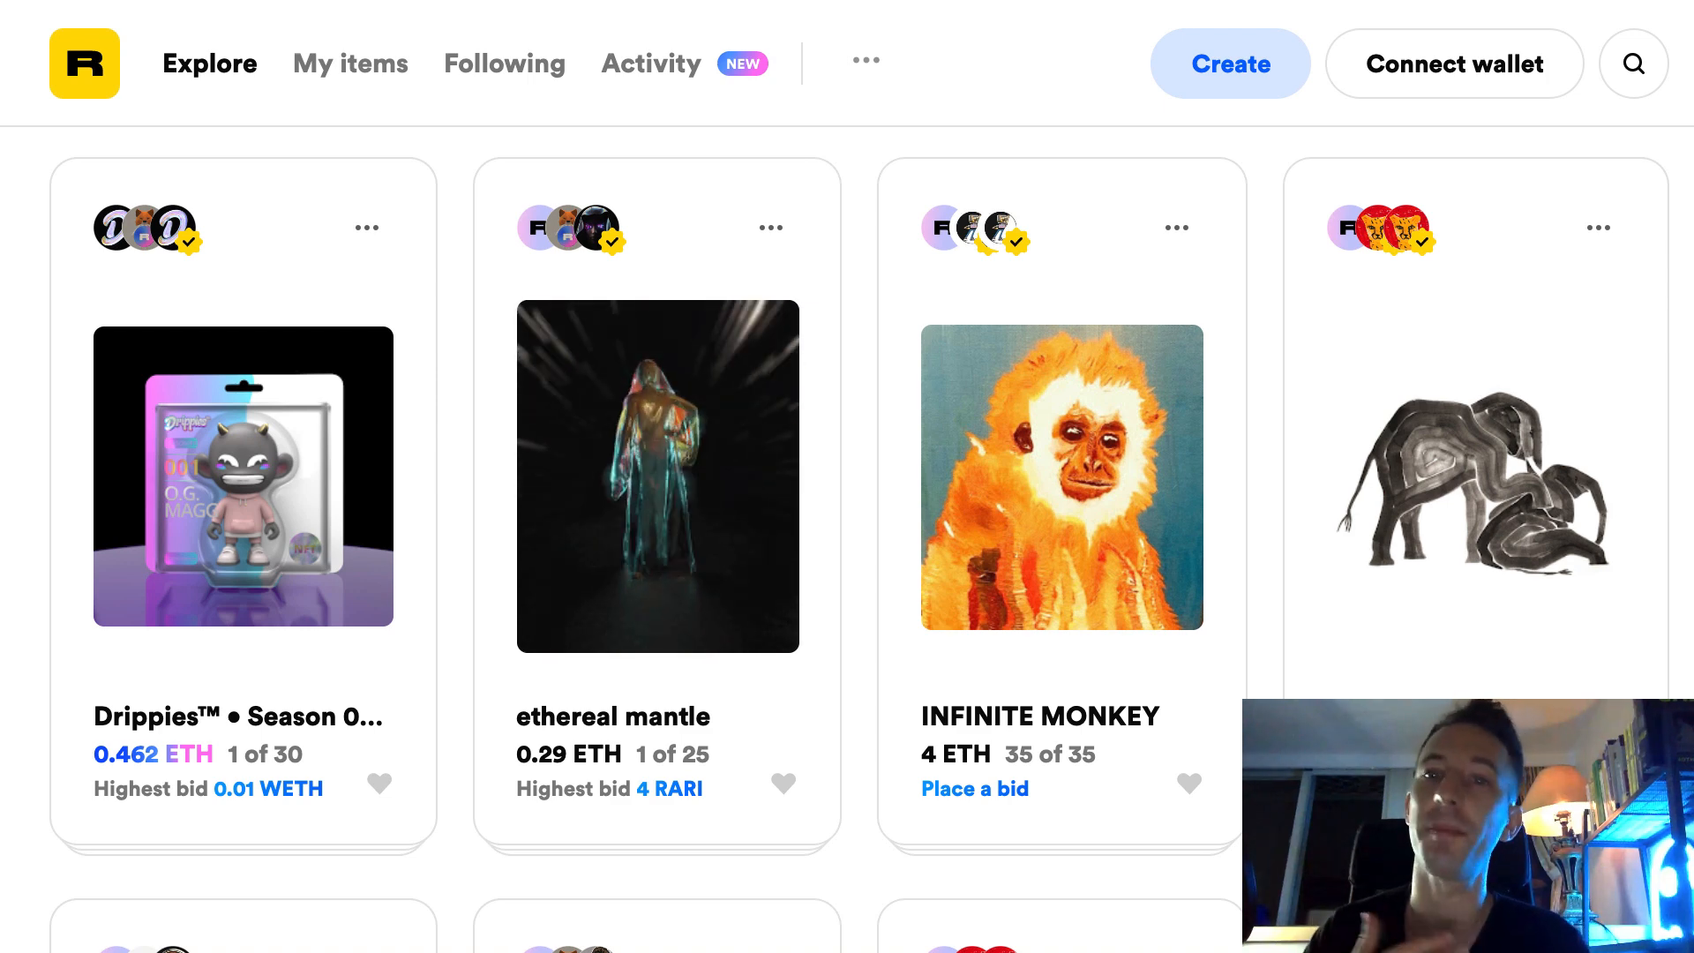
pyautogui.scroll(-3)
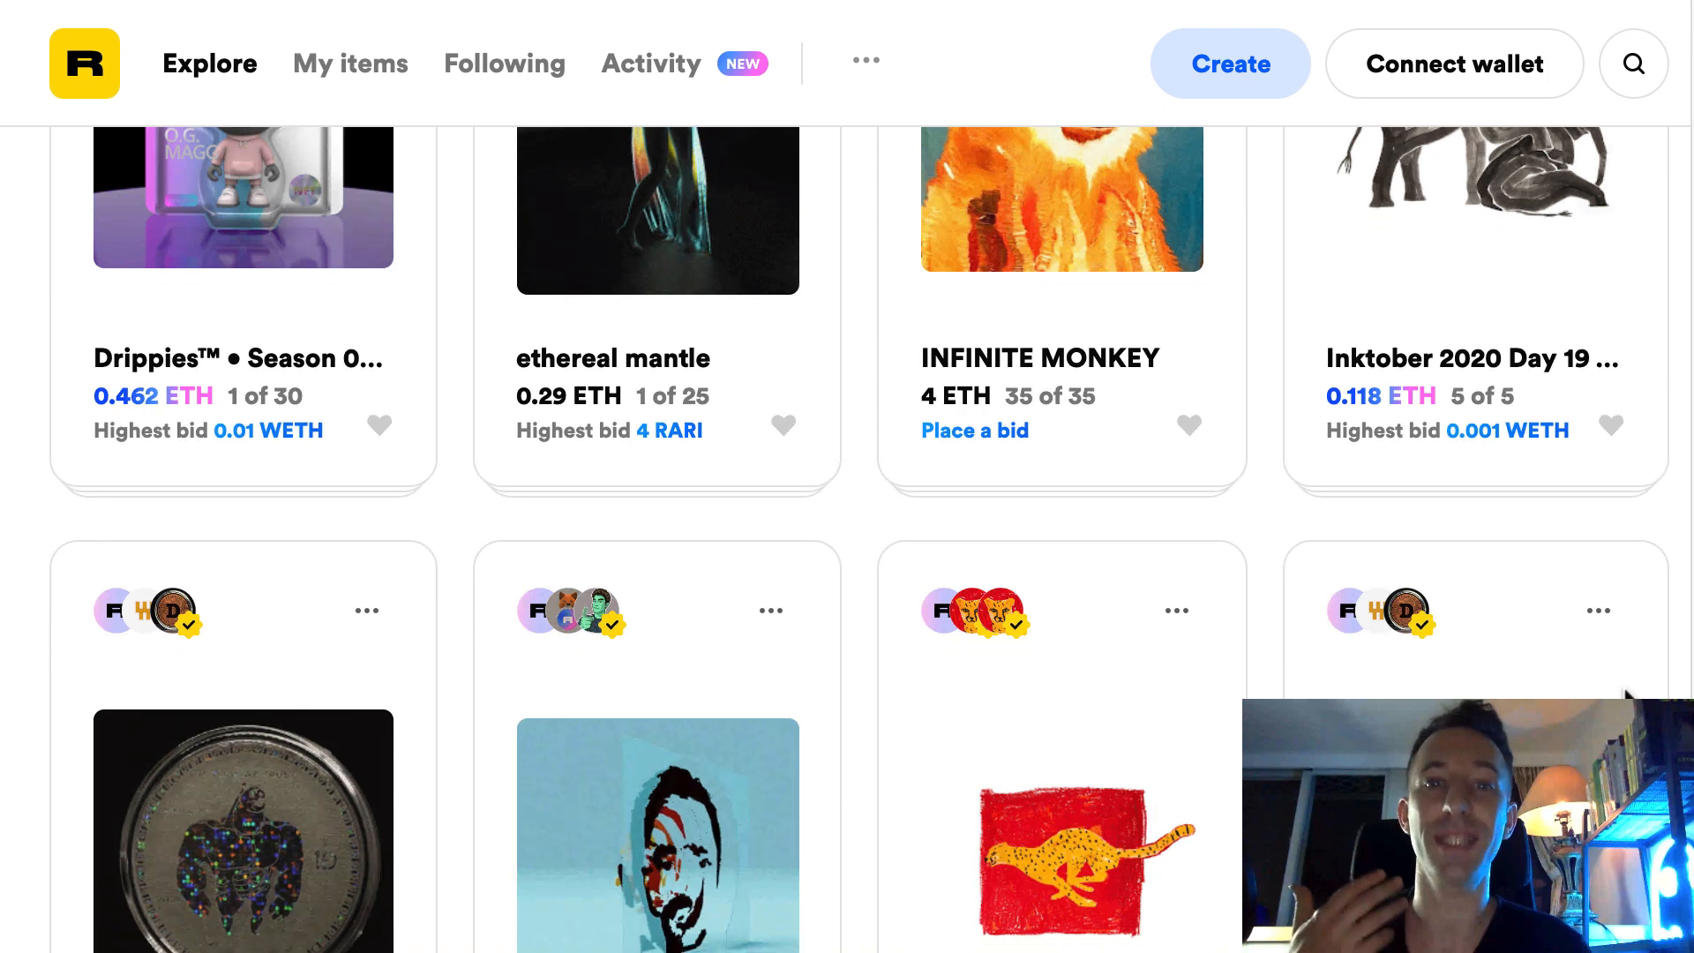
pyautogui.scroll(-3)
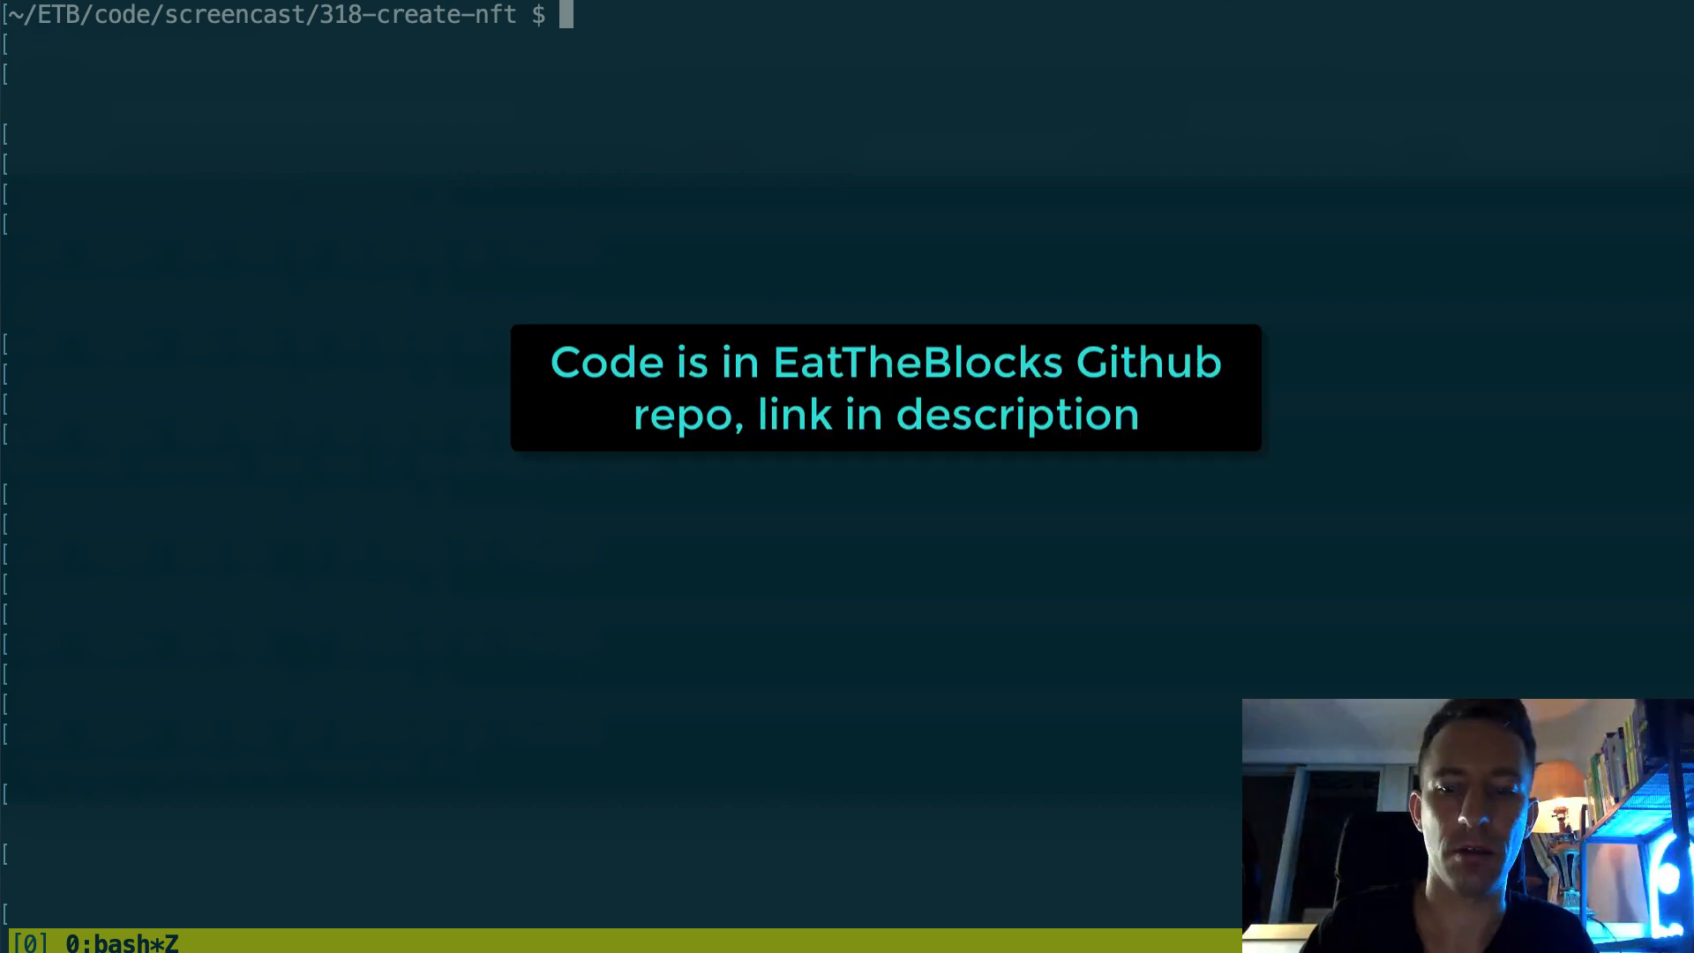
# Step: List the project files, move into backend/, list server.js, router.js and tokens.json, and start opening server.js in Vim
pyautogui.write('ls -1')
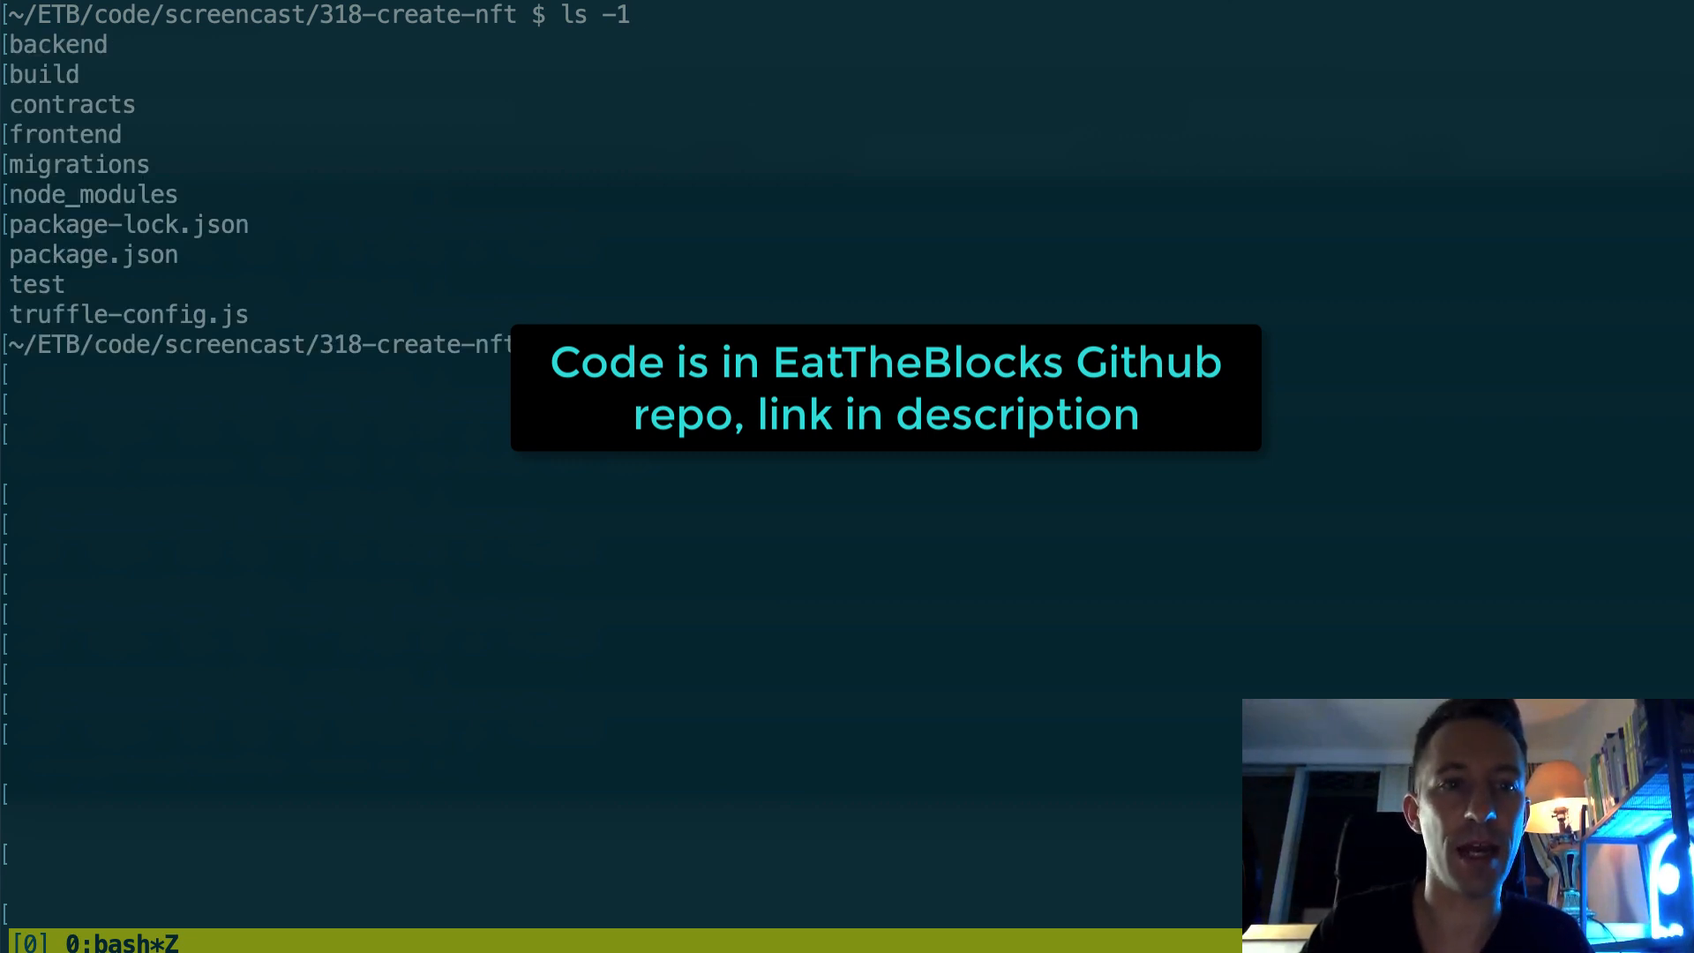
pyautogui.write('cd backend/')
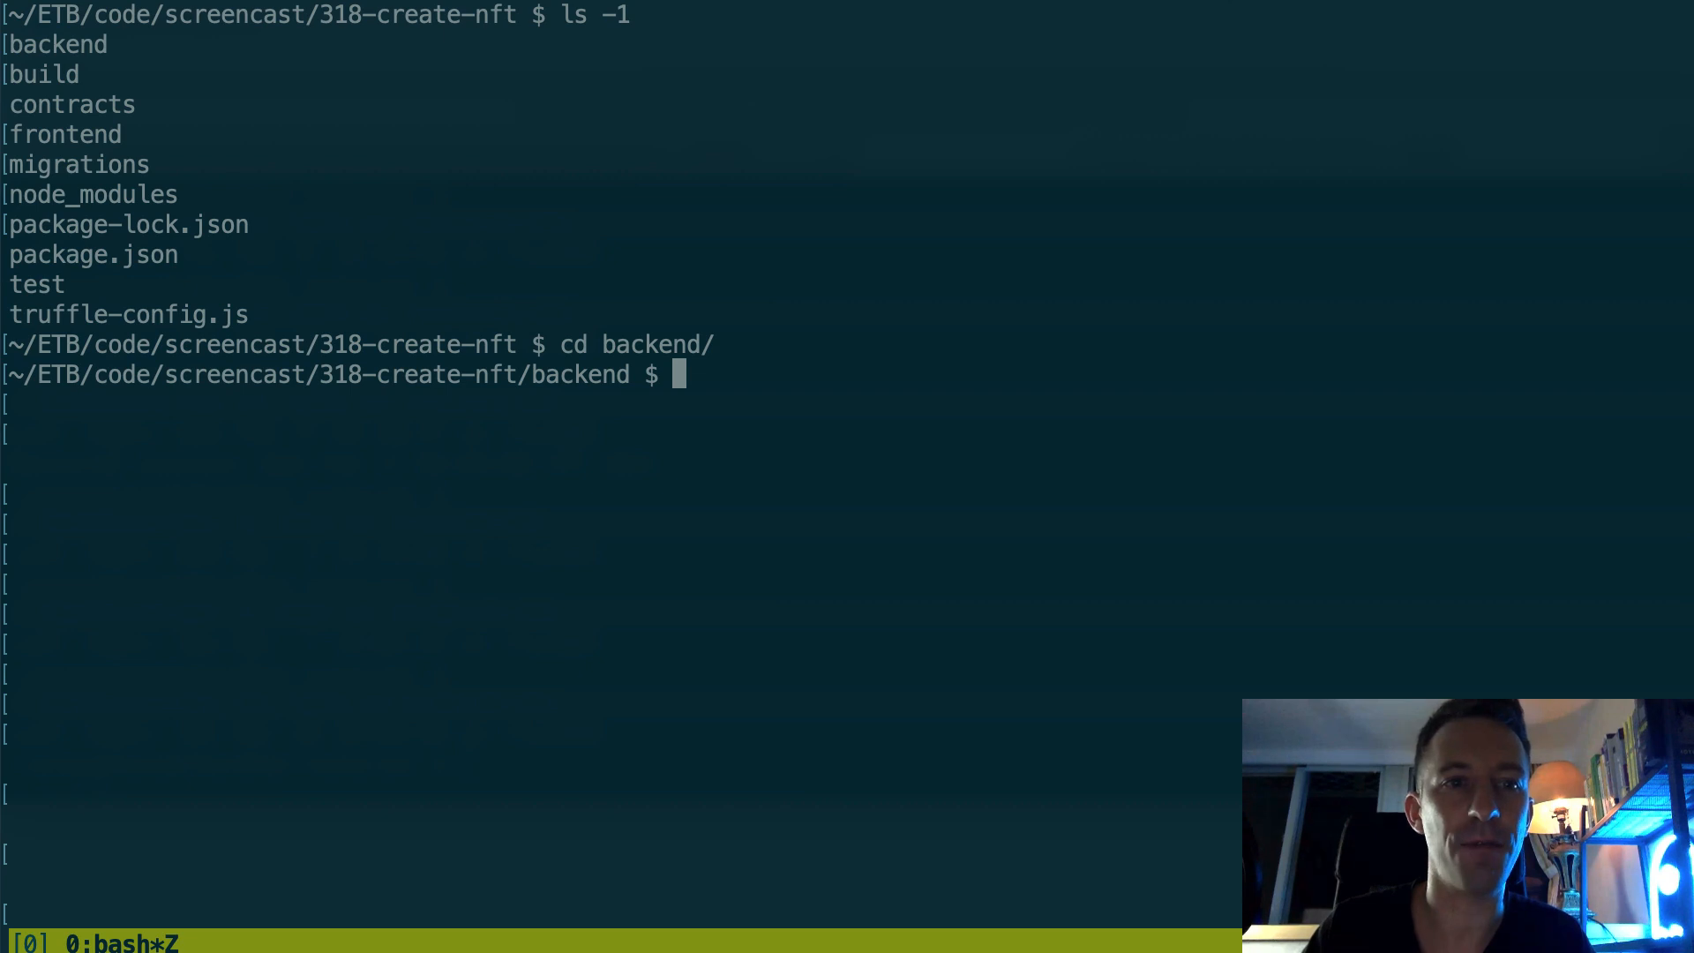
pyautogui.write('ls -1')
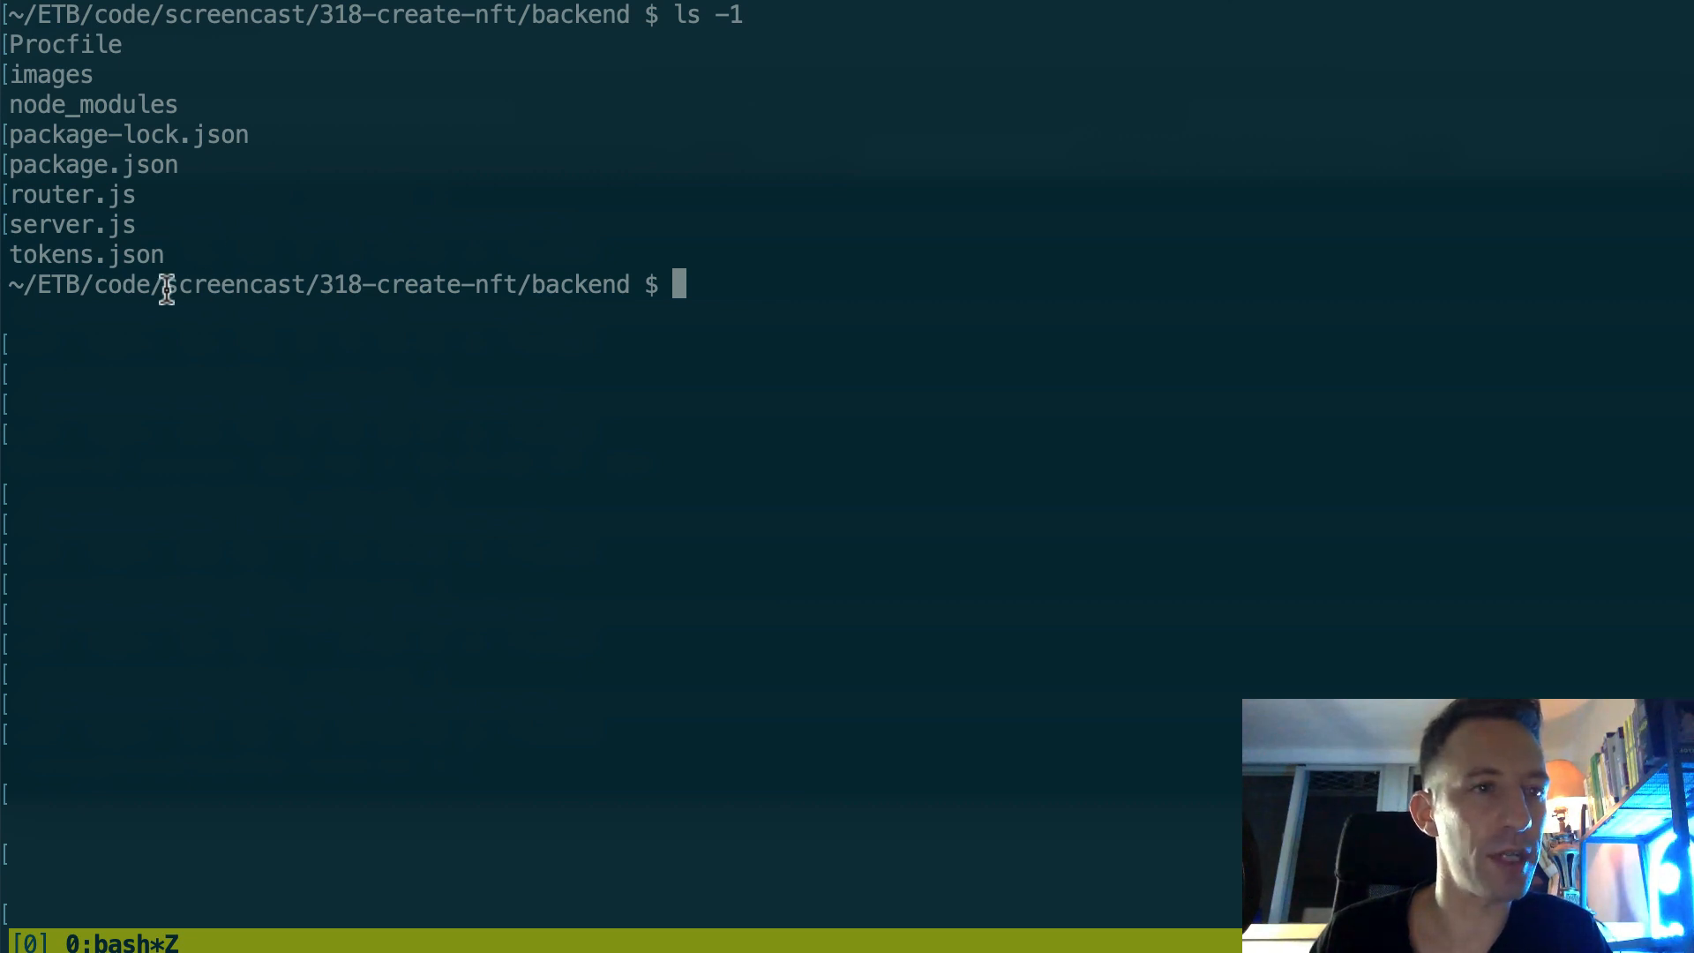
pyautogui.moveTo(787, 243)
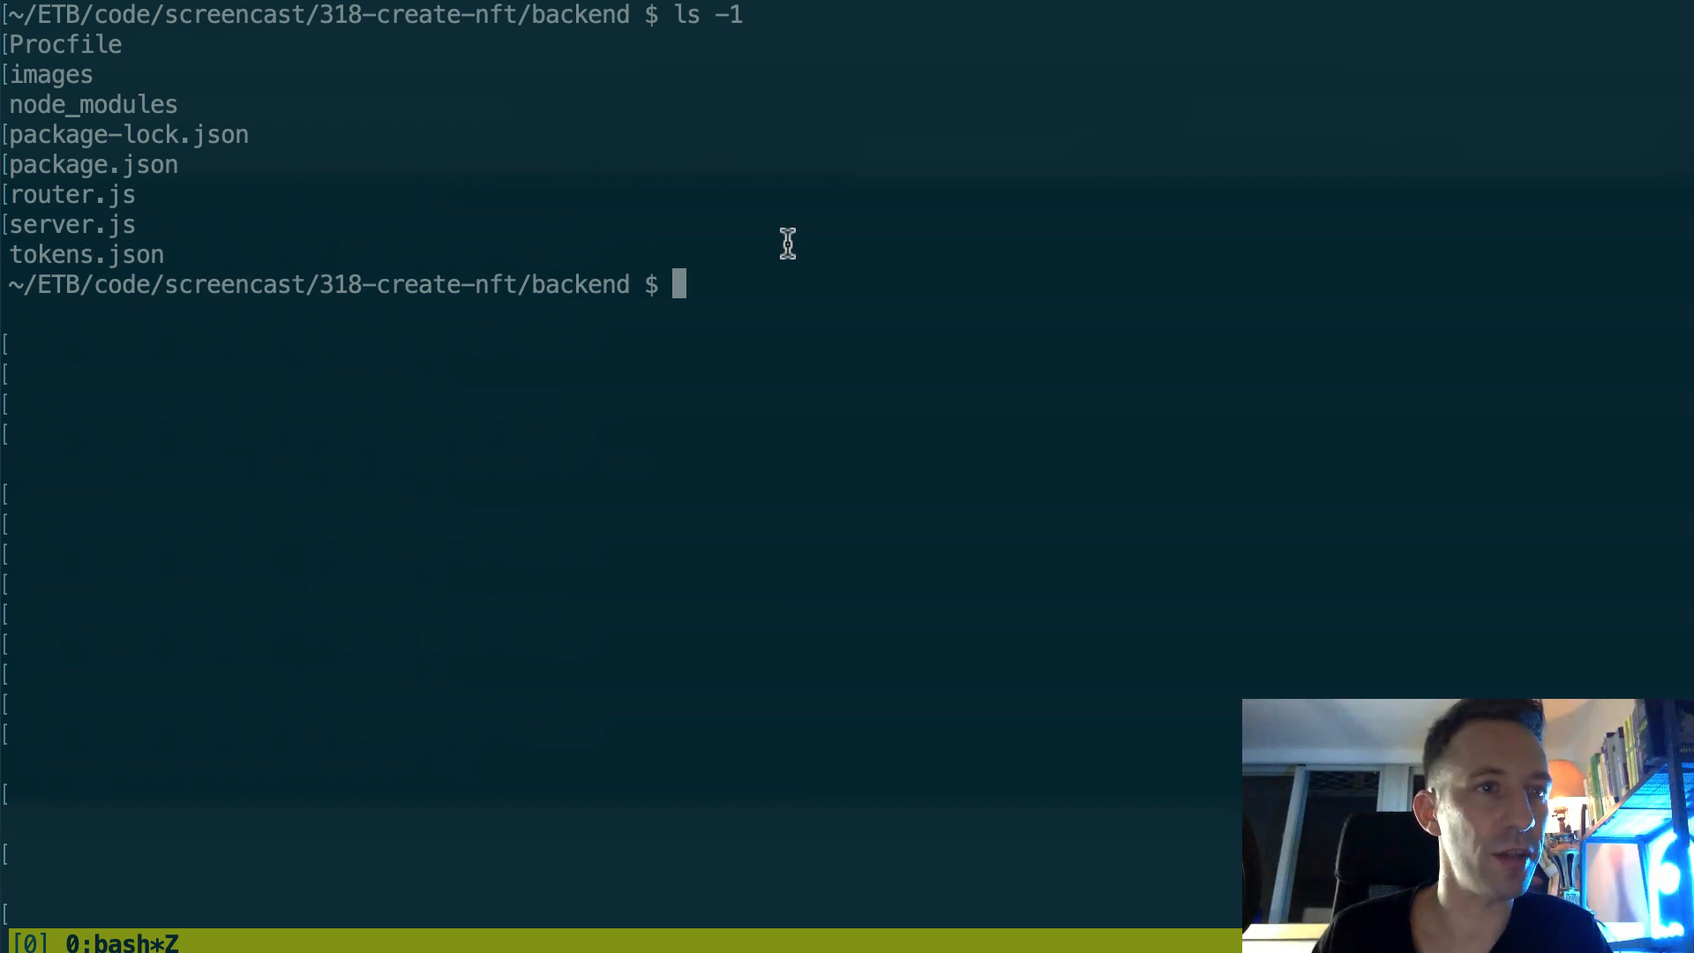
pyautogui.moveTo(105, 51)
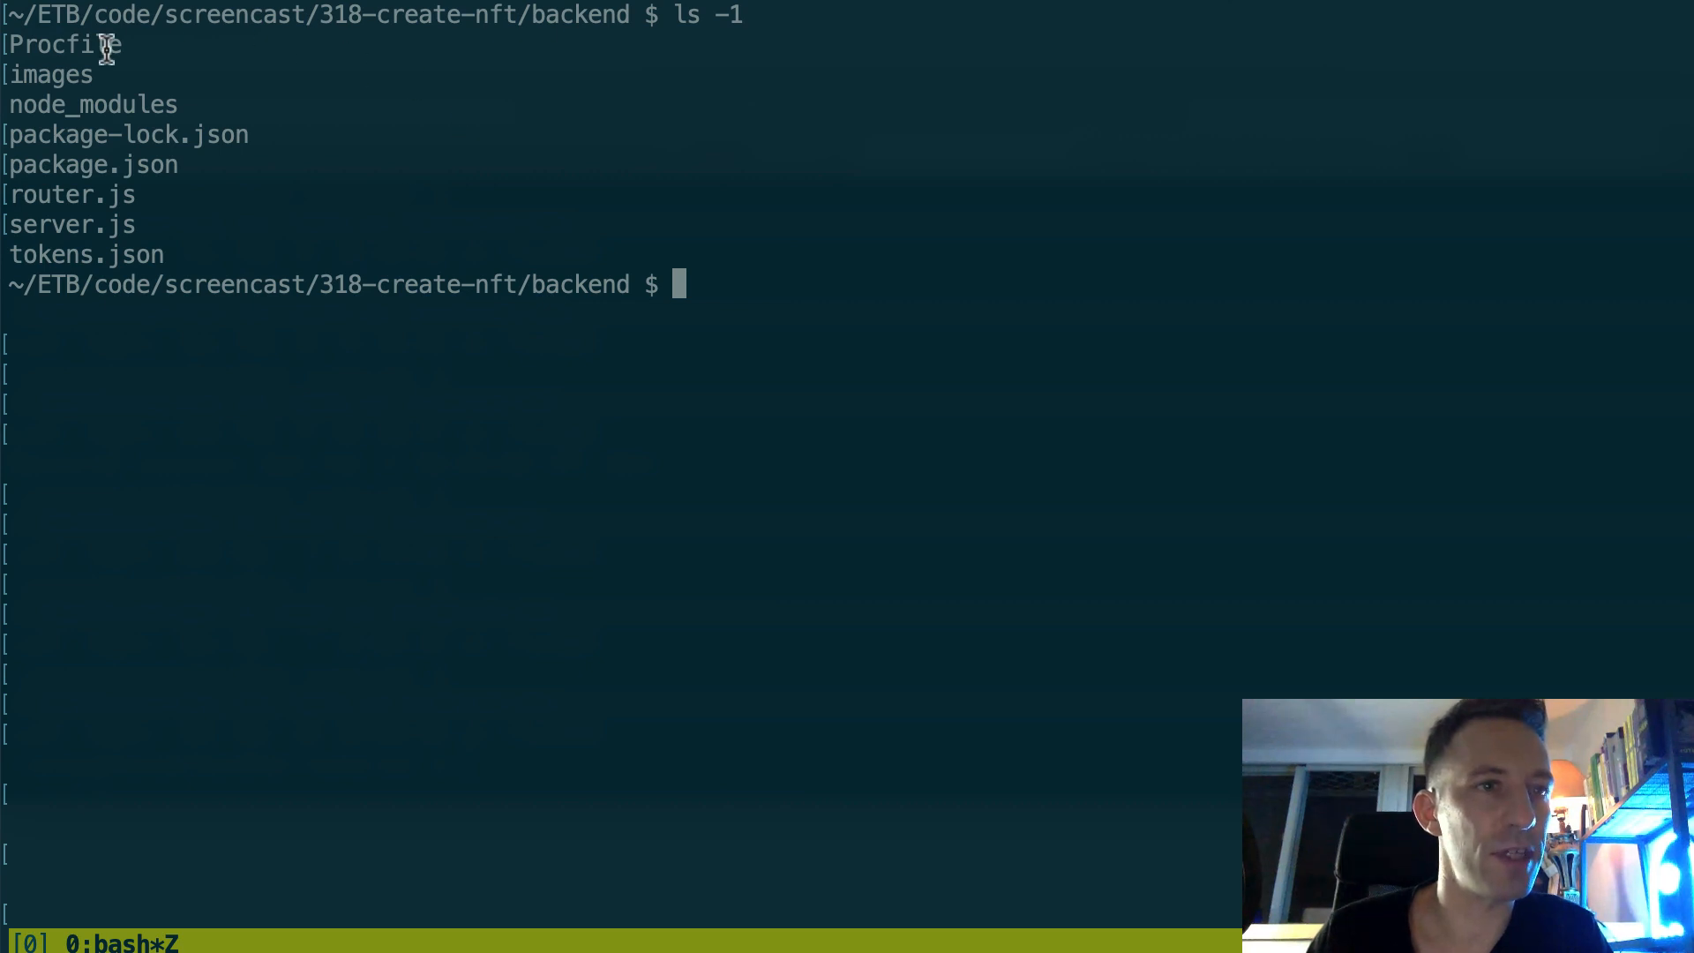
pyautogui.moveTo(711, 300)
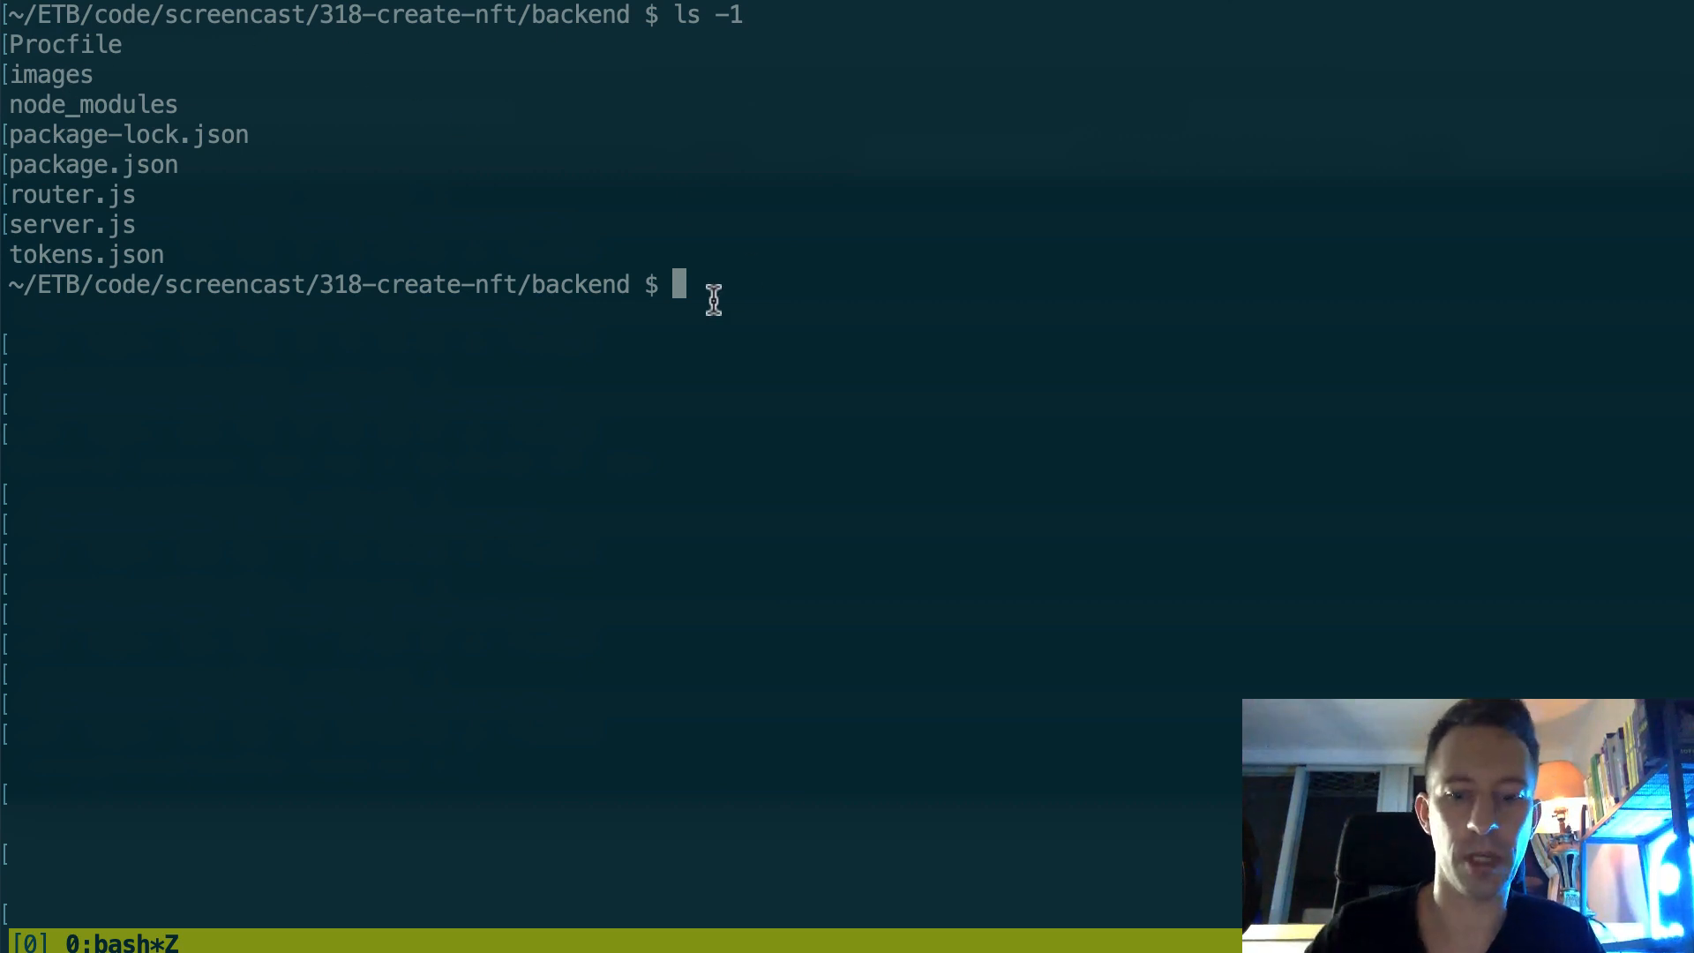
pyautogui.write('vim ser')
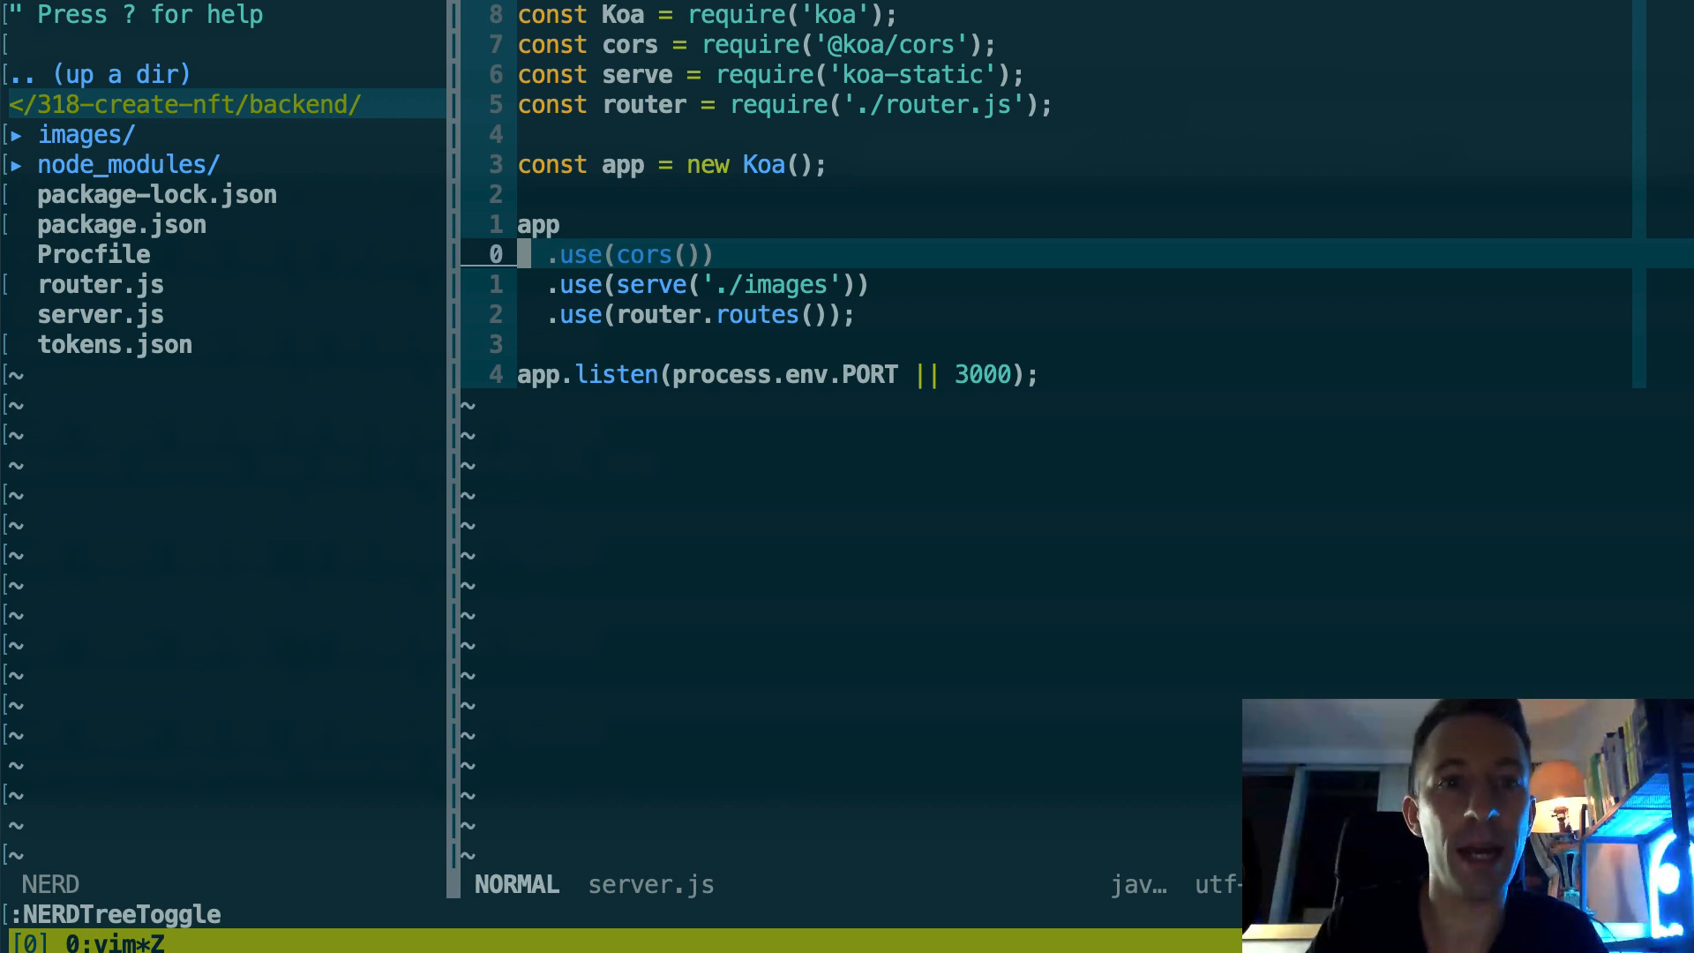
# Step: Move down to the images-folder line and highlight the whole tokenId route handler in router.js
pyautogui.press('j')
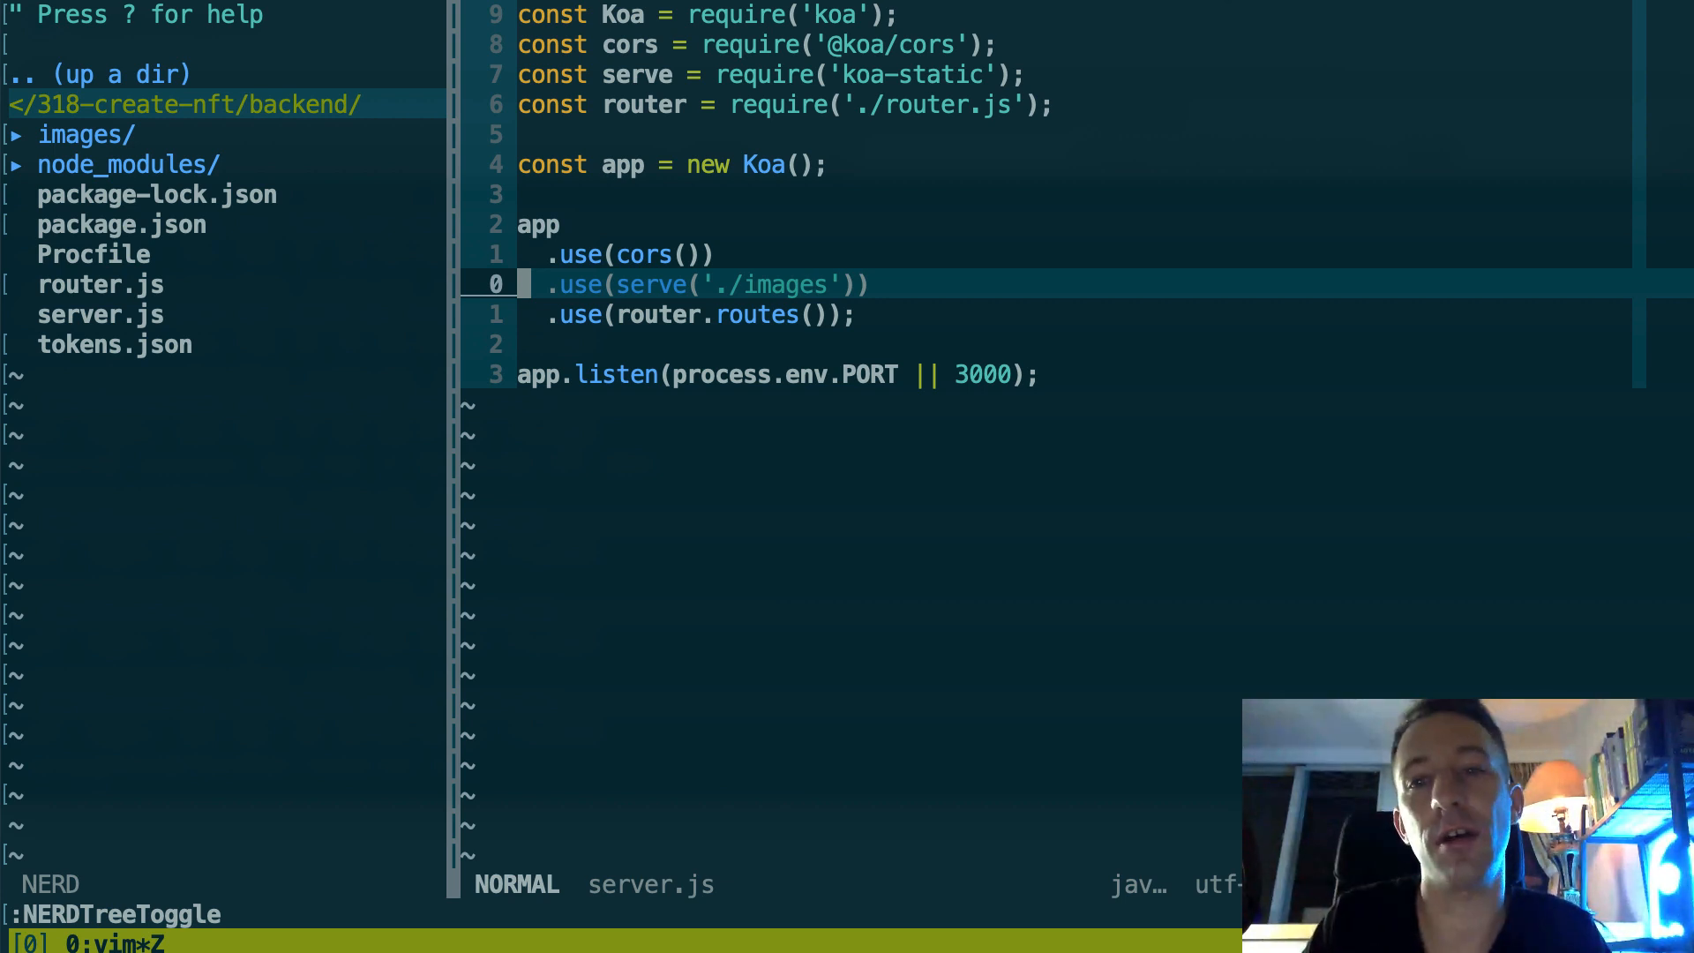
pyautogui.press('j')
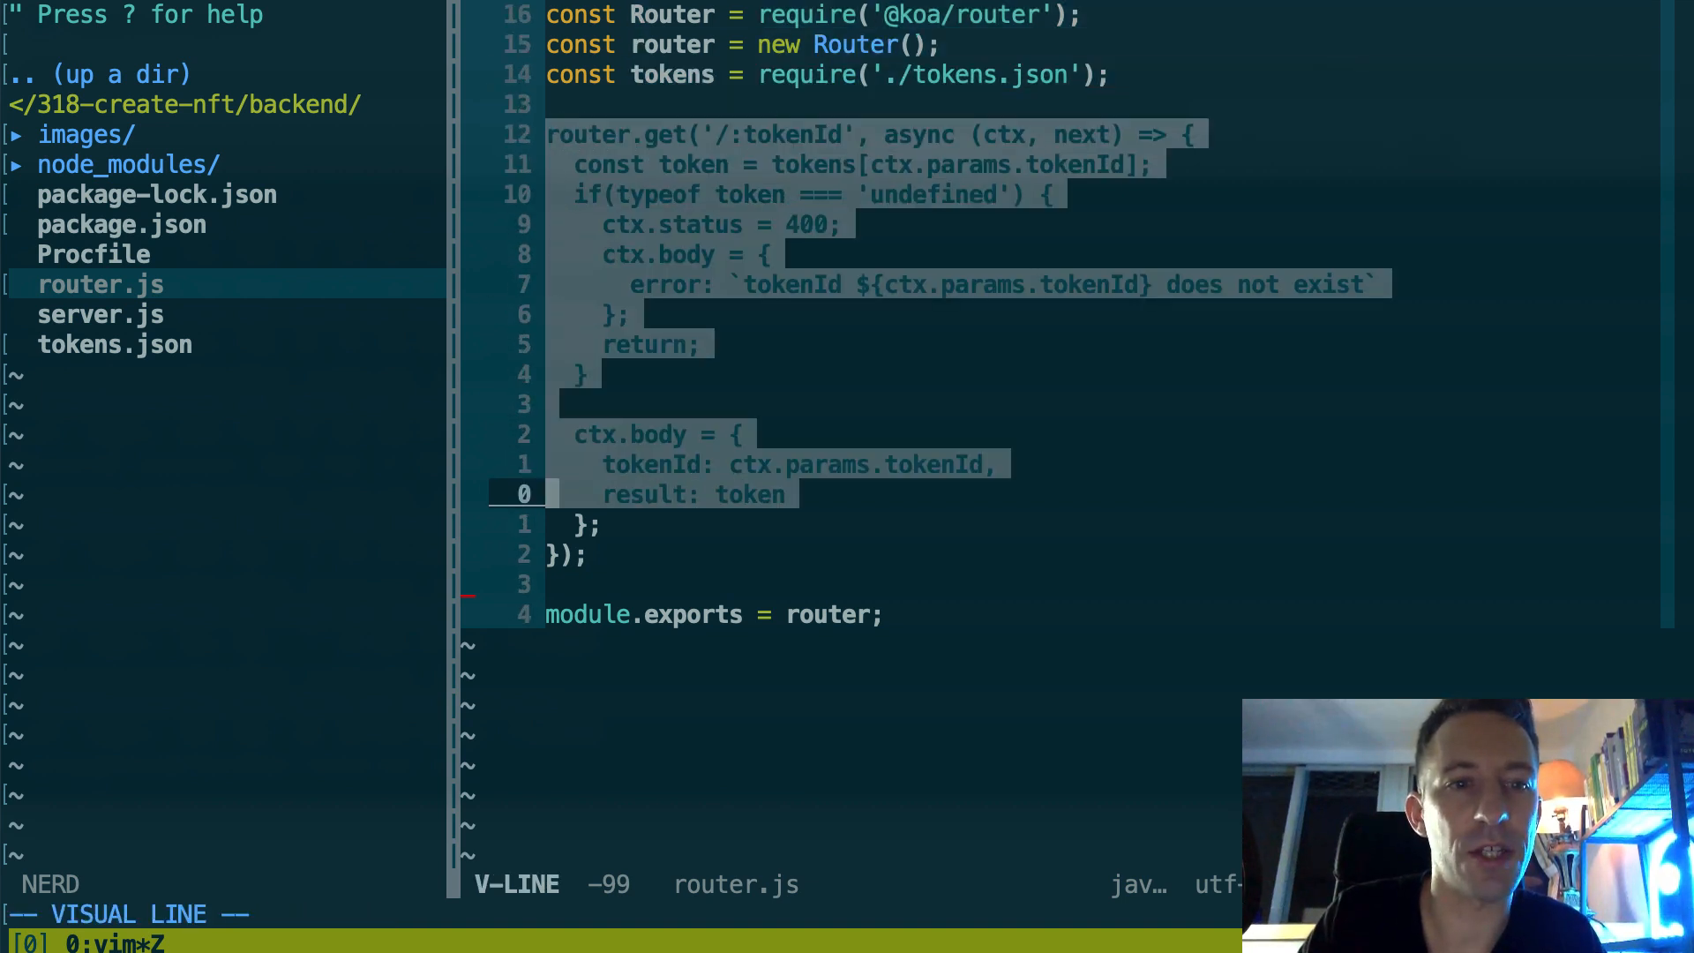
pyautogui.press('Escape')
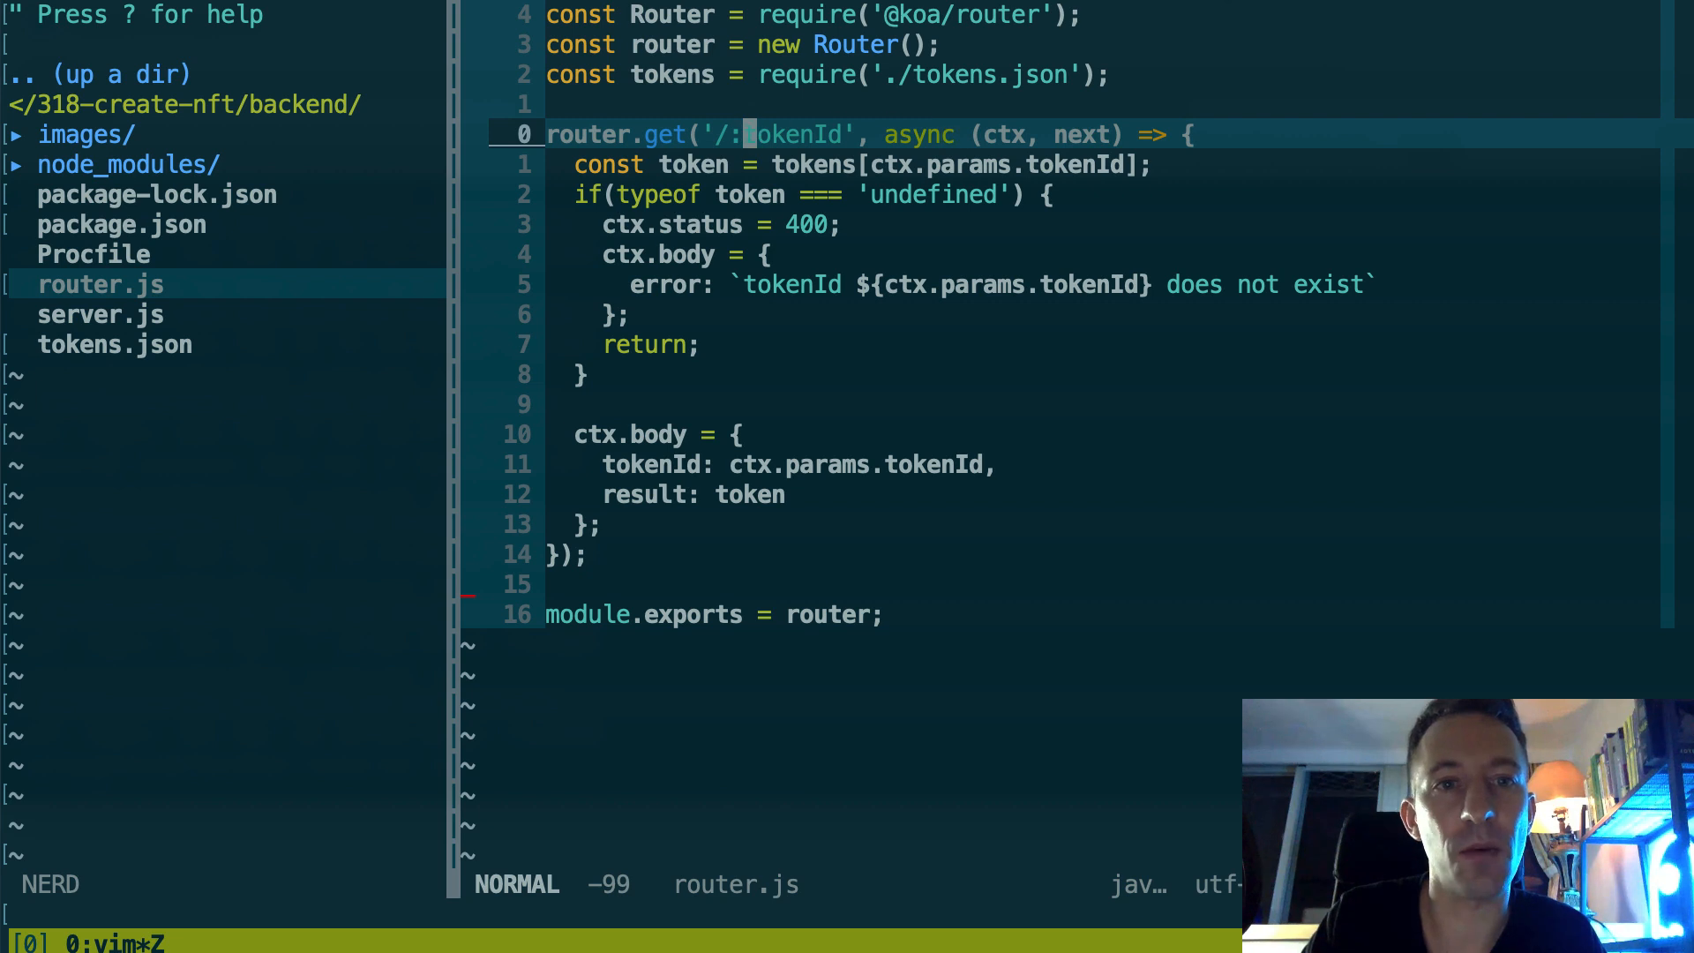
pyautogui.press('v')
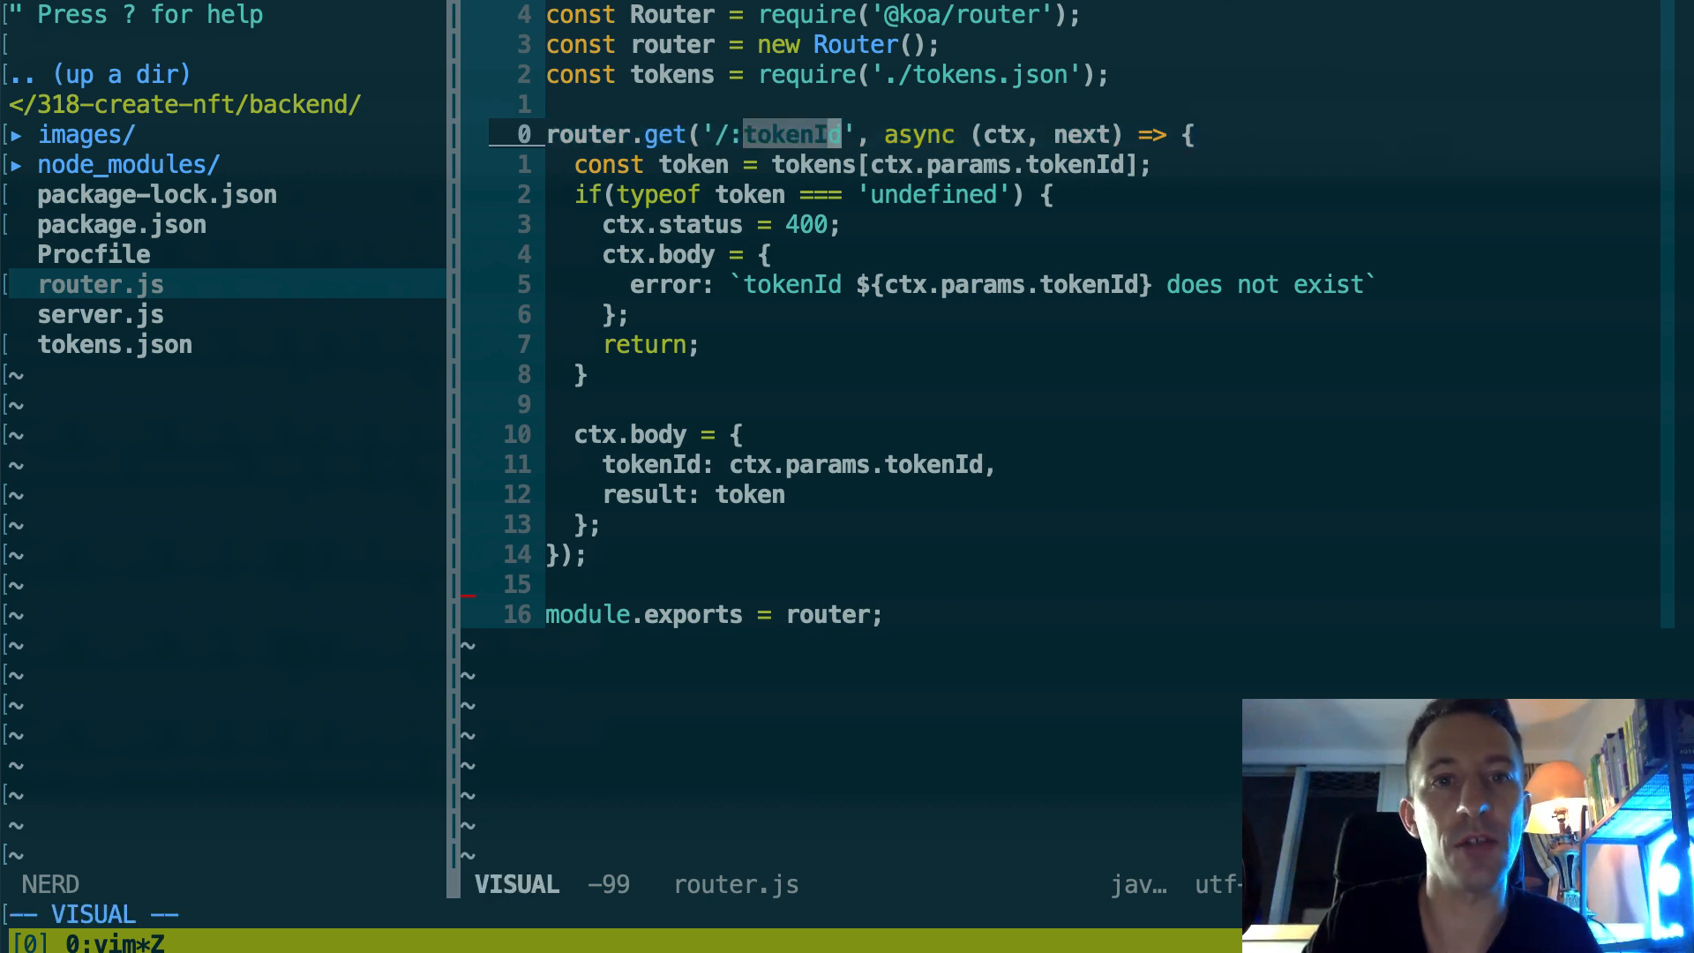
pyautogui.press('Escape')
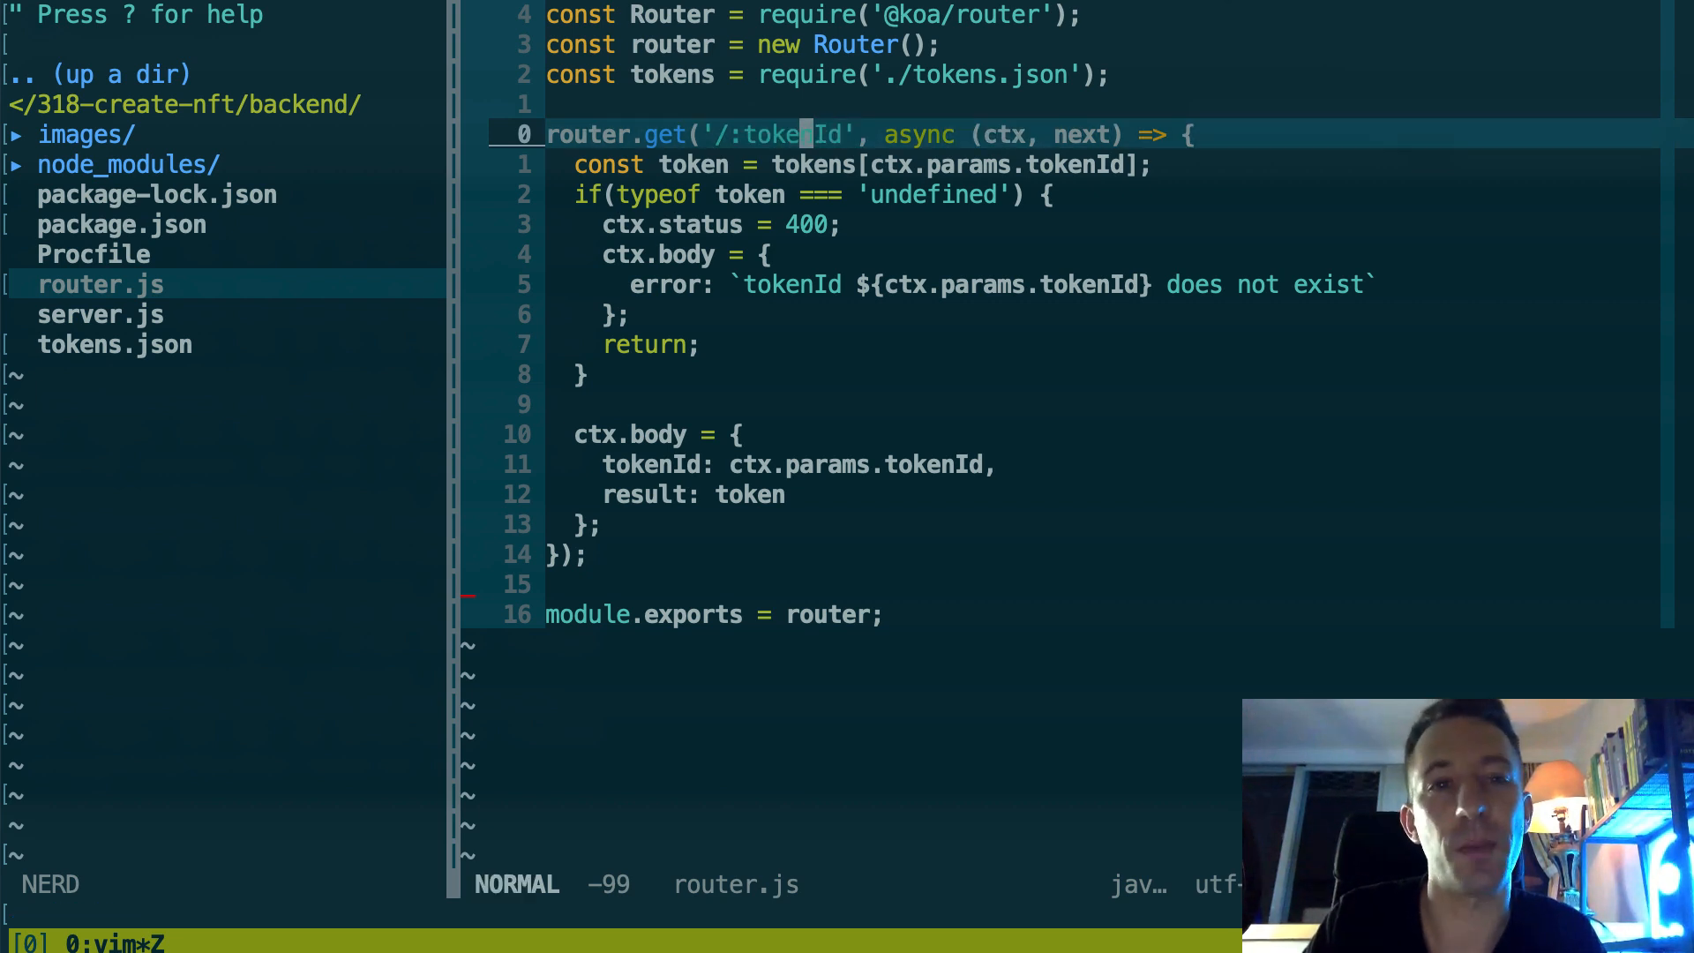
pyautogui.press('j')
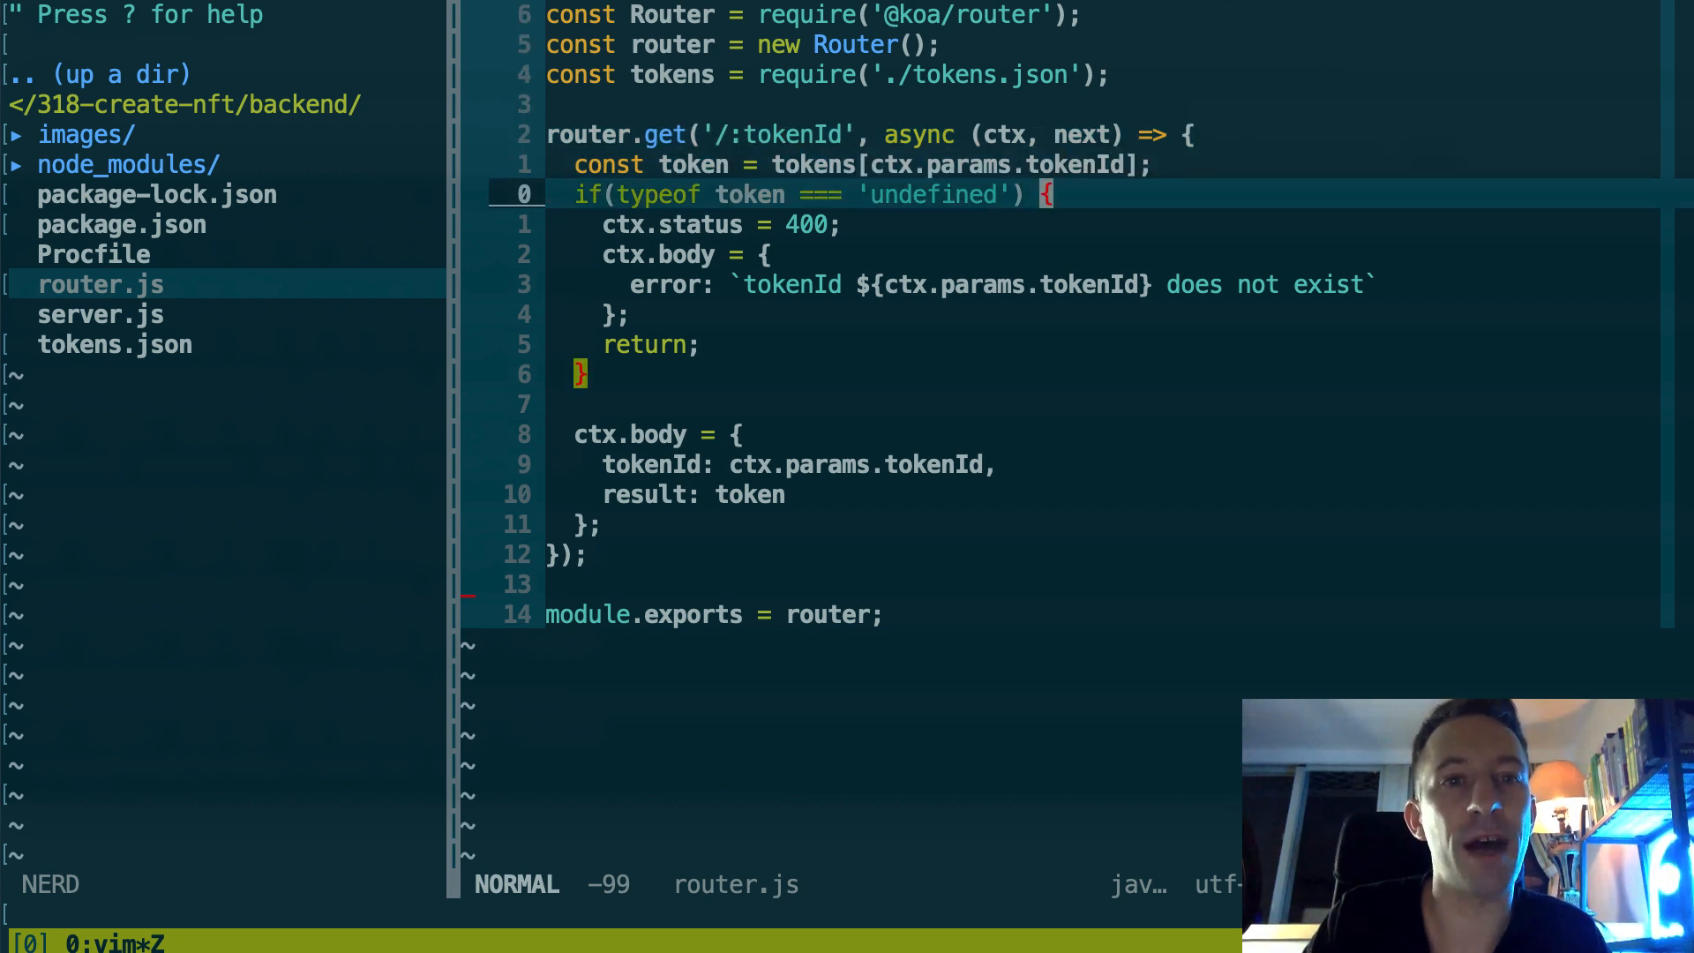
pyautogui.press('V')
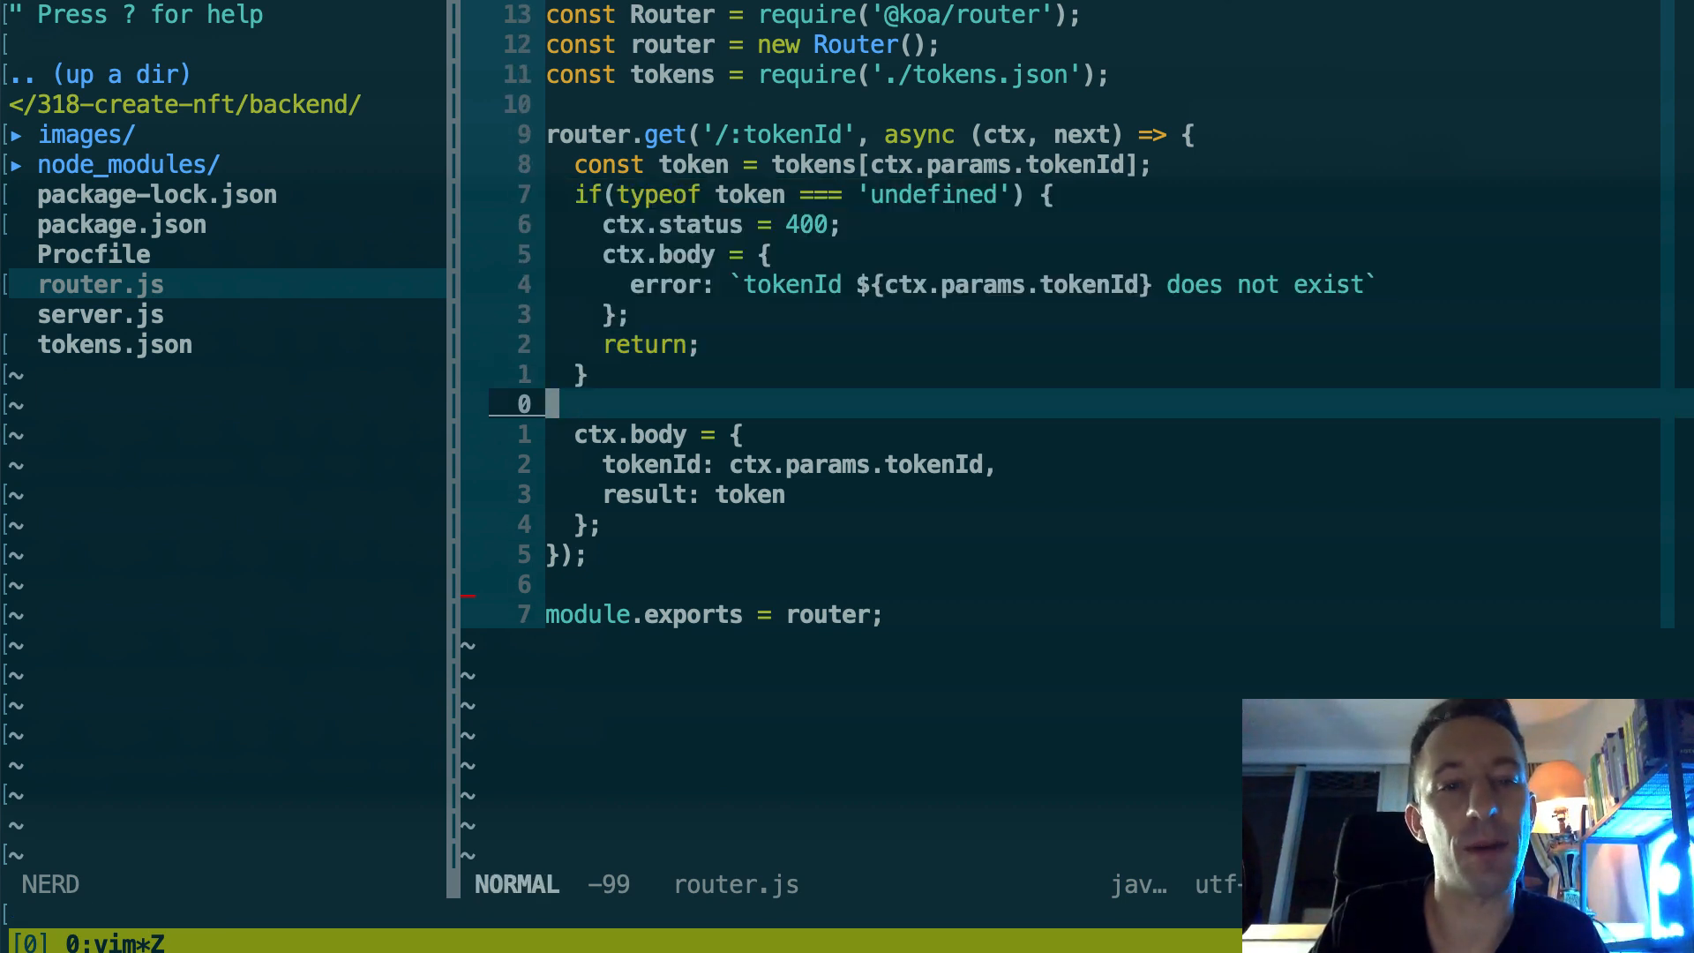
pyautogui.press('j')
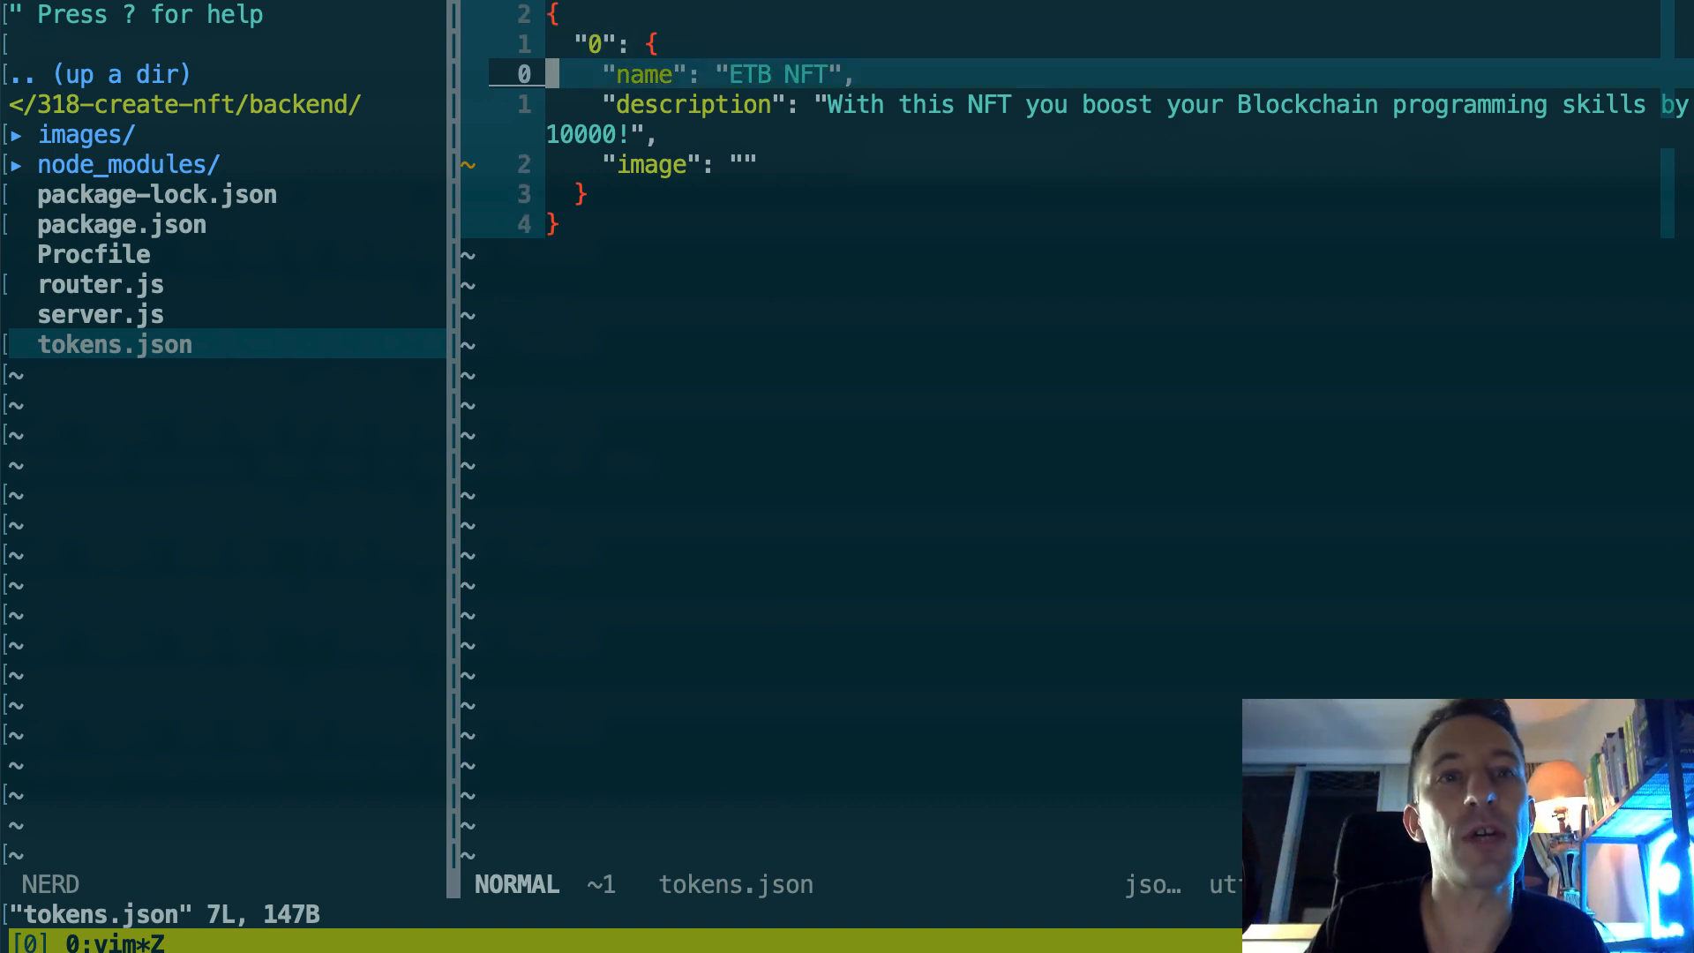
# Step: Highlight token 0's name, description and empty image fields in tokens.json, then save the file with :w
pyautogui.press('V')
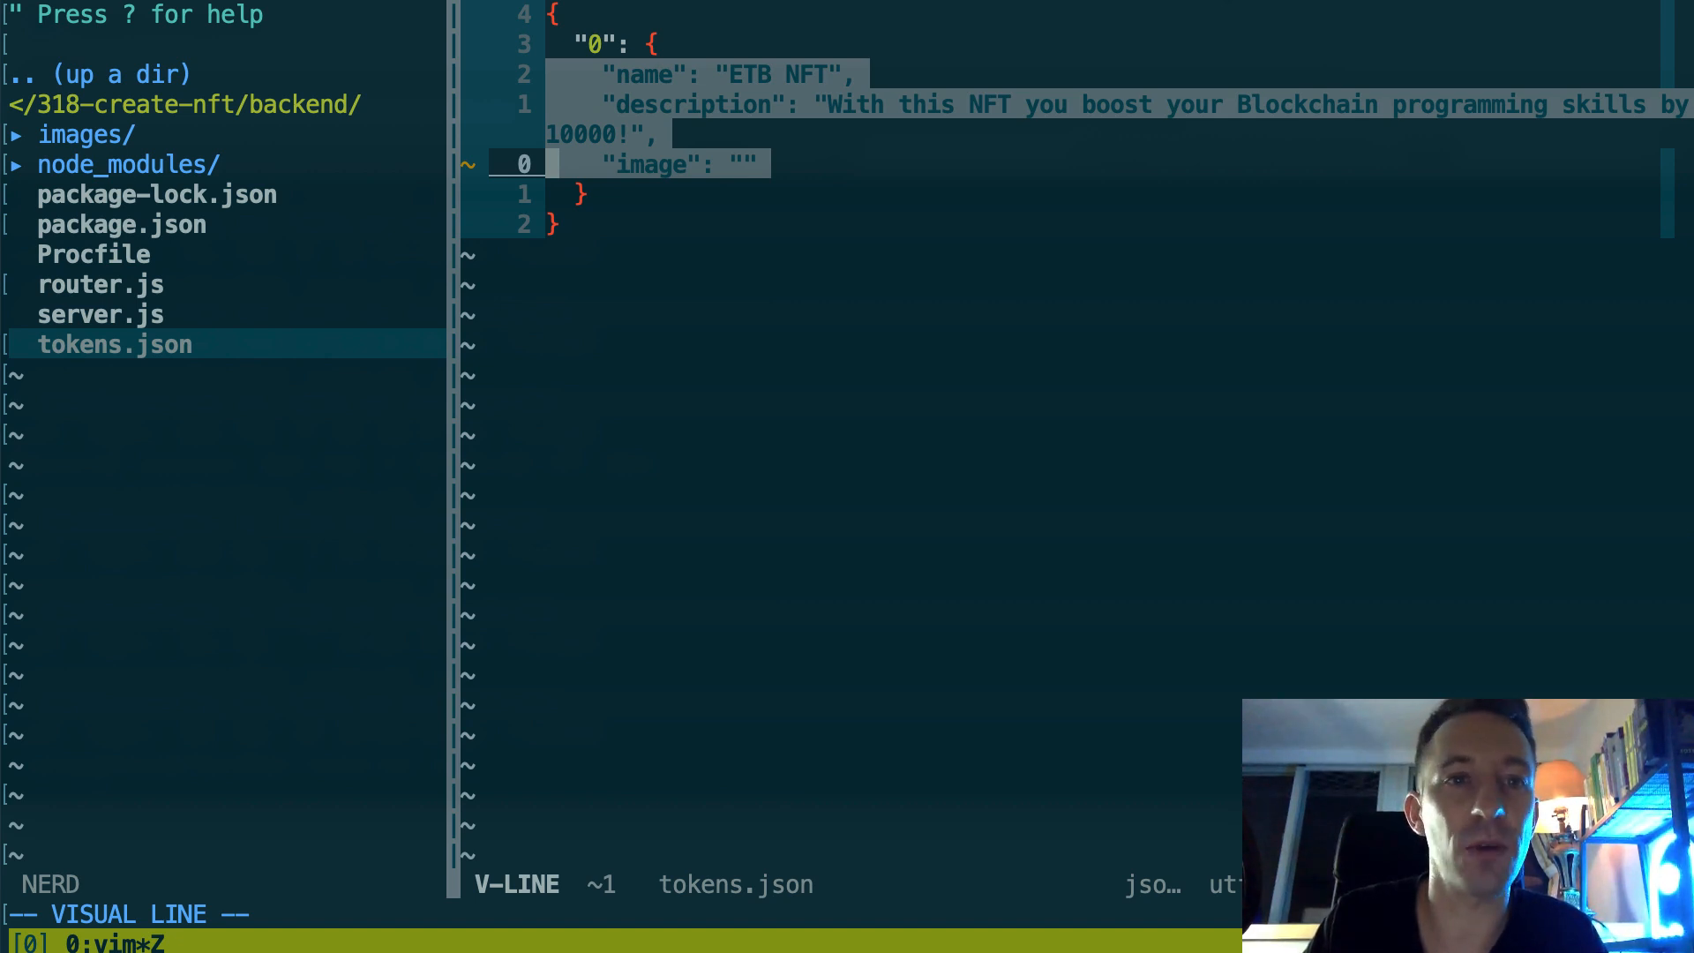
pyautogui.press('Escape')
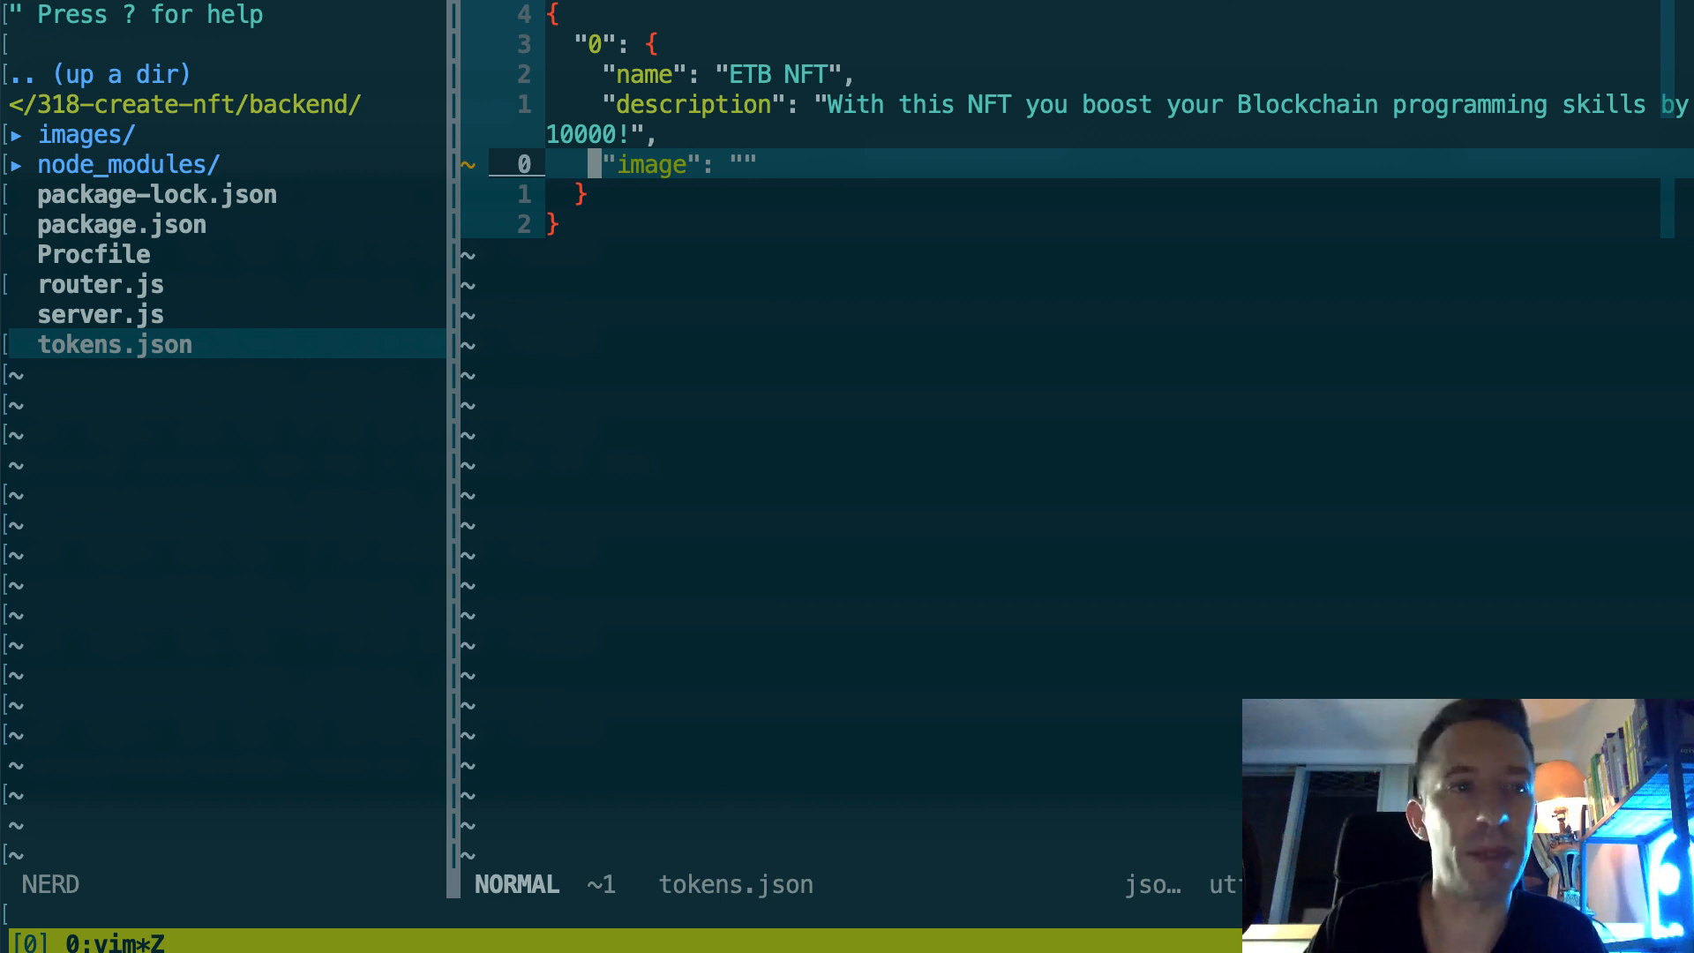
pyautogui.write(':w')
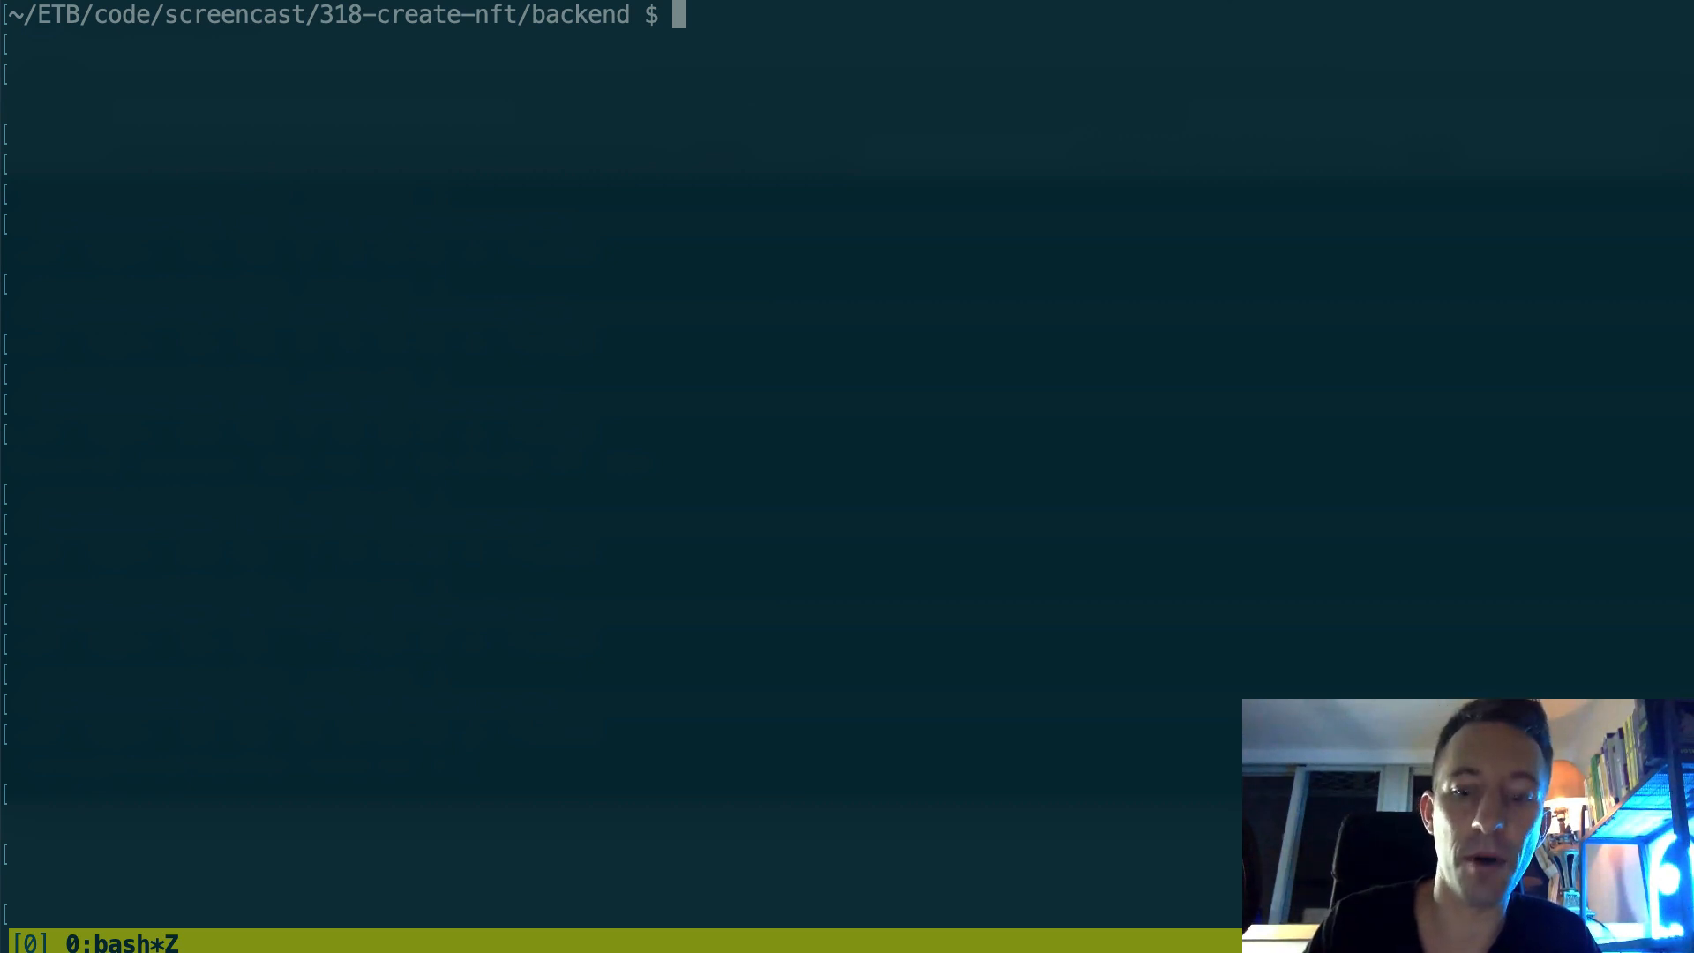
# Step: Initialise git in backend, stage all files and commit router.js and tokens.json as "update", then begin the Heroku login command
pyautogui.write('git init')
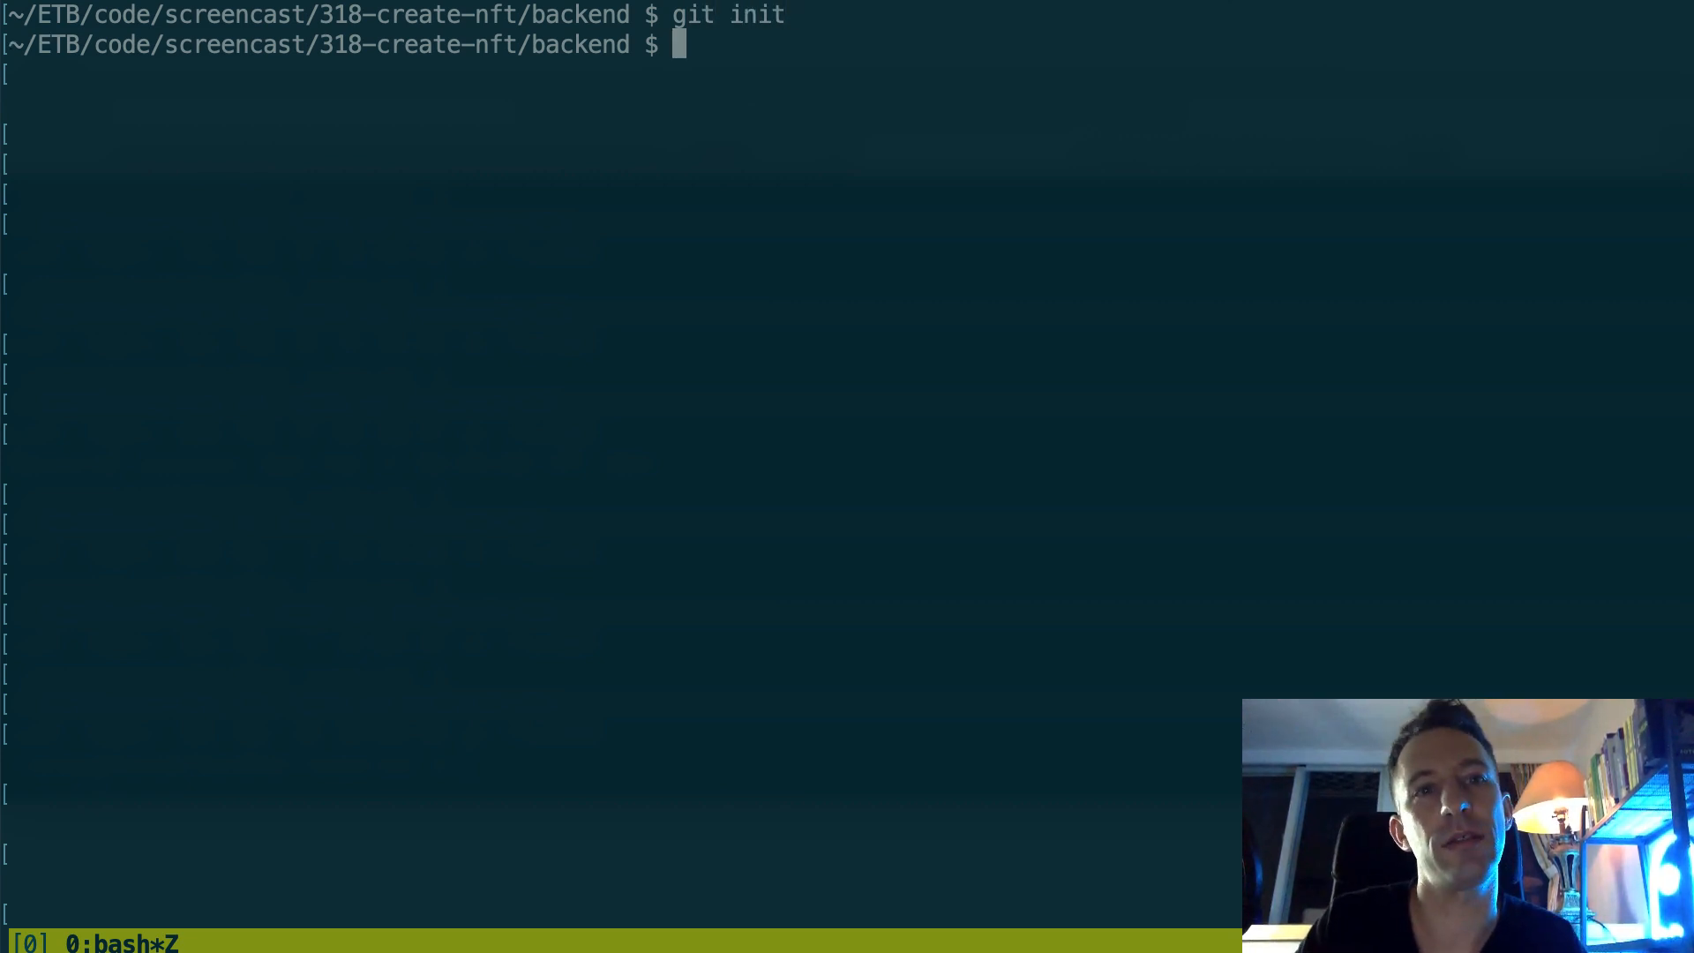
pyautogui.write('git add -A')
pyautogui.write('gs')
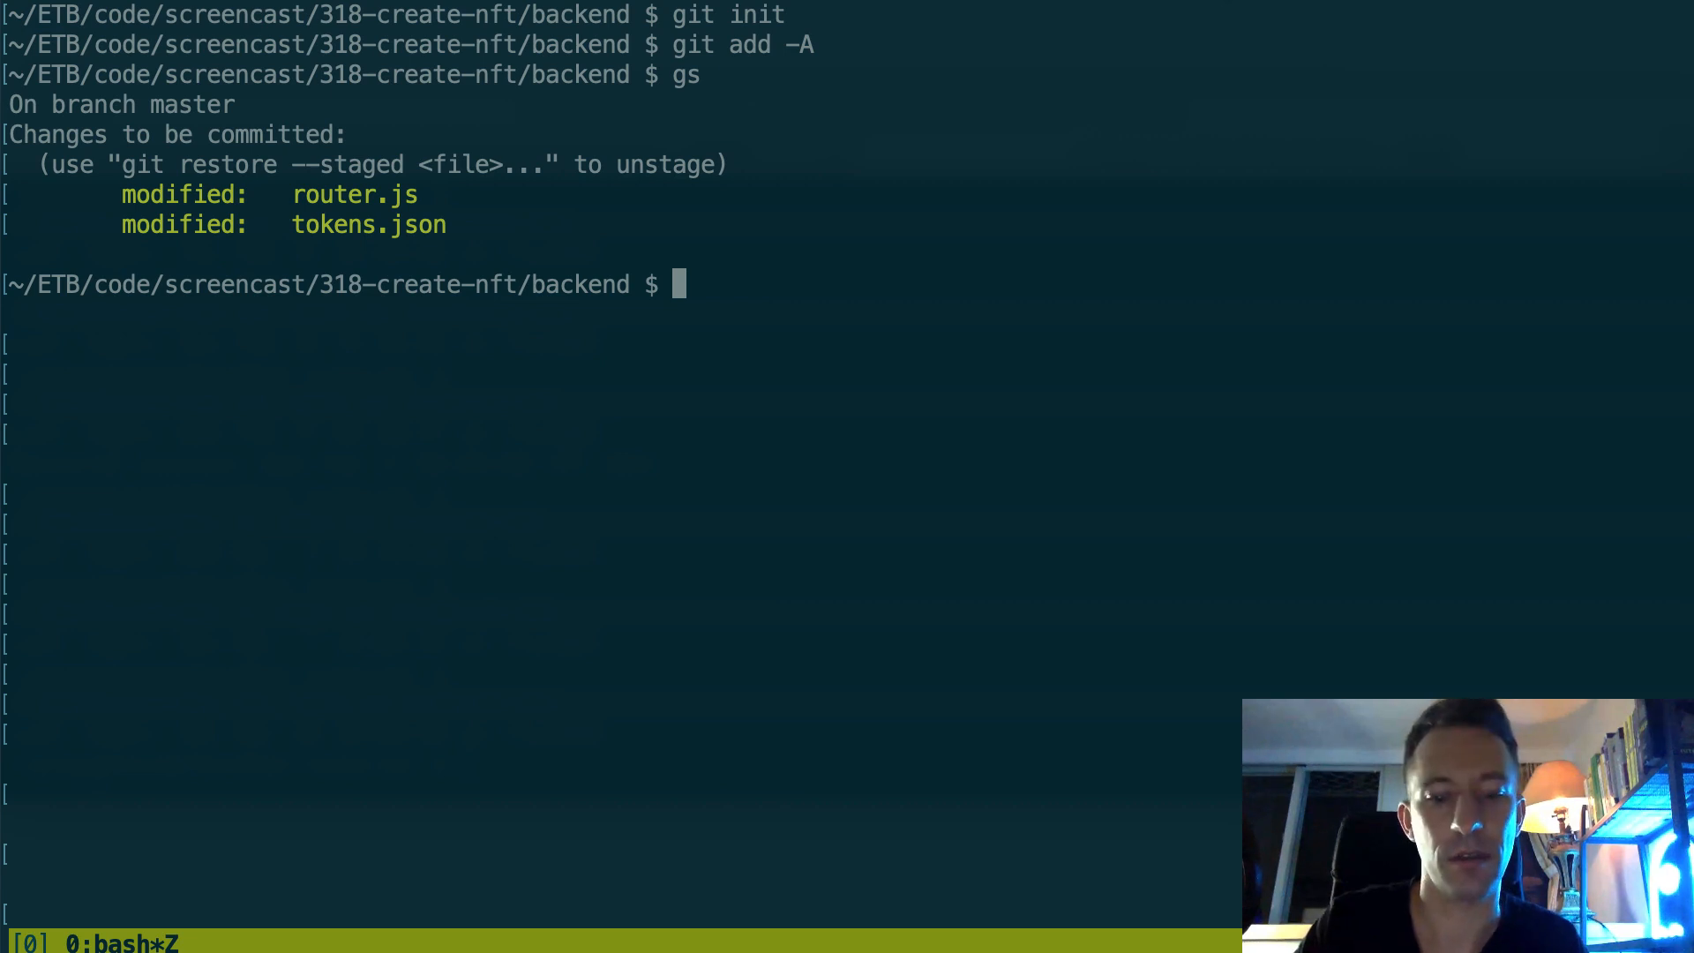
pyautogui.write('git commit')
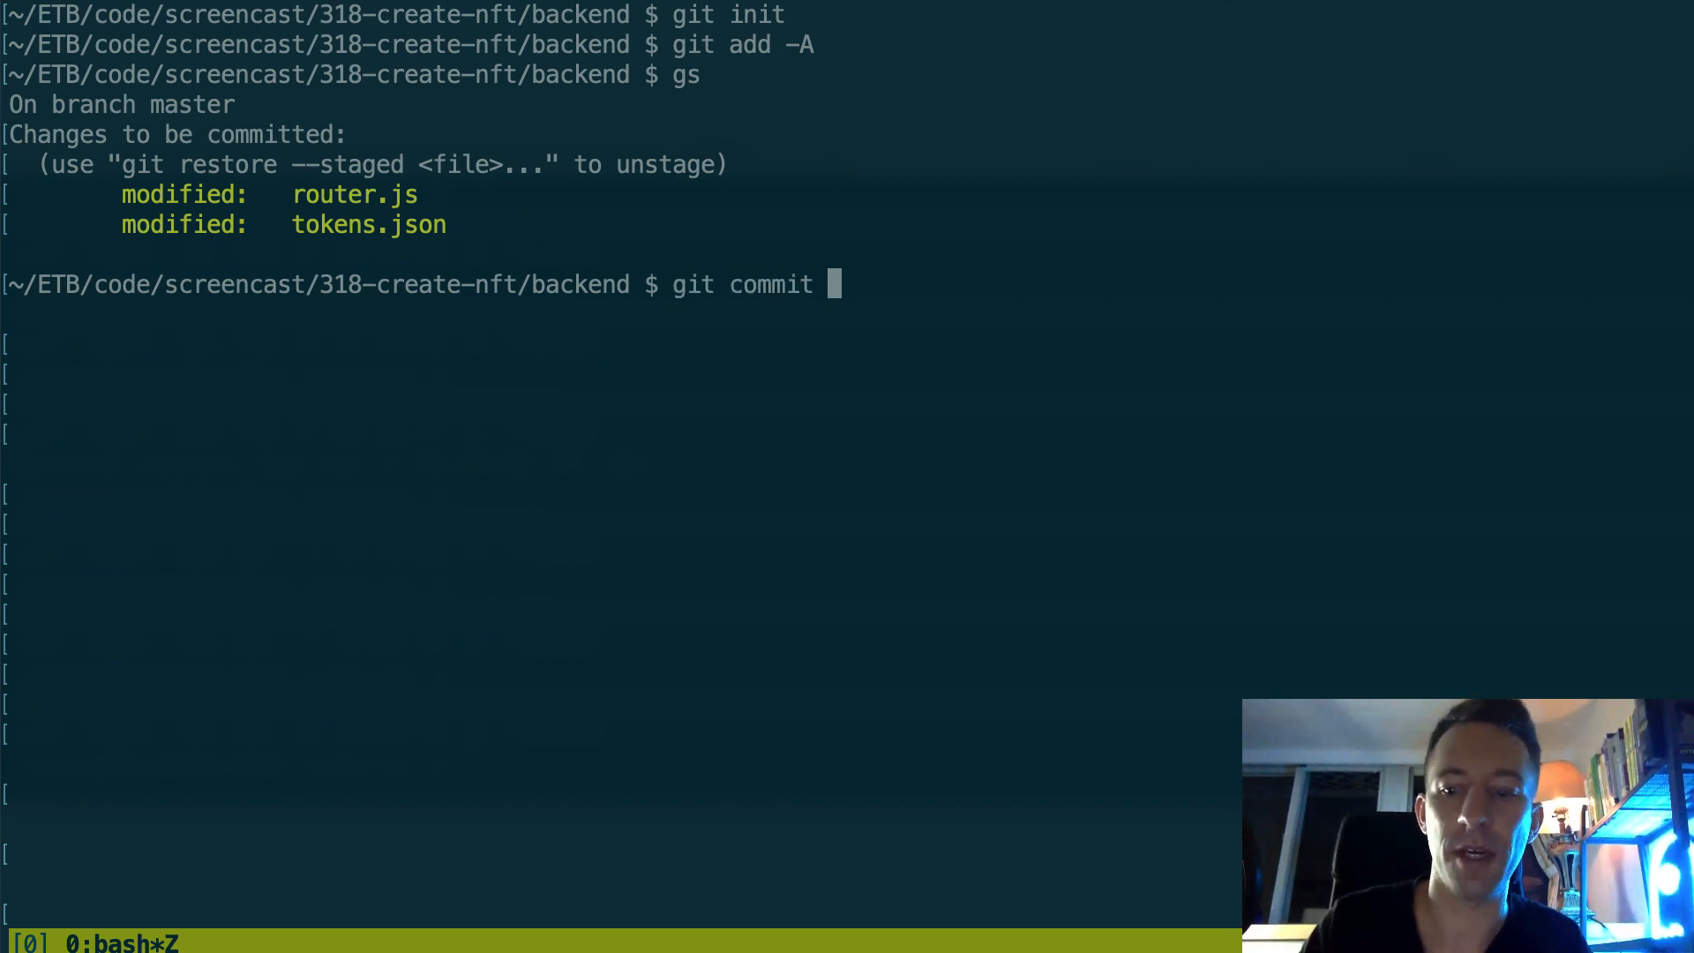
pyautogui.write('-m')
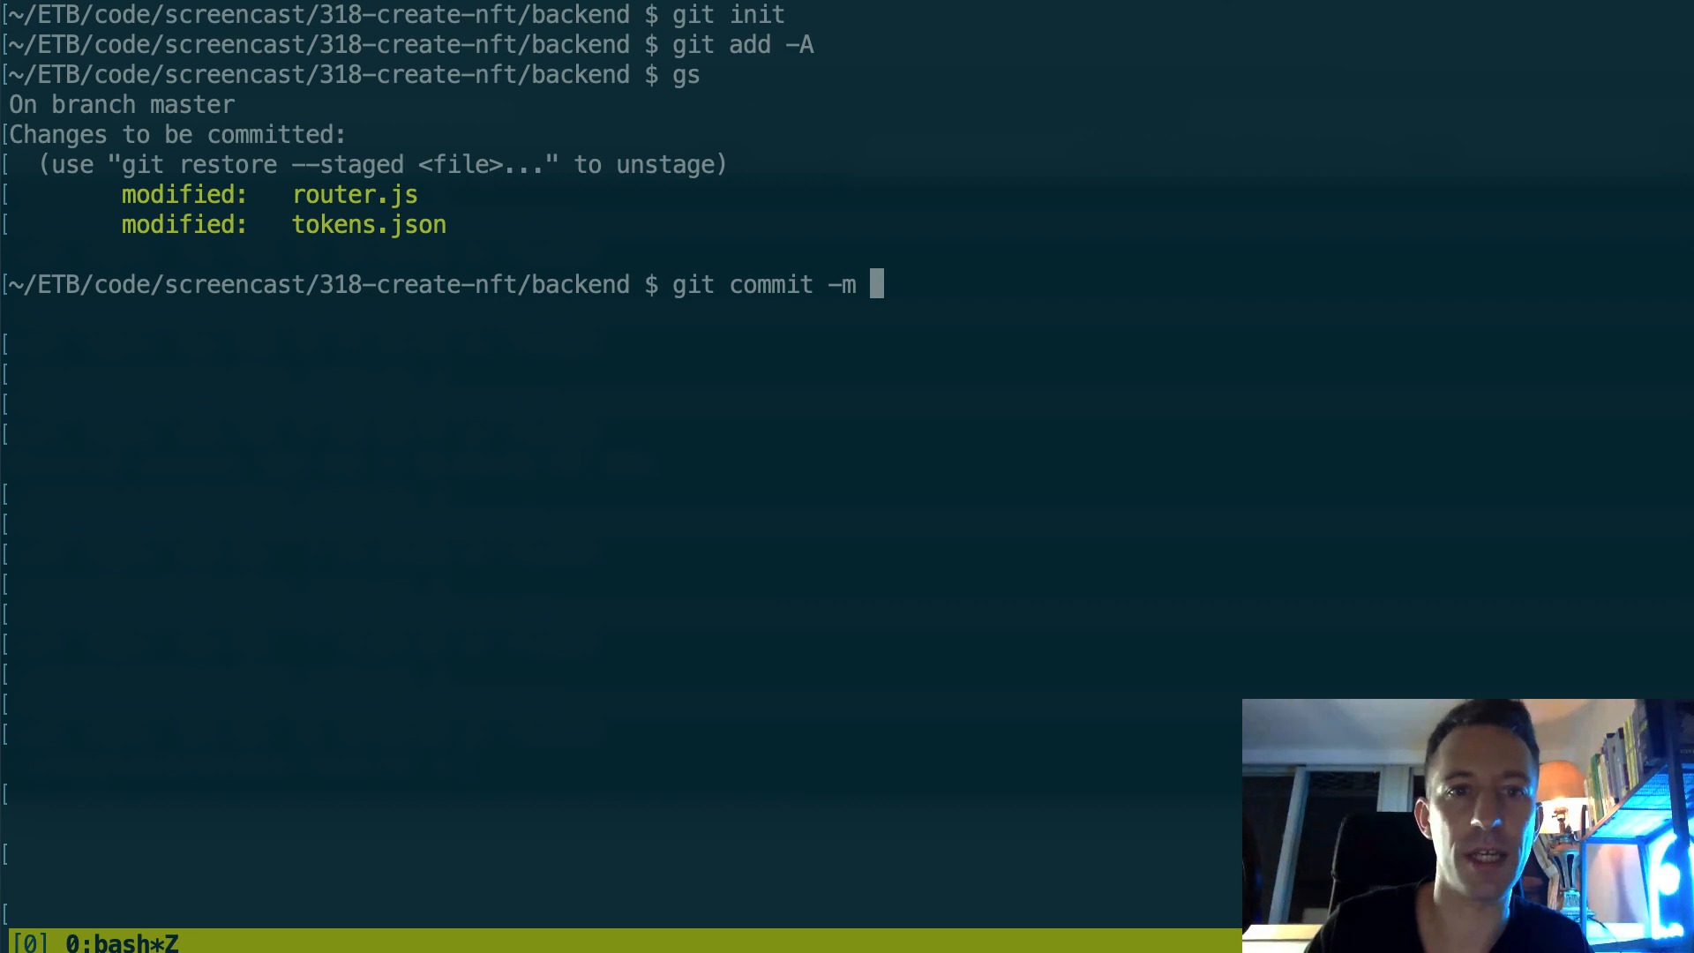
pyautogui.write('"update')
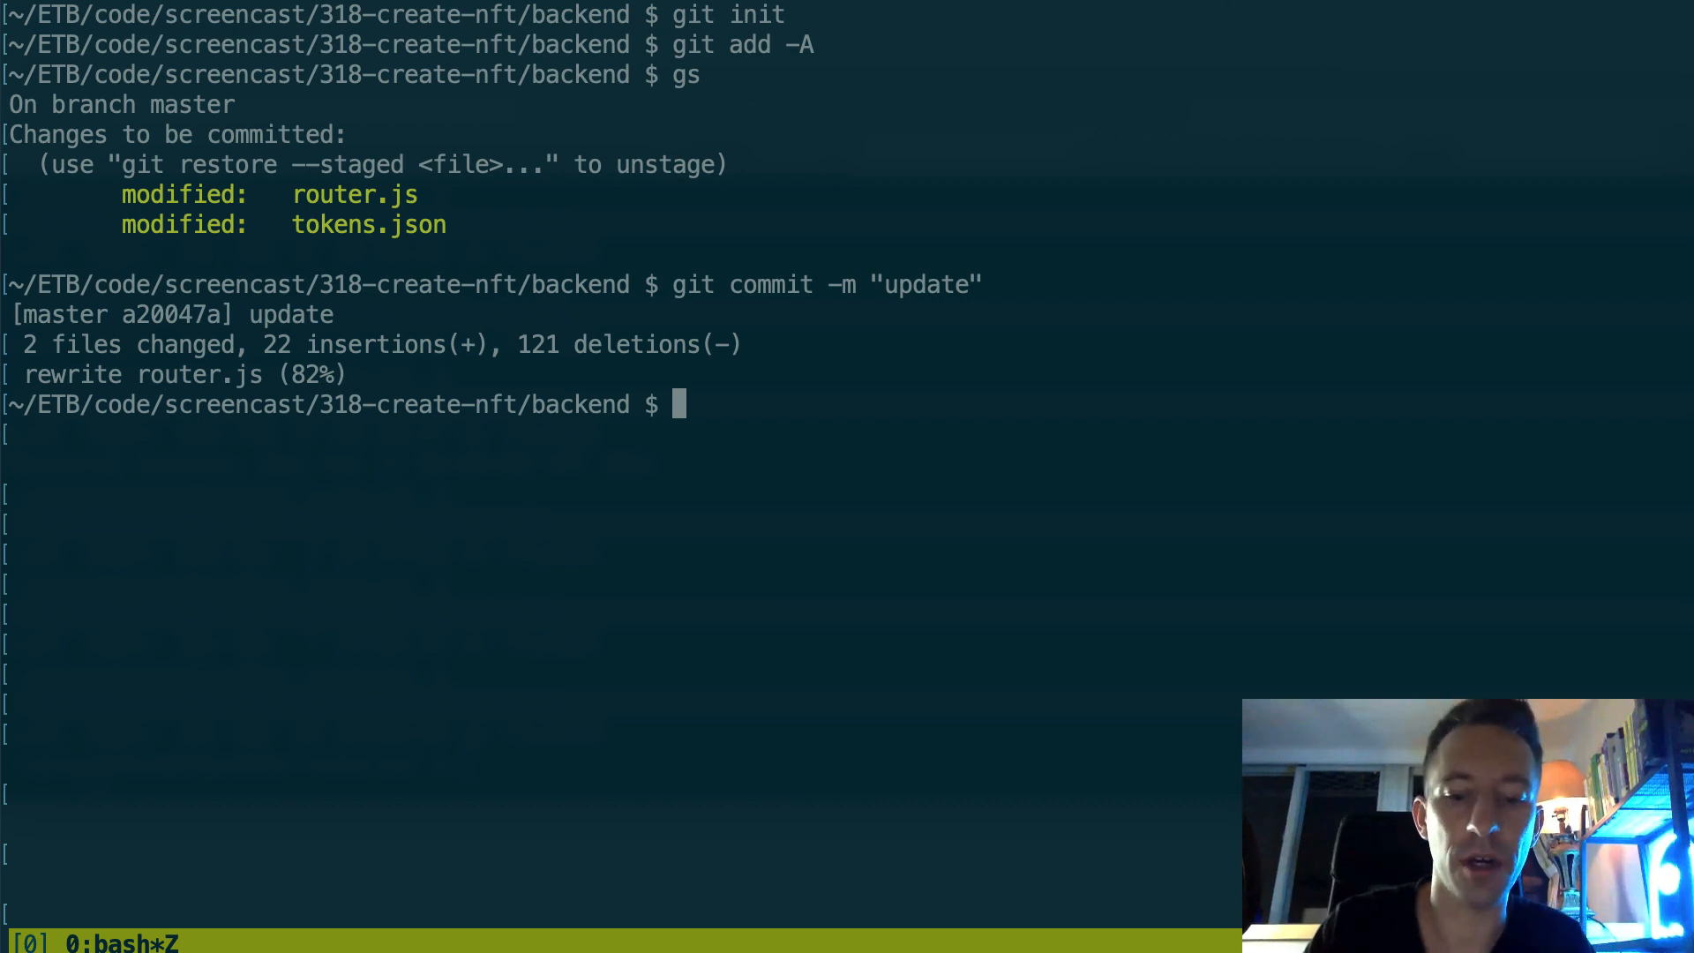
pyautogui.write('heroku login')
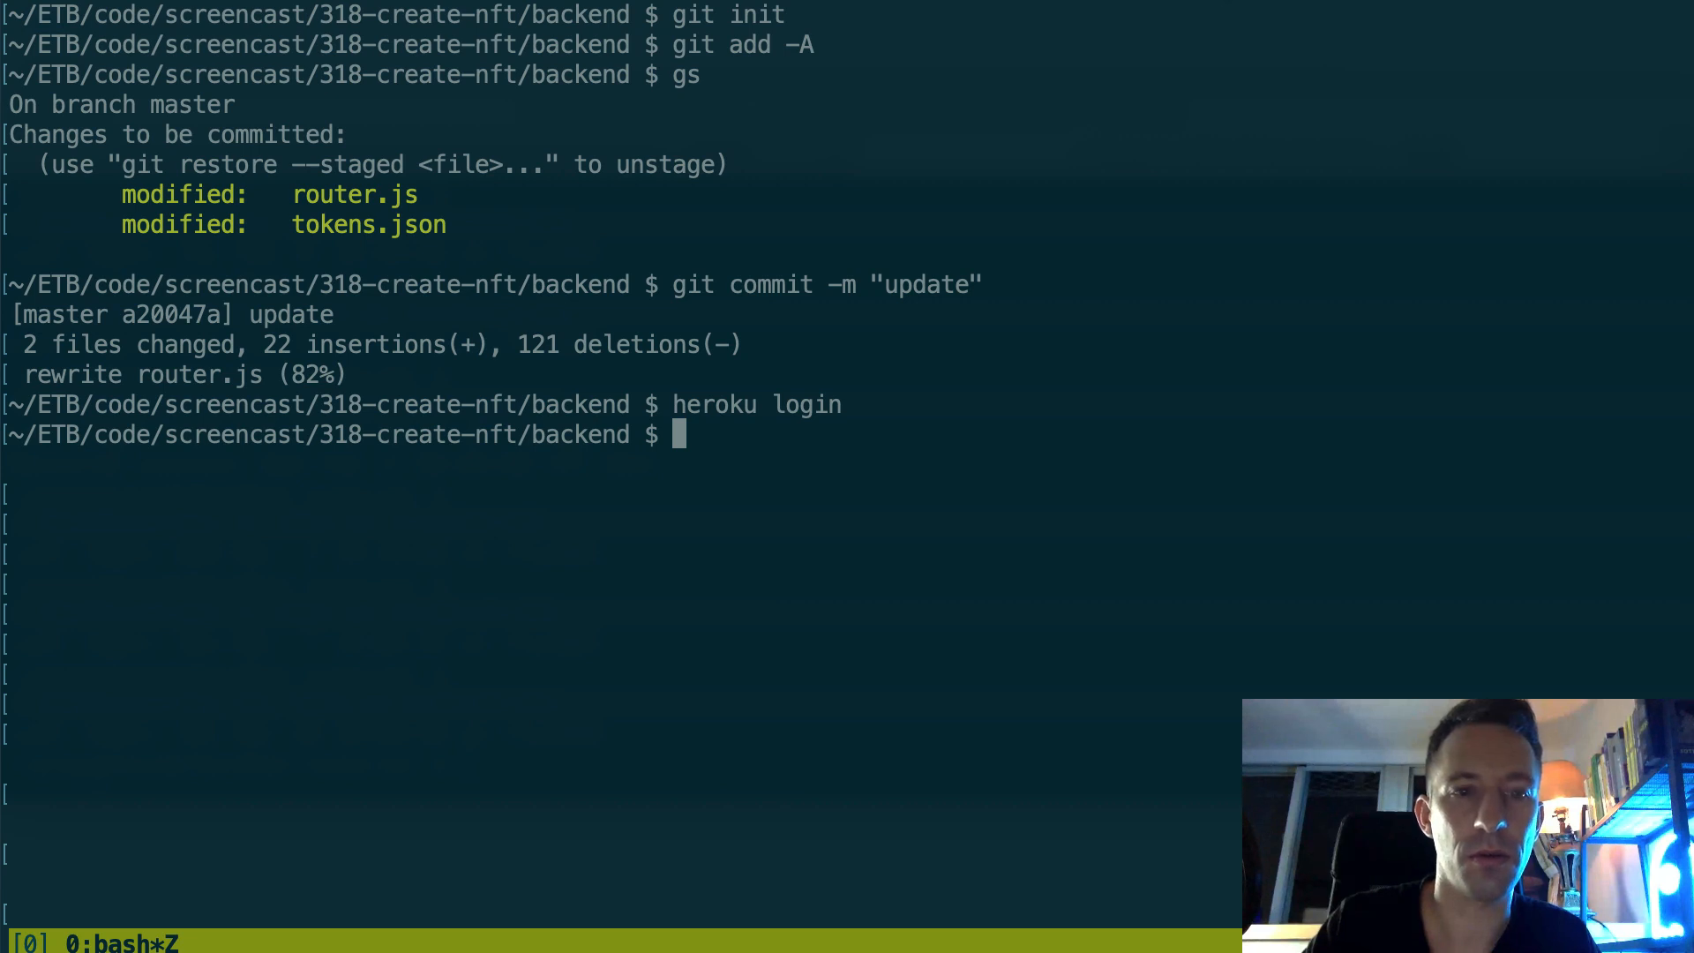
# Step: Create the Heroku app limitless-atoll-68707 for the backend with heroku create
pyautogui.write('heroku')
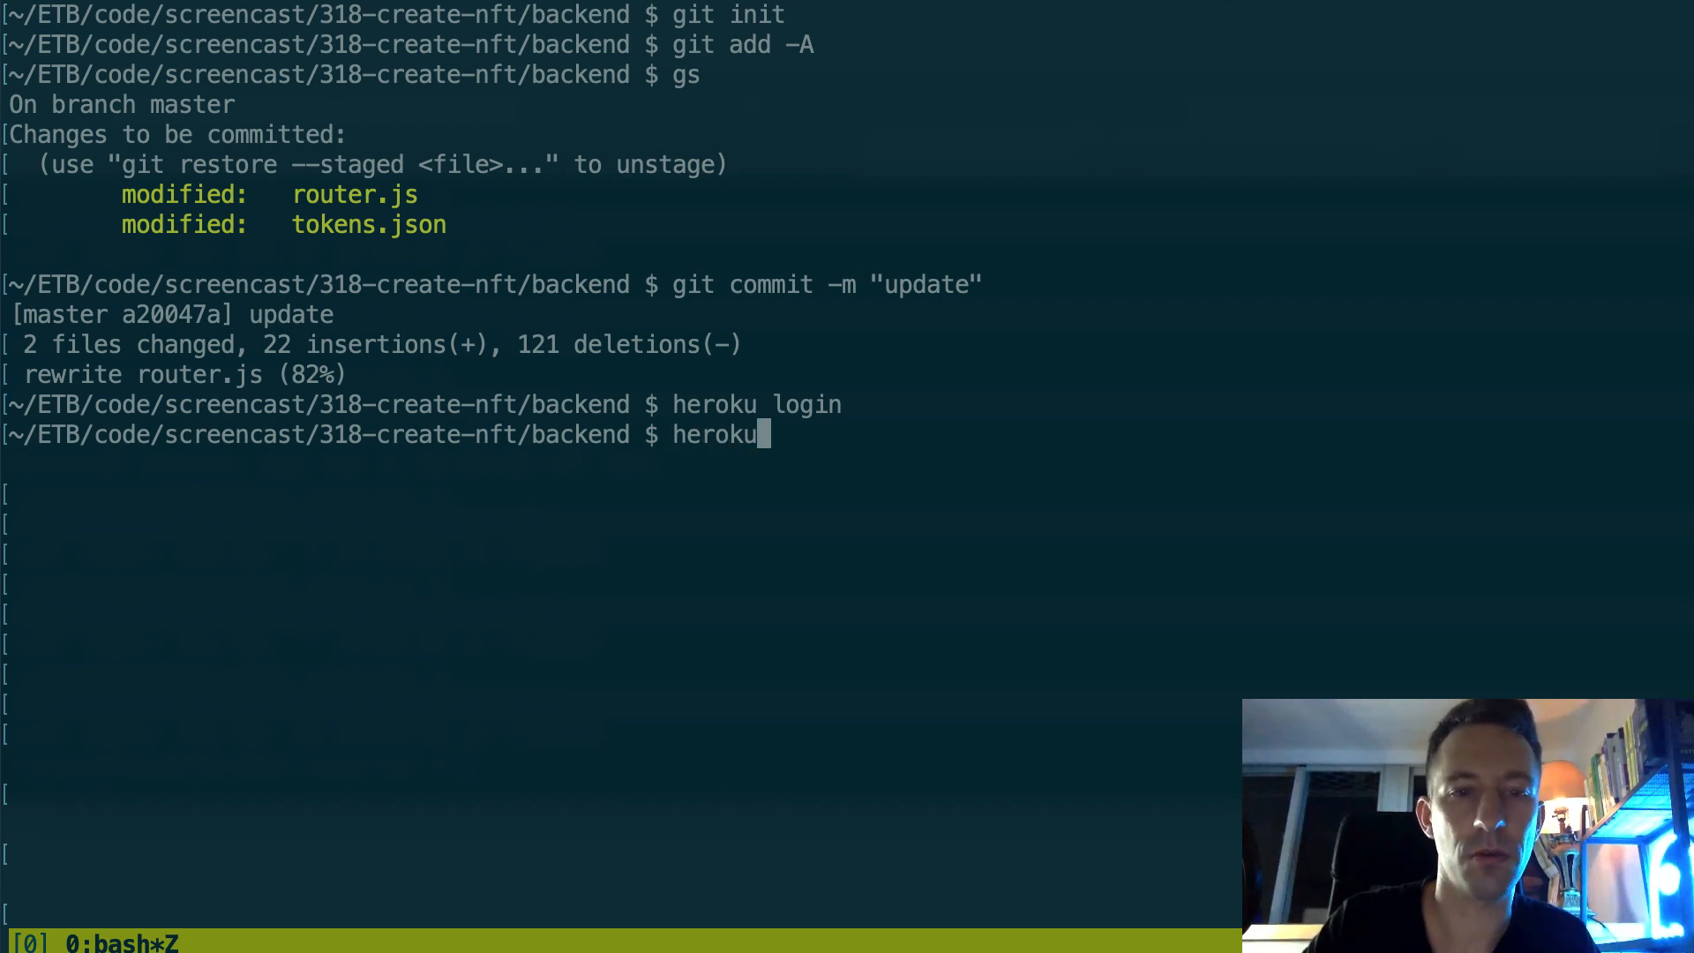
pyautogui.write('create')
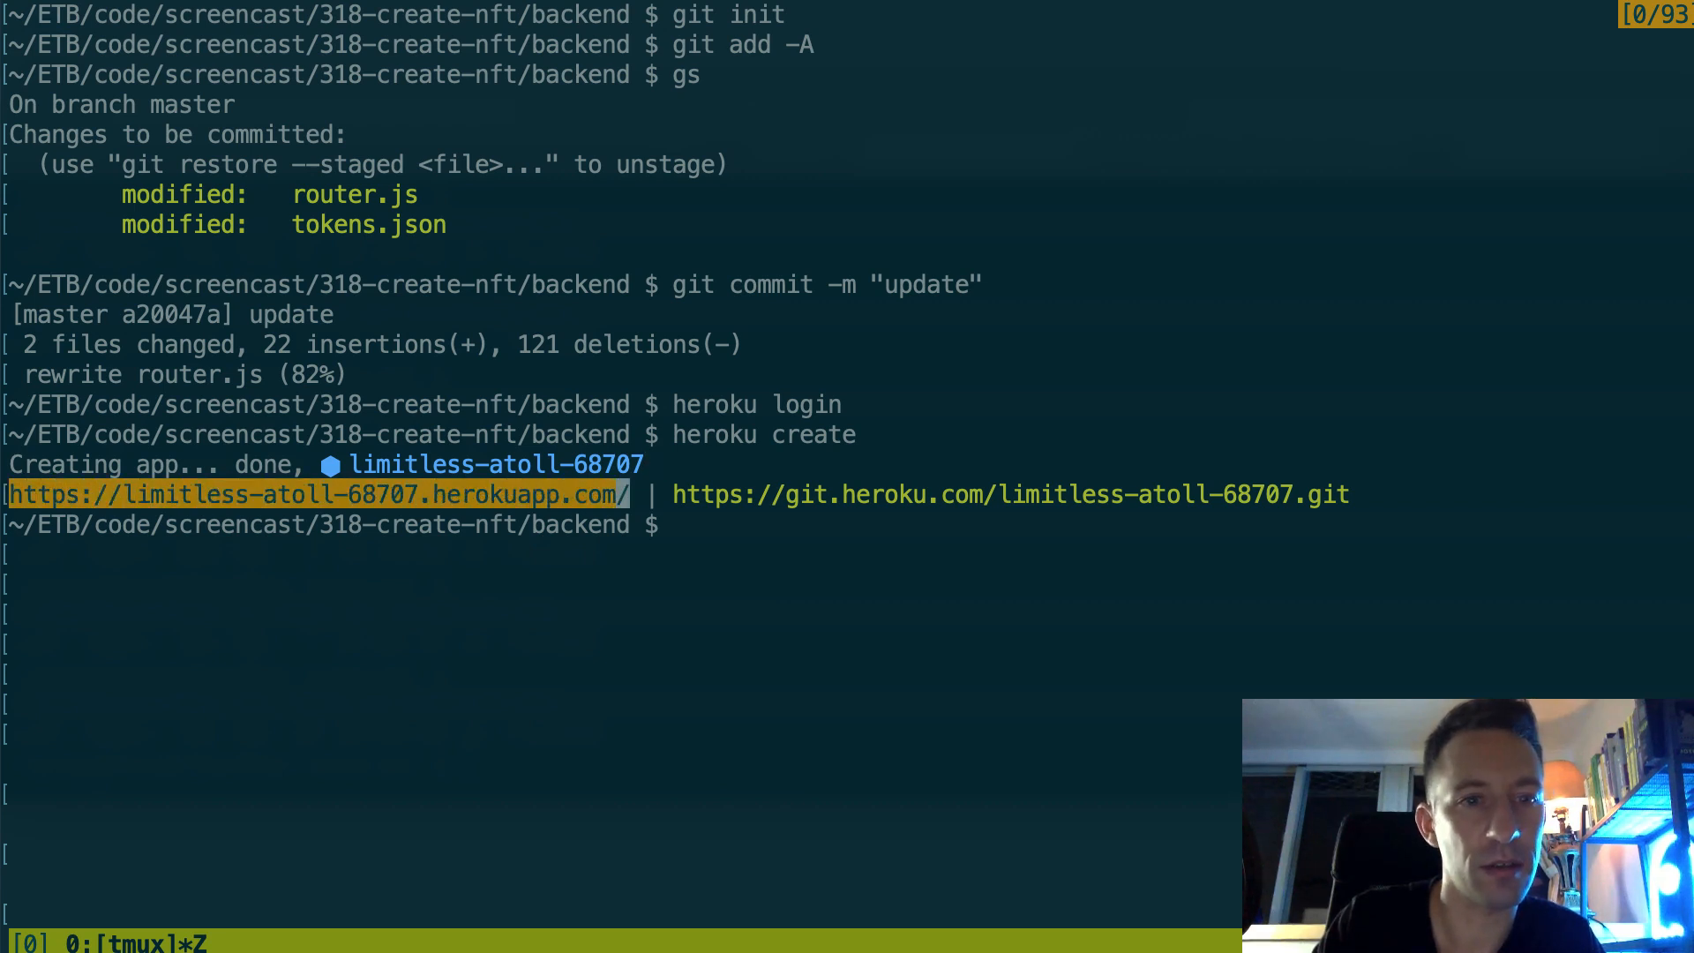
pyautogui.write('vim')
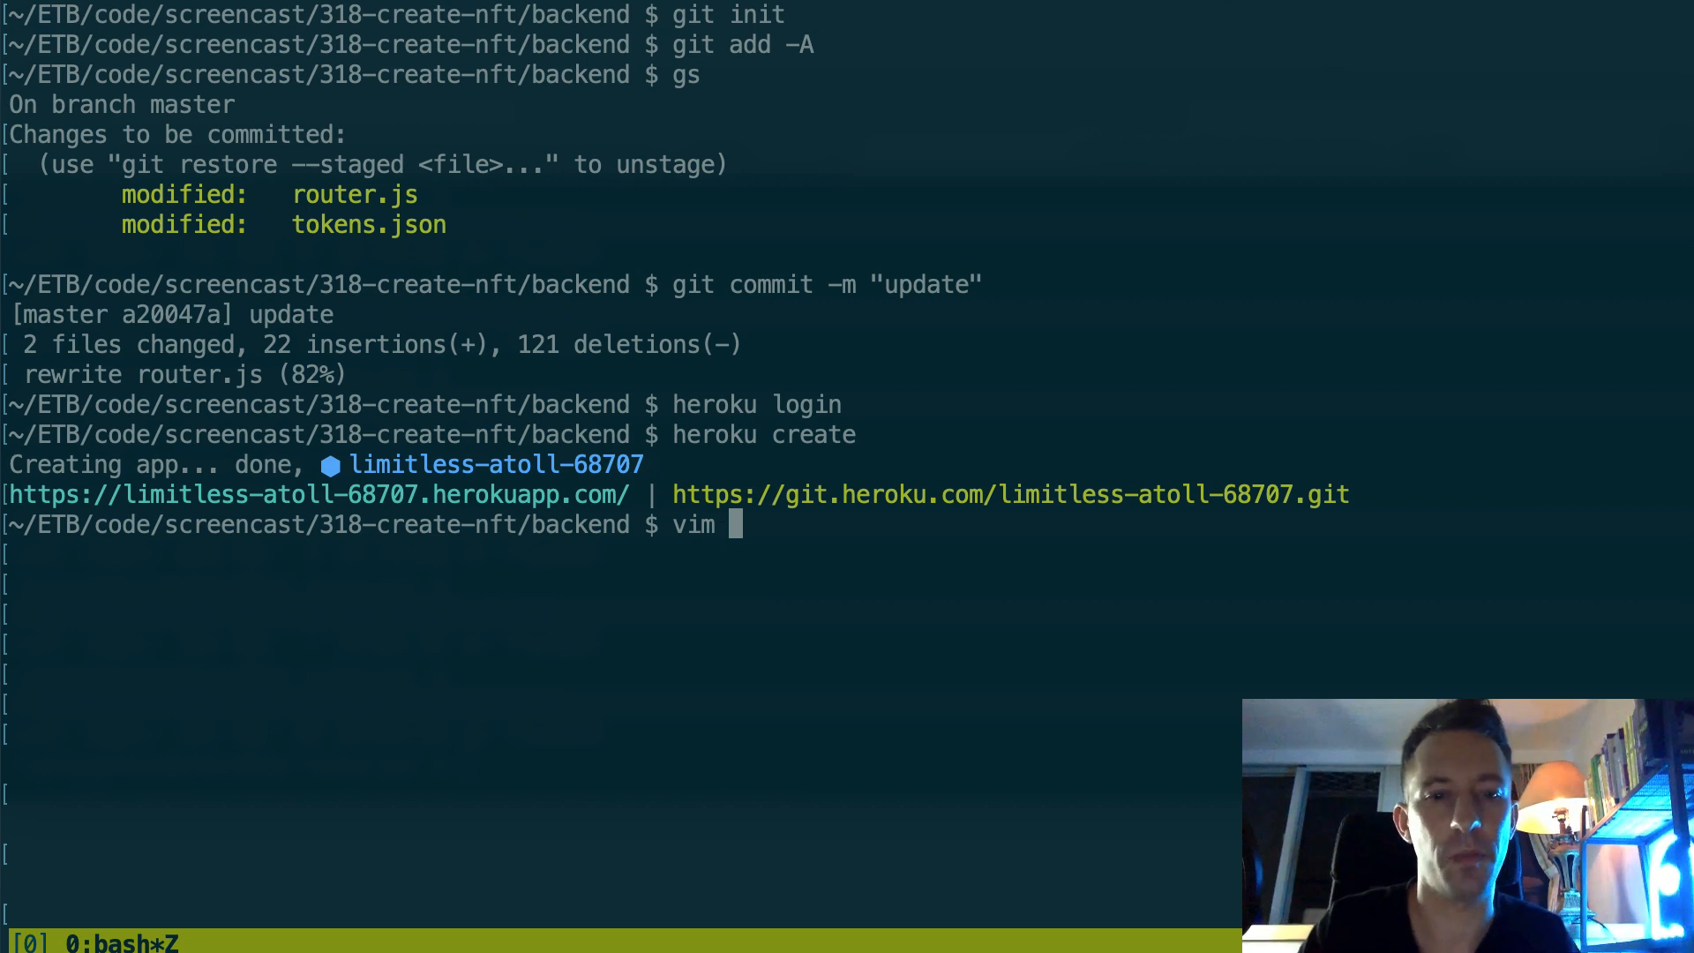
pyautogui.press('Return')
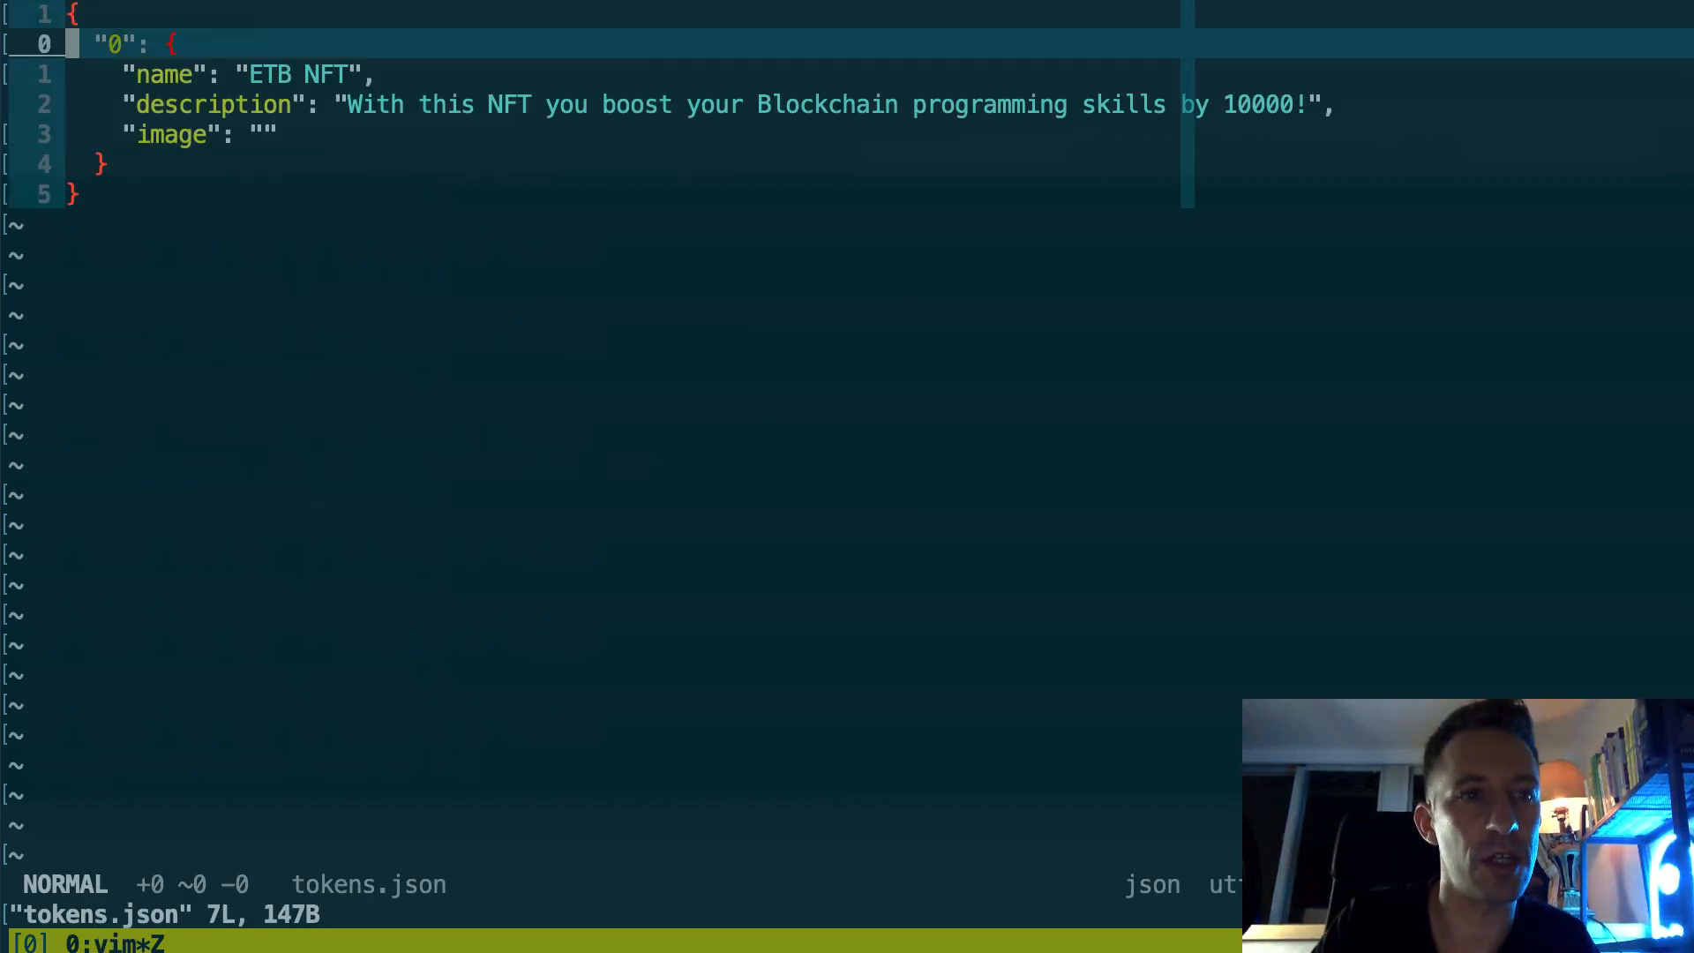
pyautogui.press('j')
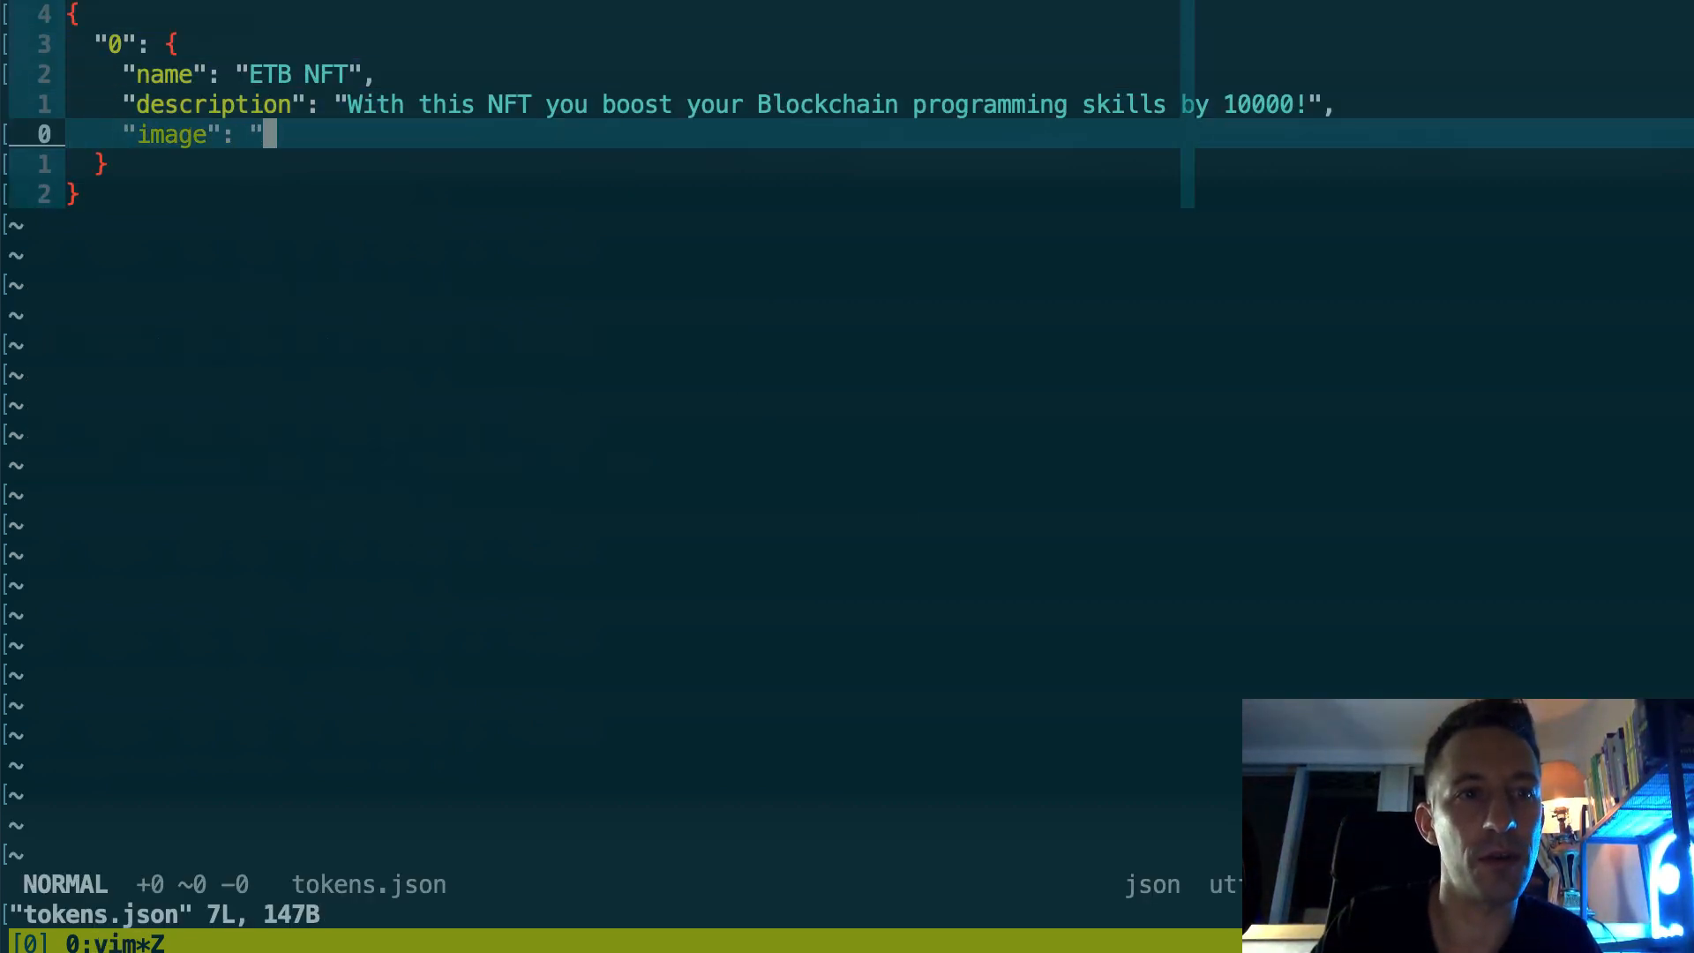
pyautogui.write('https://limitless-atoll-68707.herokuapp.com')
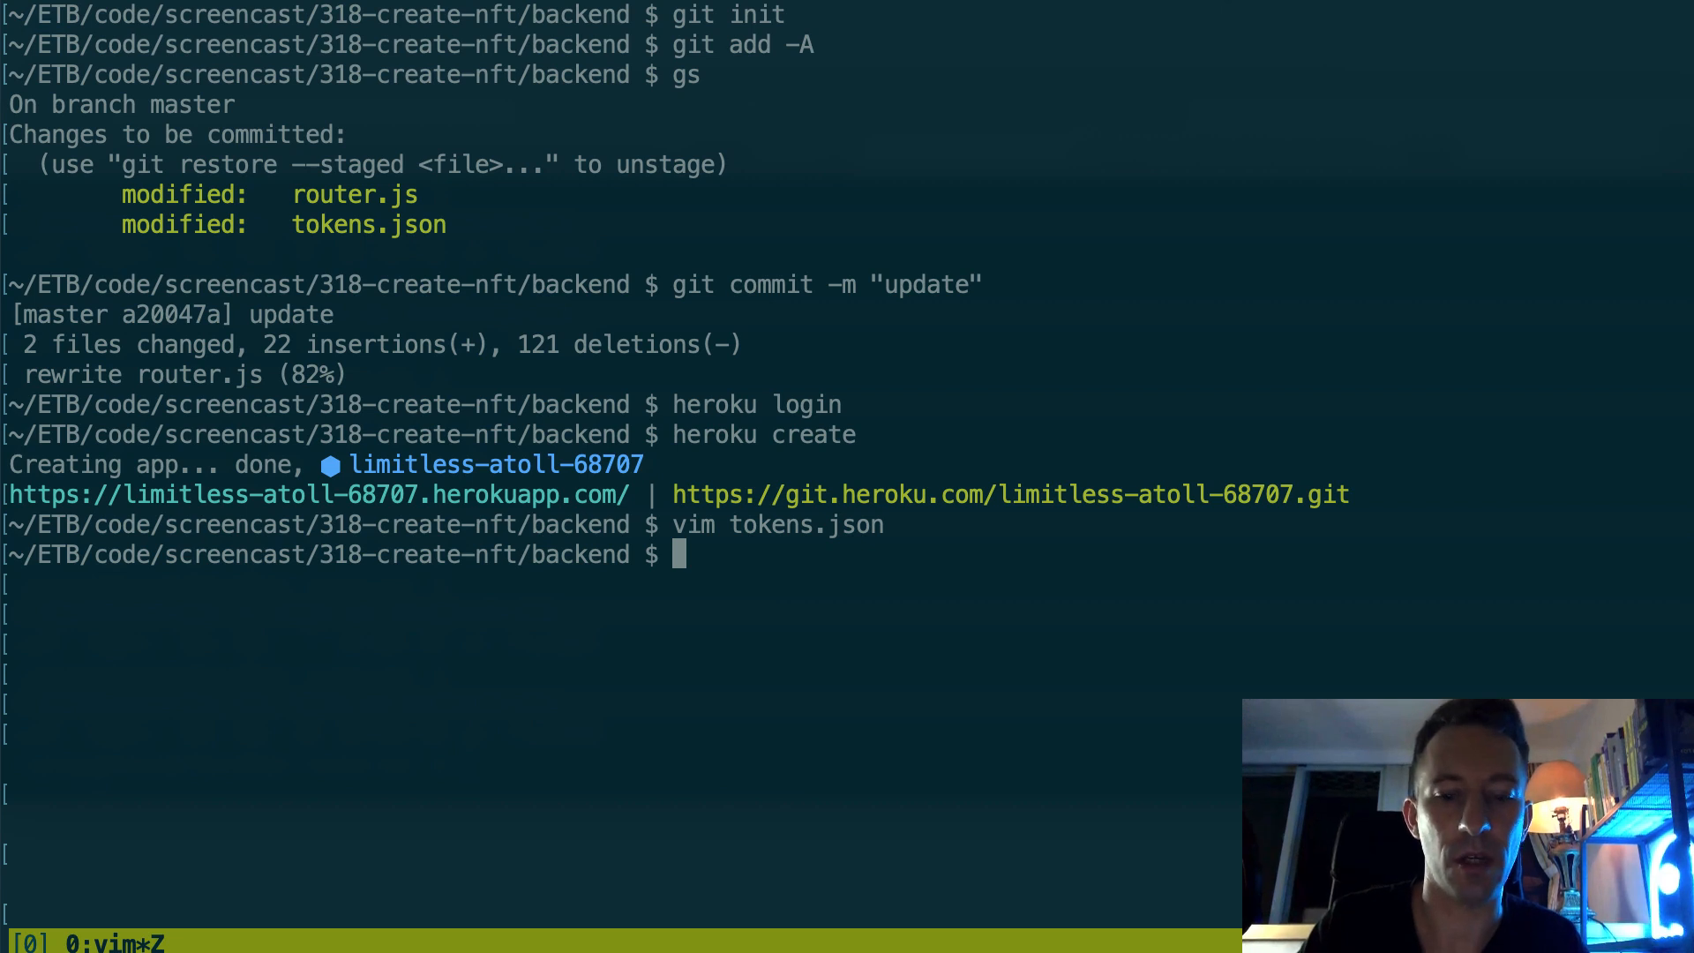
pyautogui.write('git add -A')
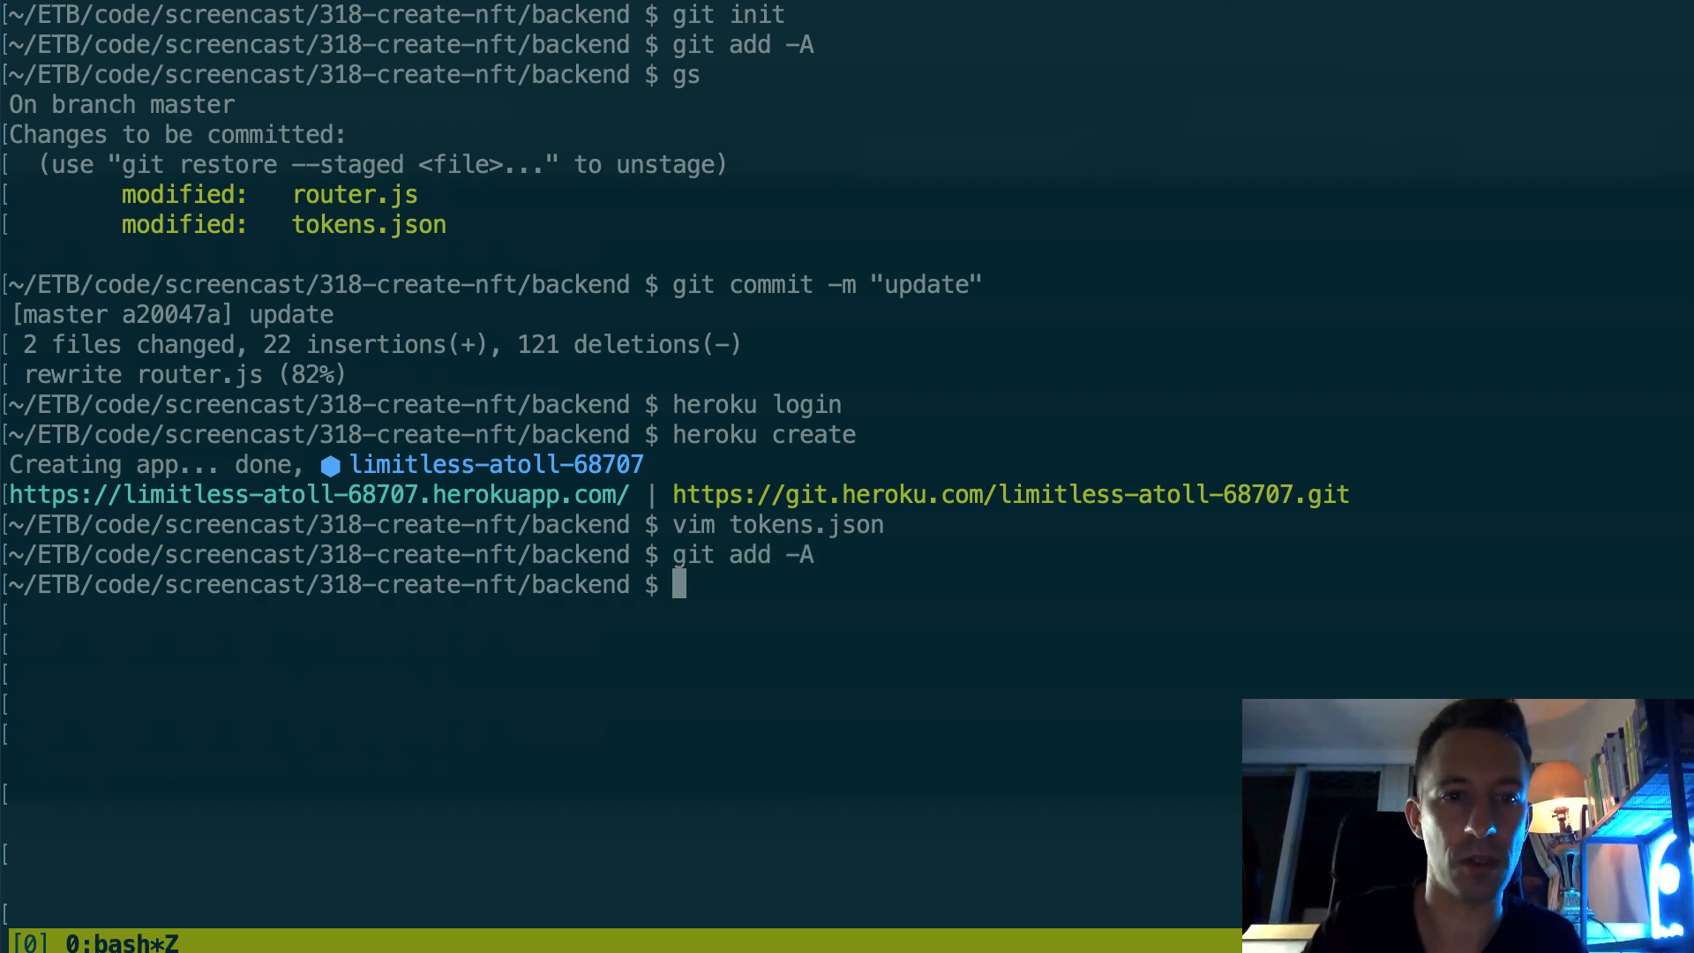
# Step: Commit the URL change as "update url" and push to heroku master, which fails because still-meadow-34010 doesn't exist
pyautogui.write('git commit')
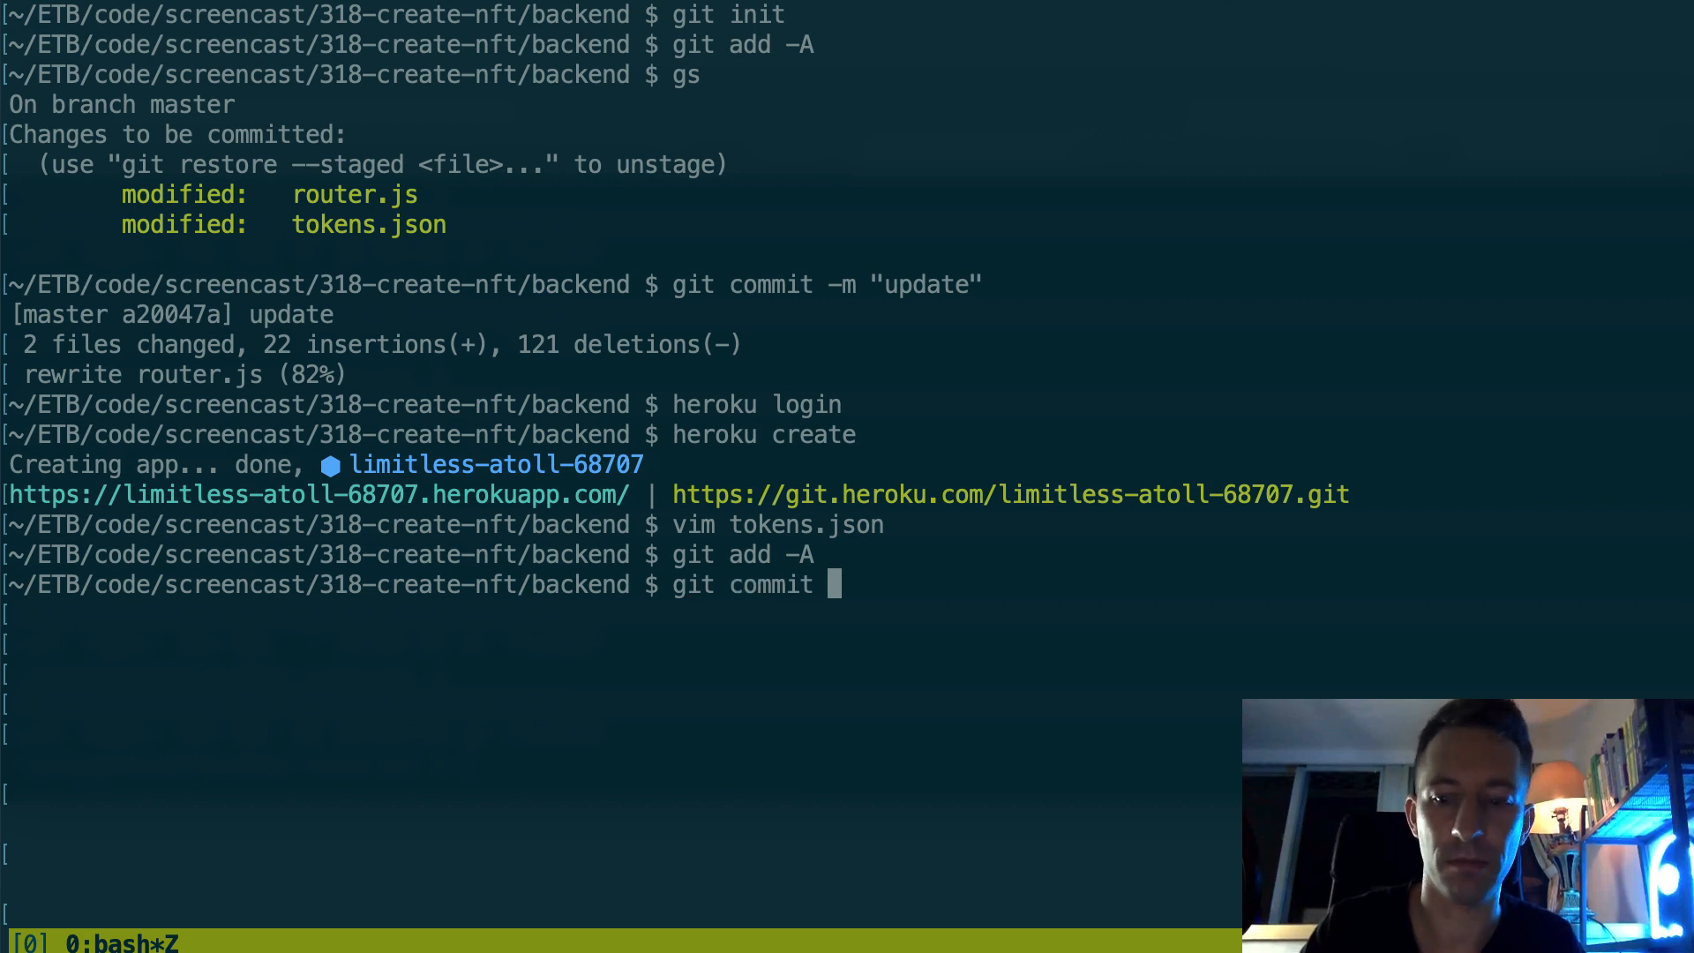
pyautogui.write('-m "update url')
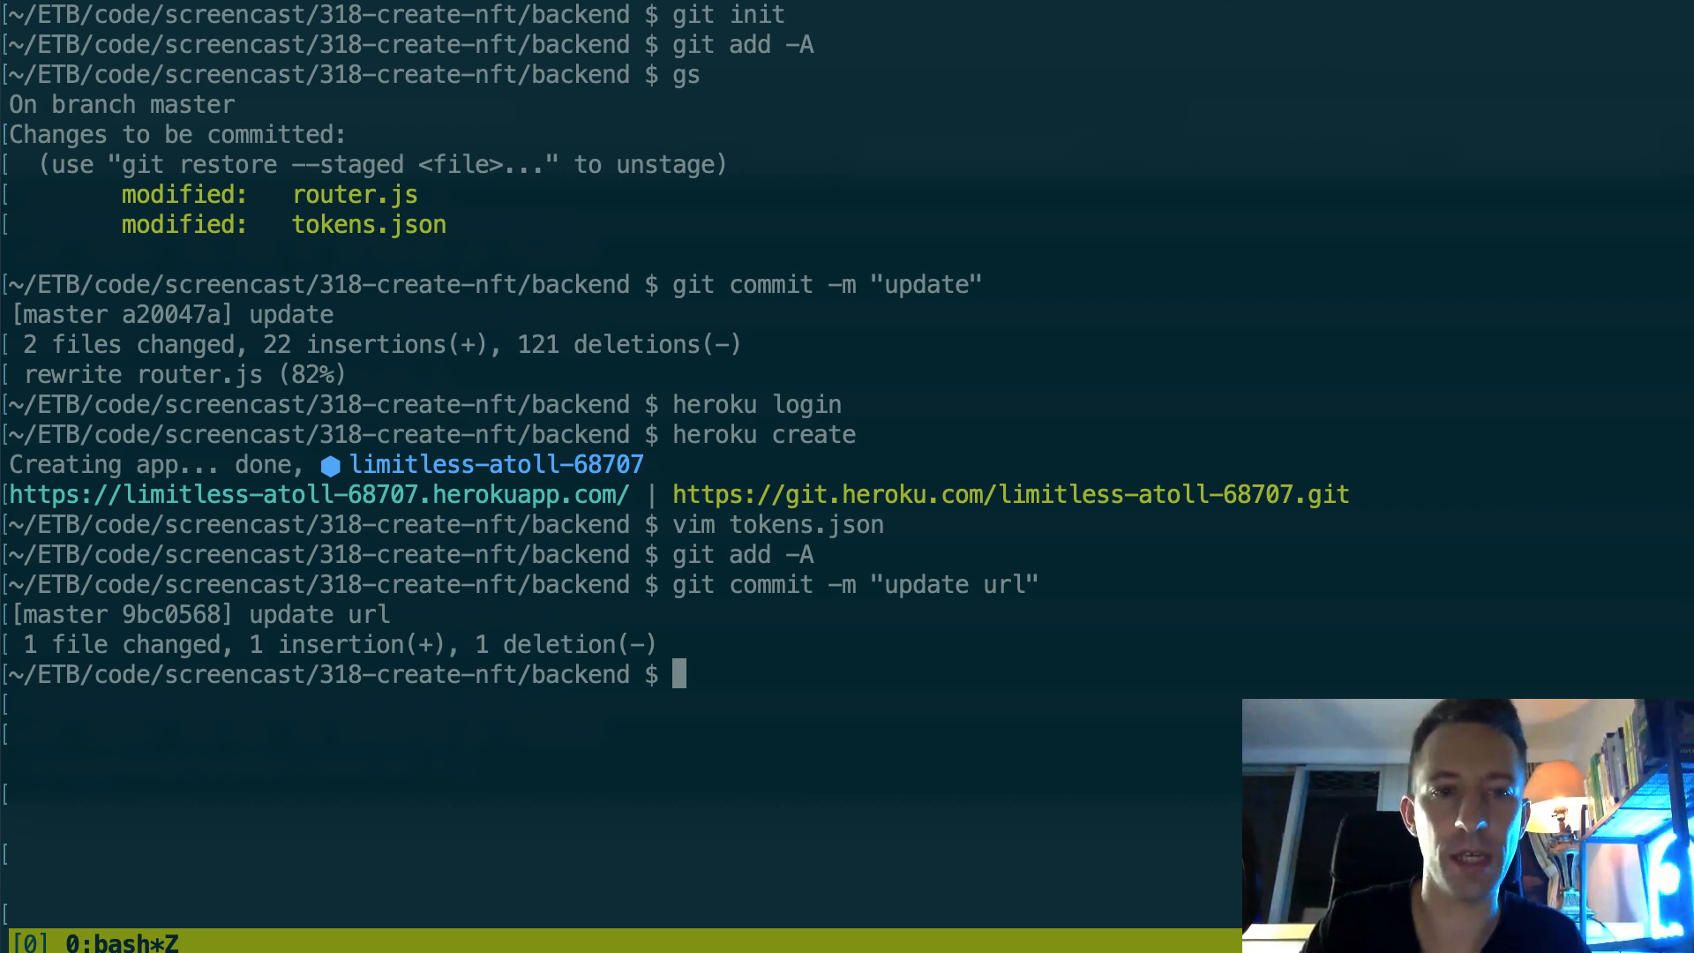
pyautogui.write('git')
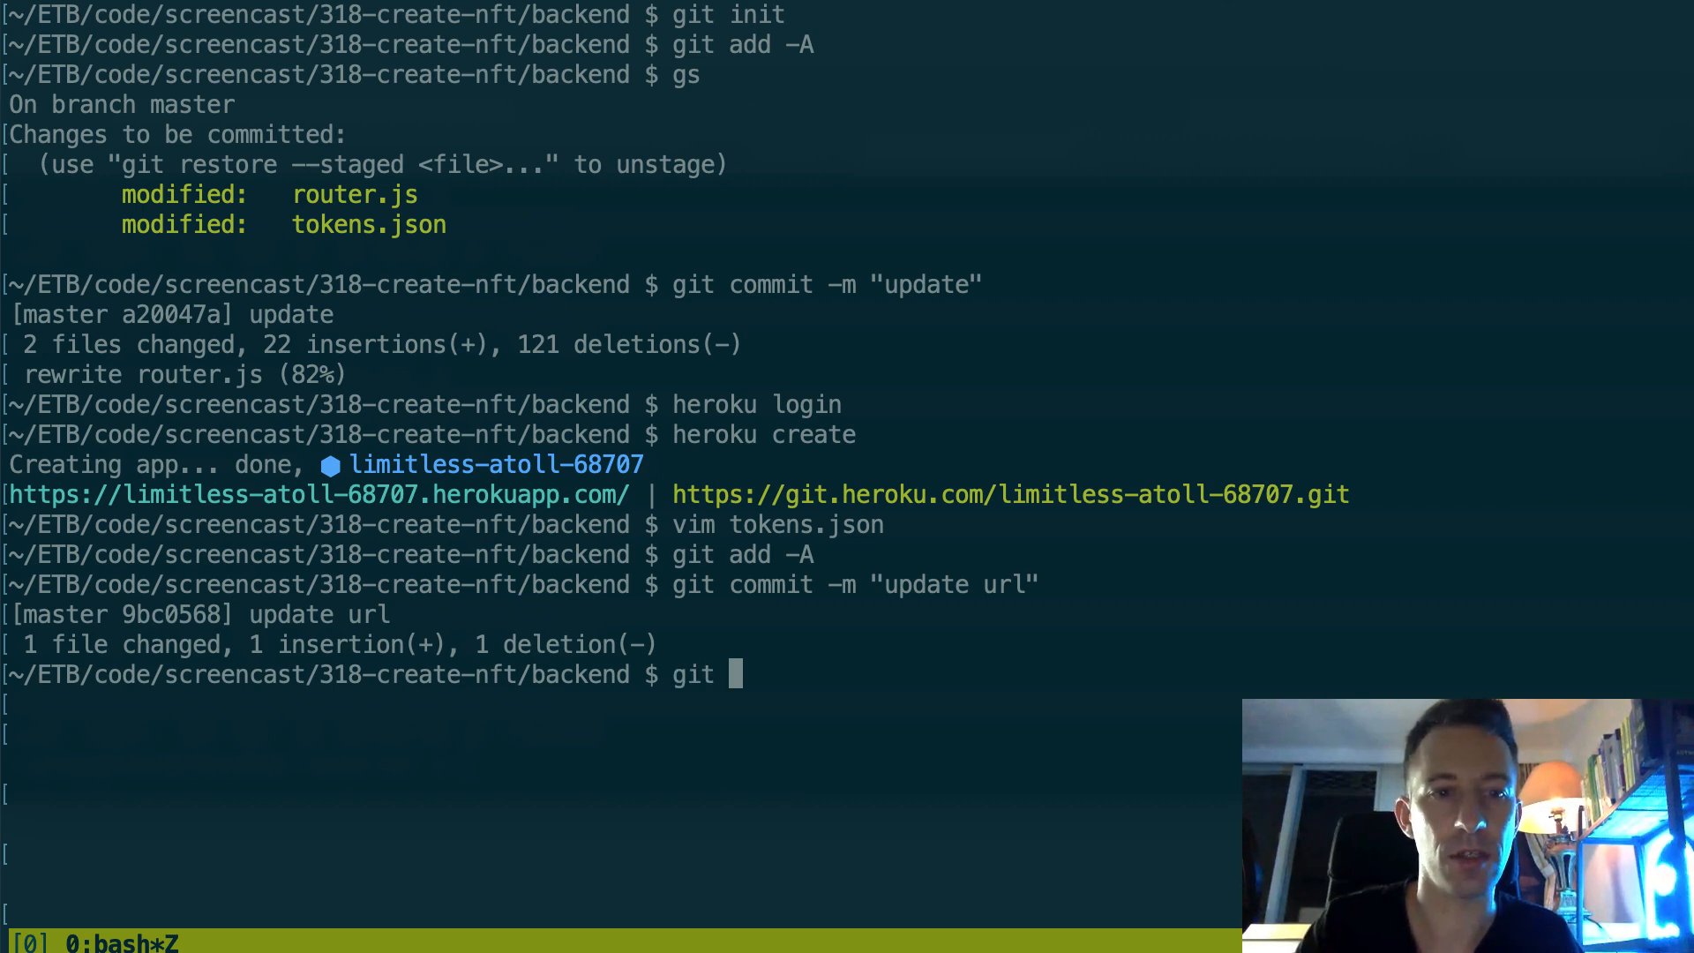
pyautogui.write('push')
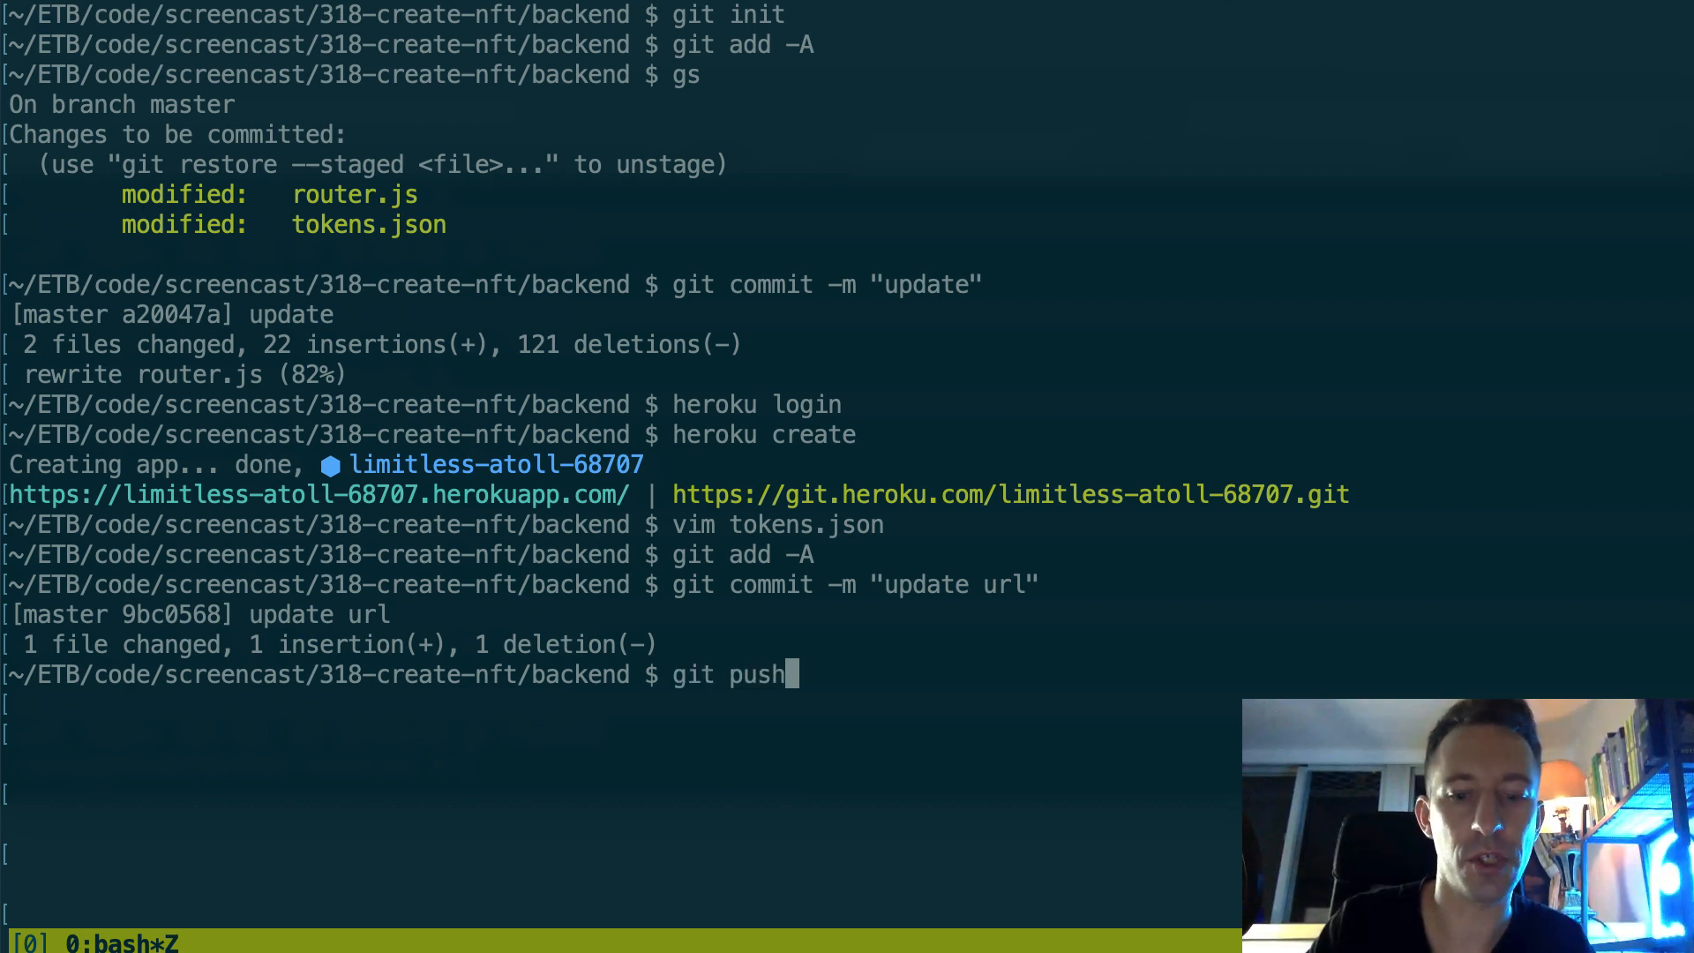
pyautogui.write('heroku master')
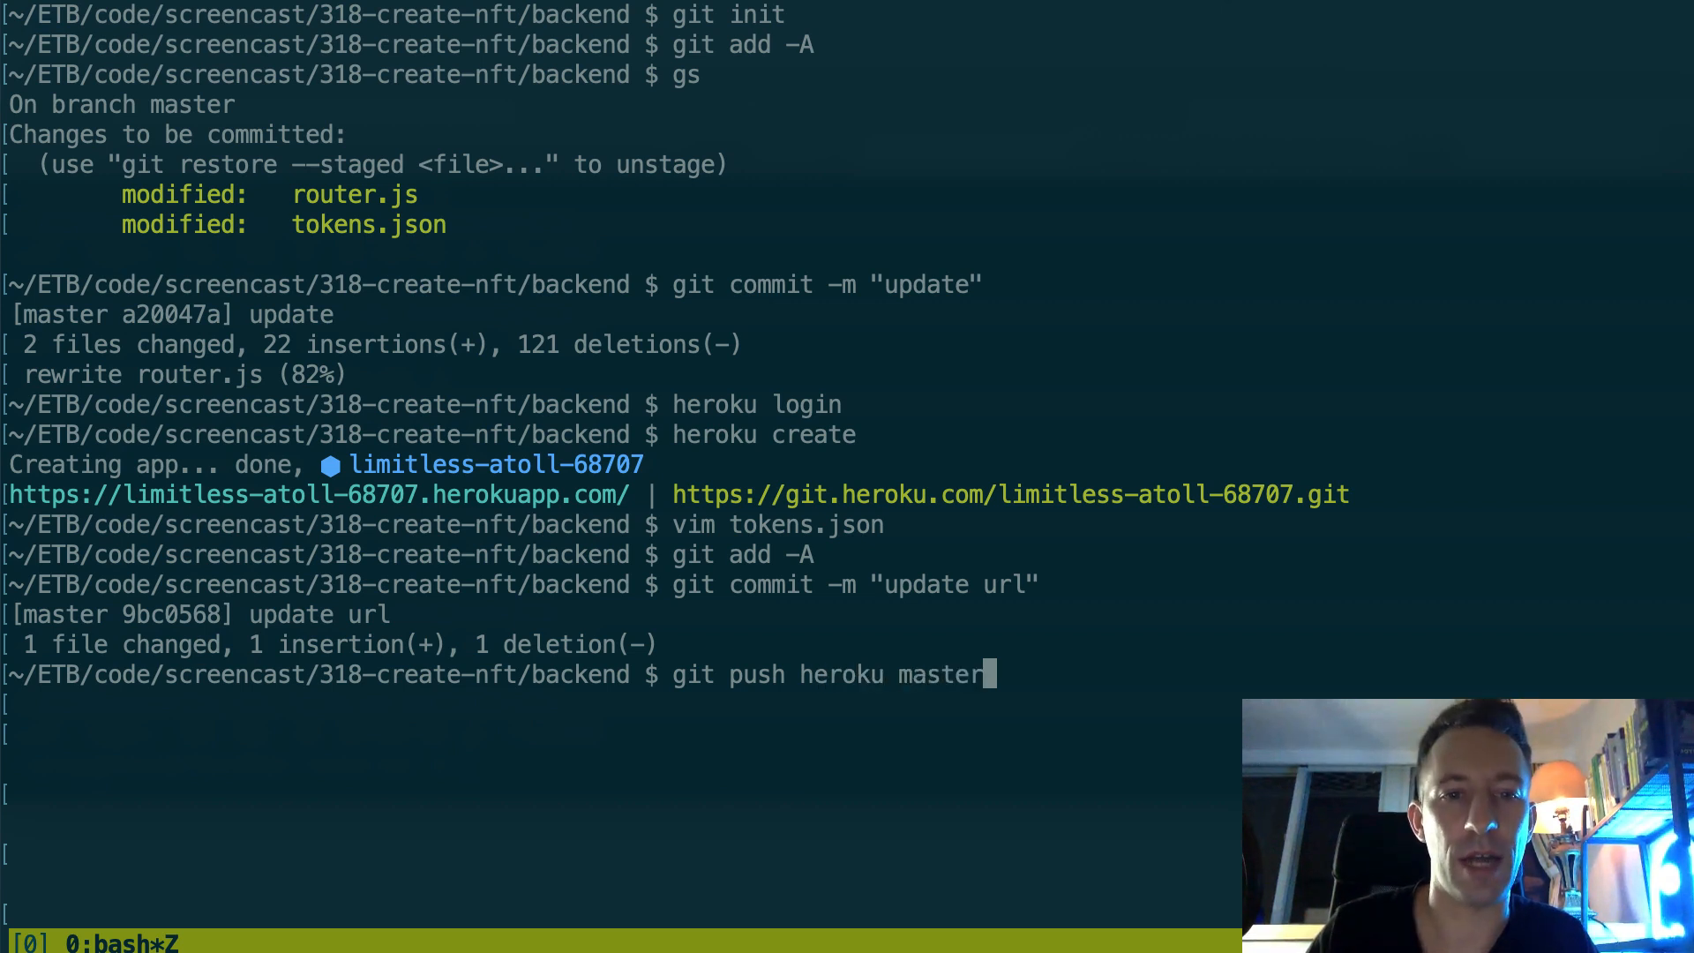
pyautogui.press('enter')
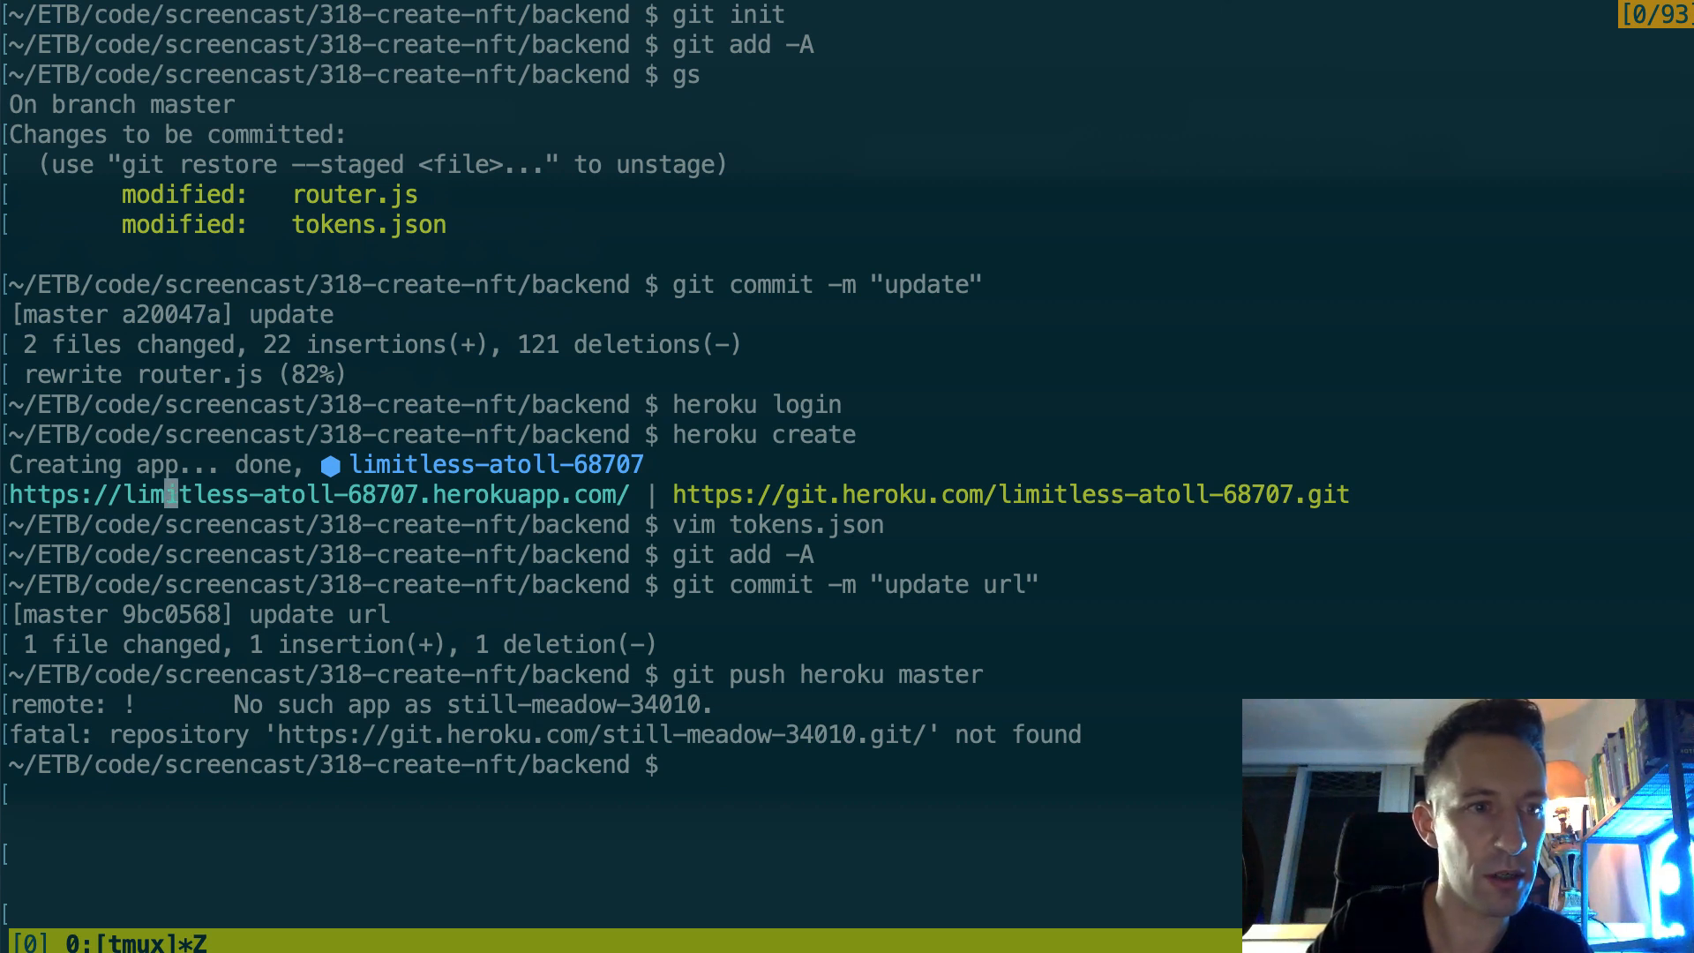
pyautogui.write('vim .')
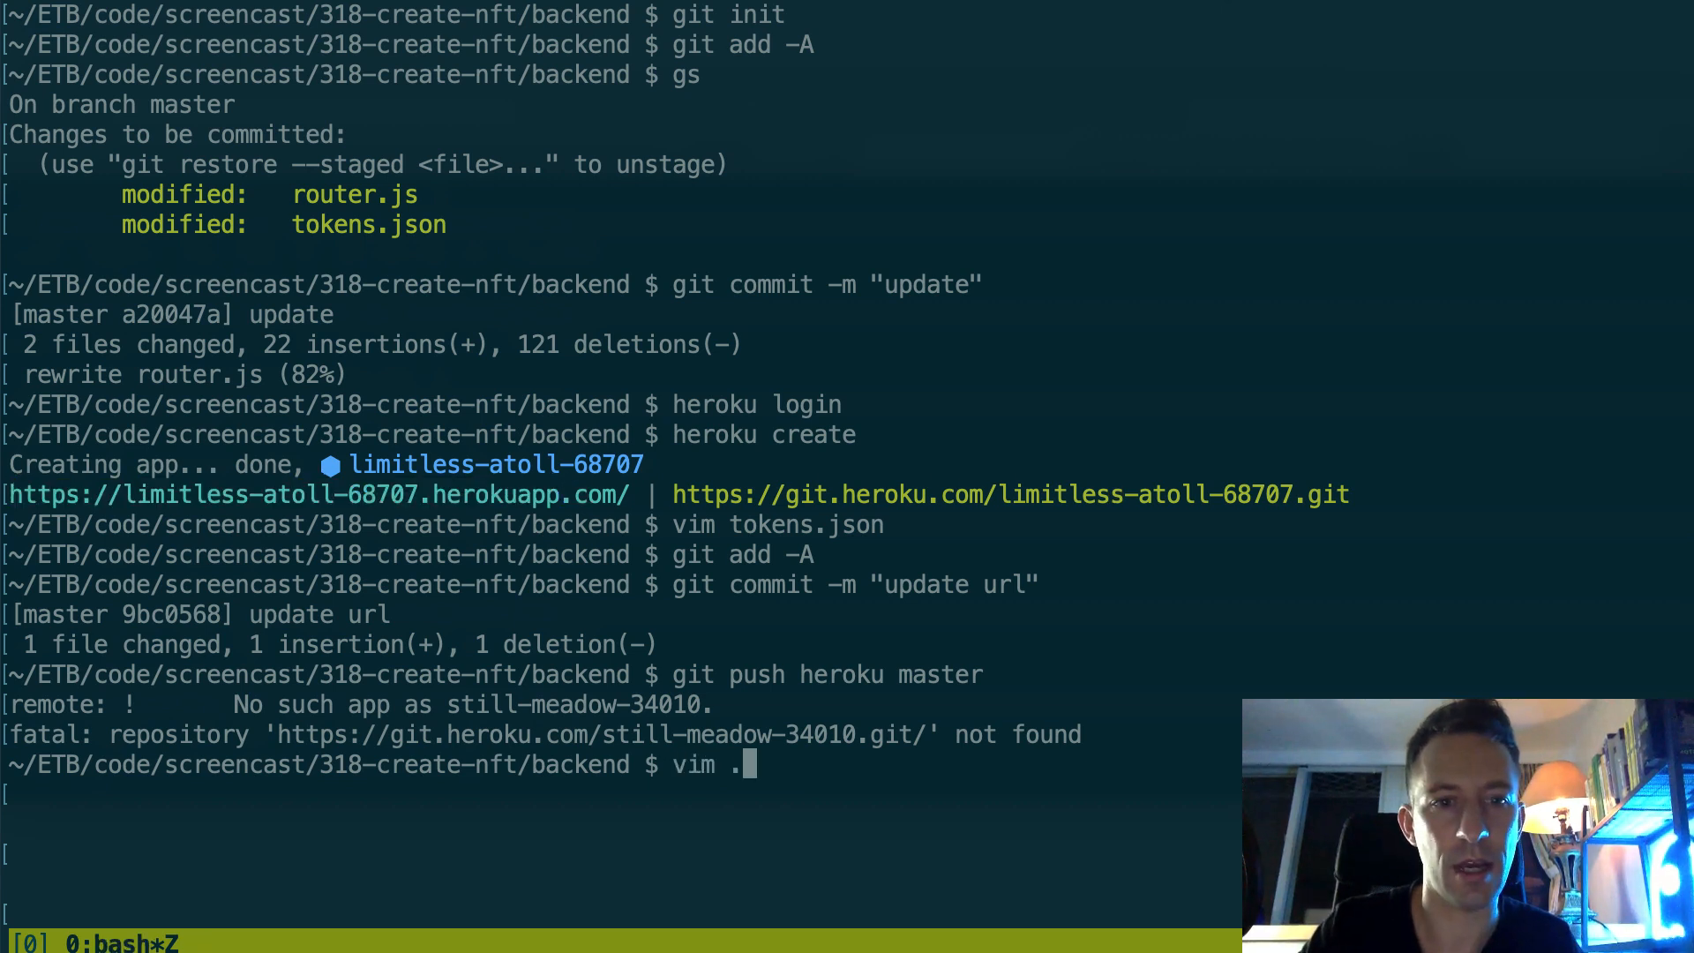
pyautogui.write('git')
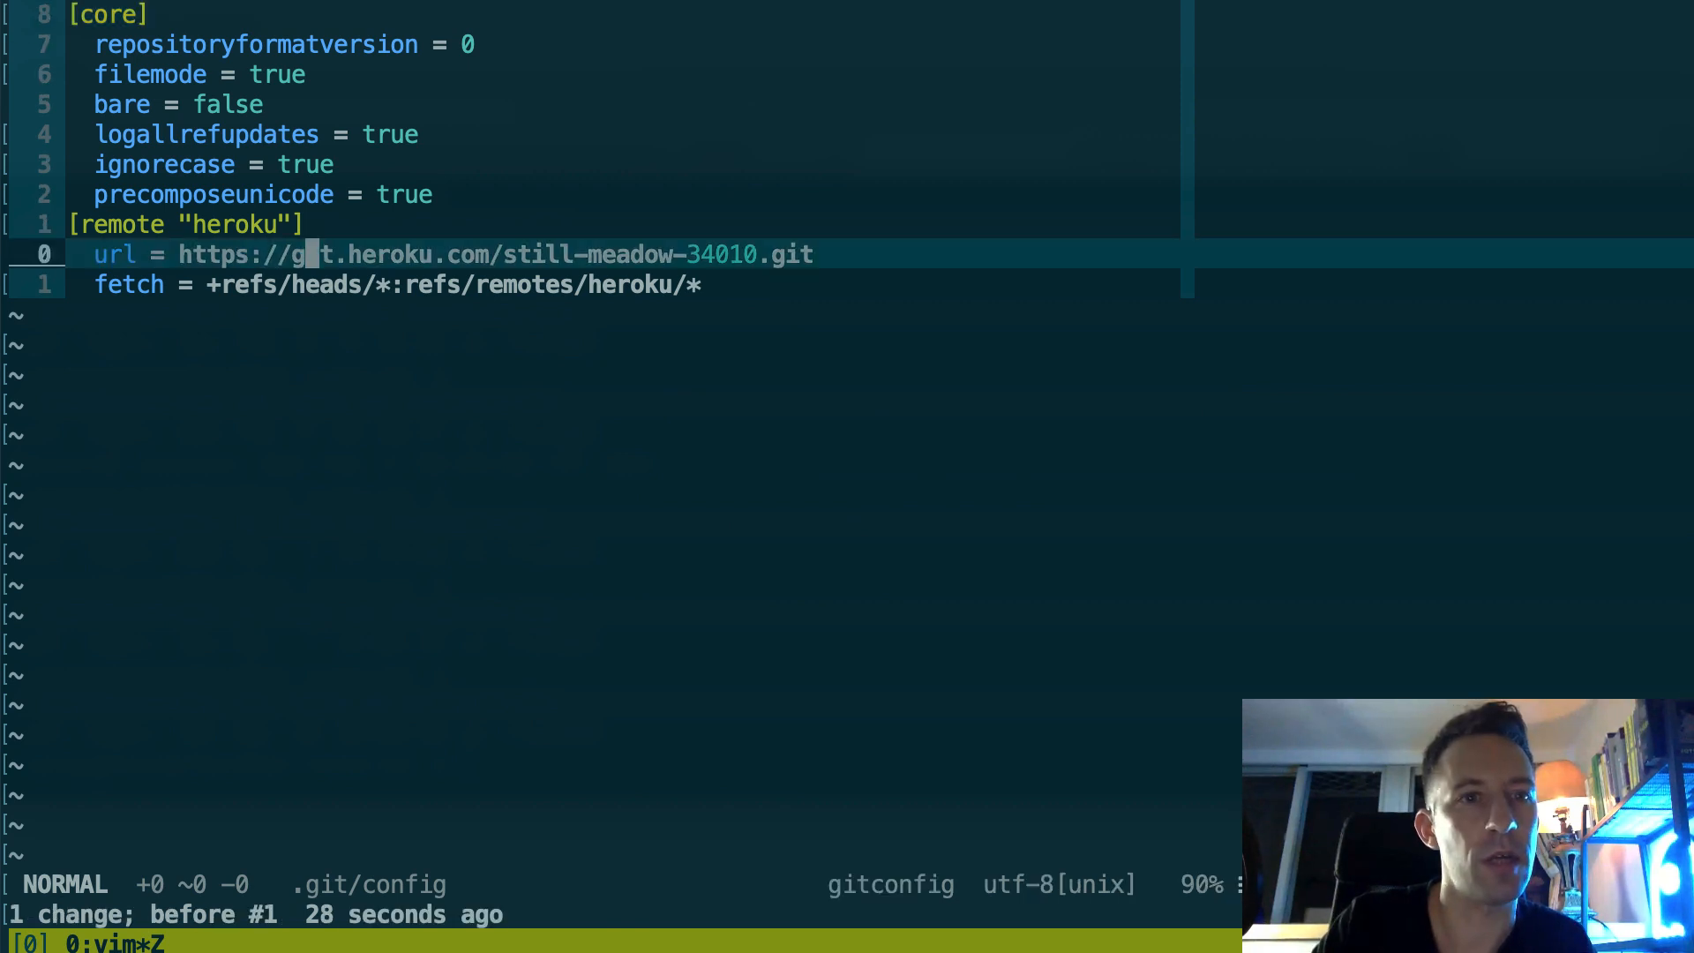
pyautogui.write('https://limitless-atoll-68707.herokuapp.com')
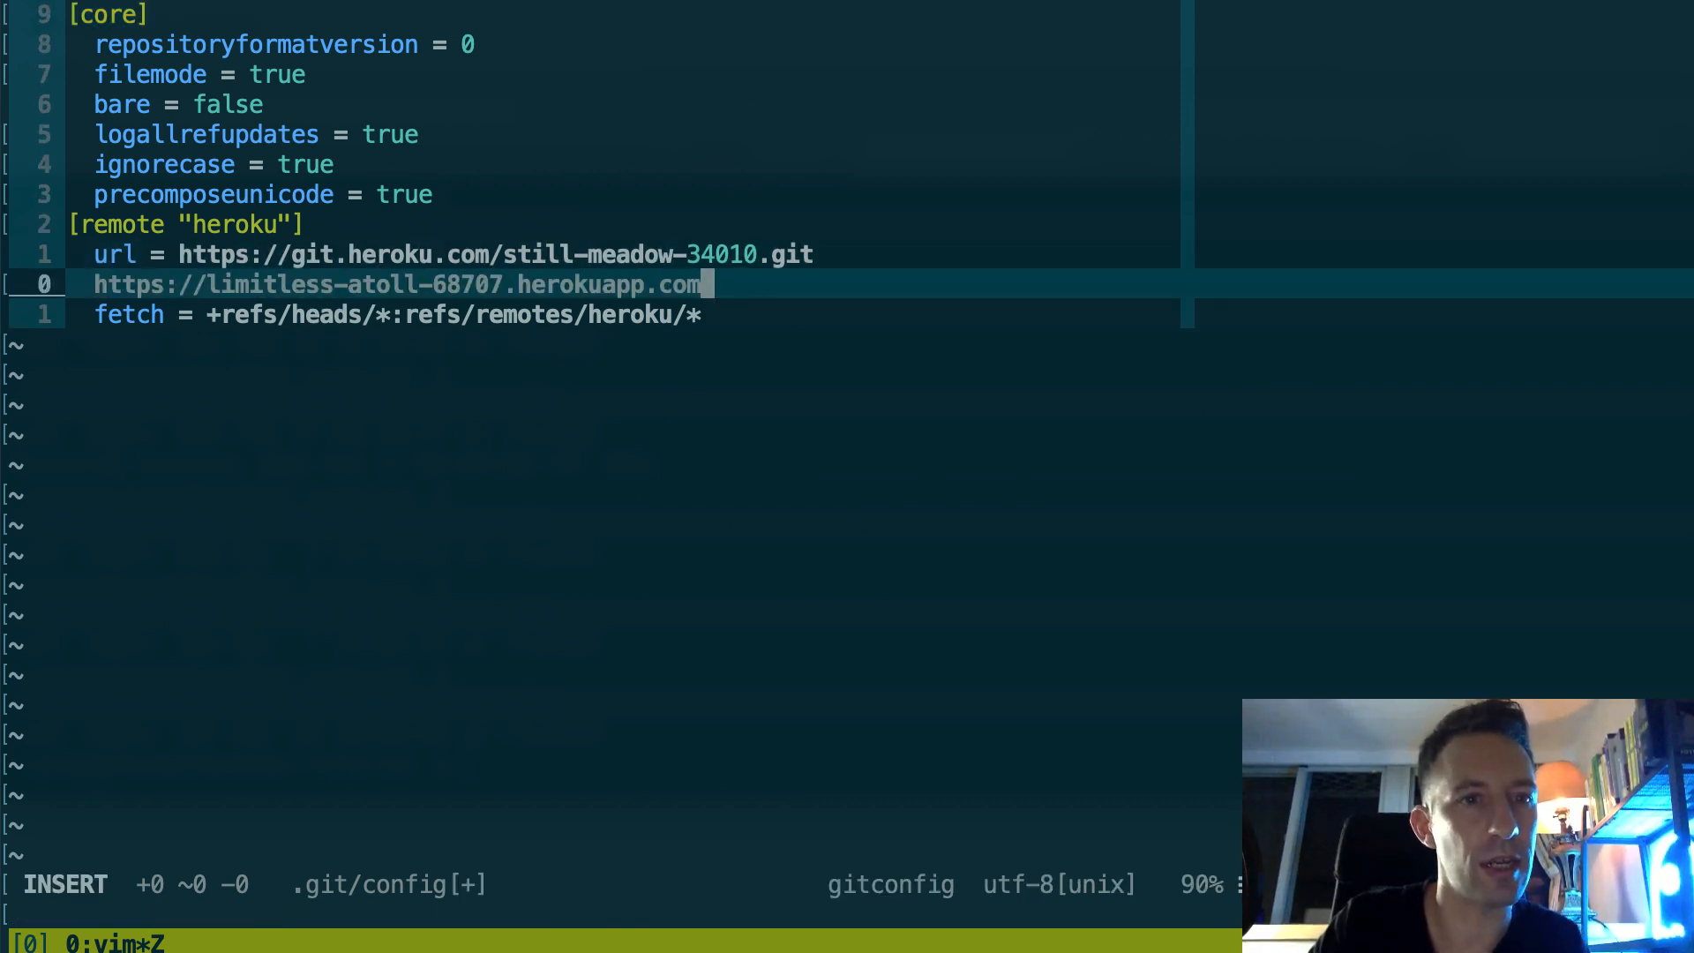
pyautogui.press('Escape')
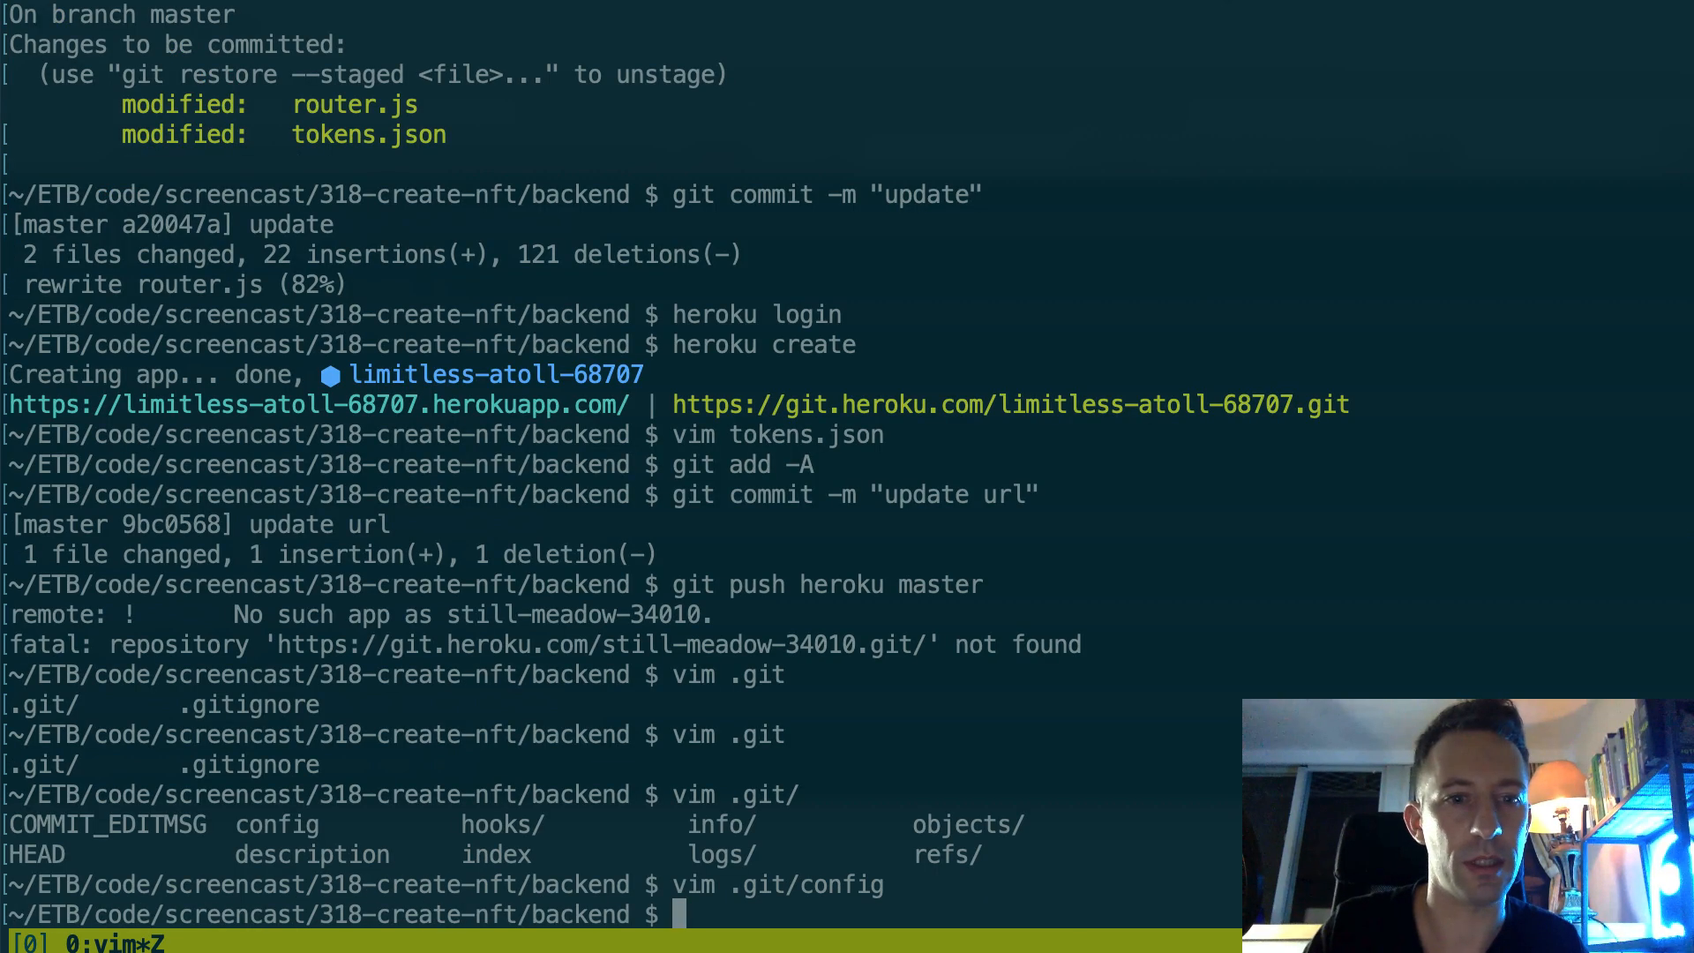
# Step: Push the backend to heroku master, copy the deployed limitless-atoll-68707.herokuapp.com address and begin a curl check
pyautogui.write('git push heroku master')
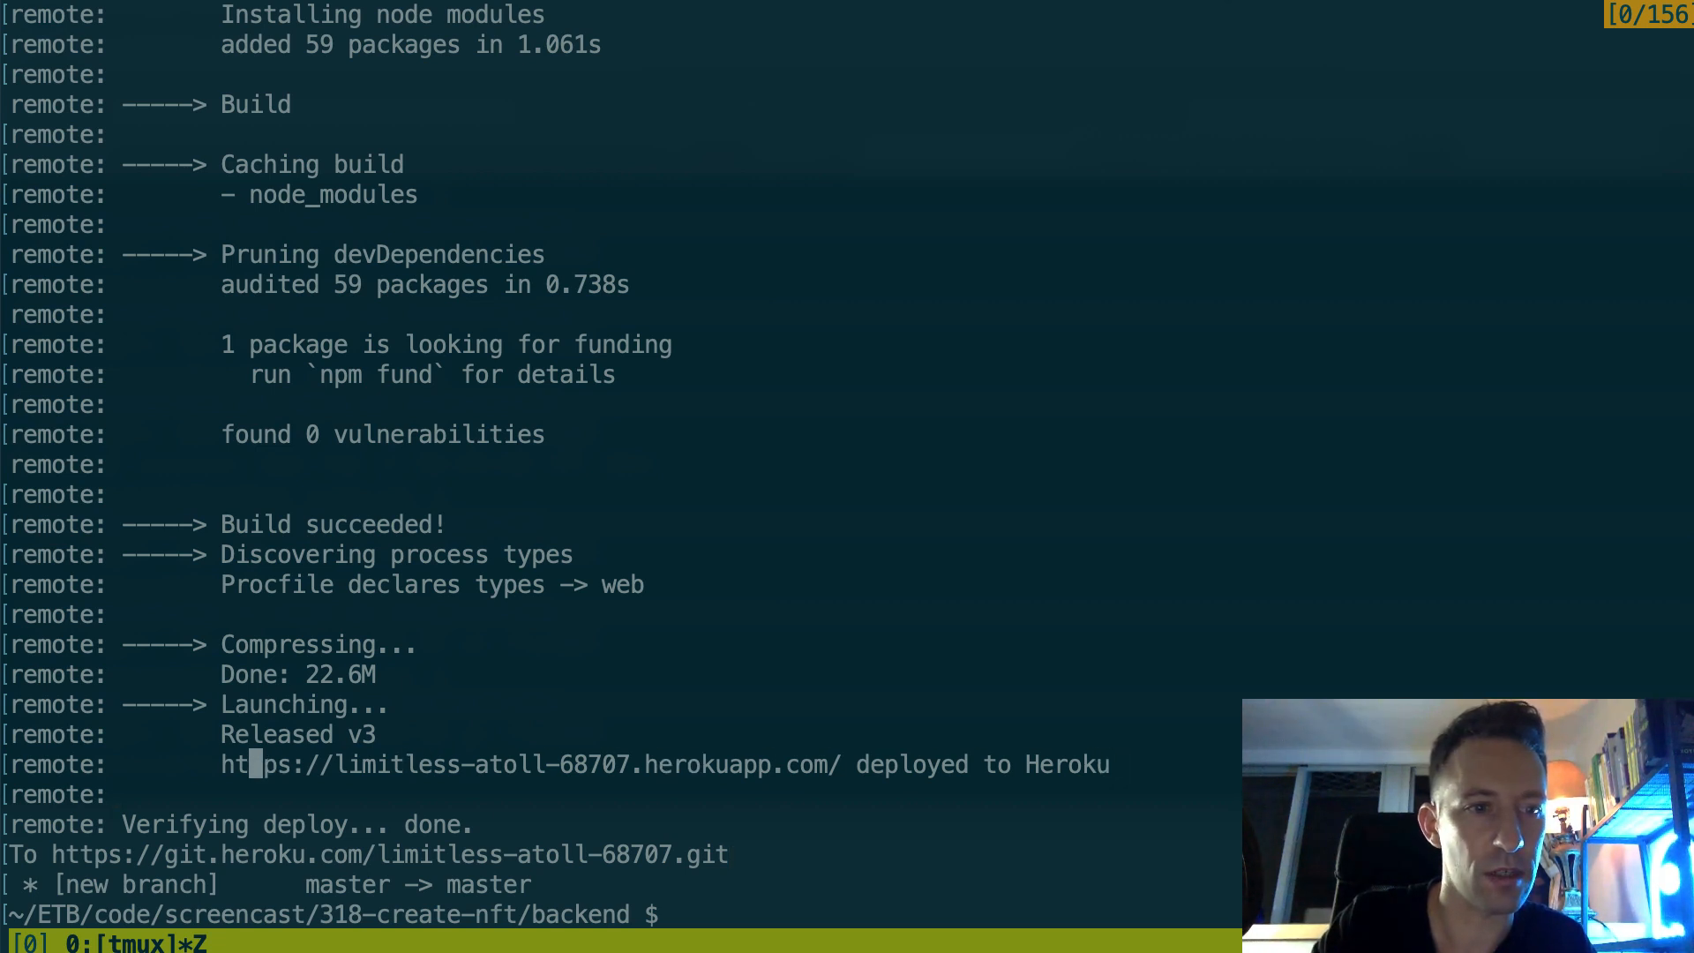
pyautogui.moveTo(222, 763); pyautogui.dragTo(708, 764)
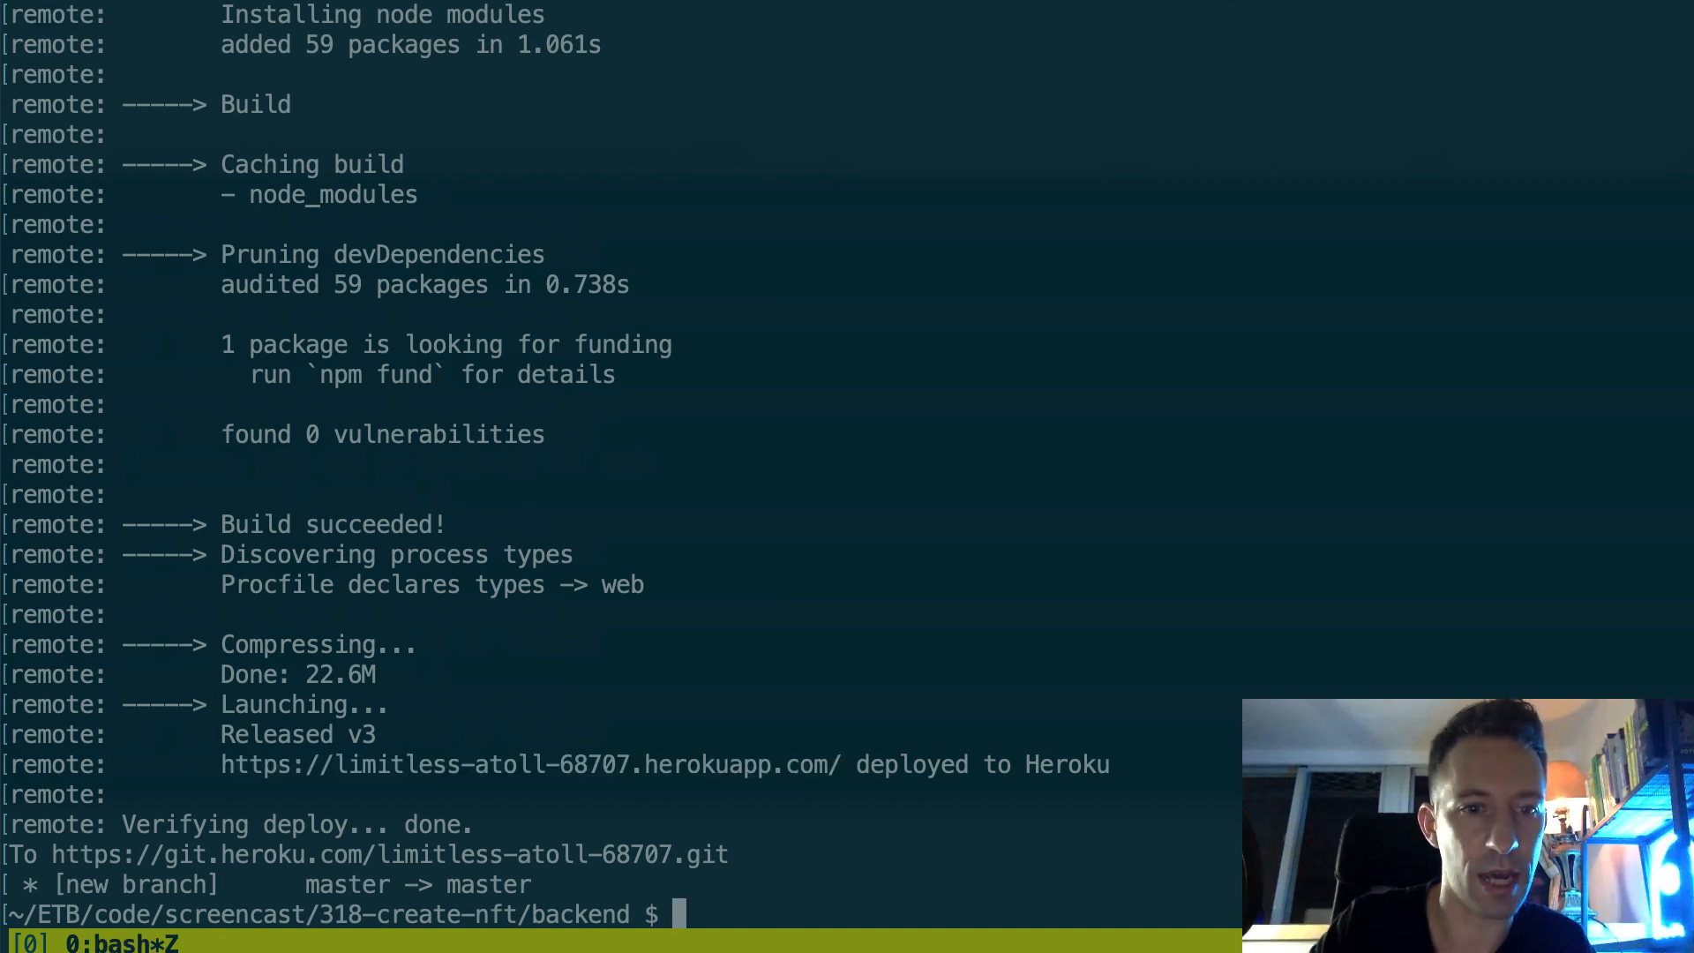
pyautogui.write('curl')
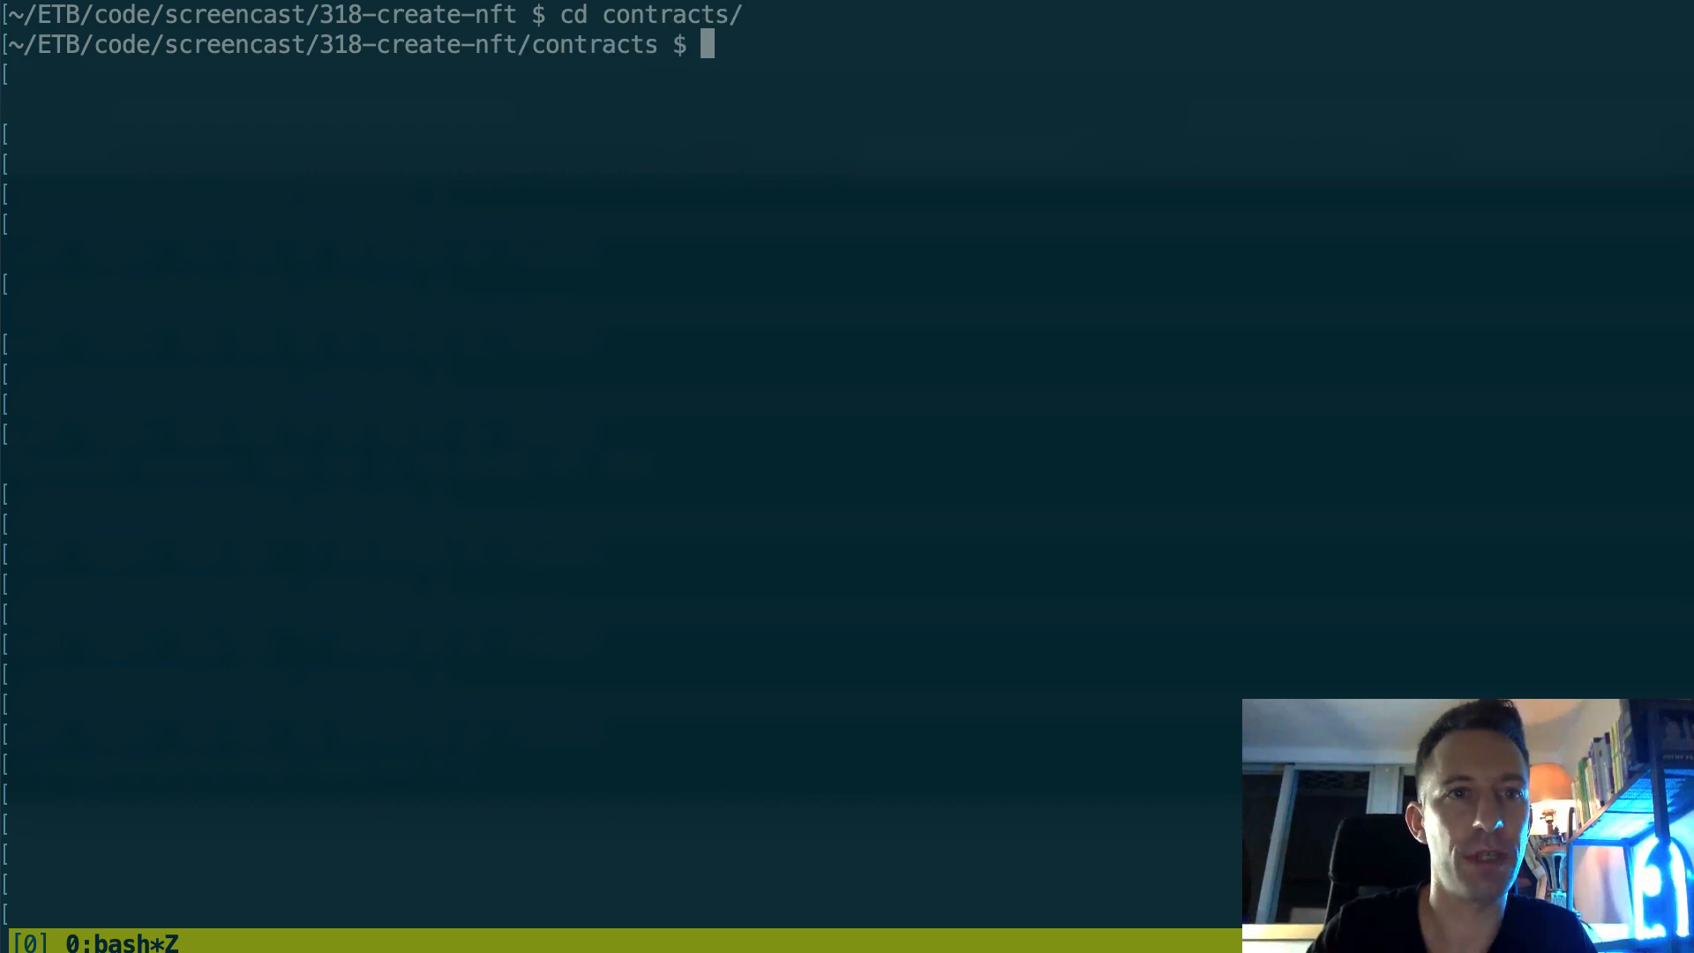
# Step: List the contracts folder, open NFT.sol in Vim and review the contract, selecting the mint function
pyautogui.write('ls -1')
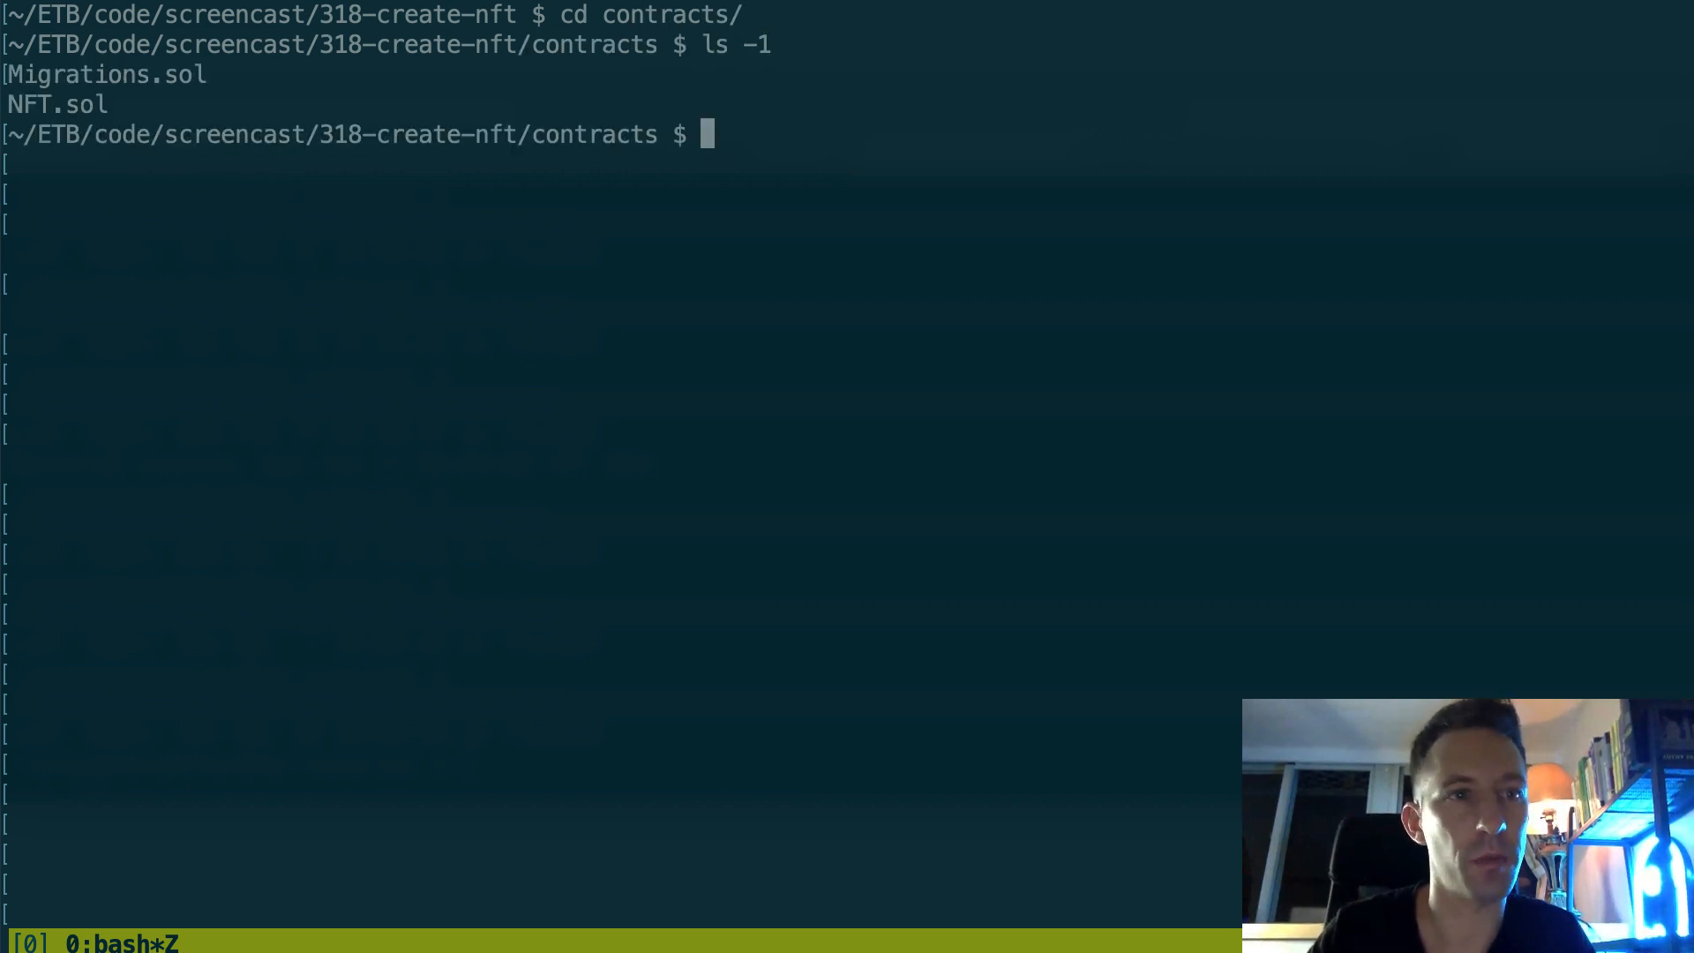
pyautogui.write('vim N')
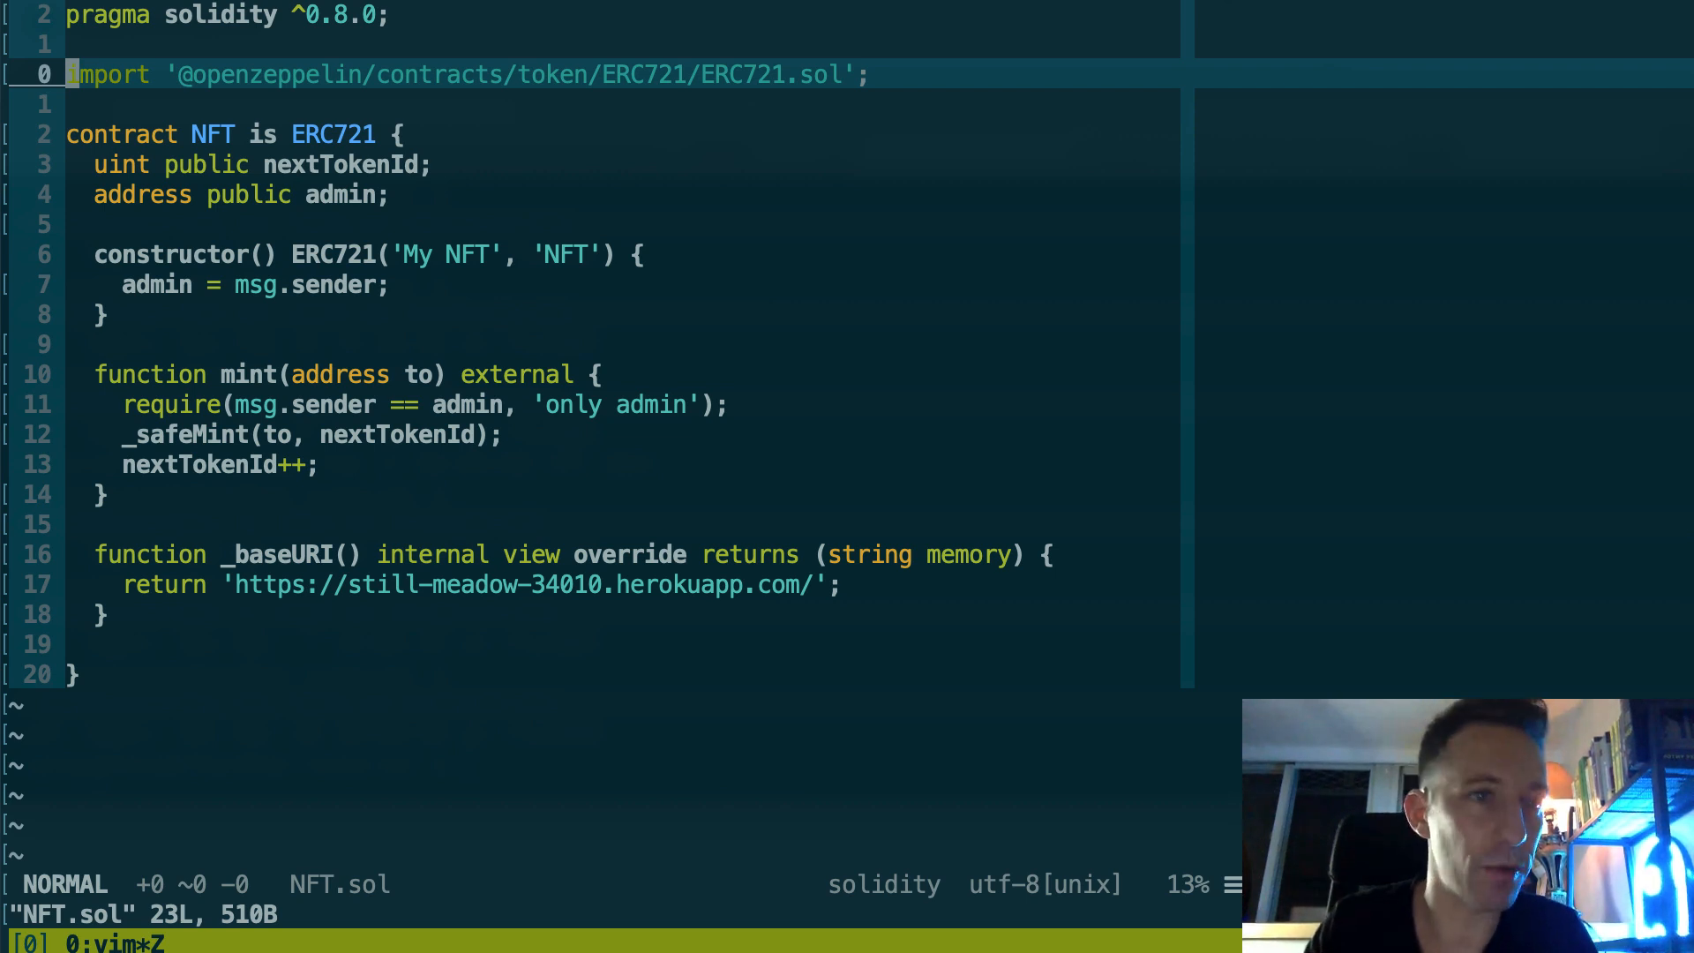
pyautogui.press('V')
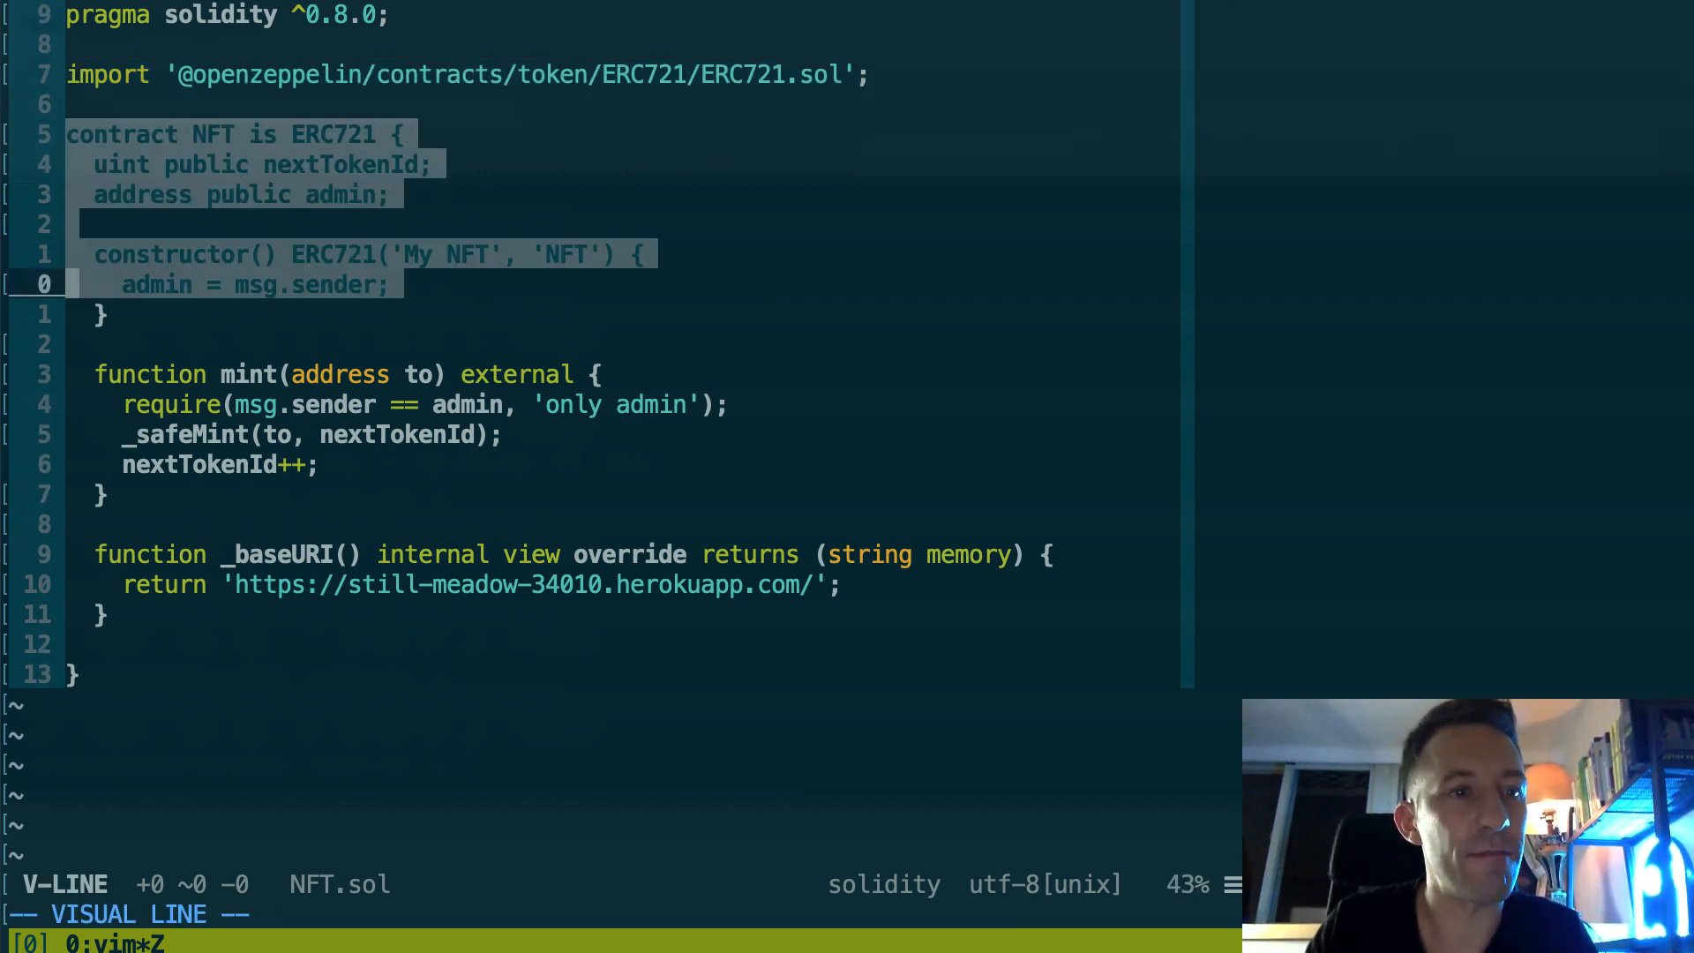
pyautogui.press('Escape')
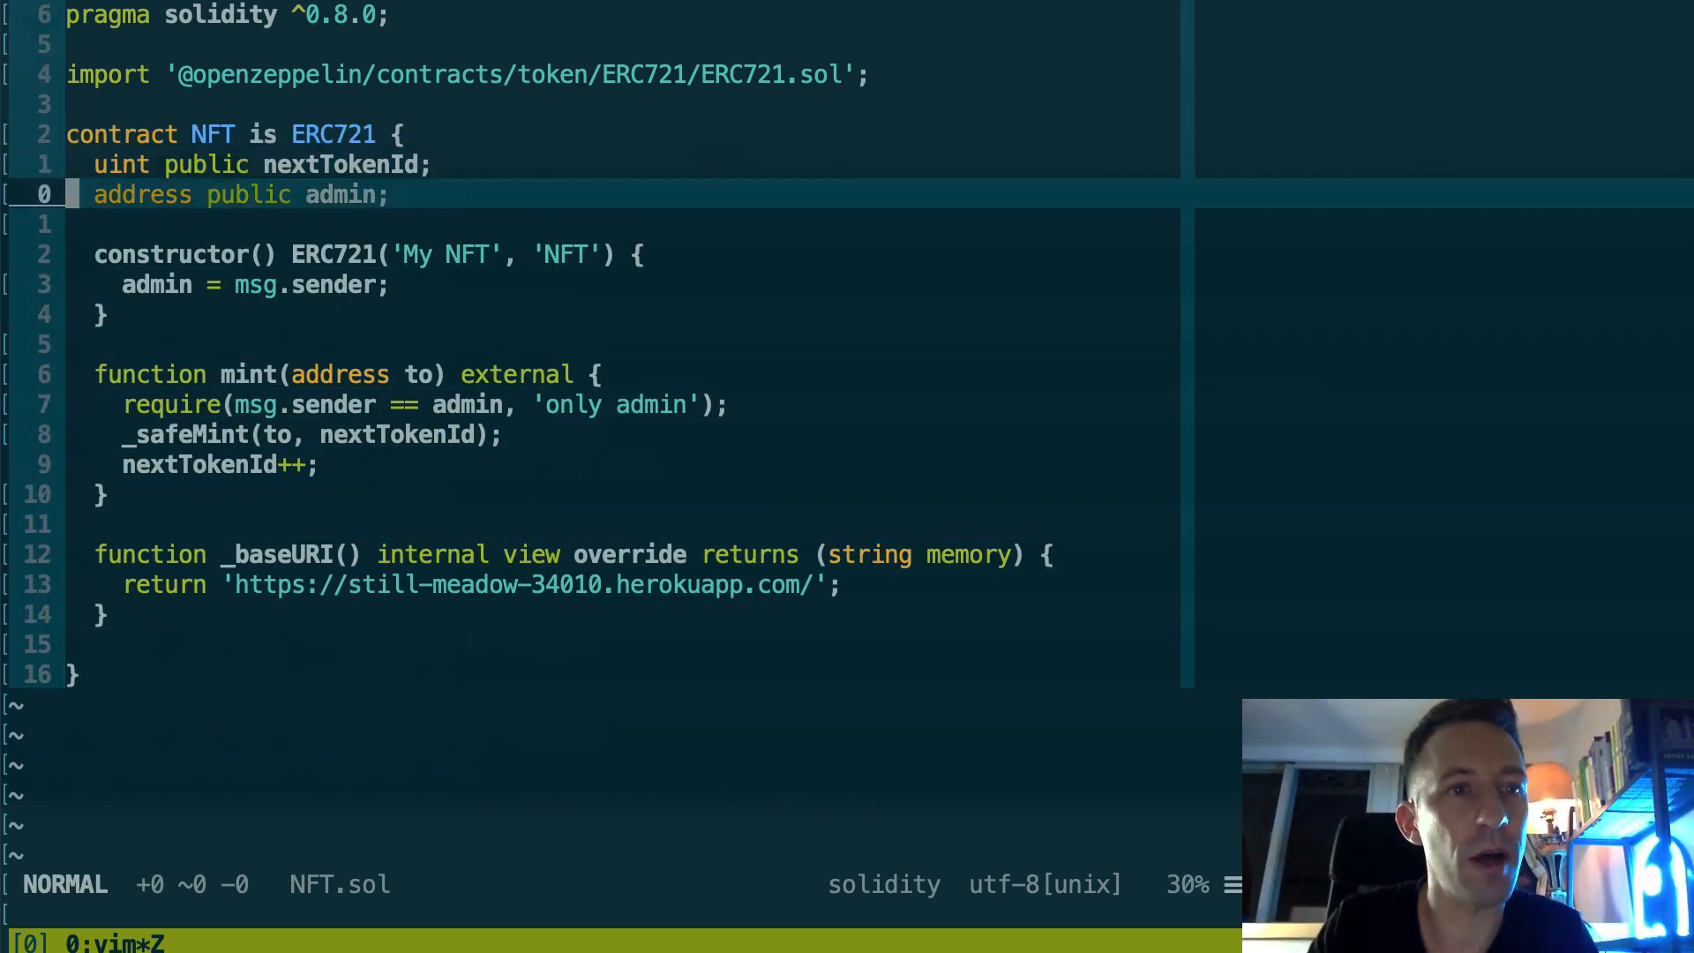
pyautogui.press('j')
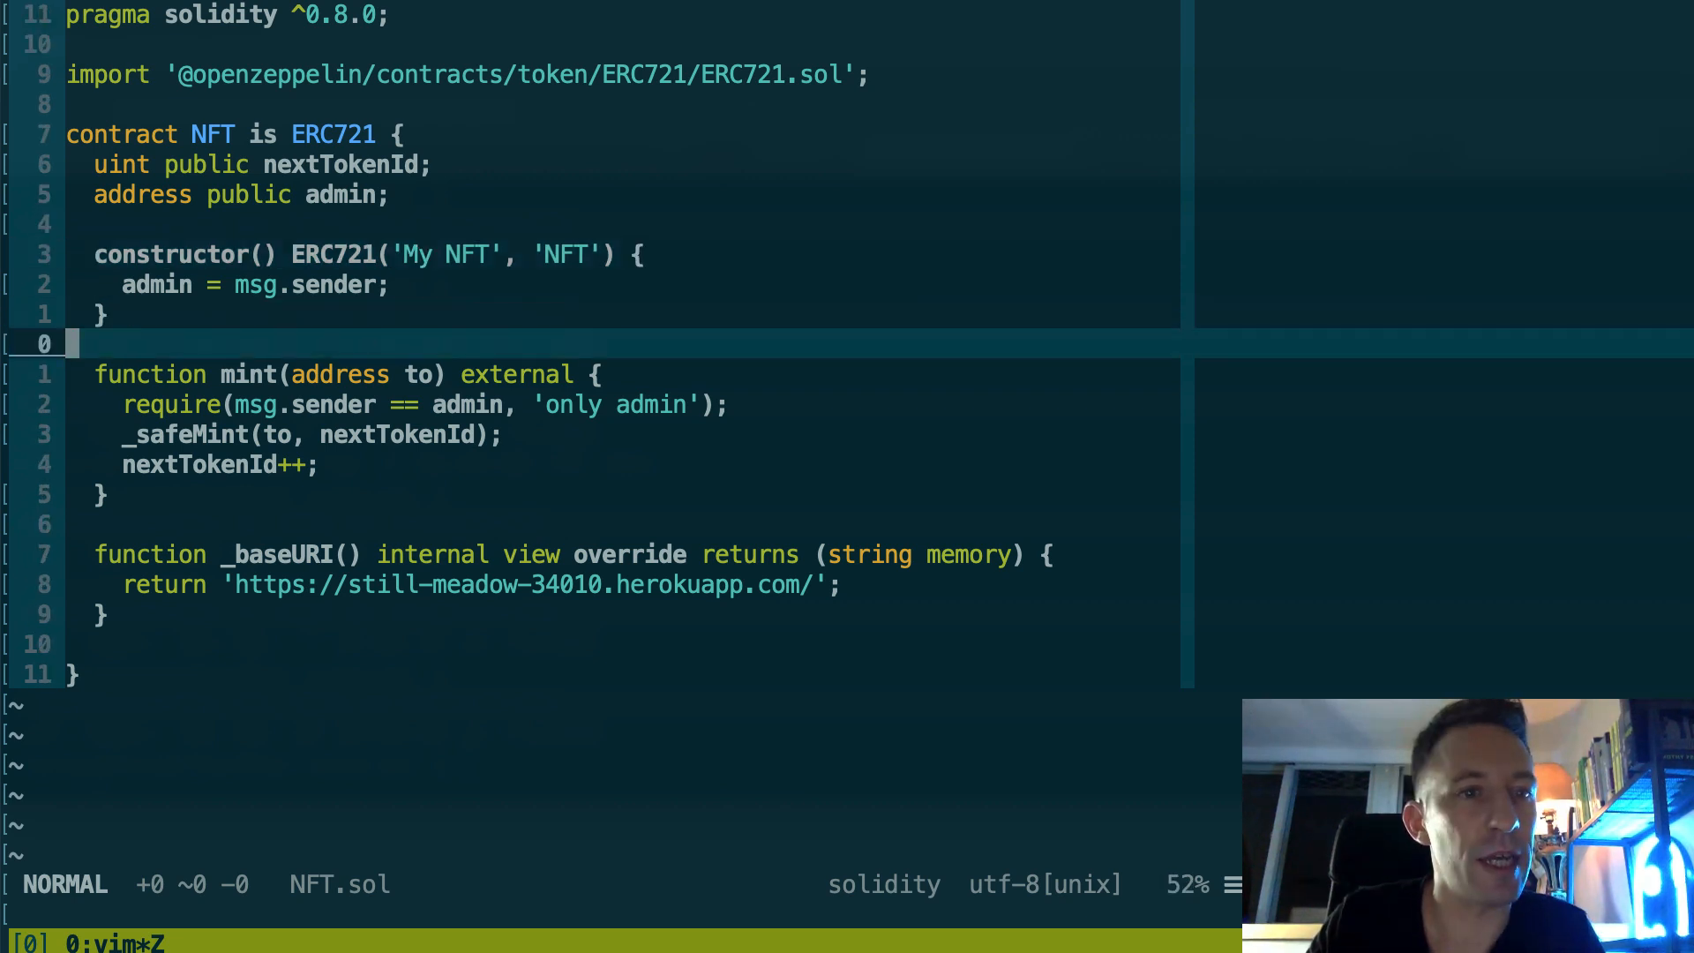
pyautogui.press('V')
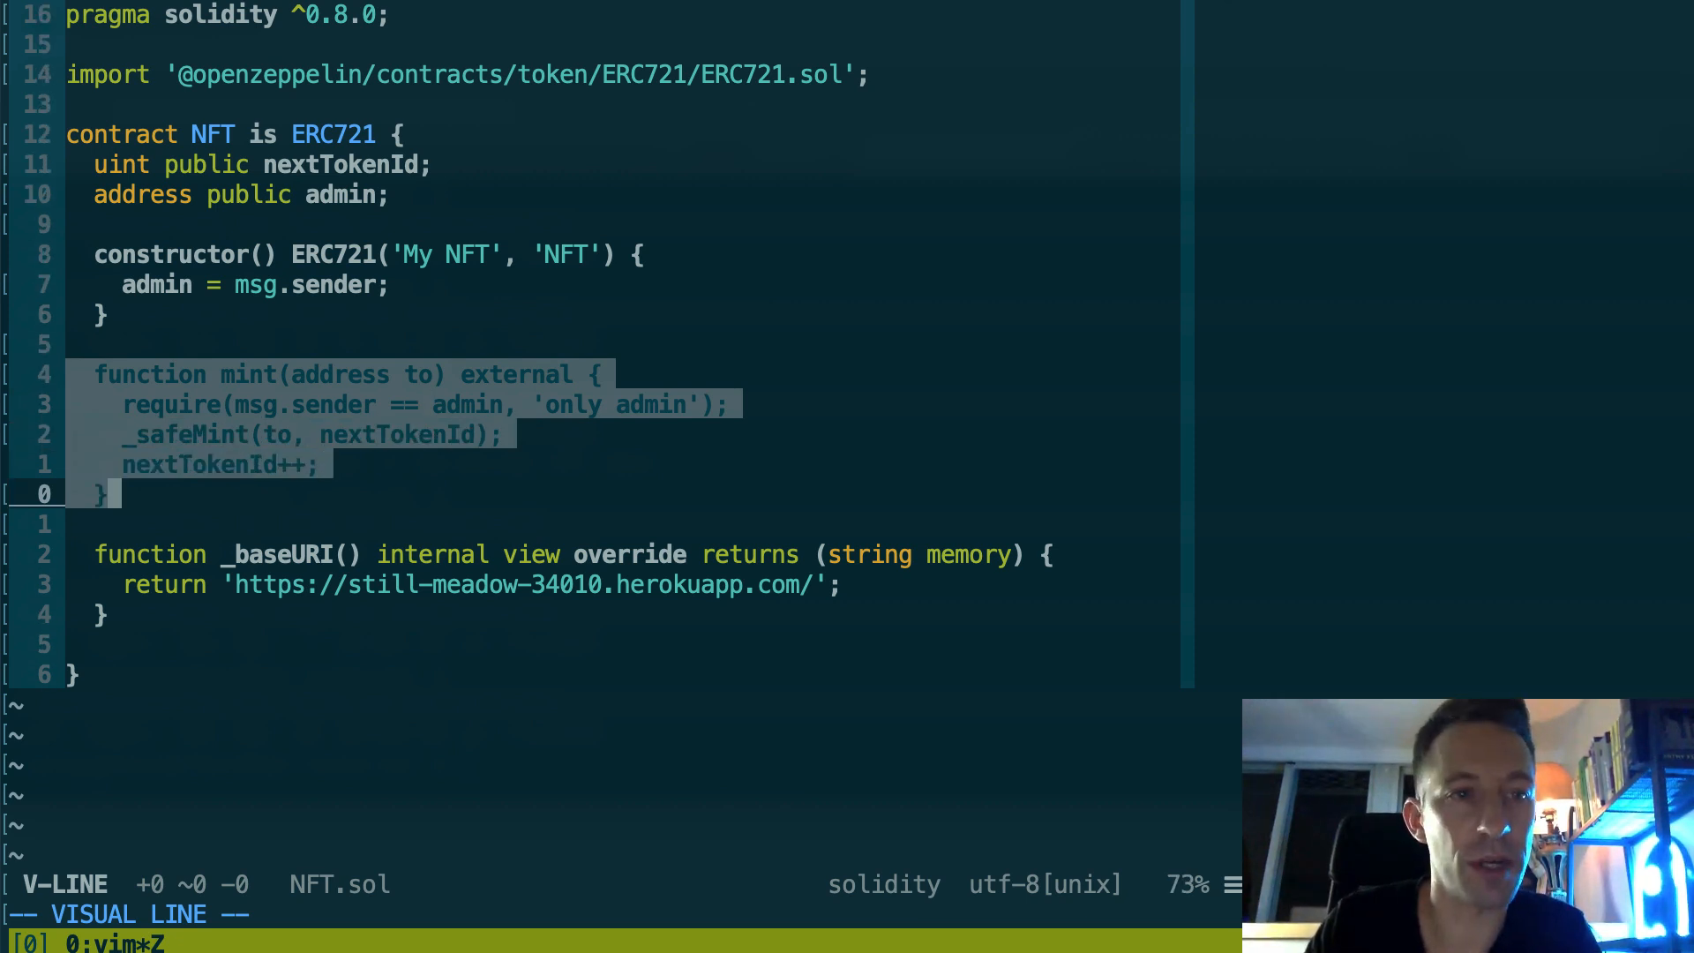
pyautogui.press('Escape')
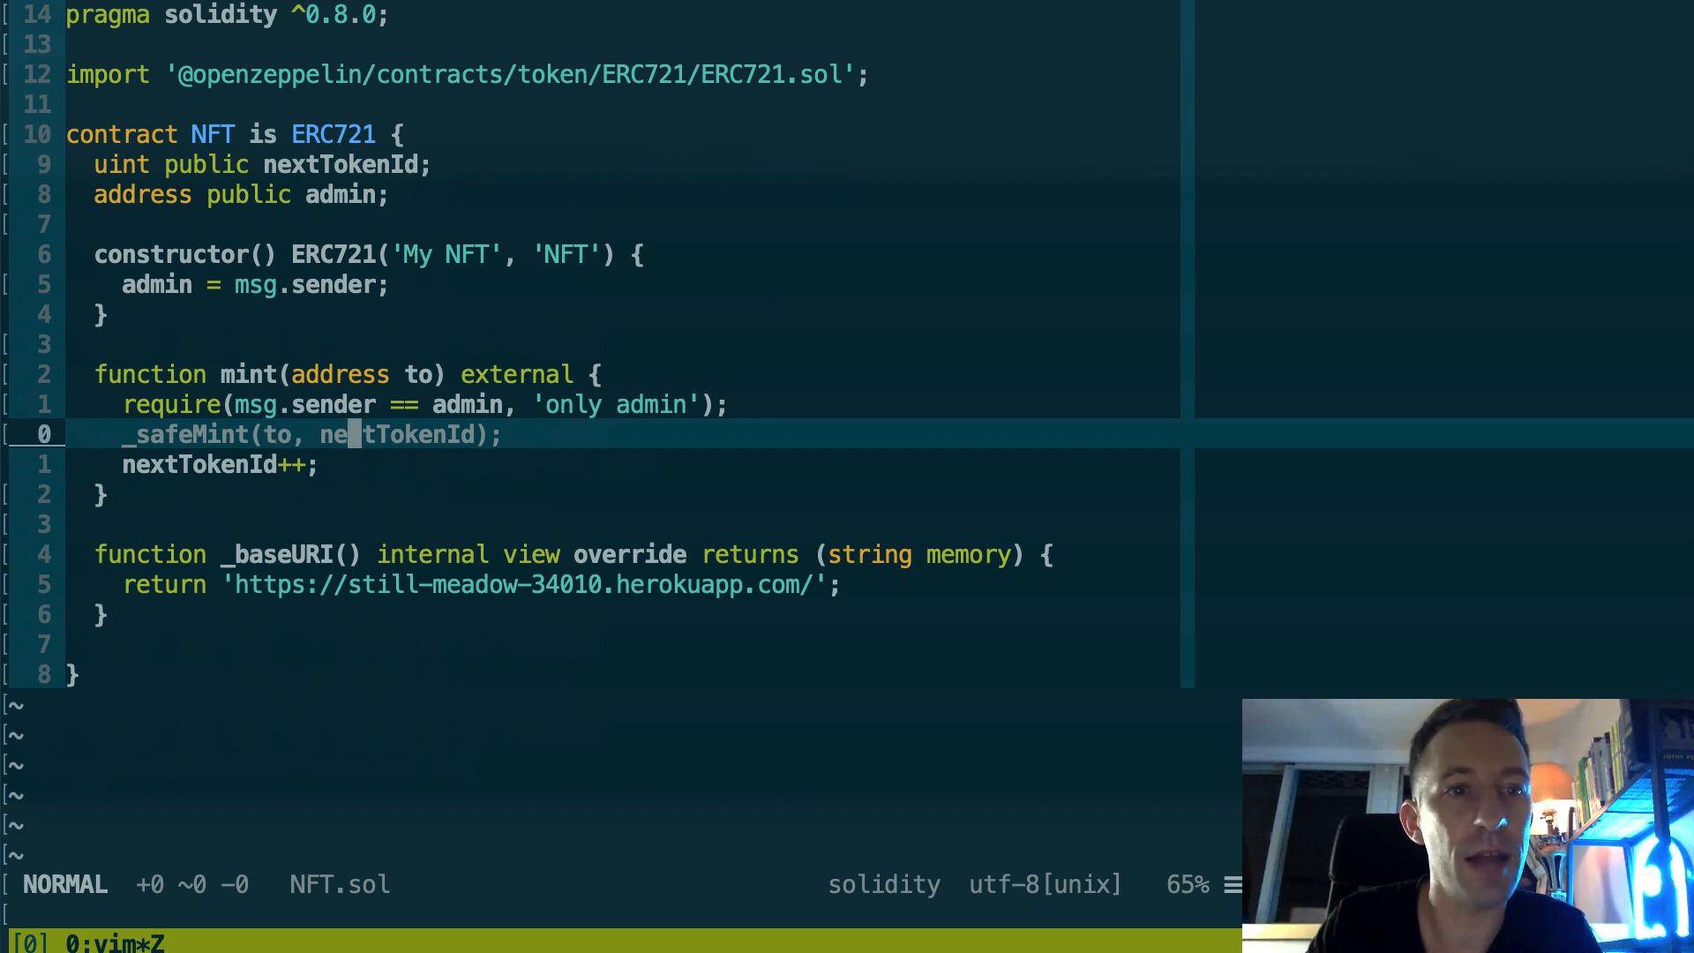
# Step: Move to the _baseURI function and clear the old still-meadow Heroku URL from its return line
pyautogui.press('j')
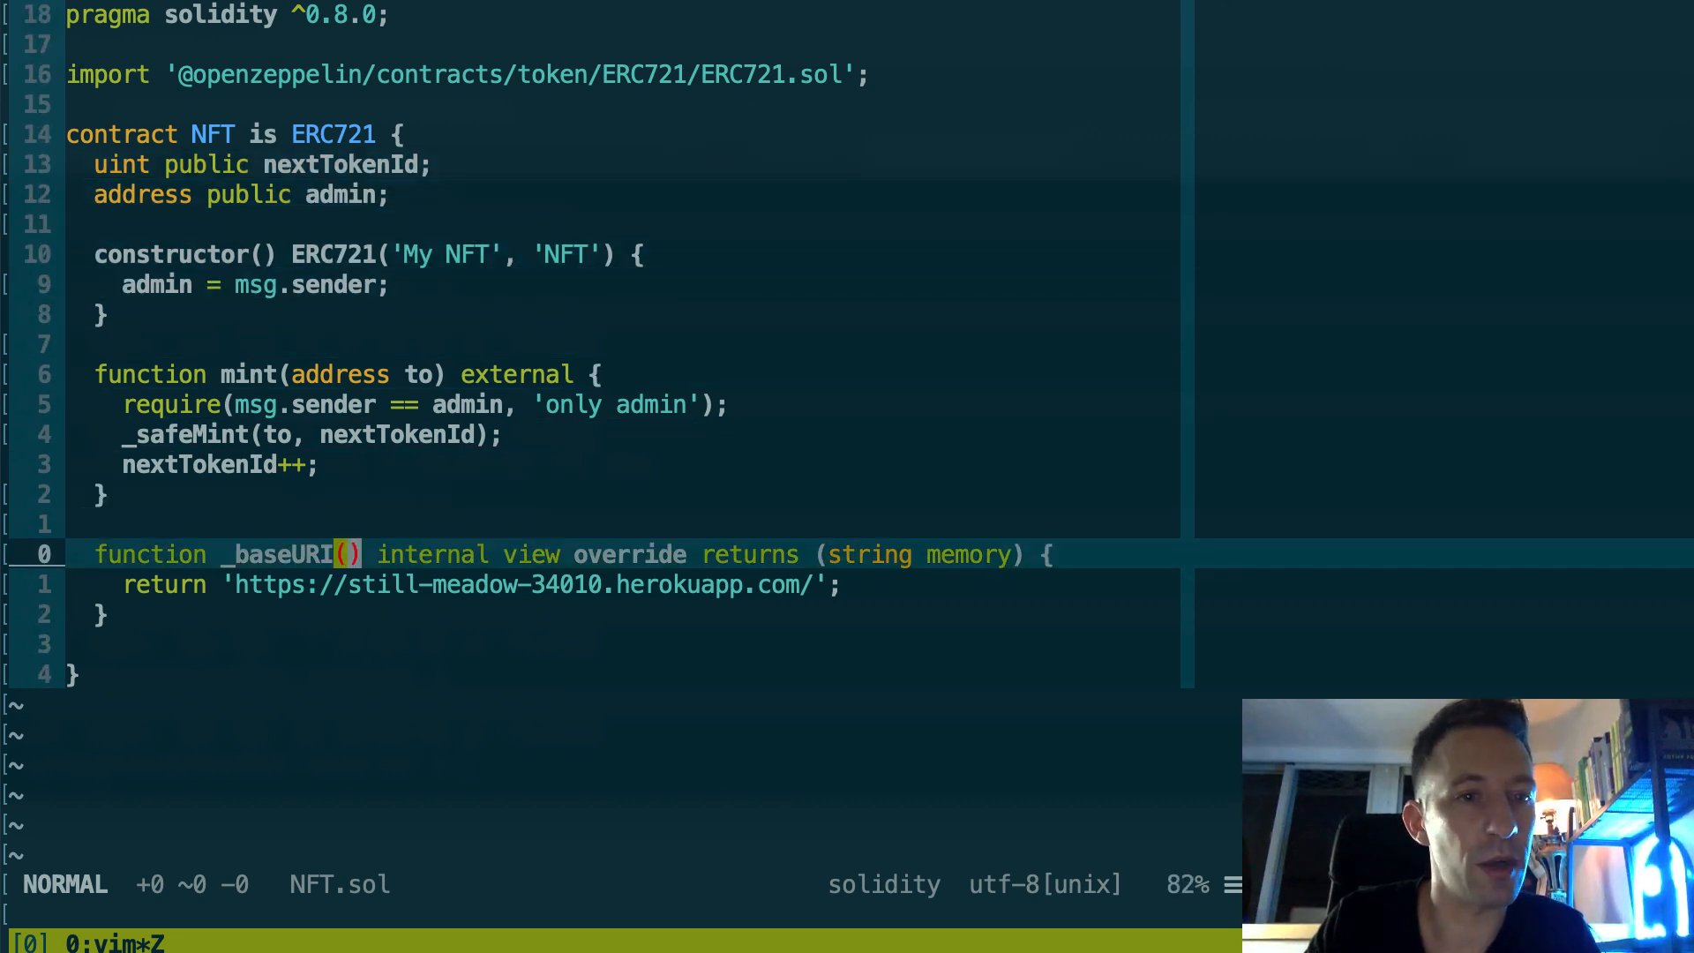
pyautogui.press('V')
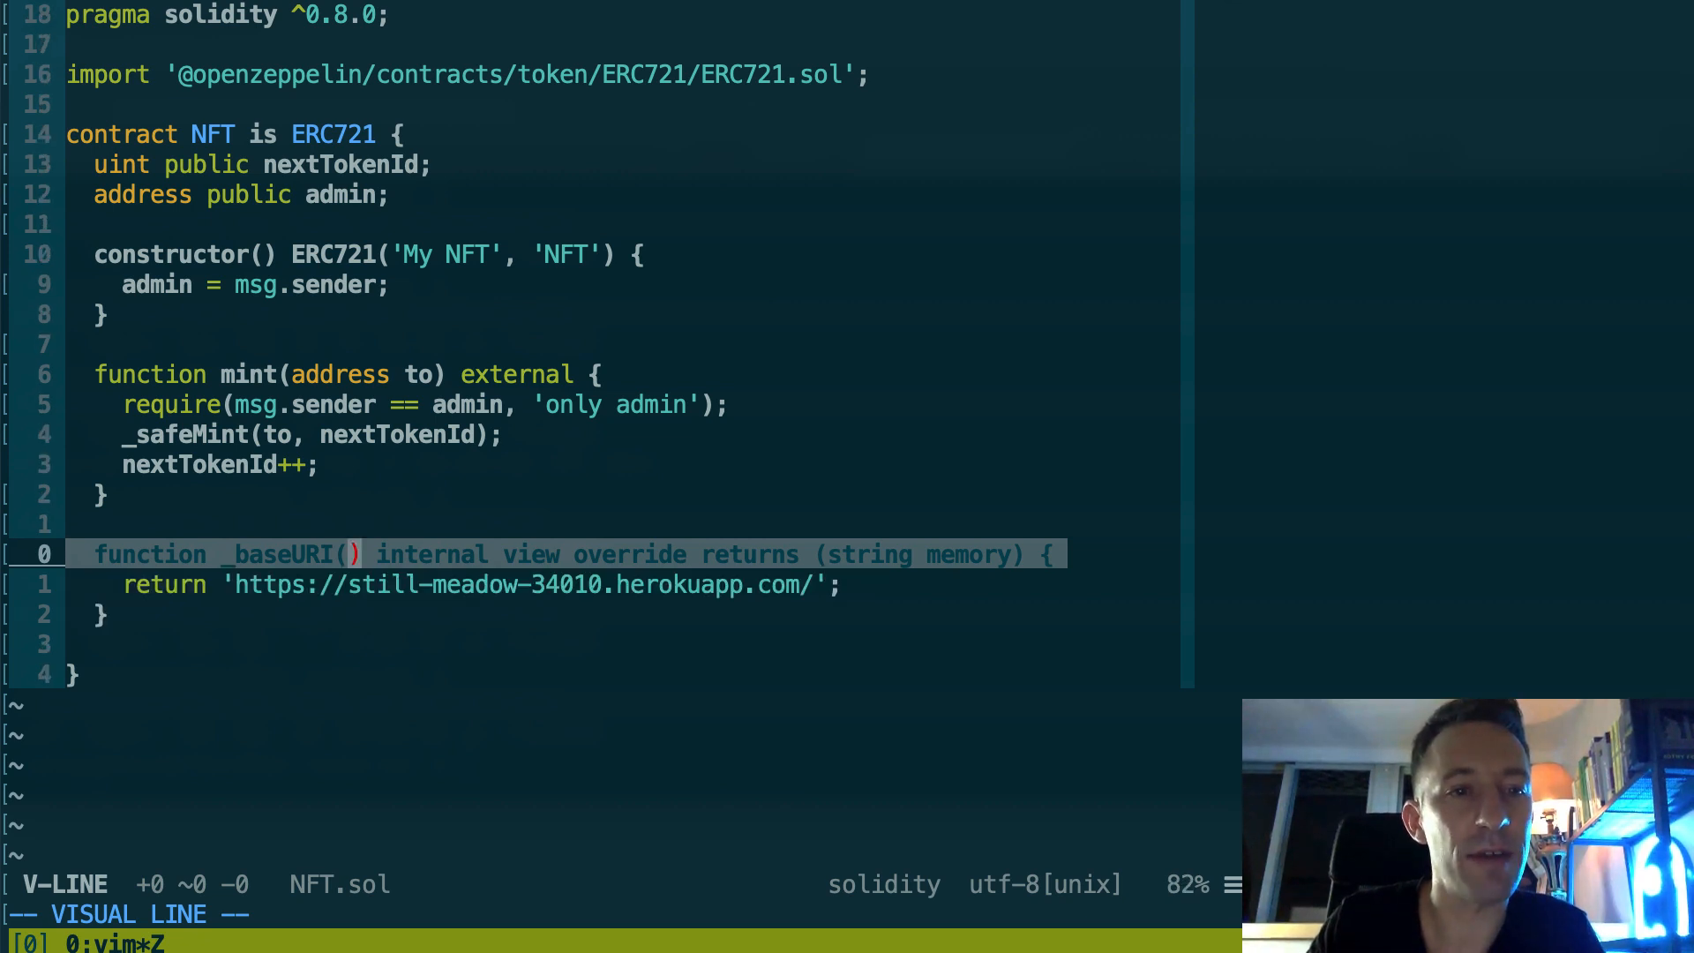
pyautogui.press('Escape')
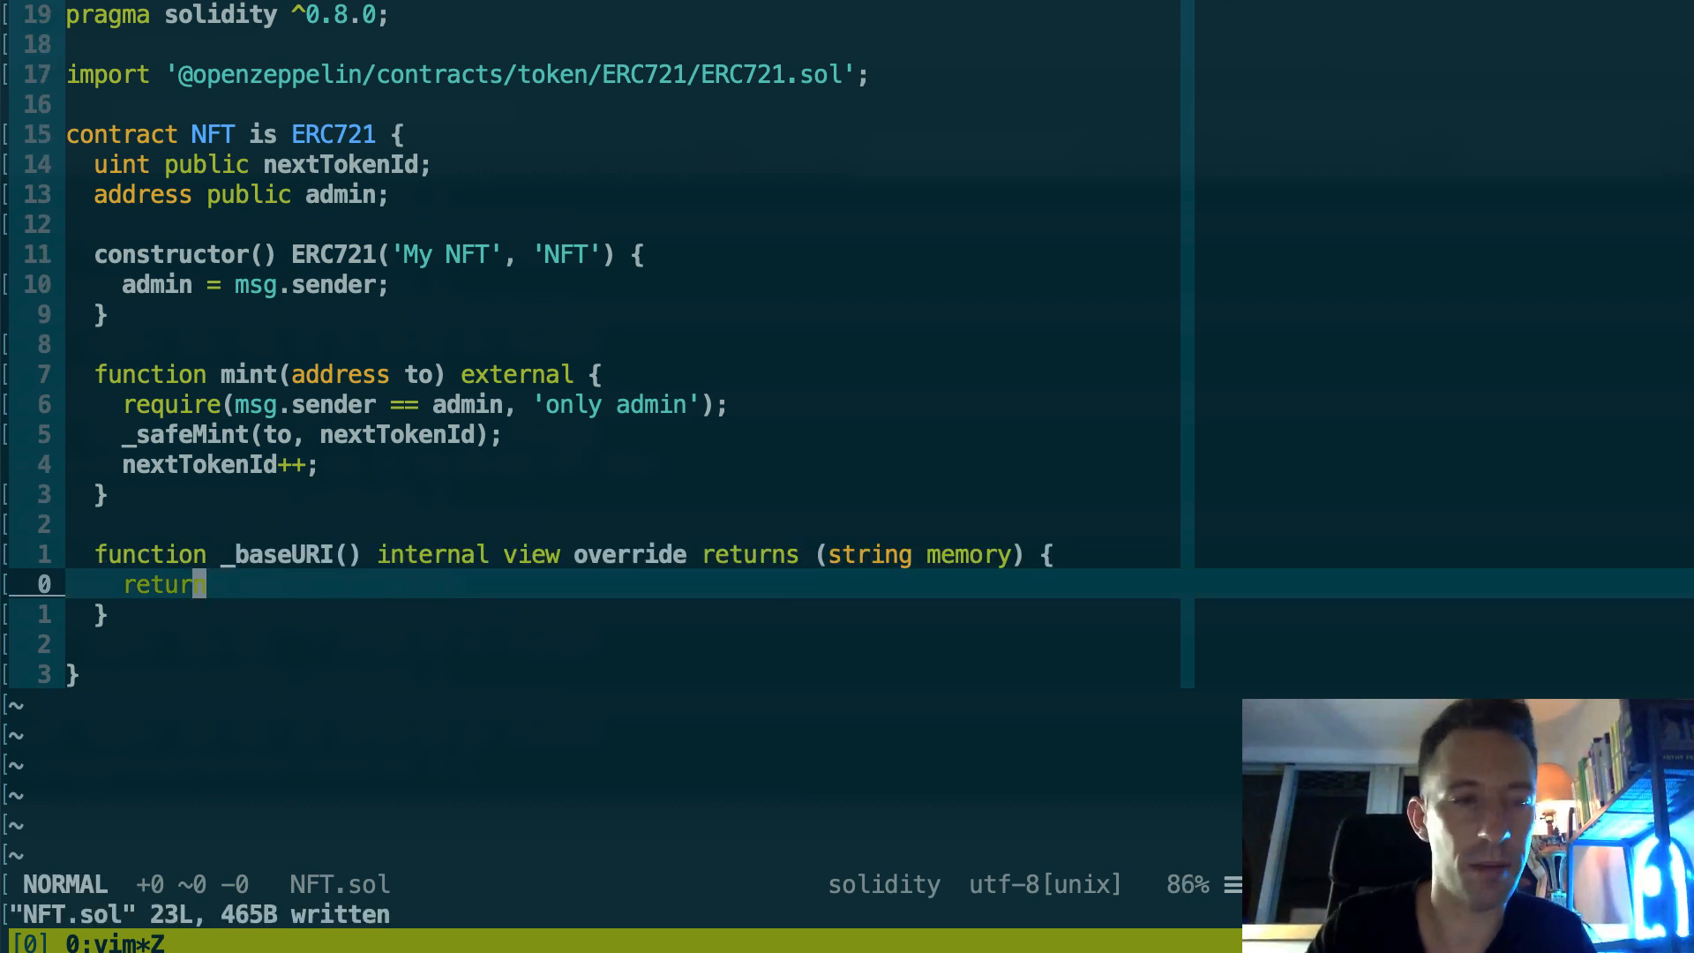
# Step: Open ../backend/tokens.json with :e and yank the limitless-atoll image URL
pyautogui.write(':e ../')
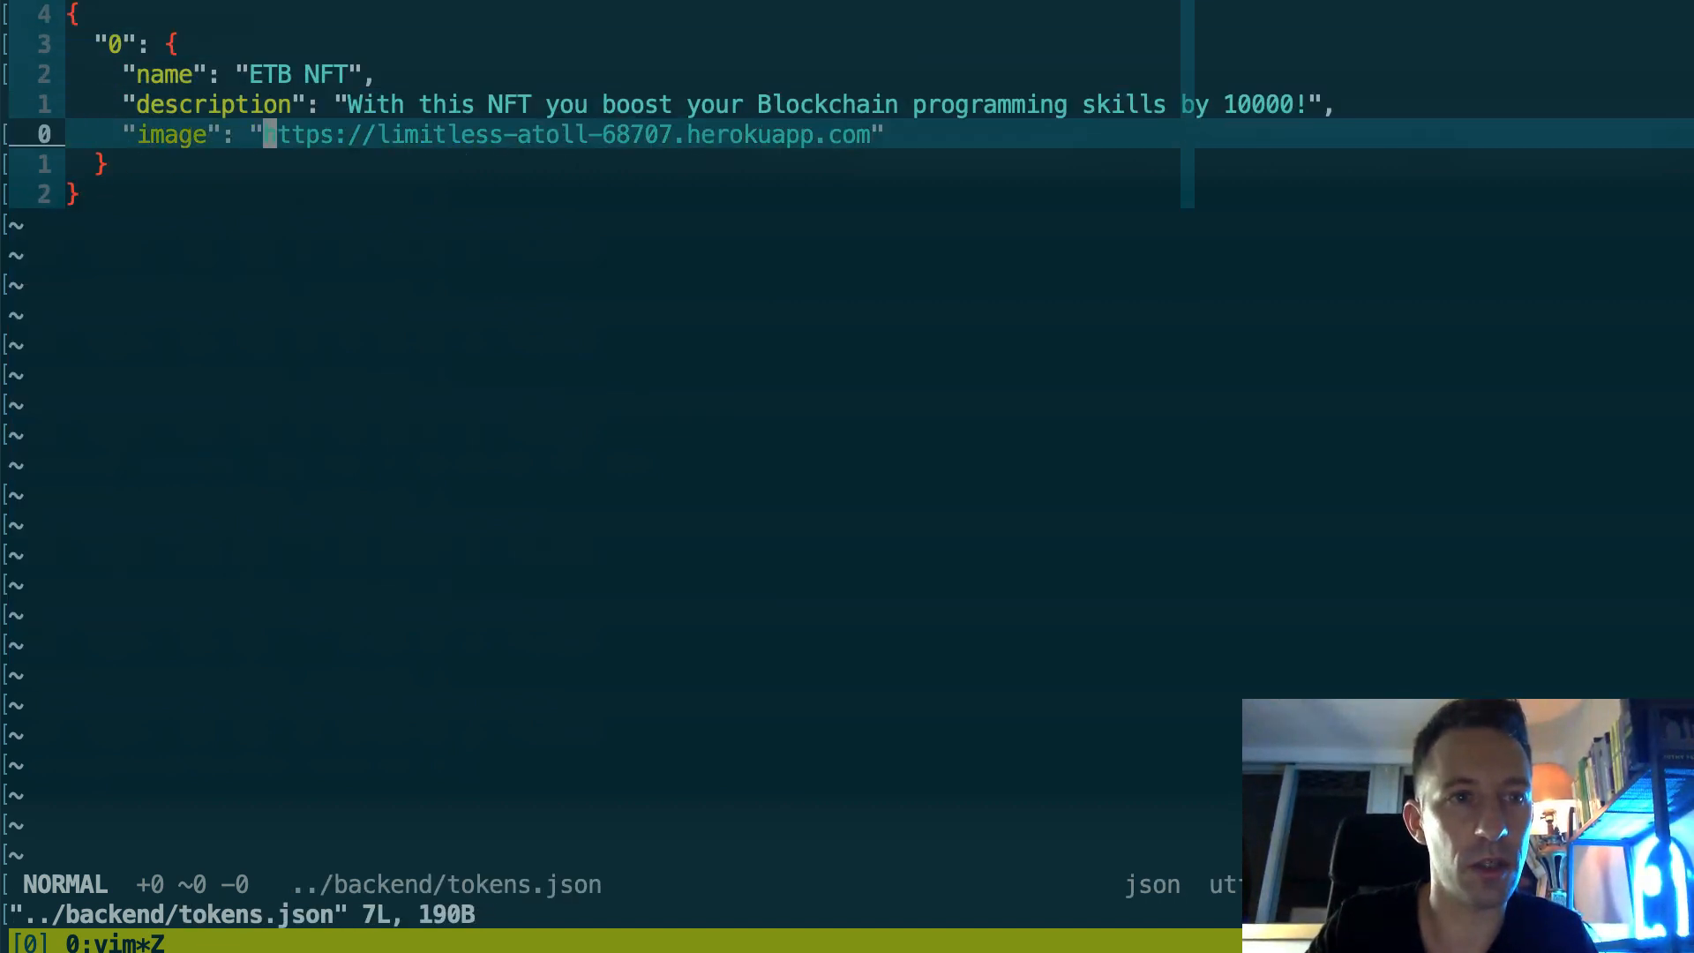
pyautogui.press('v')
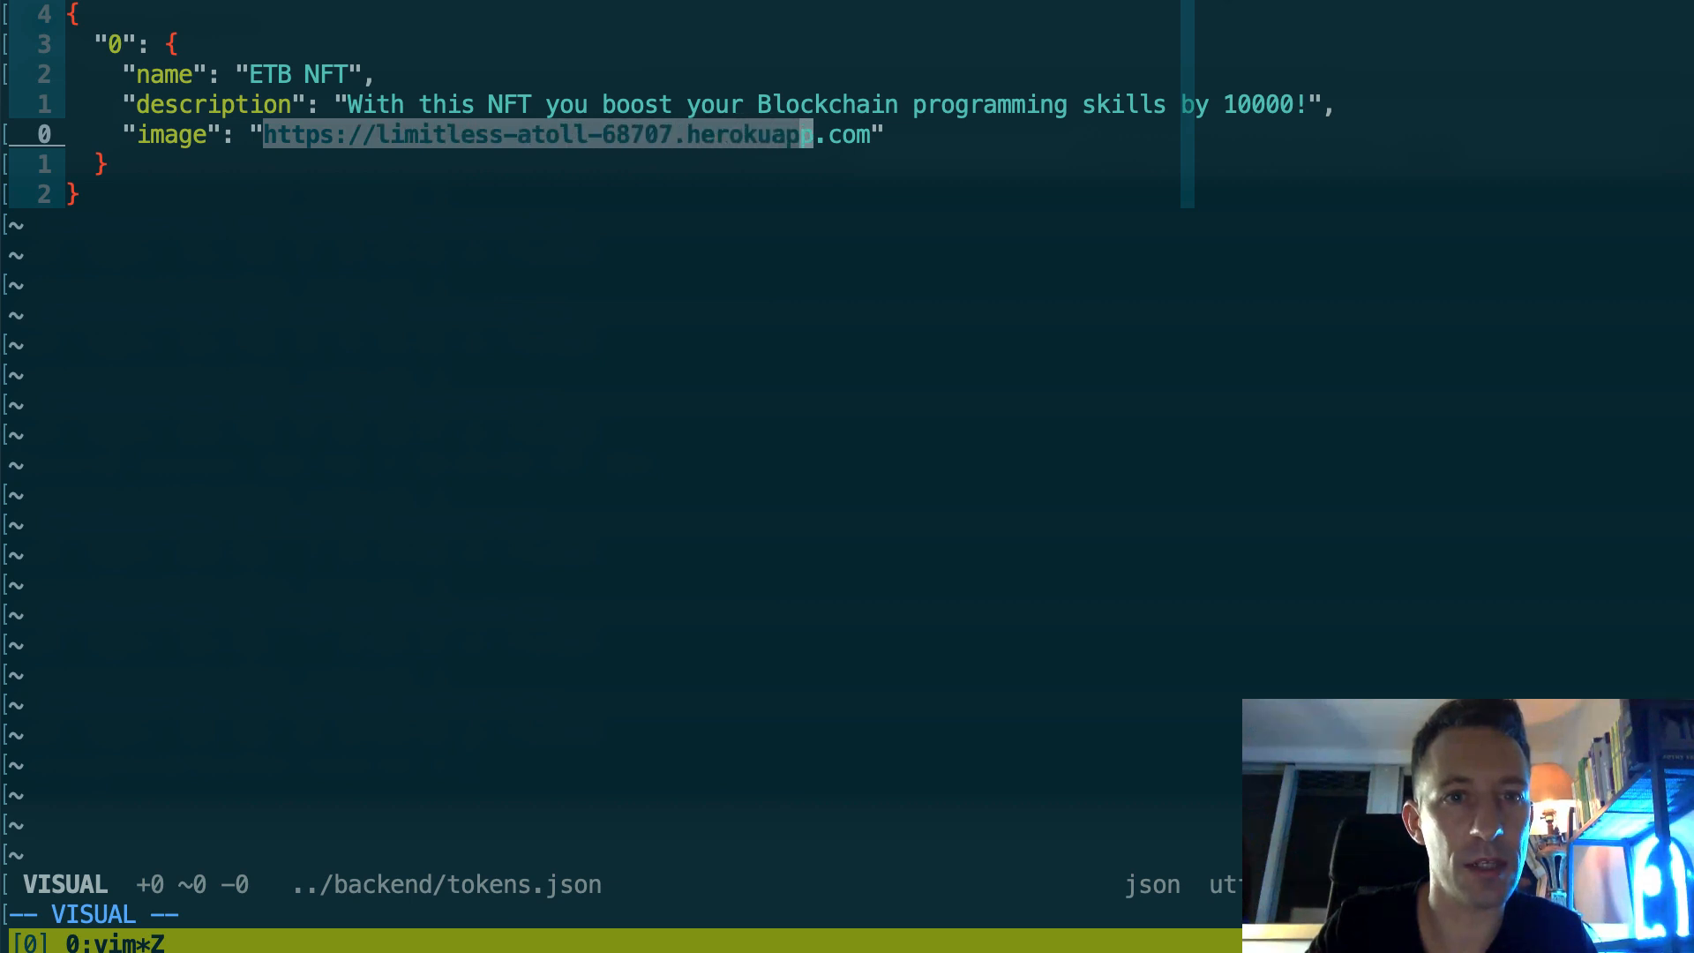
pyautogui.press('Escape')
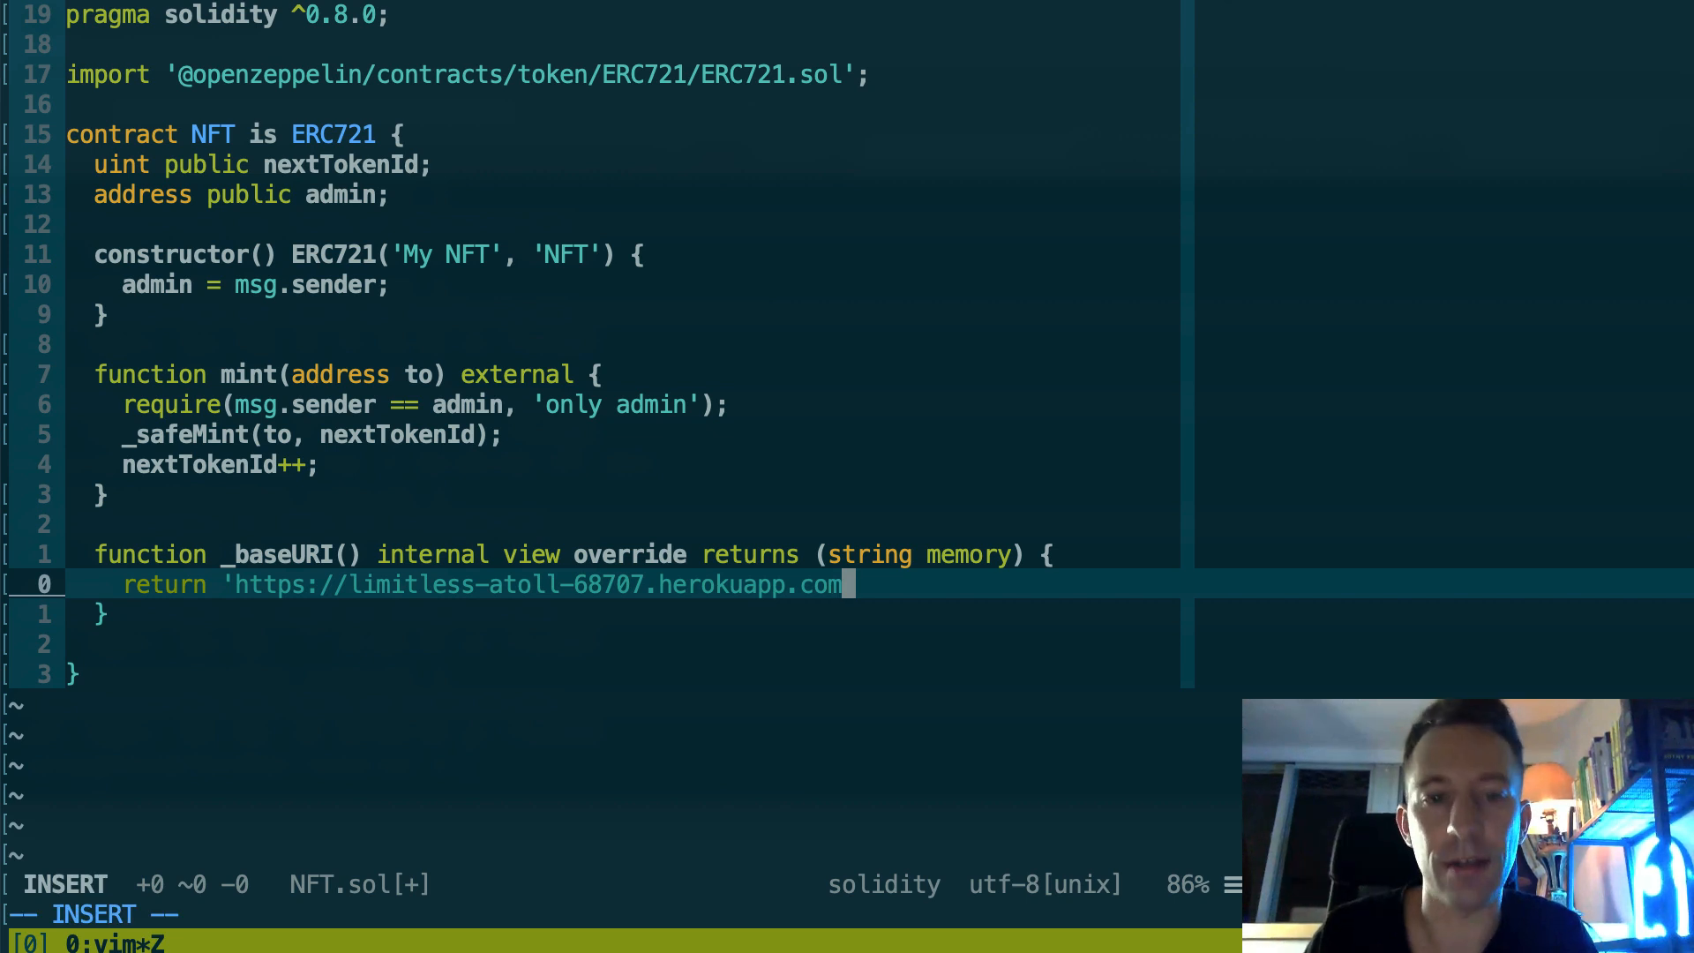
pyautogui.write("/'")
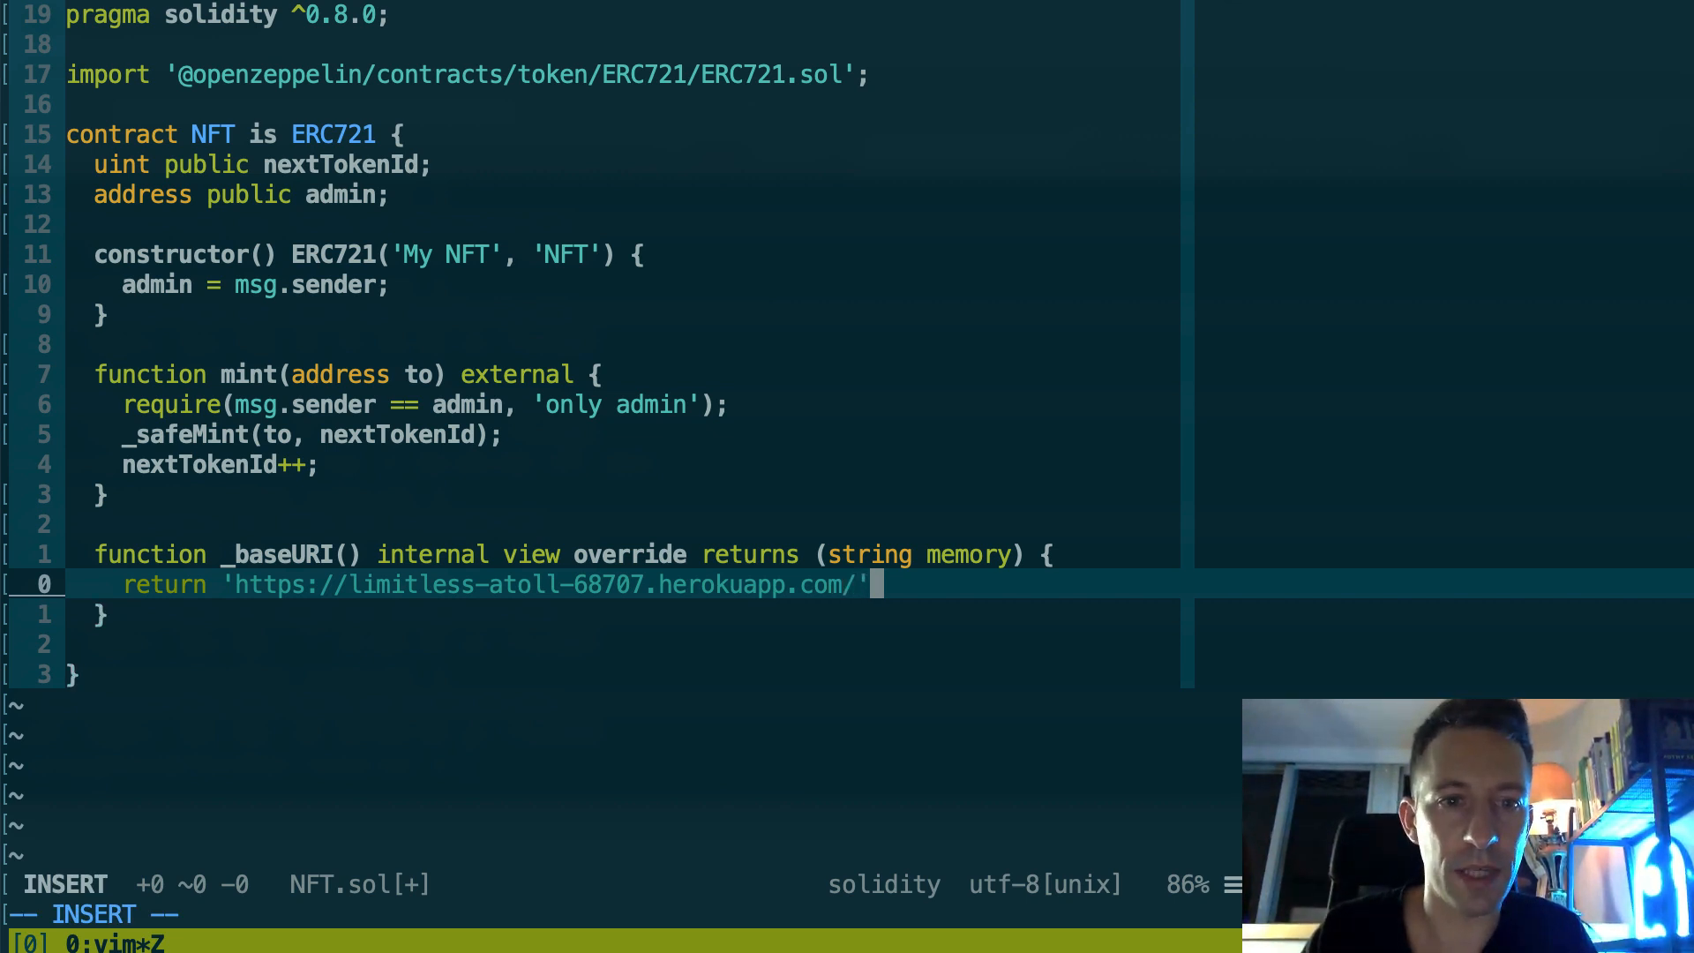
pyautogui.press('Escape')
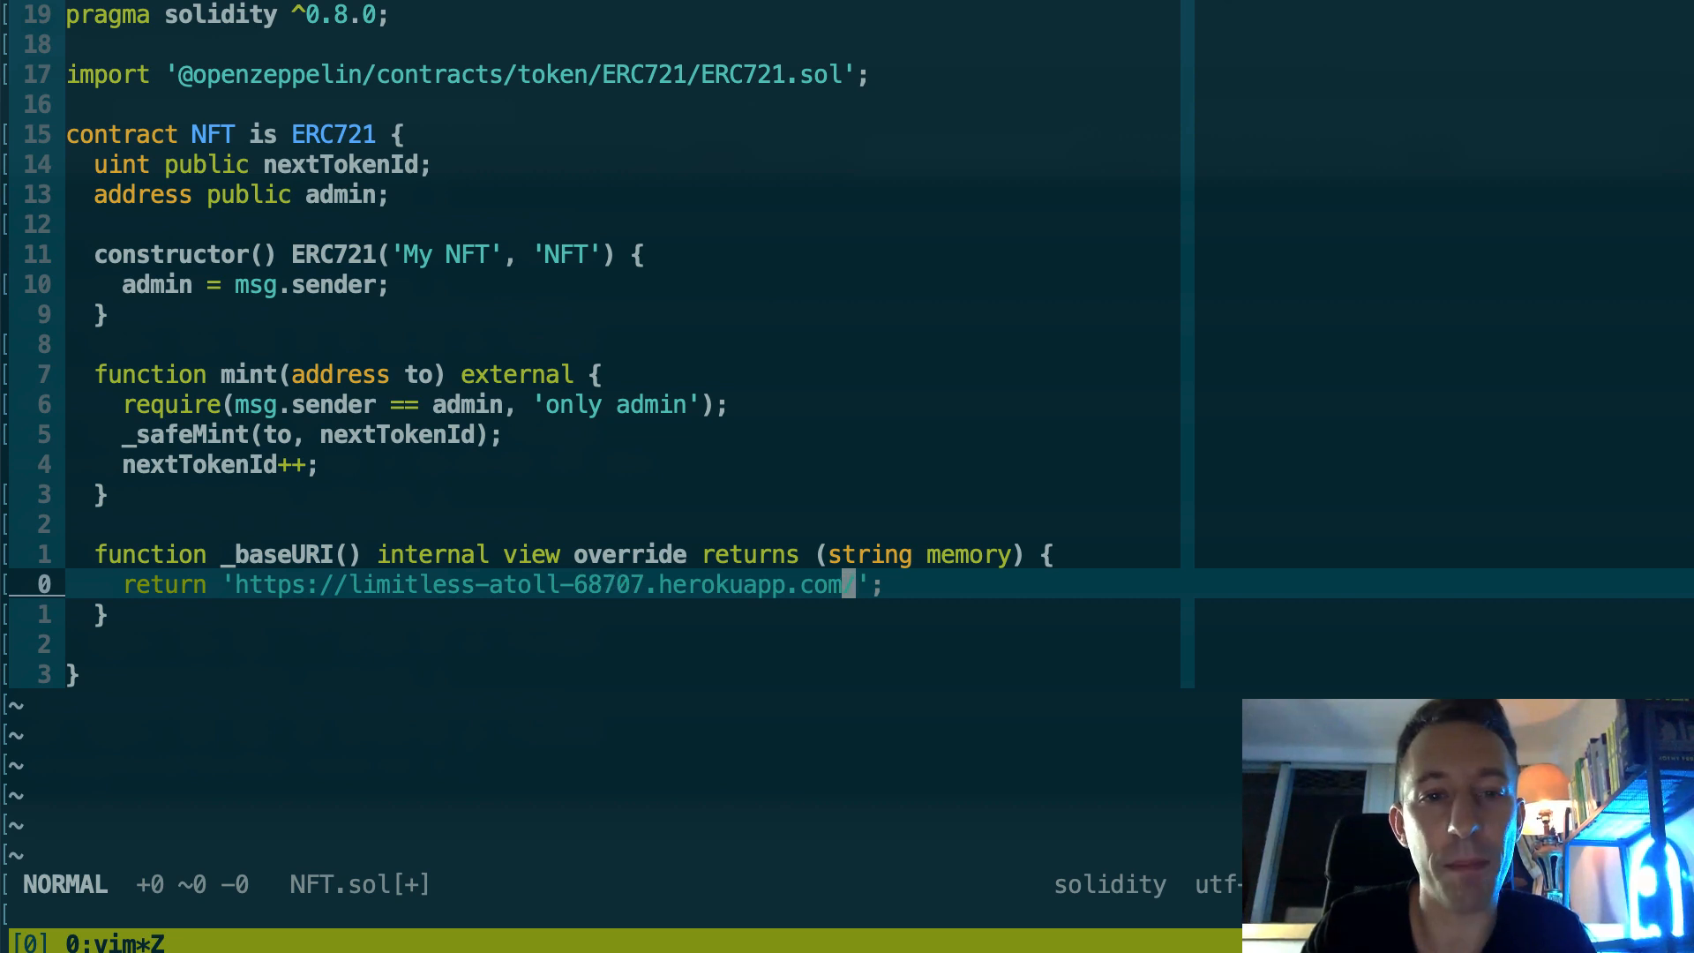
pyautogui.write('/')
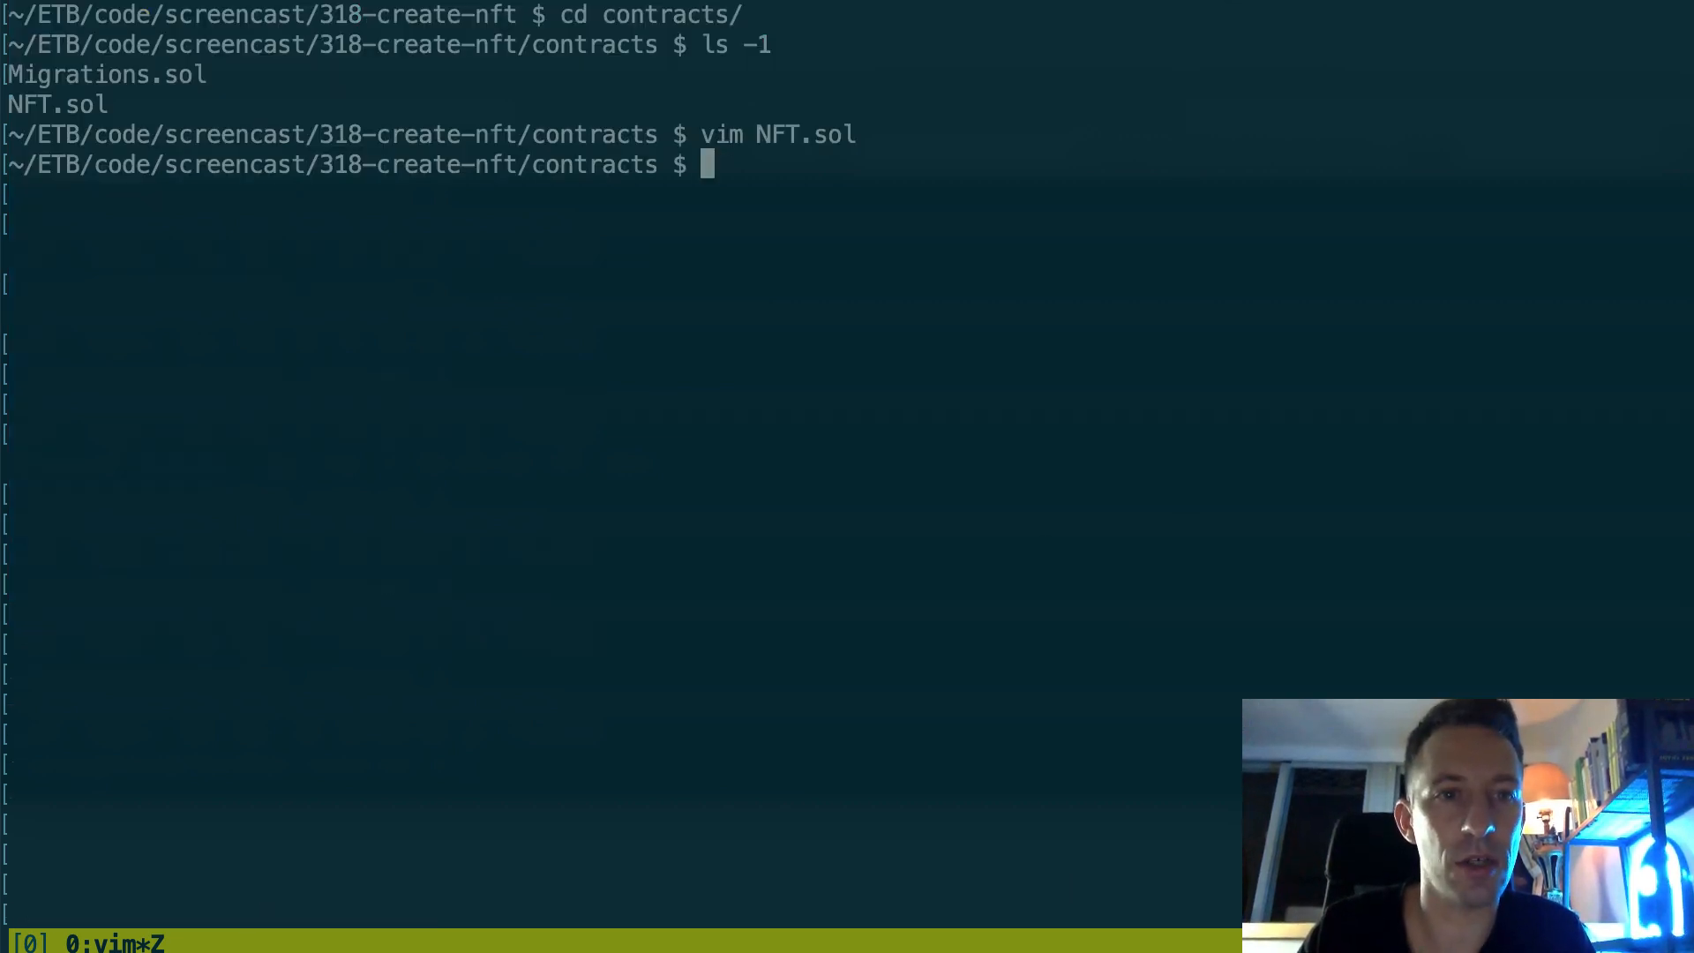
# Step: Return to the project root and review migrations/2_deploy_contracts.js in Vim
pyautogui.write('cd ..')
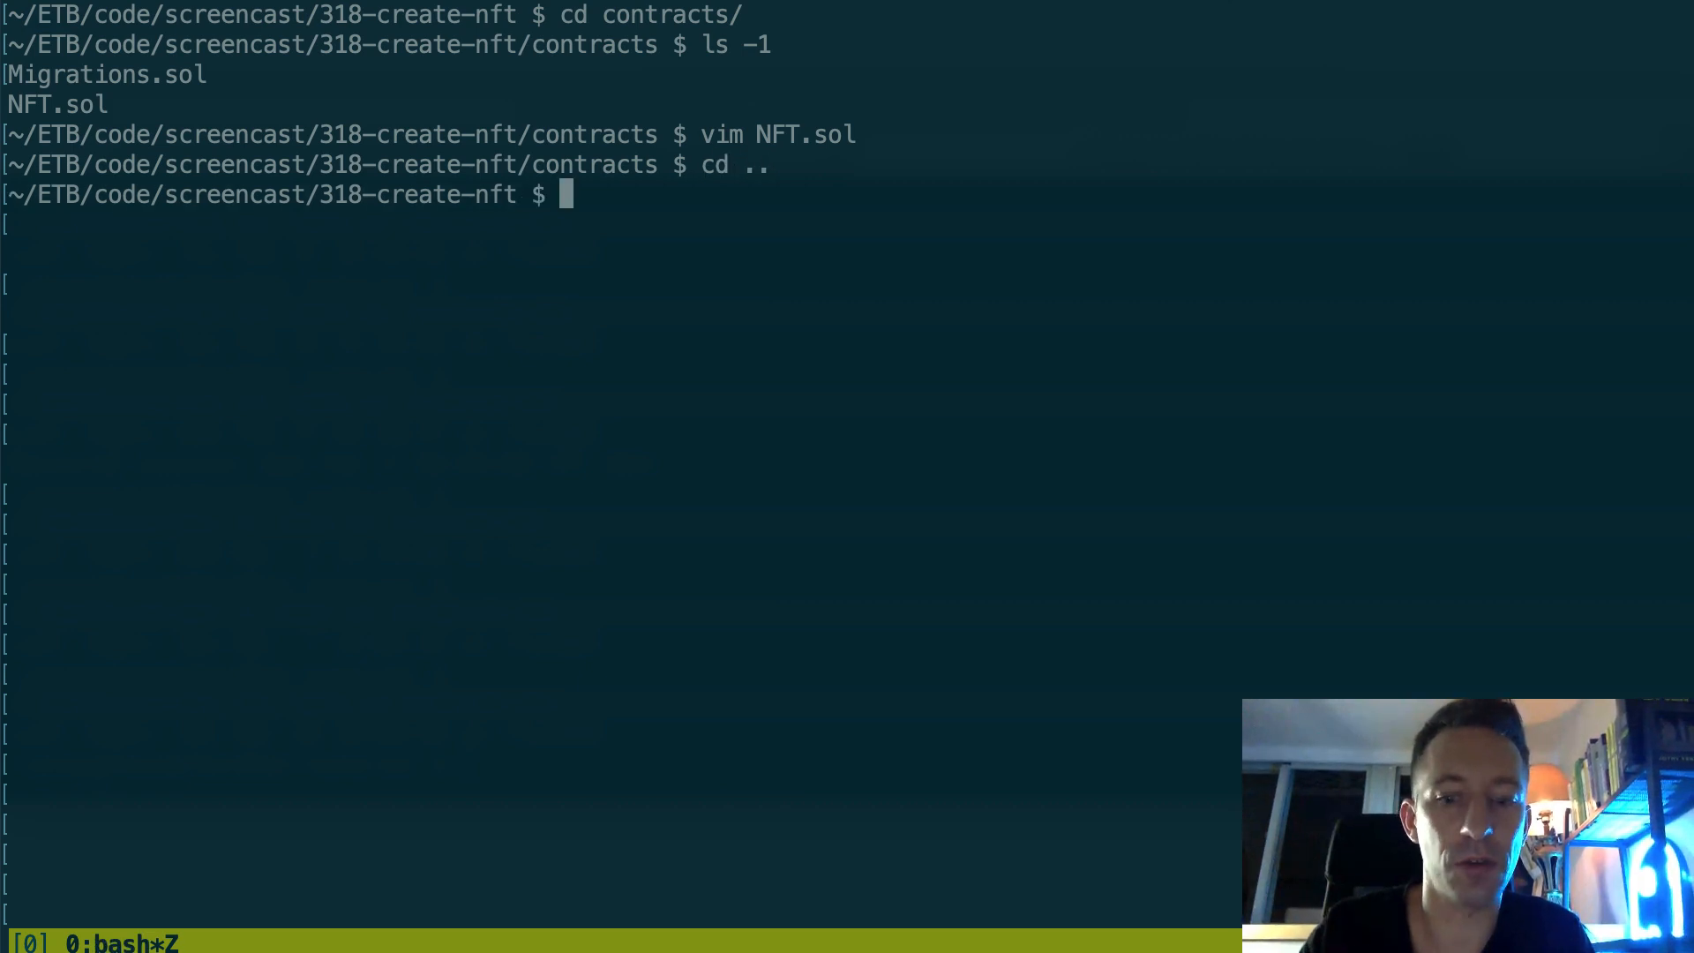
pyautogui.write('vim m')
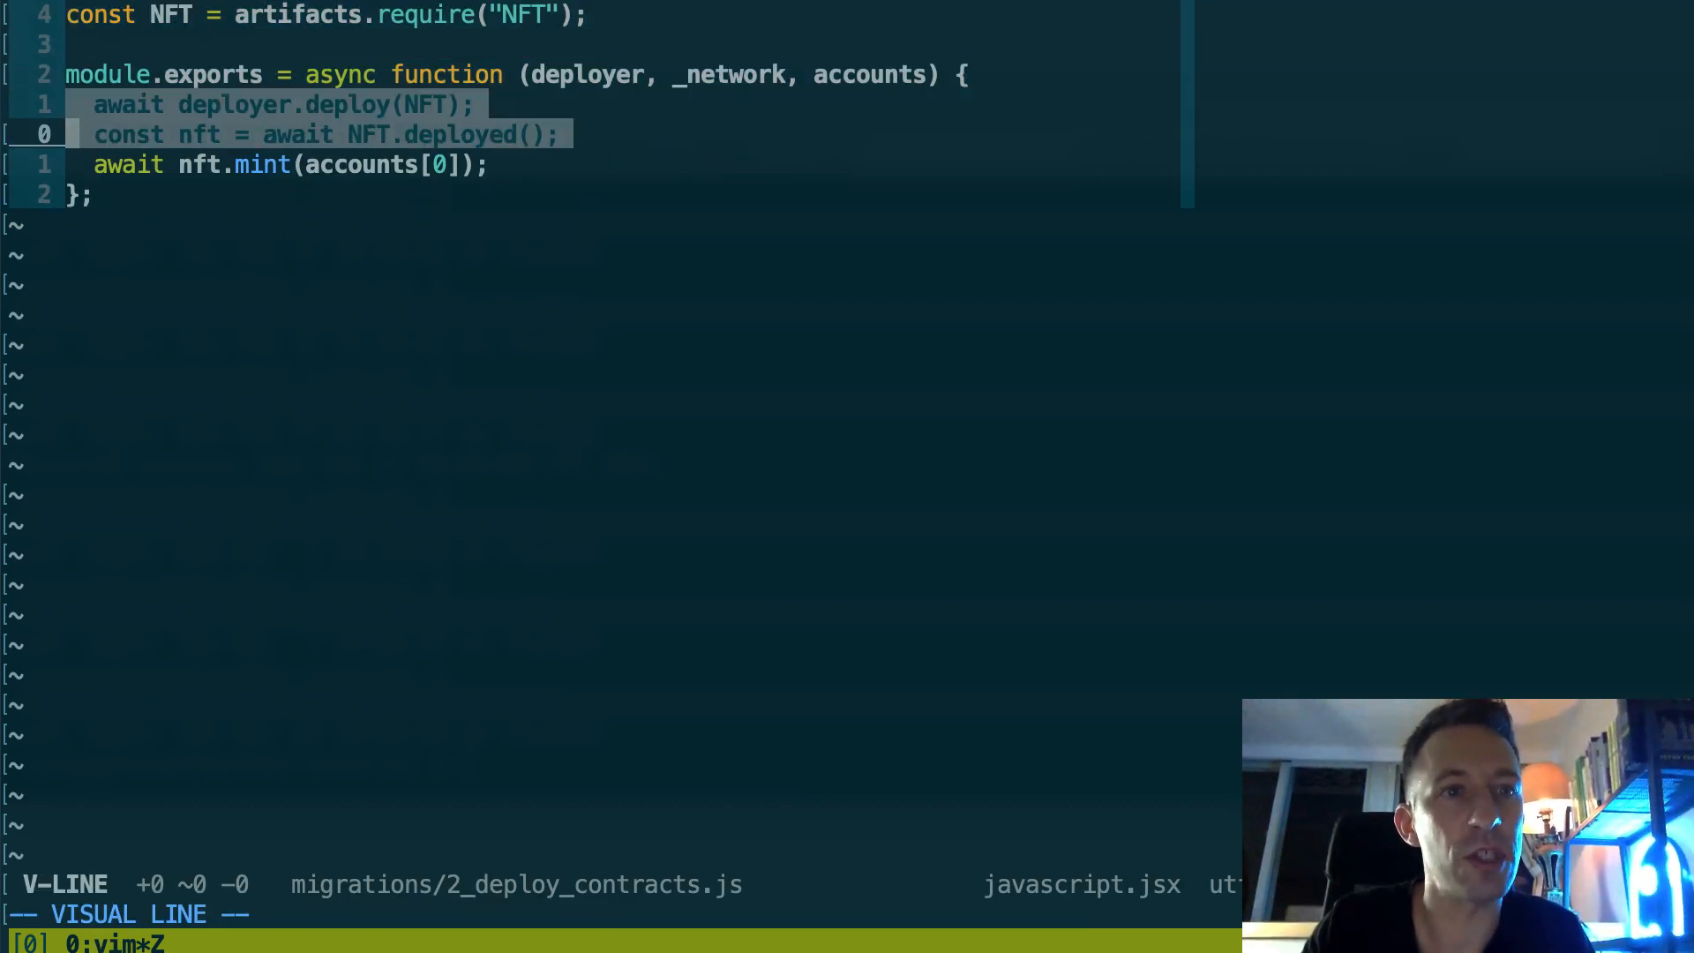
pyautogui.press('Escape')
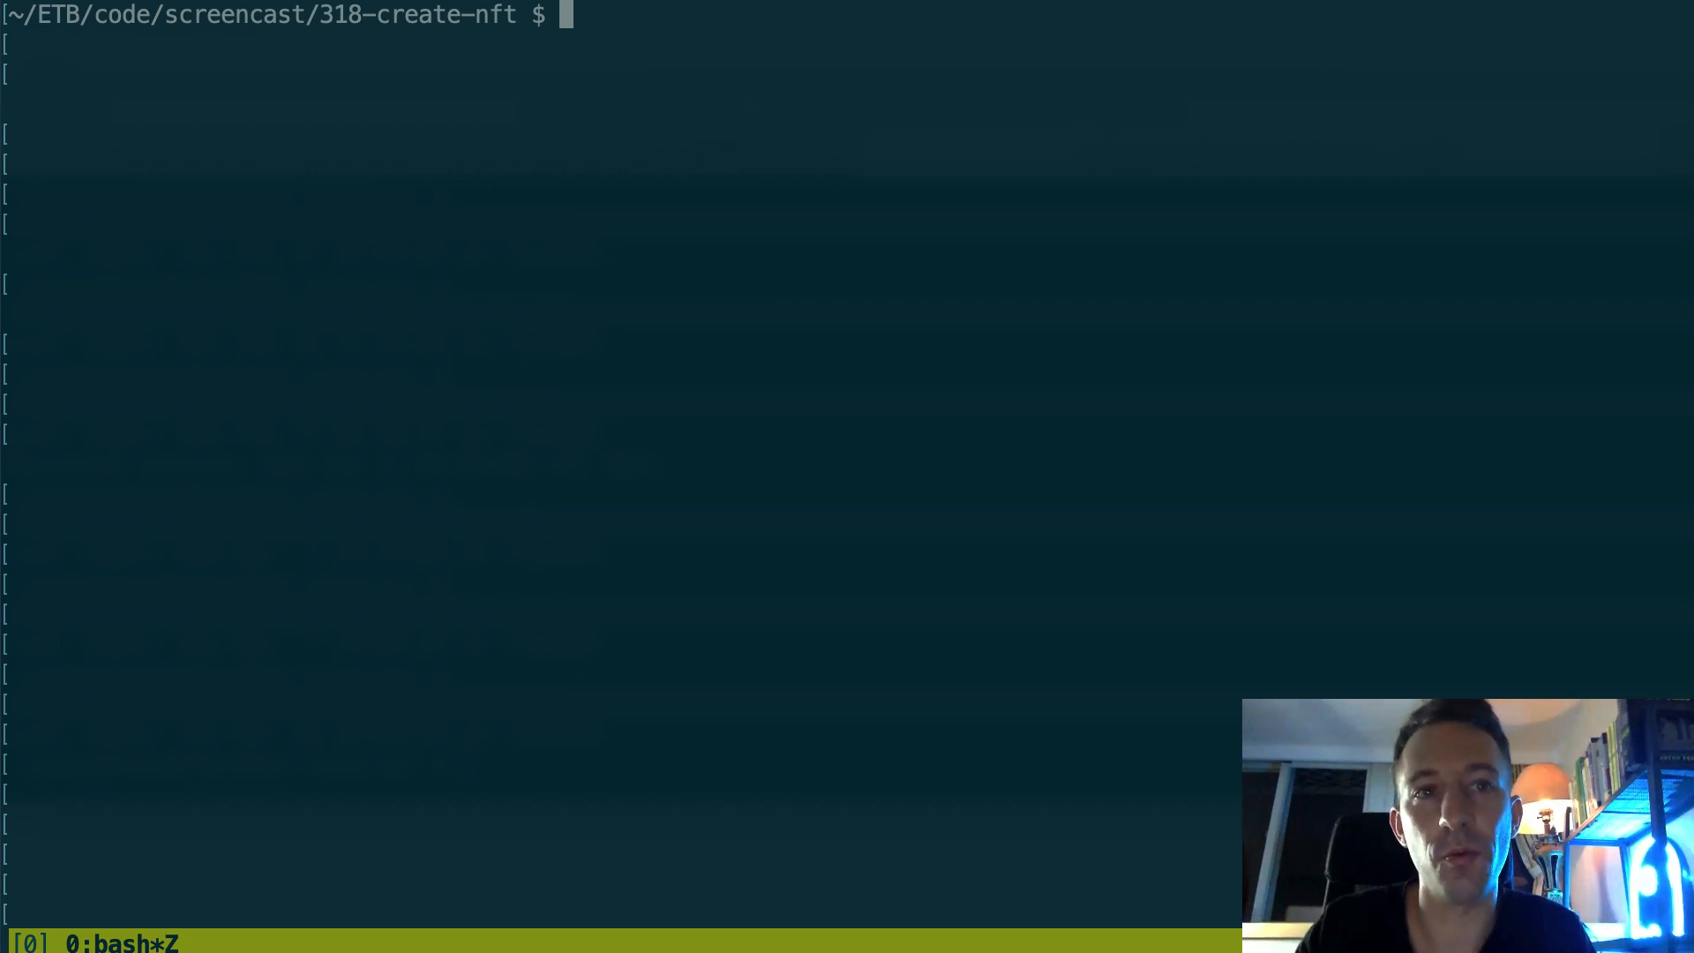
pyautogui.write('vim')
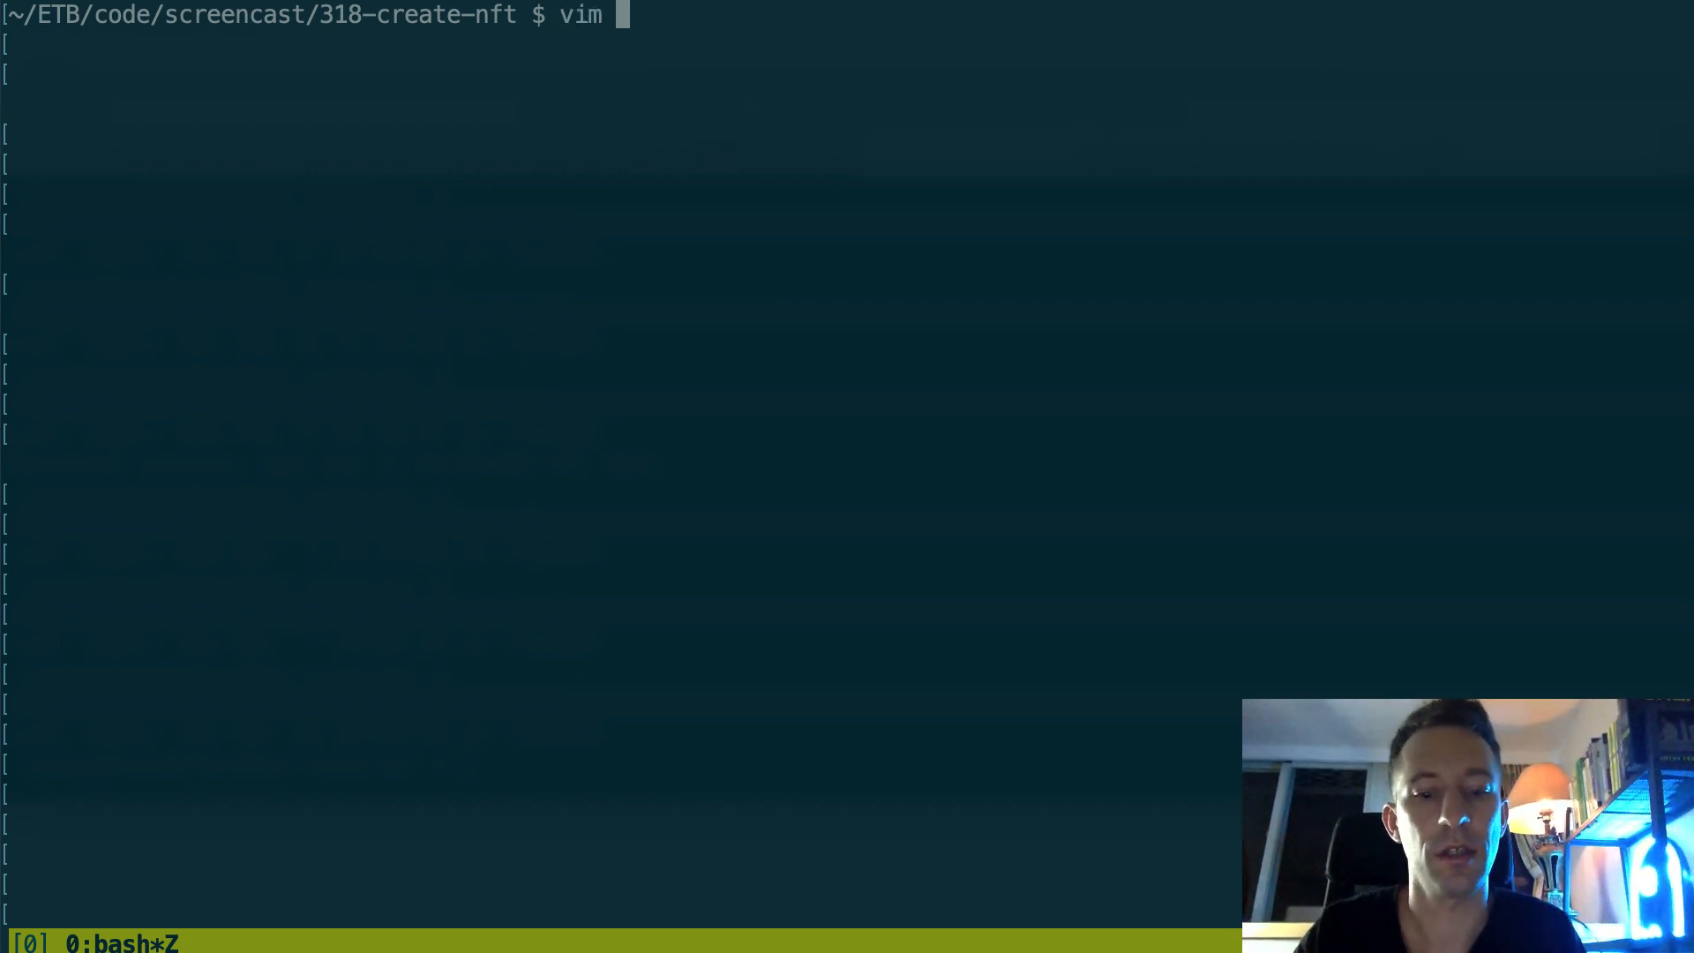
pyautogui.write('truffle-config.js')
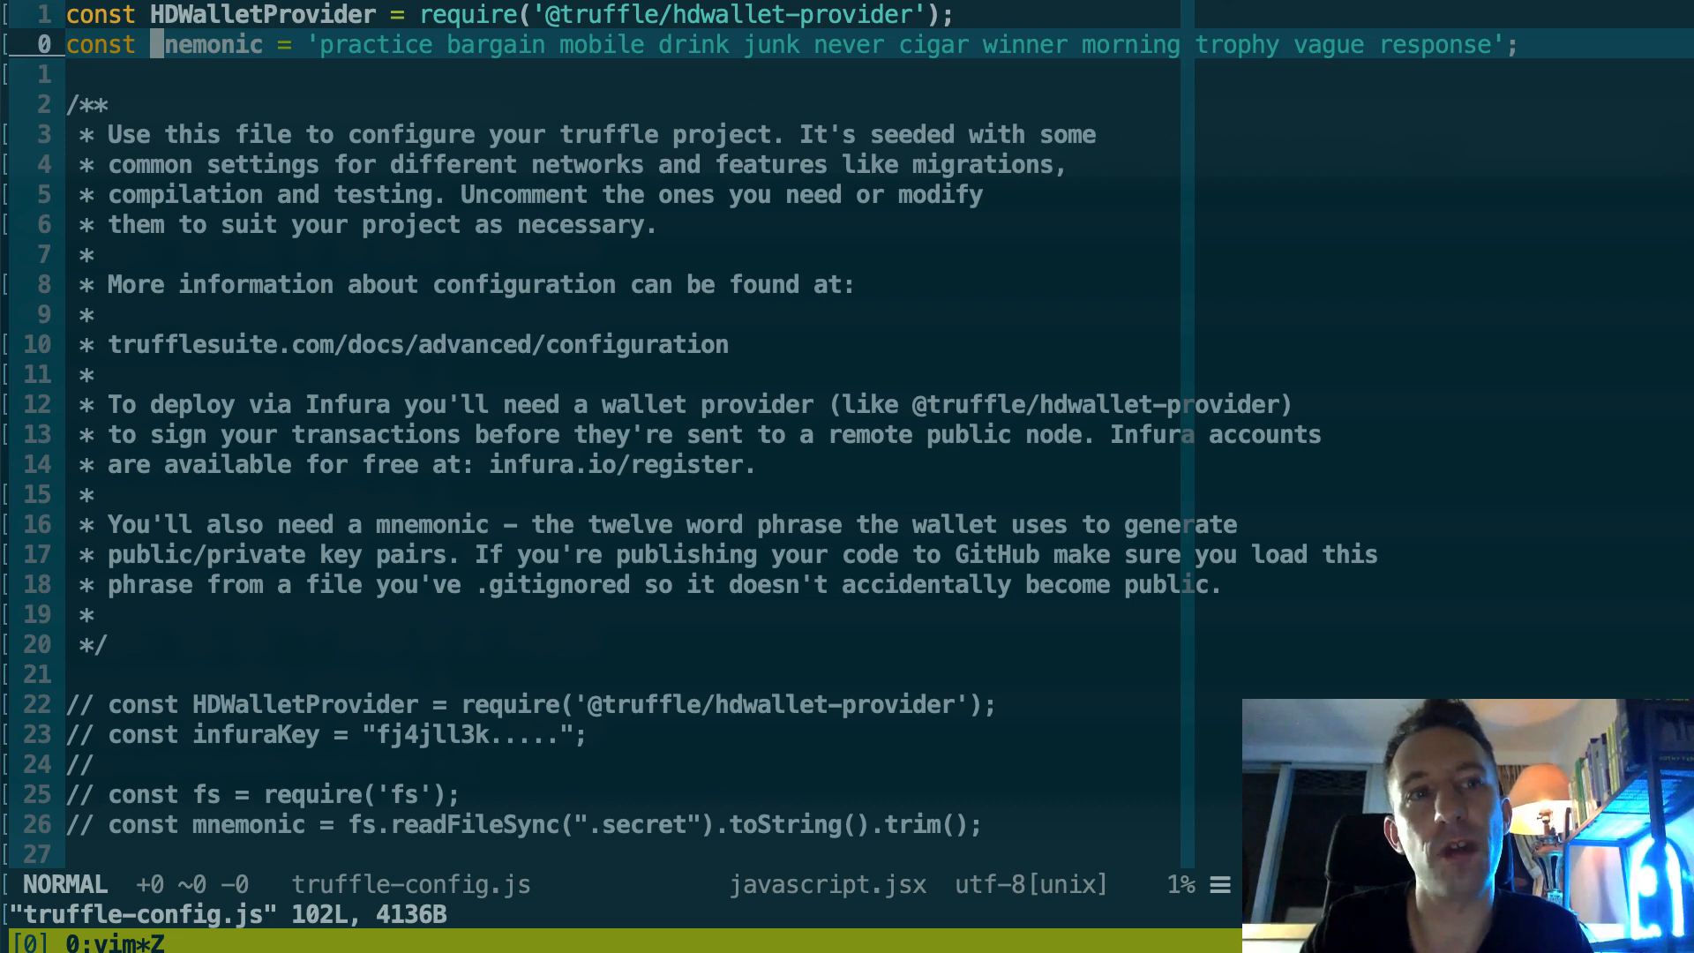
pyautogui.write('m')
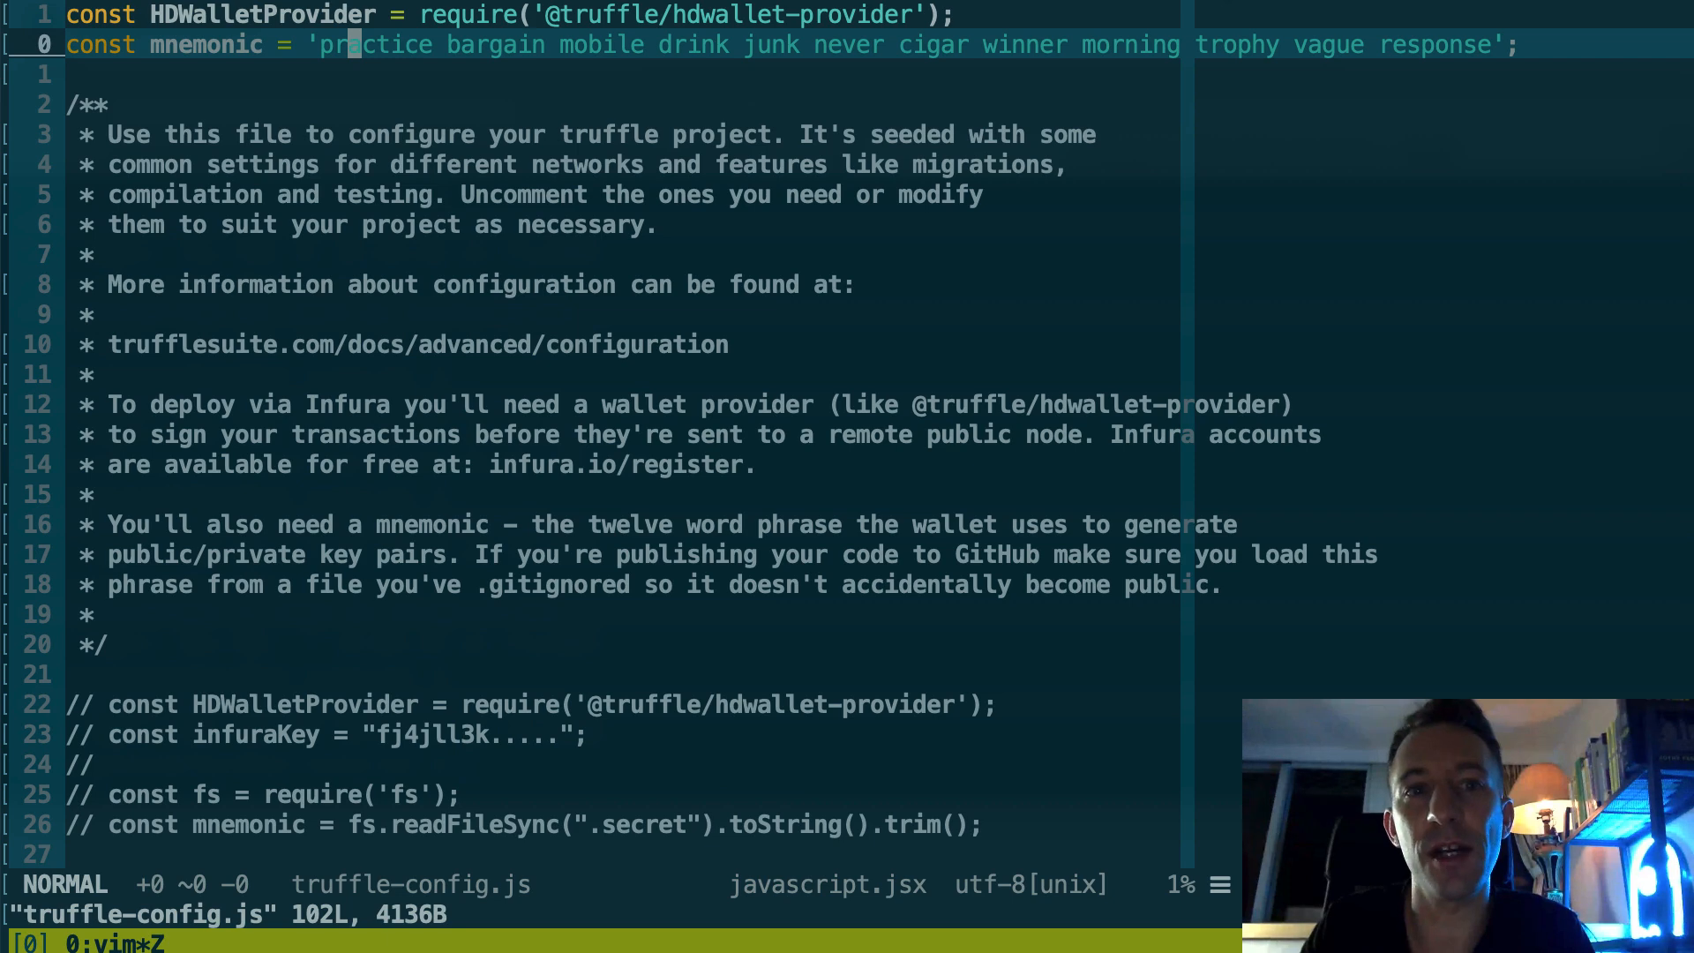
pyautogui.scroll(-3)
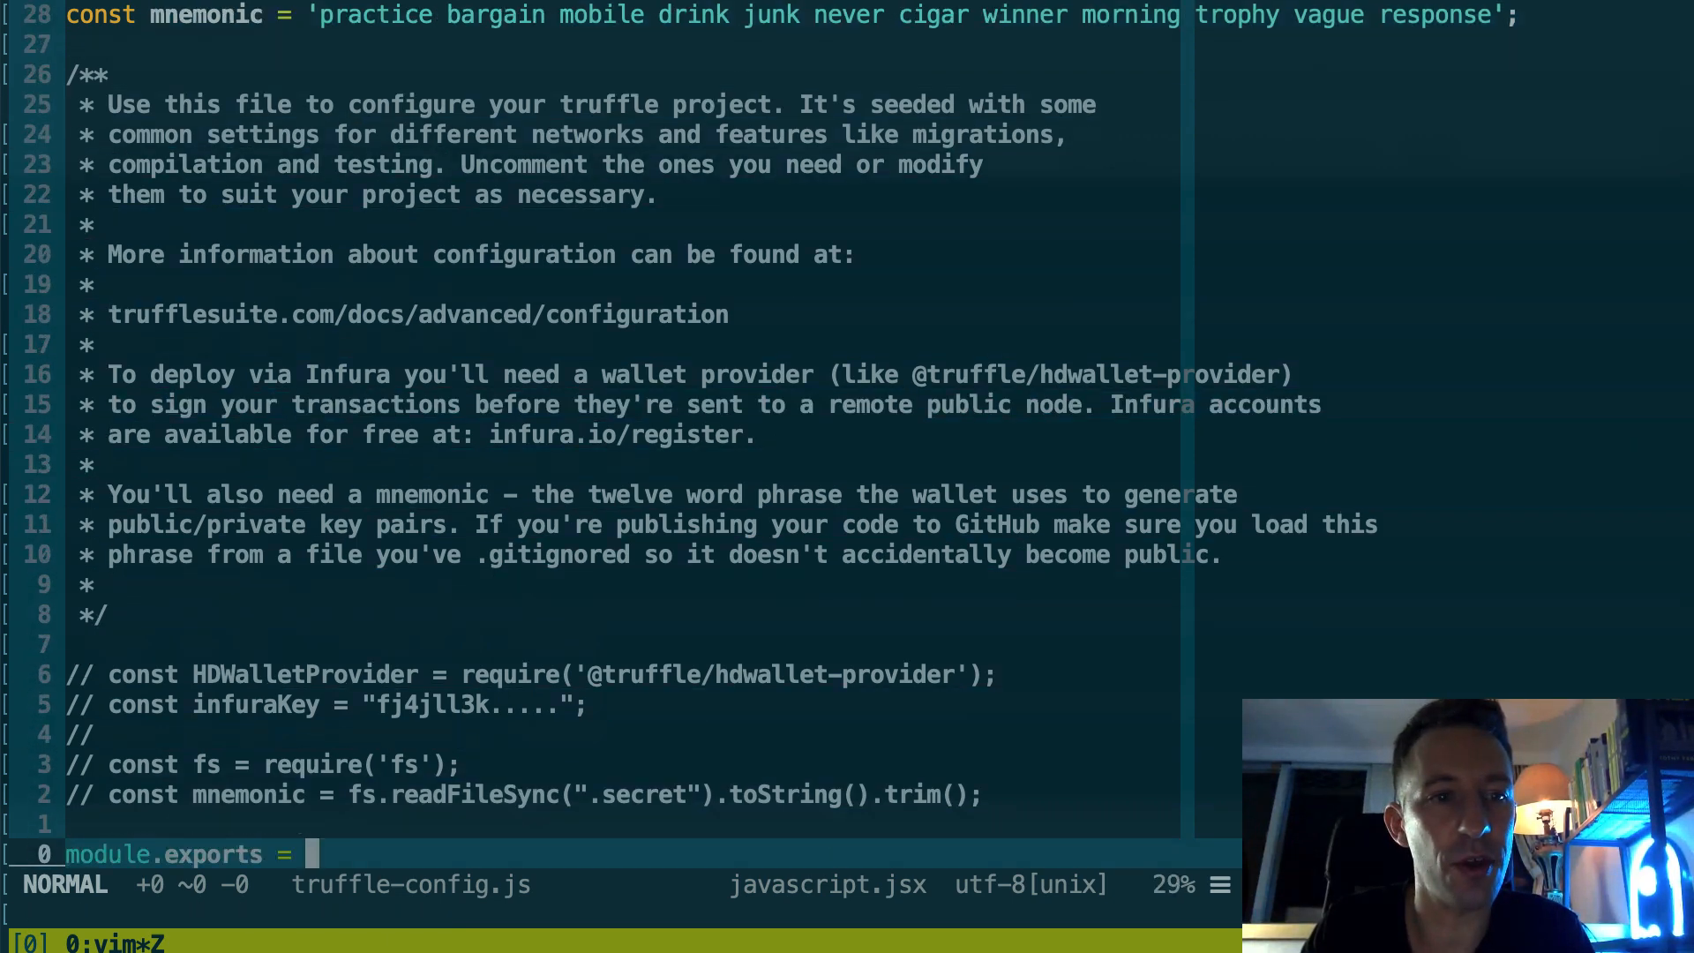
pyautogui.scroll(-3)
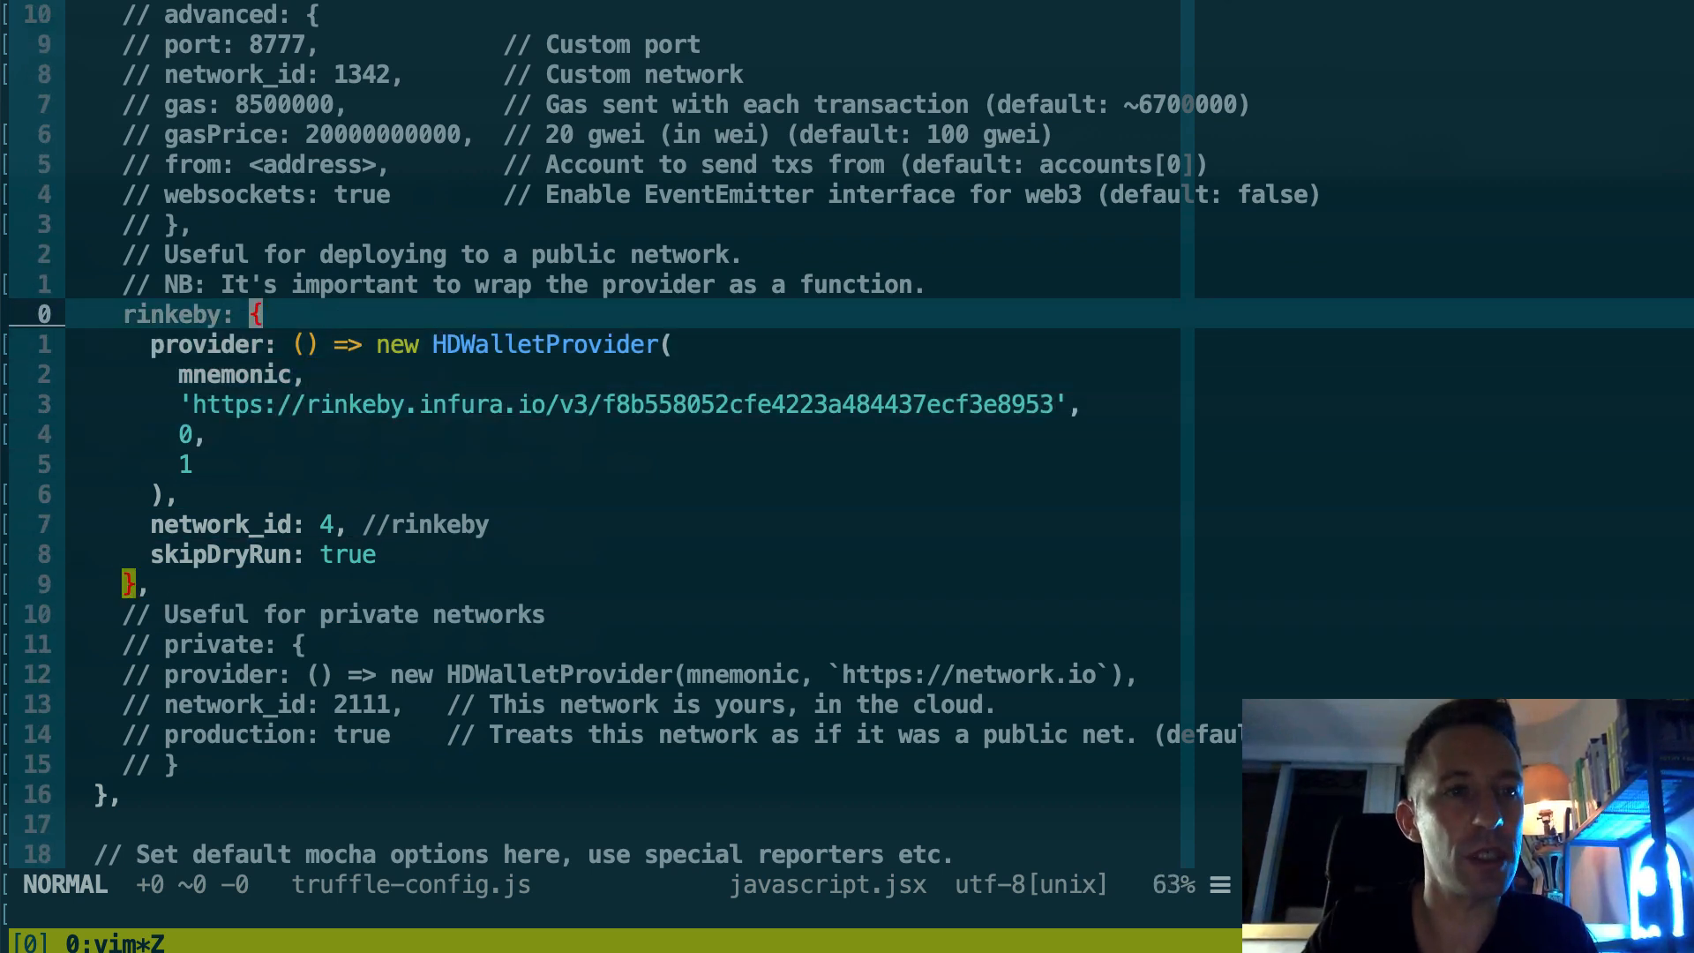
pyautogui.press('V')
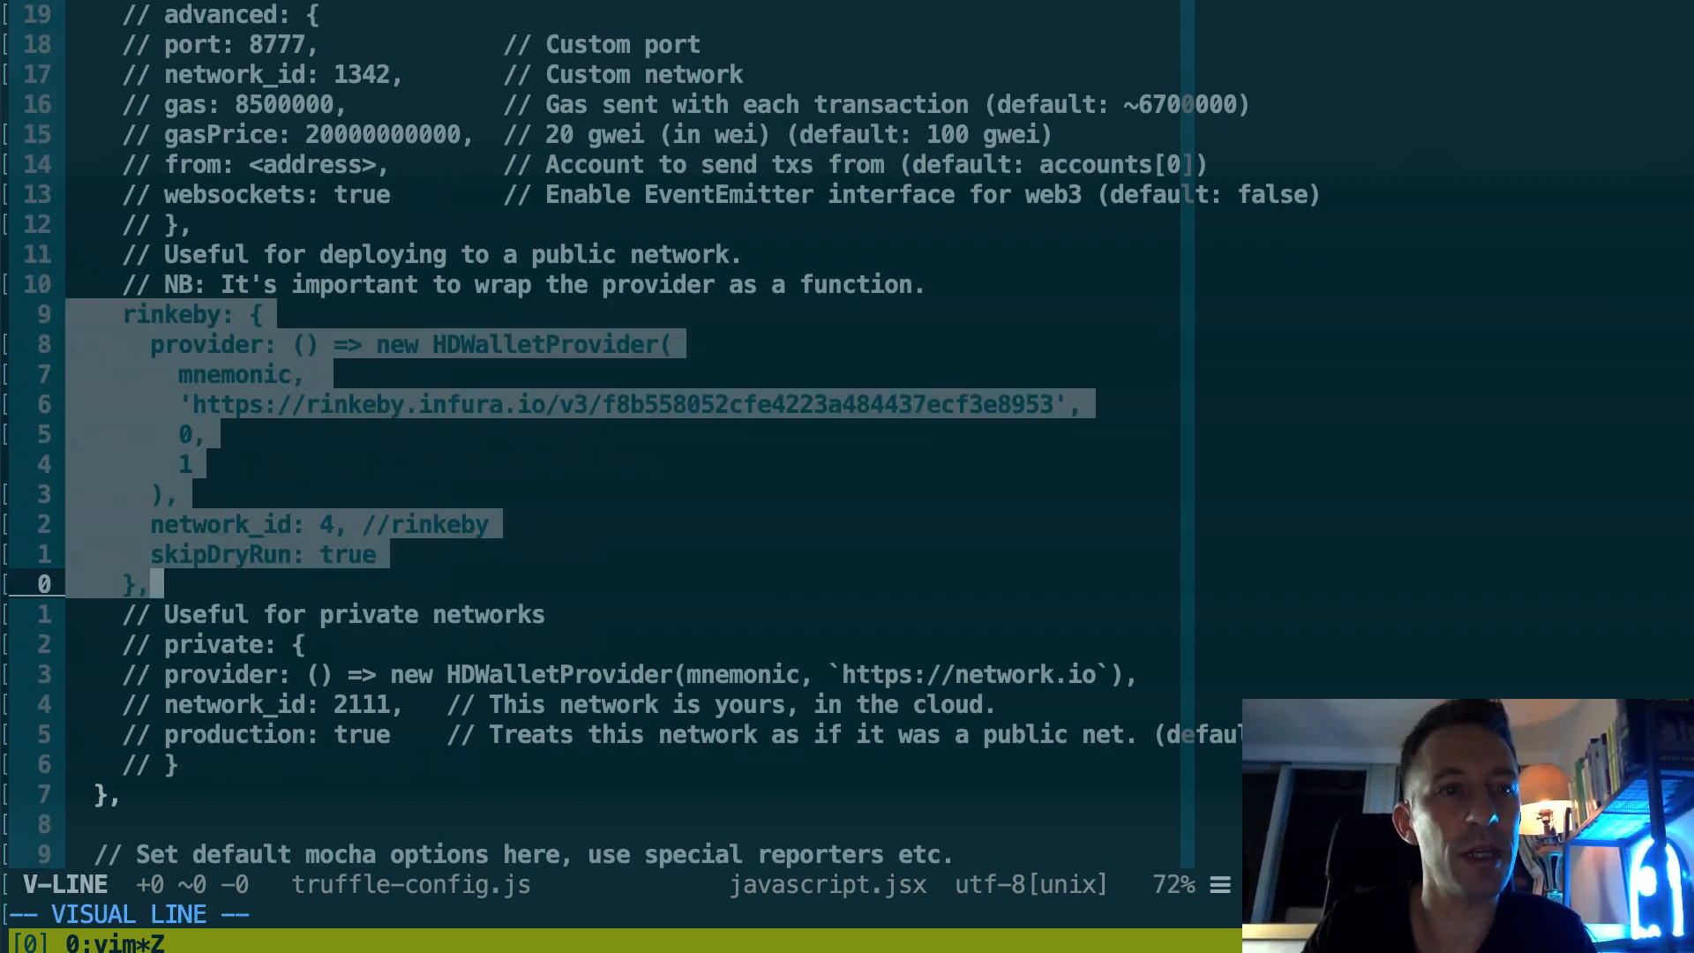
pyautogui.press('Escape')
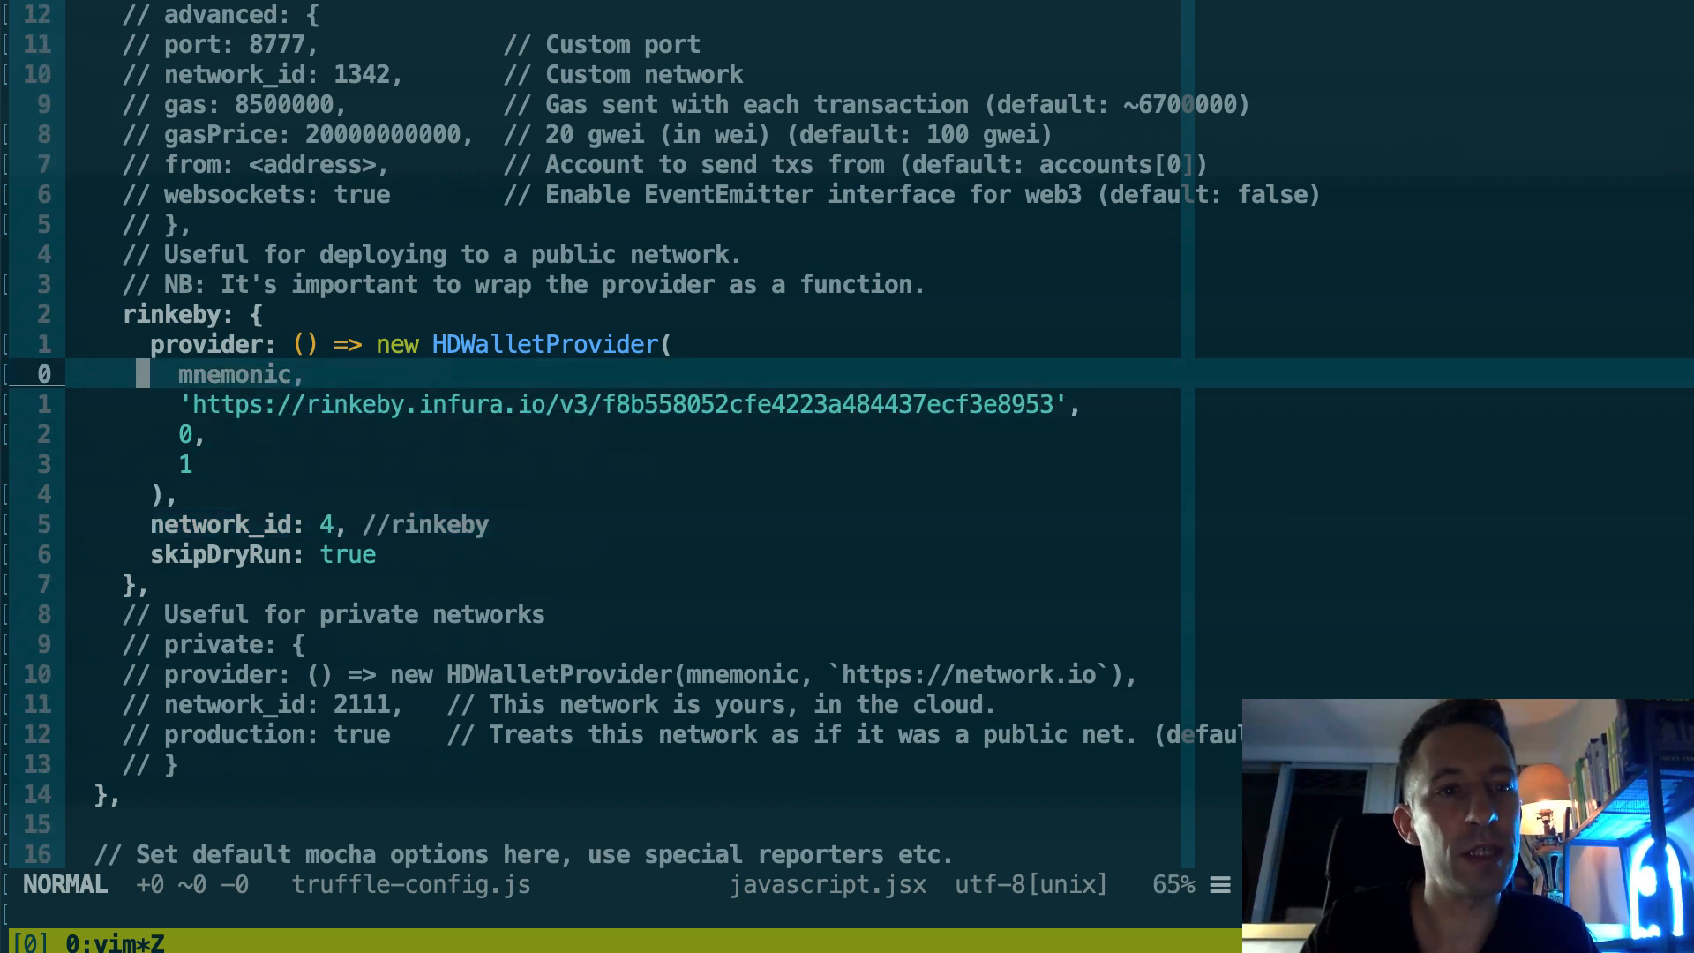
pyautogui.press('j')
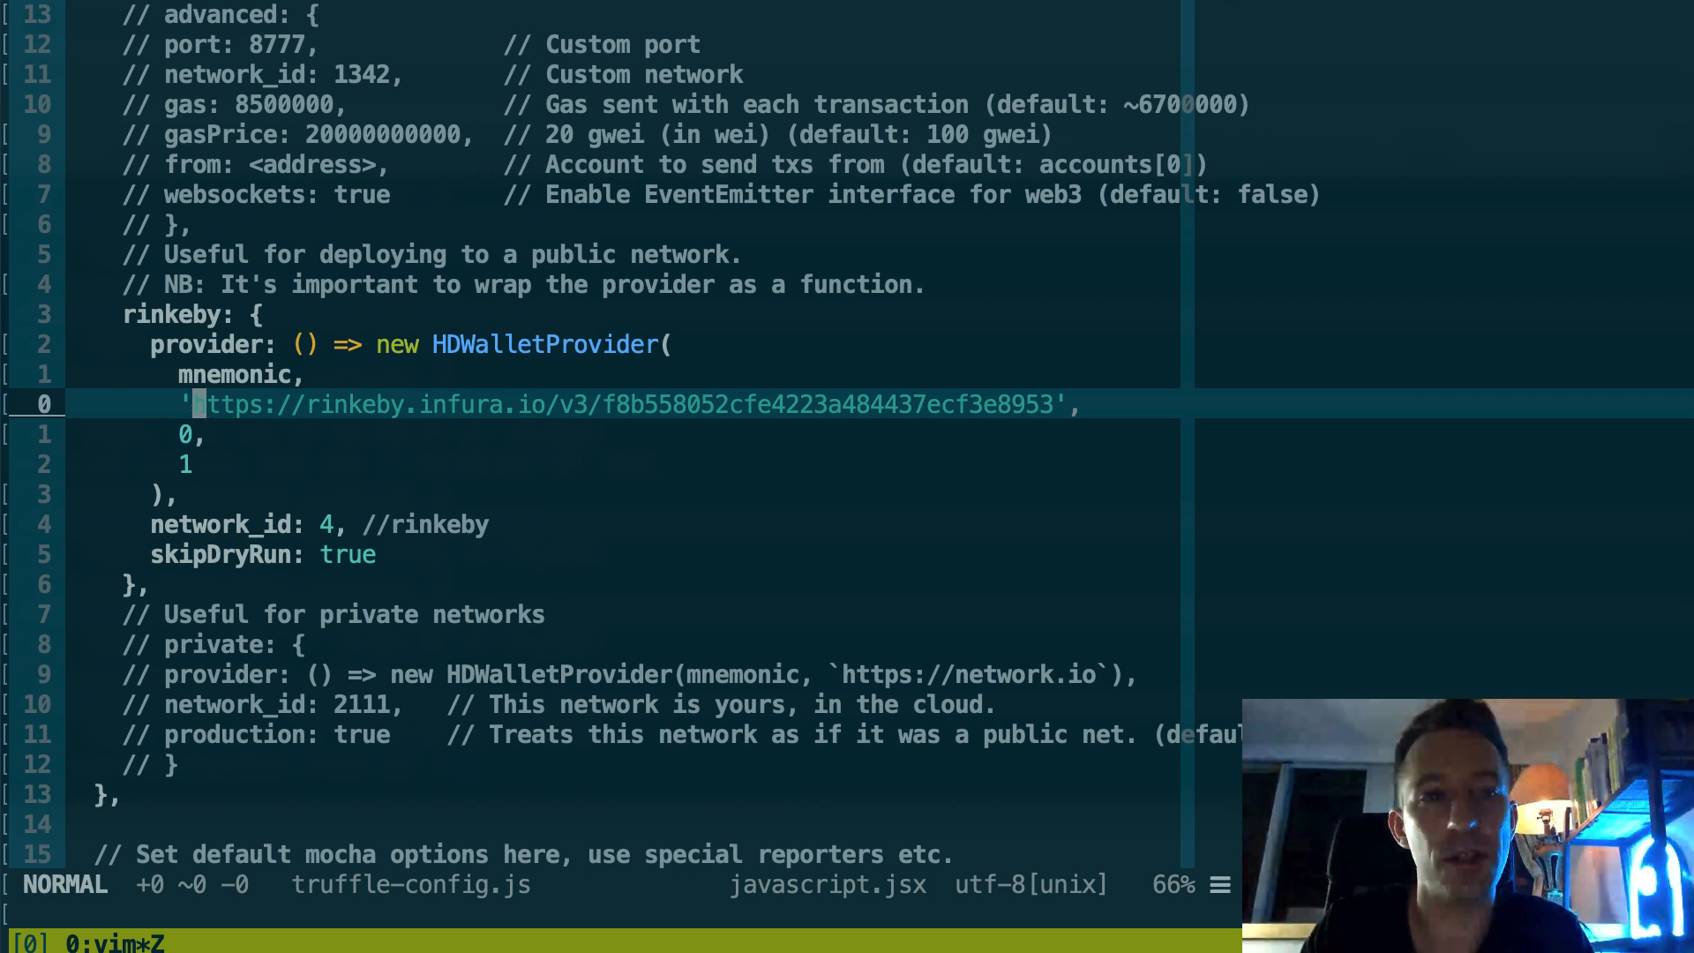
pyautogui.press('j')
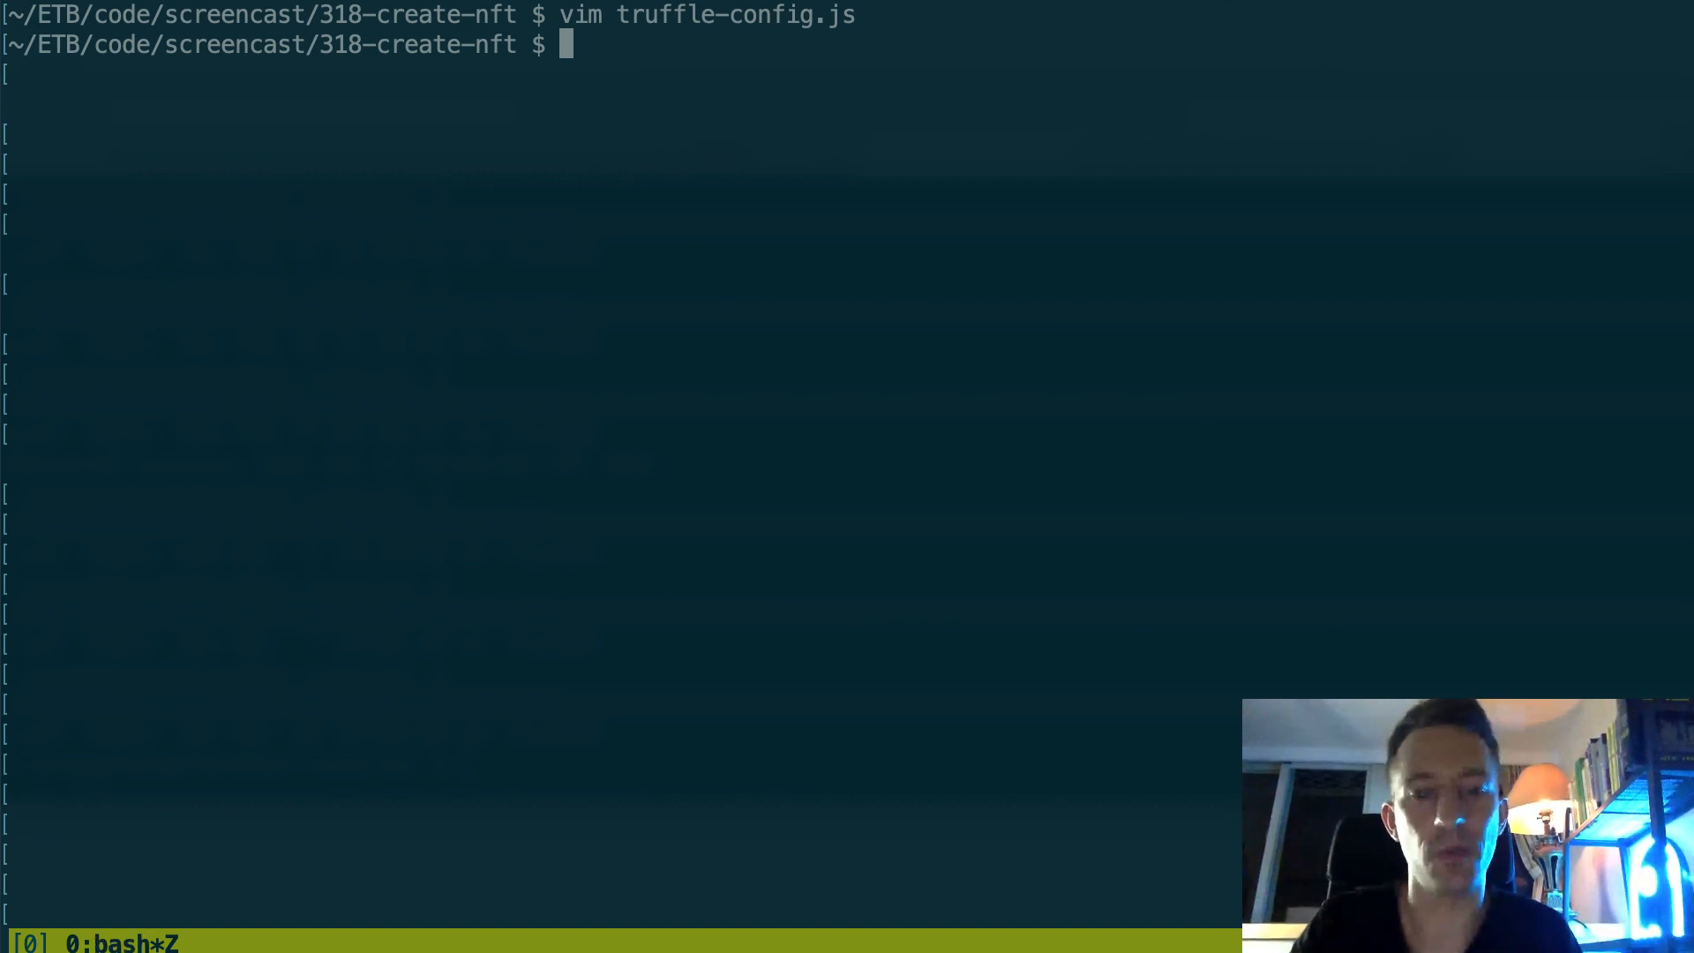
# Step: Run truffle migrate --reset --network rinkeby from the project root
pyautogui.write('truffle migrate --reset --')
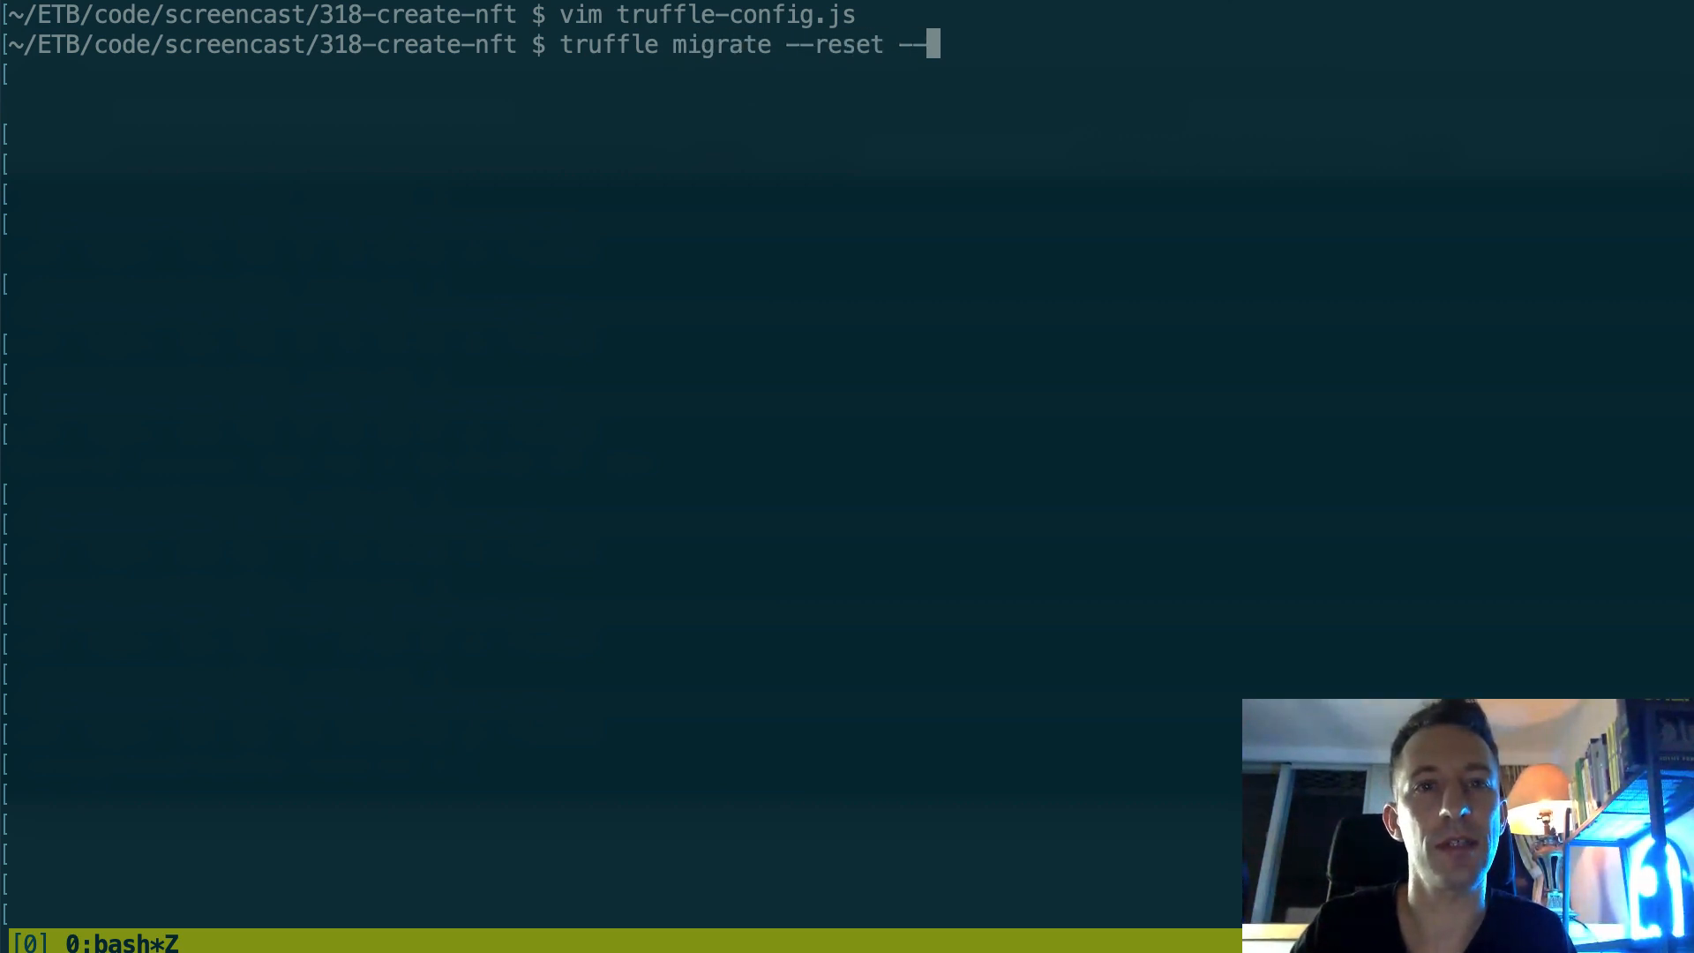
pyautogui.write('network')
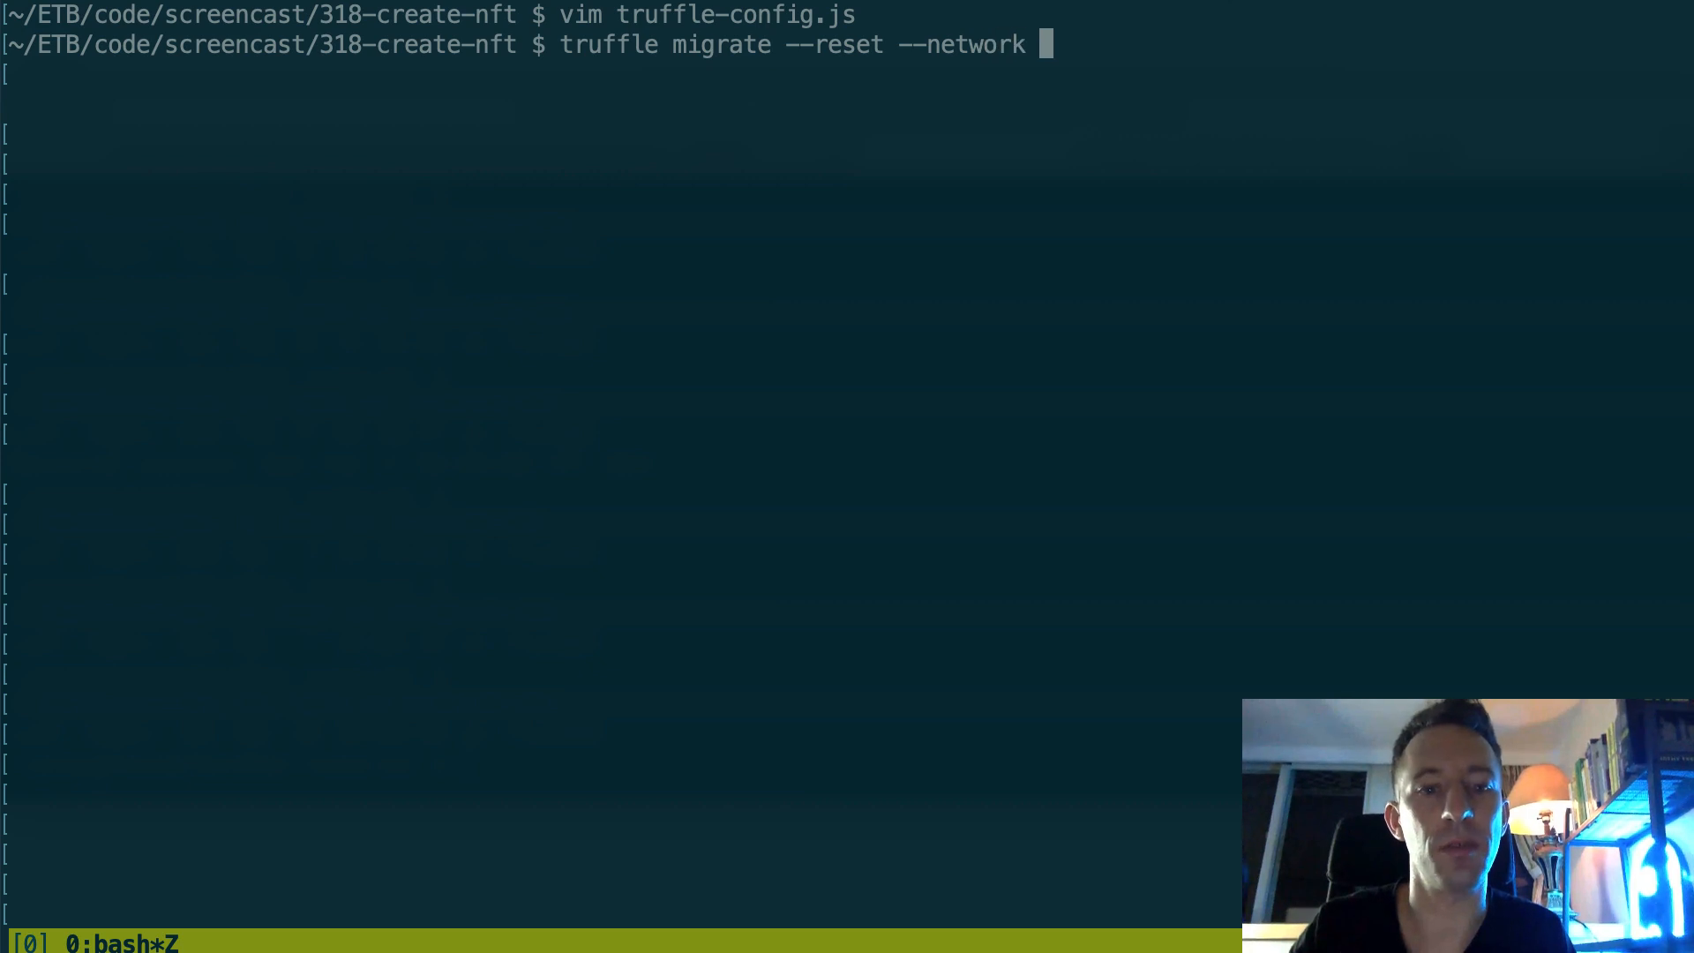
pyautogui.write('rinkeby')
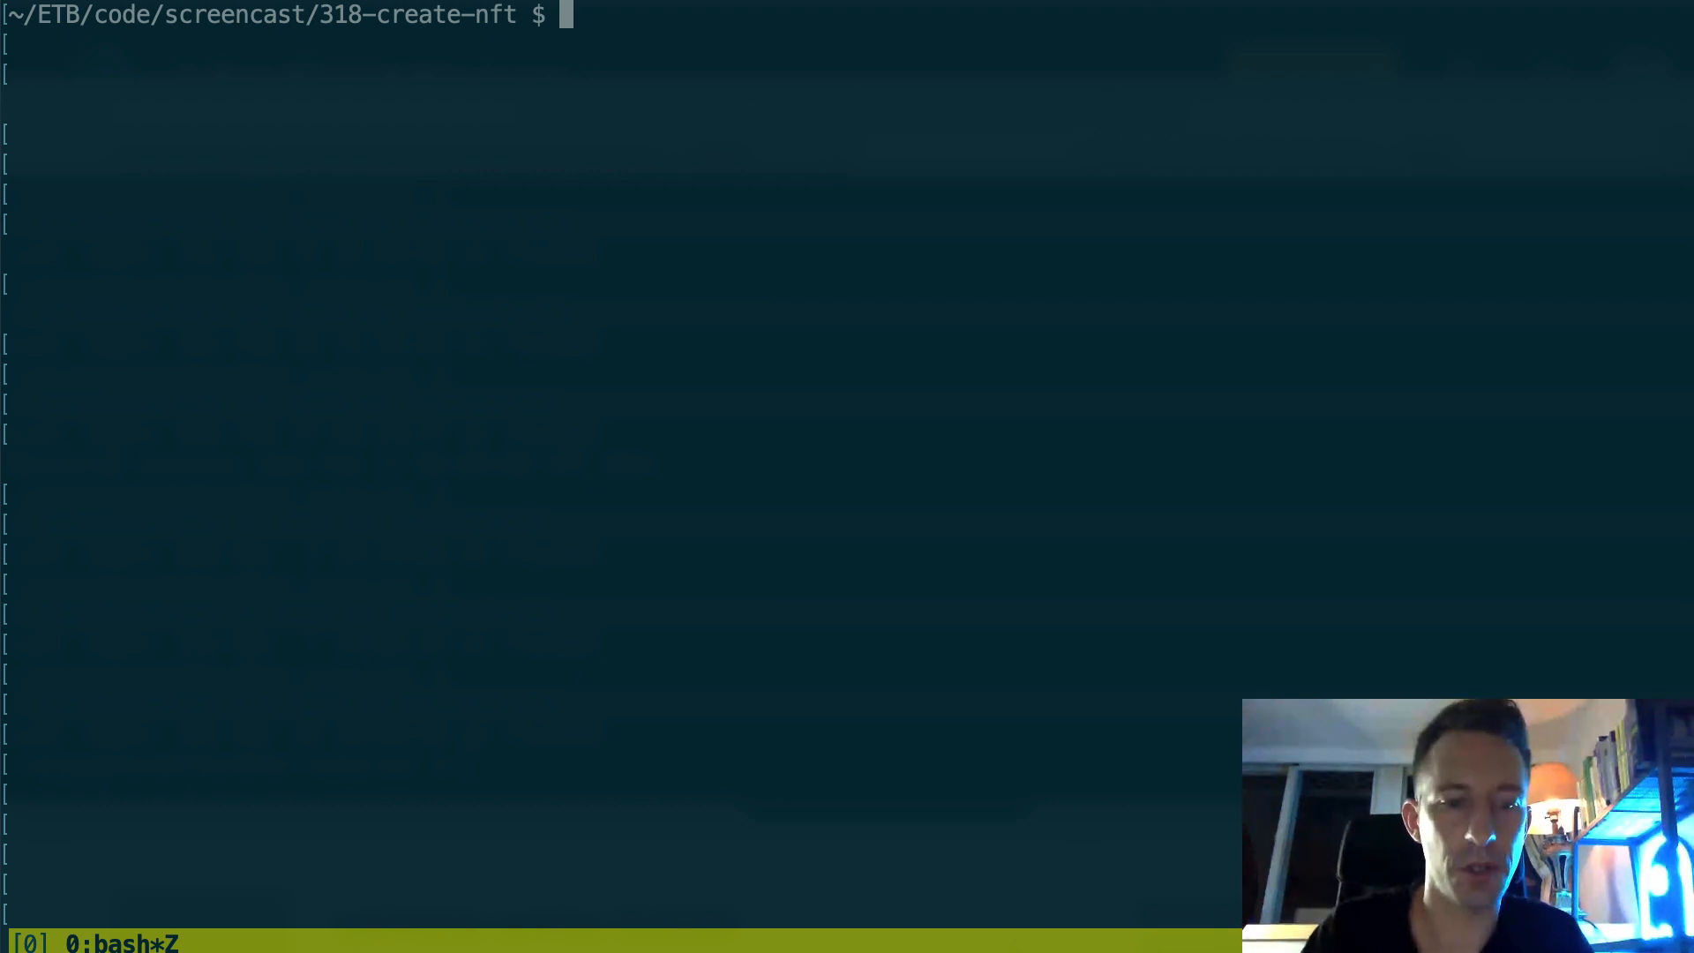
# Step: Move into frontend/src and list its files and the contracts folder with NFT.json
pyautogui.write('cd frontend/')
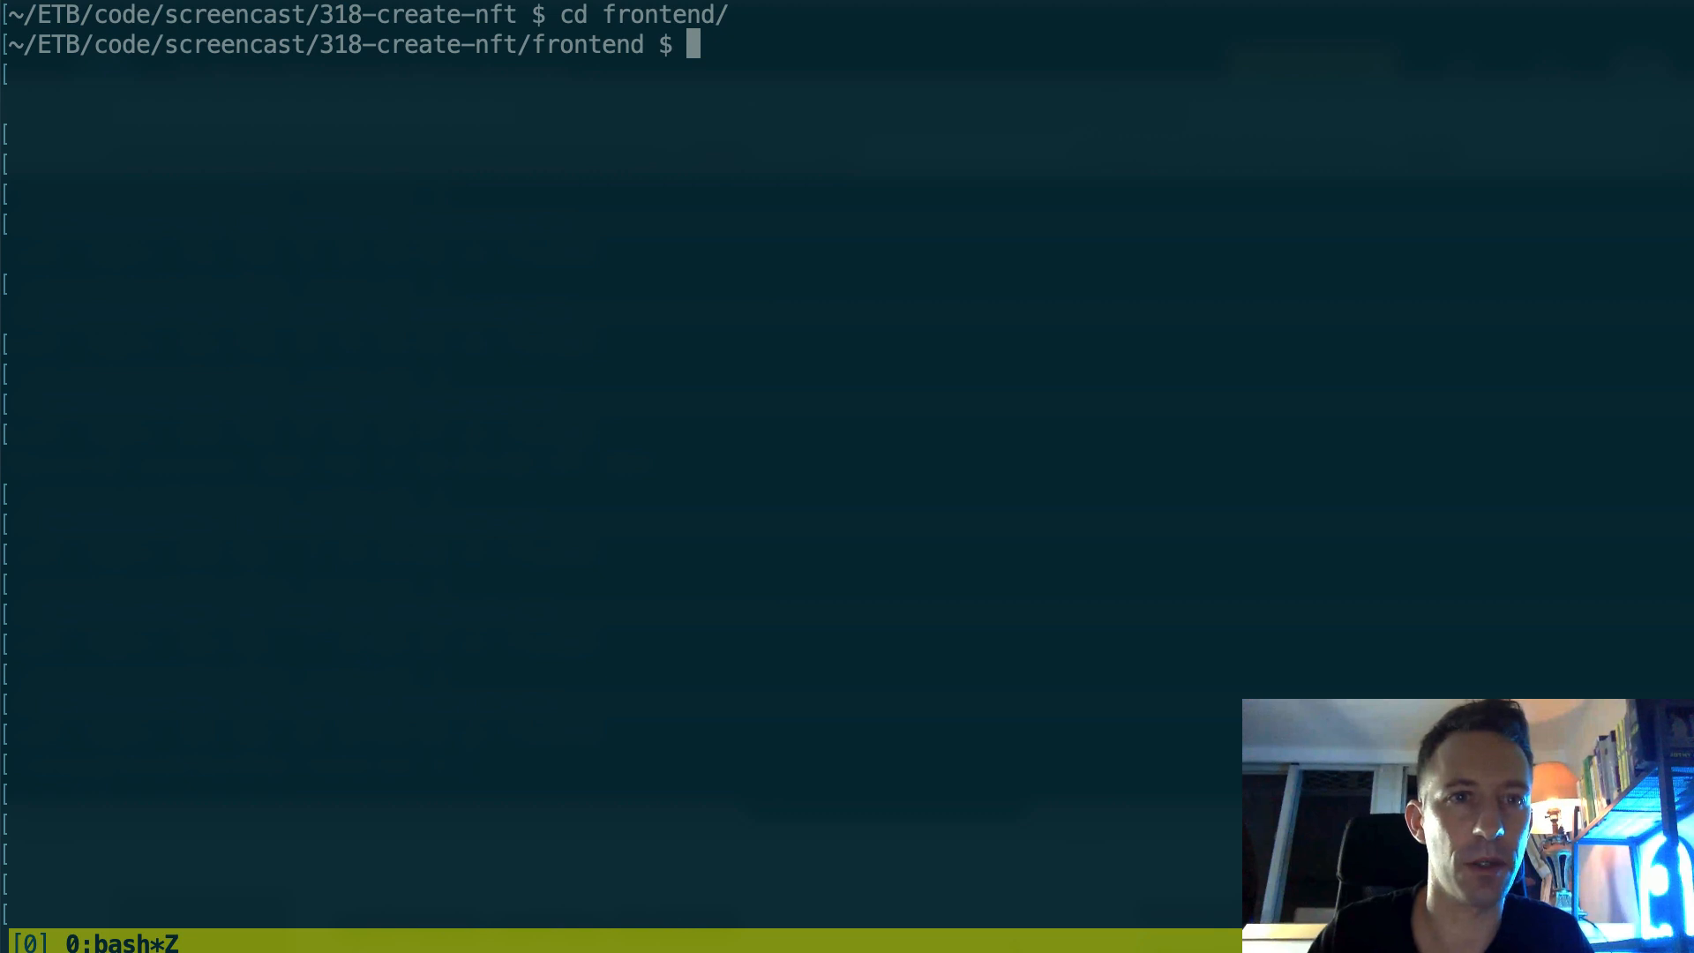
pyautogui.write('ls -1')
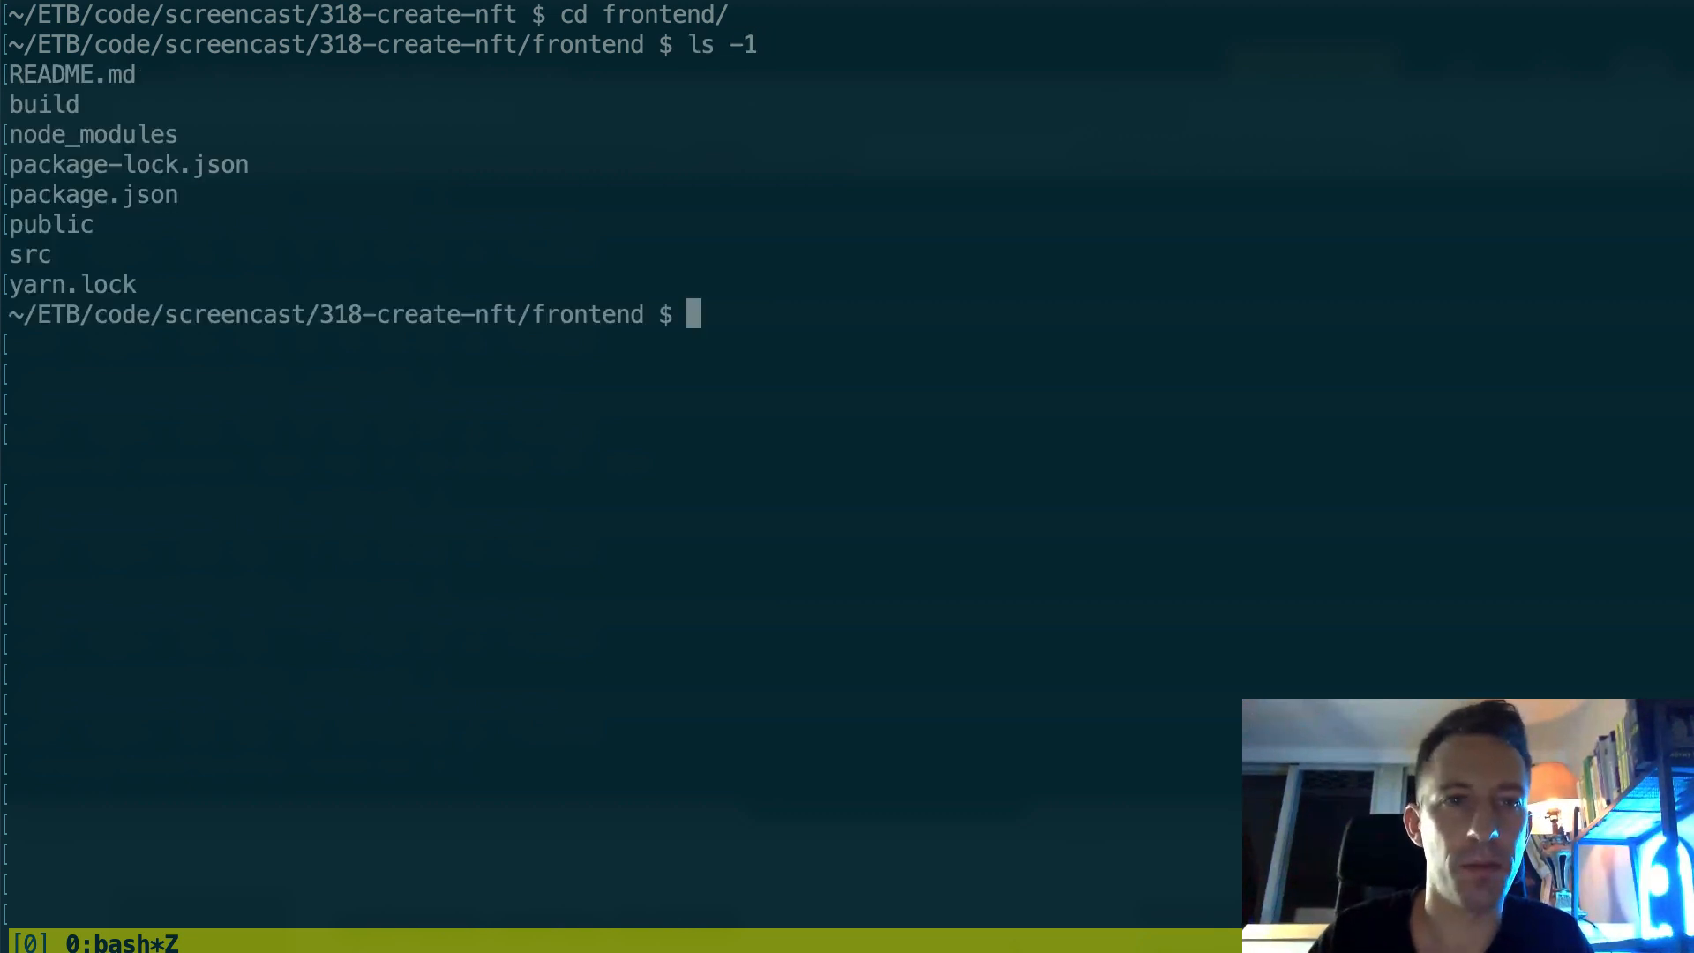
pyautogui.write('cd')
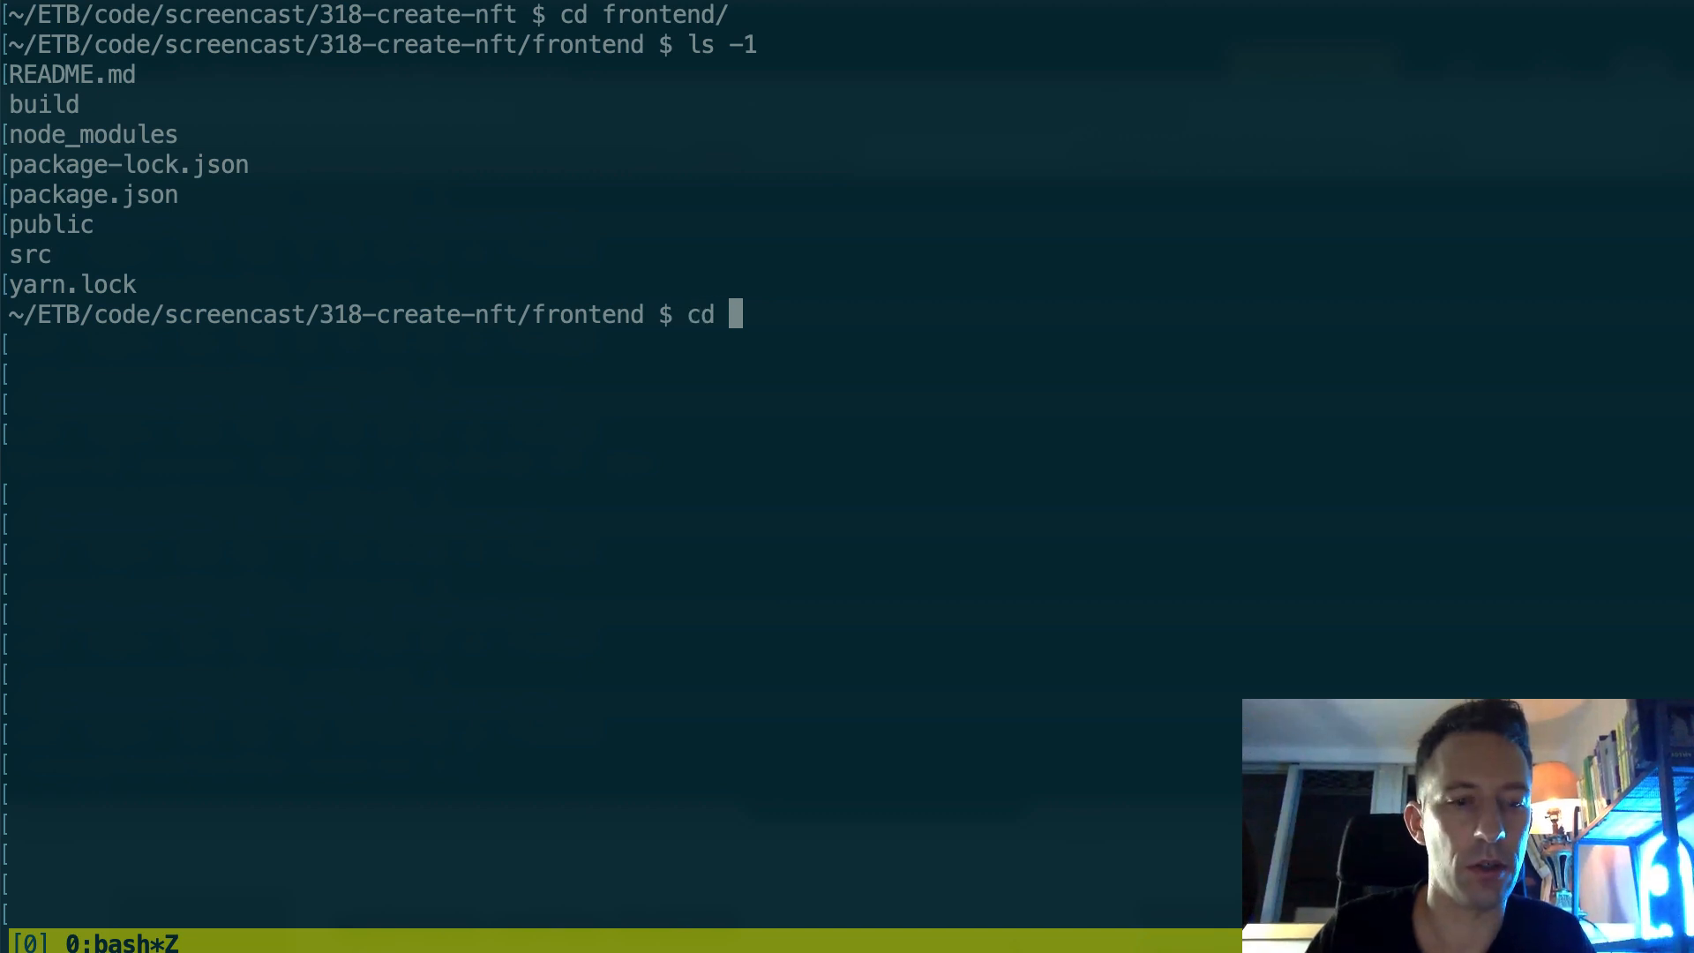
pyautogui.write('src/')
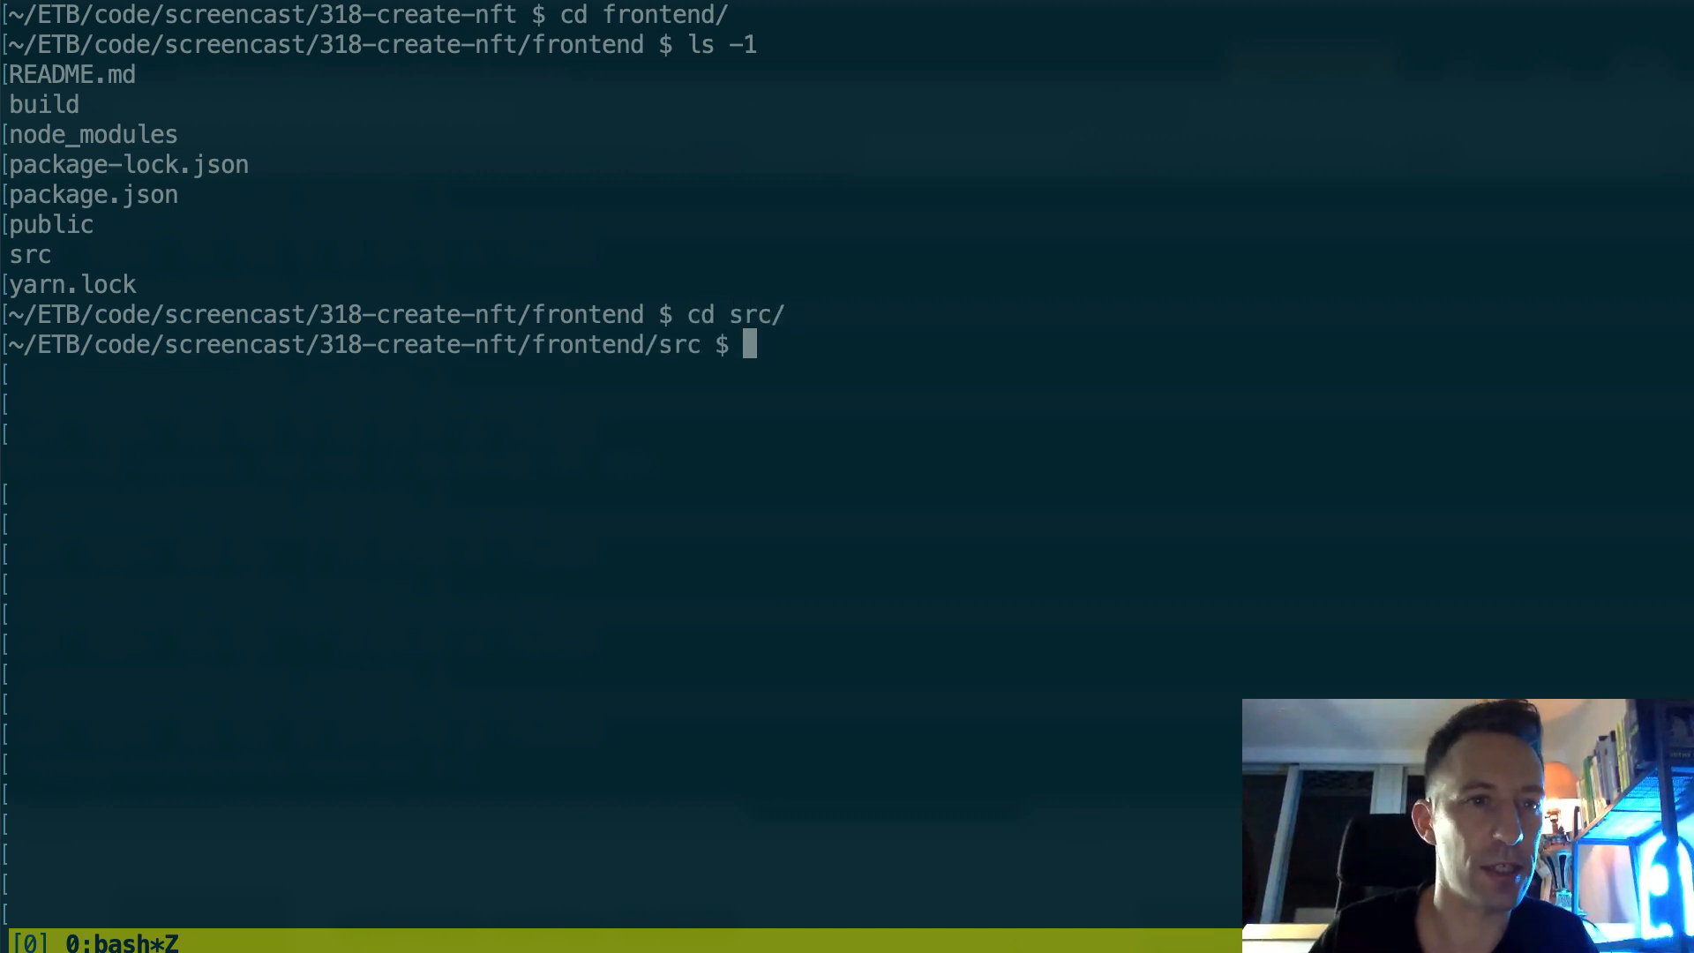
pyautogui.write('ls -1')
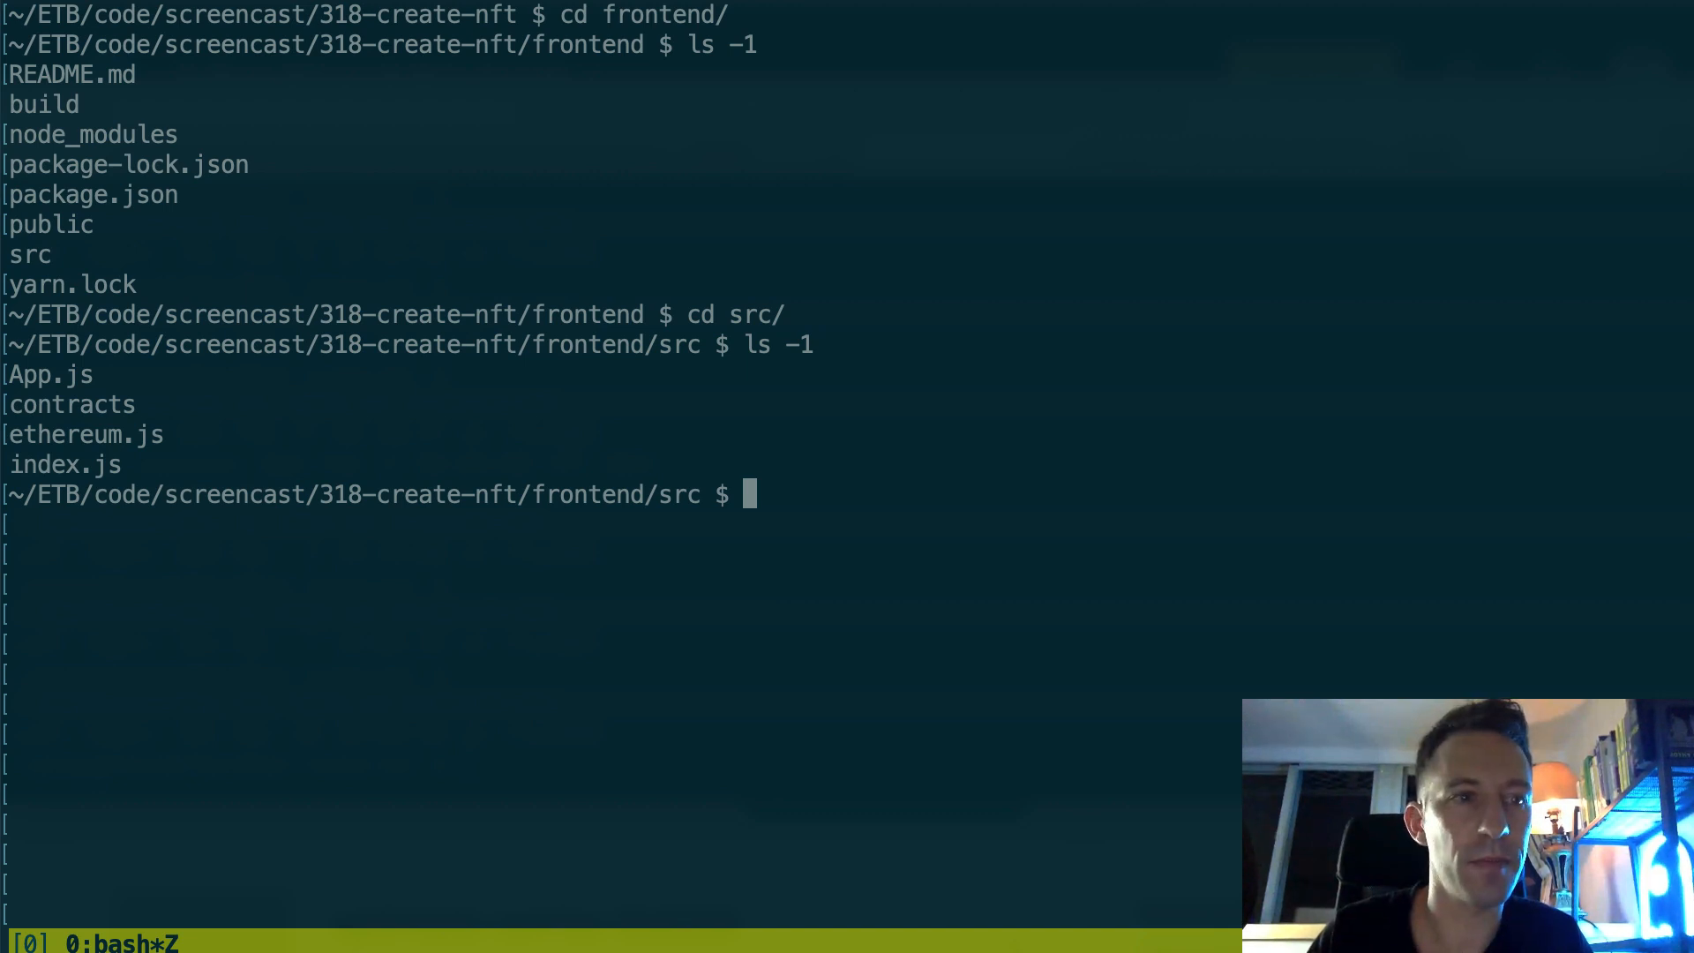
pyautogui.write('ls contracts/')
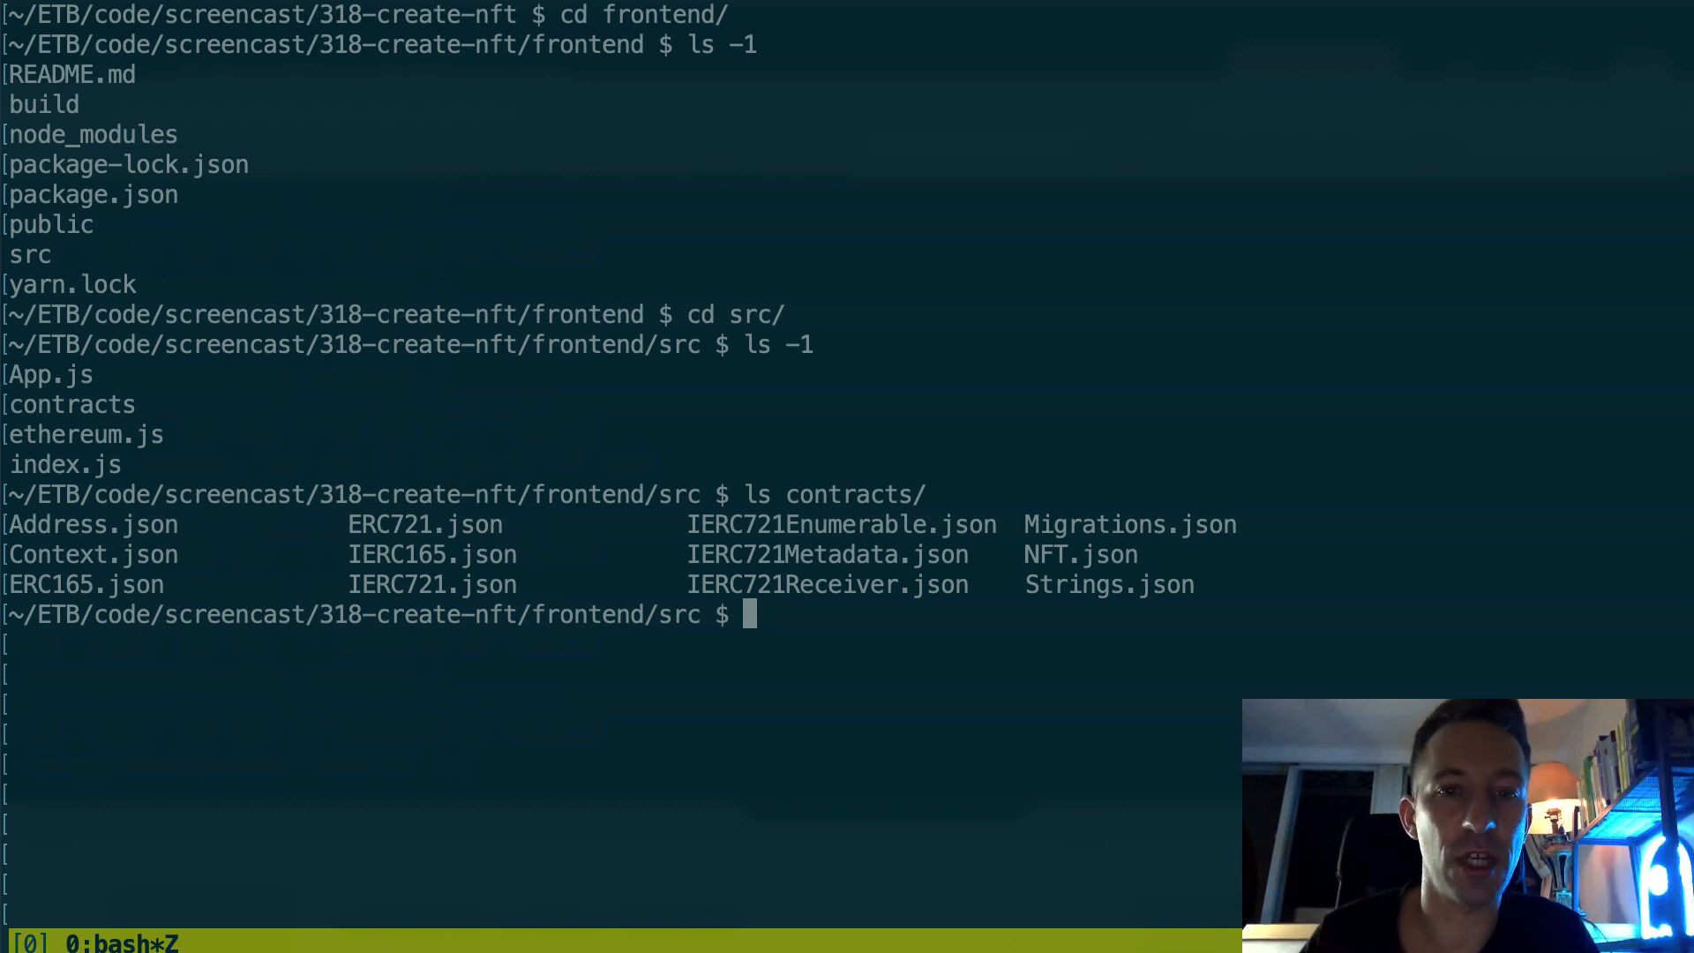
pyautogui.moveTo(1343, 371)
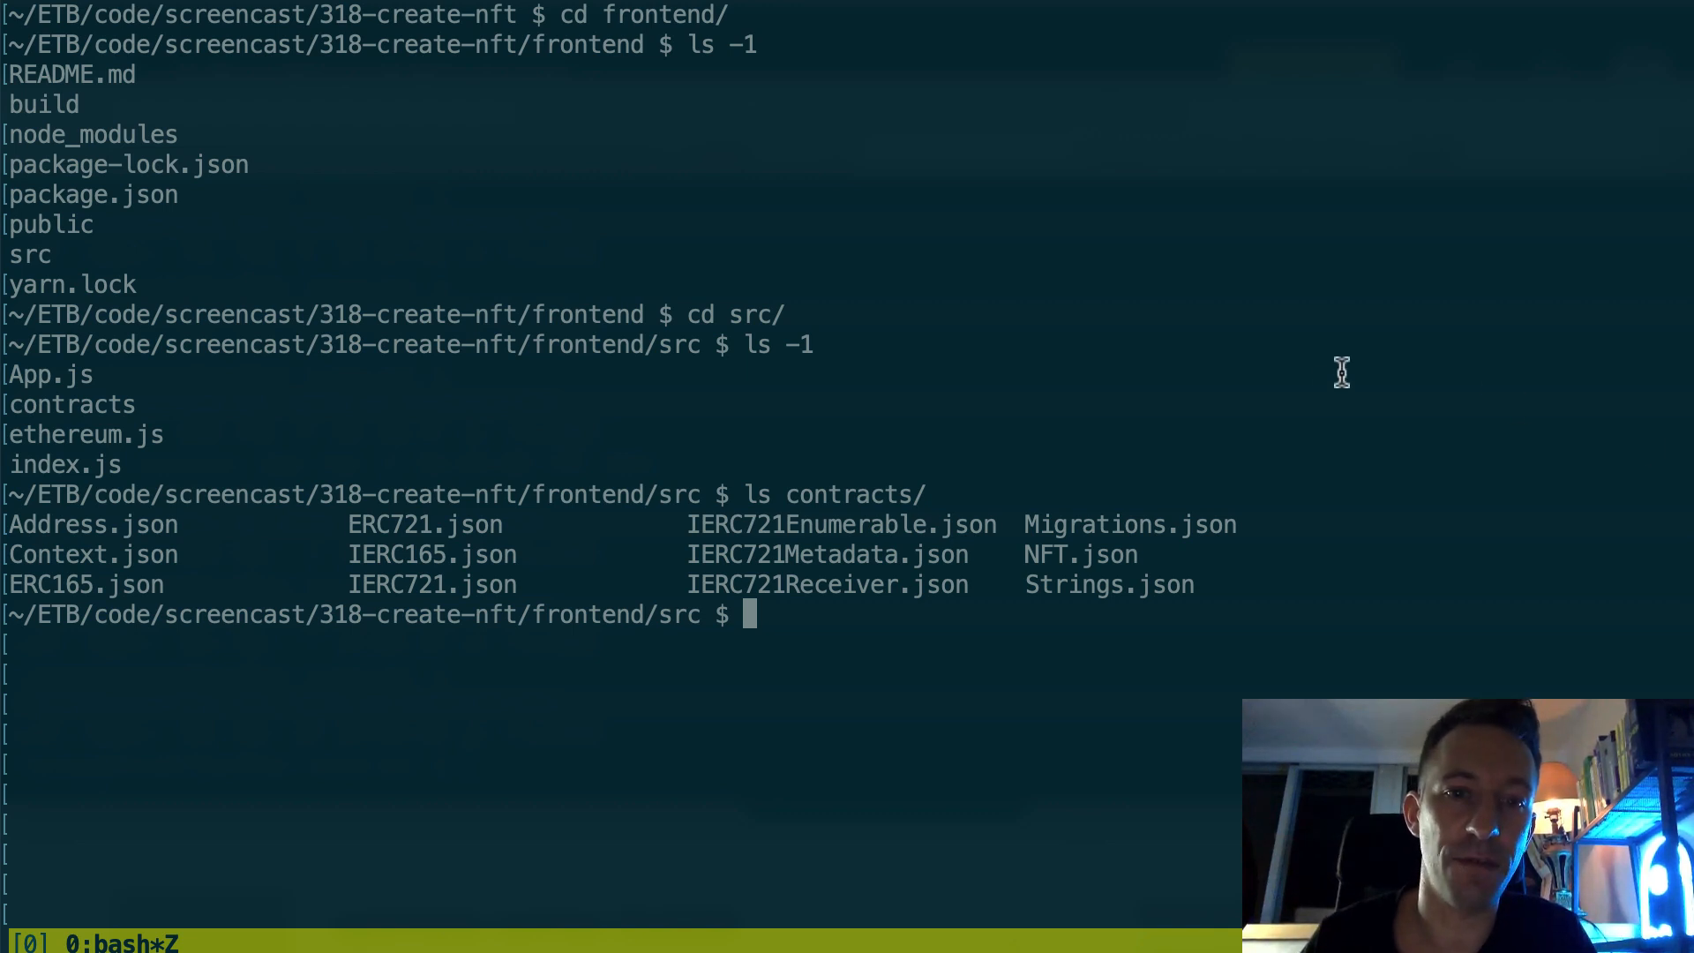
pyautogui.moveTo(1064, 561)
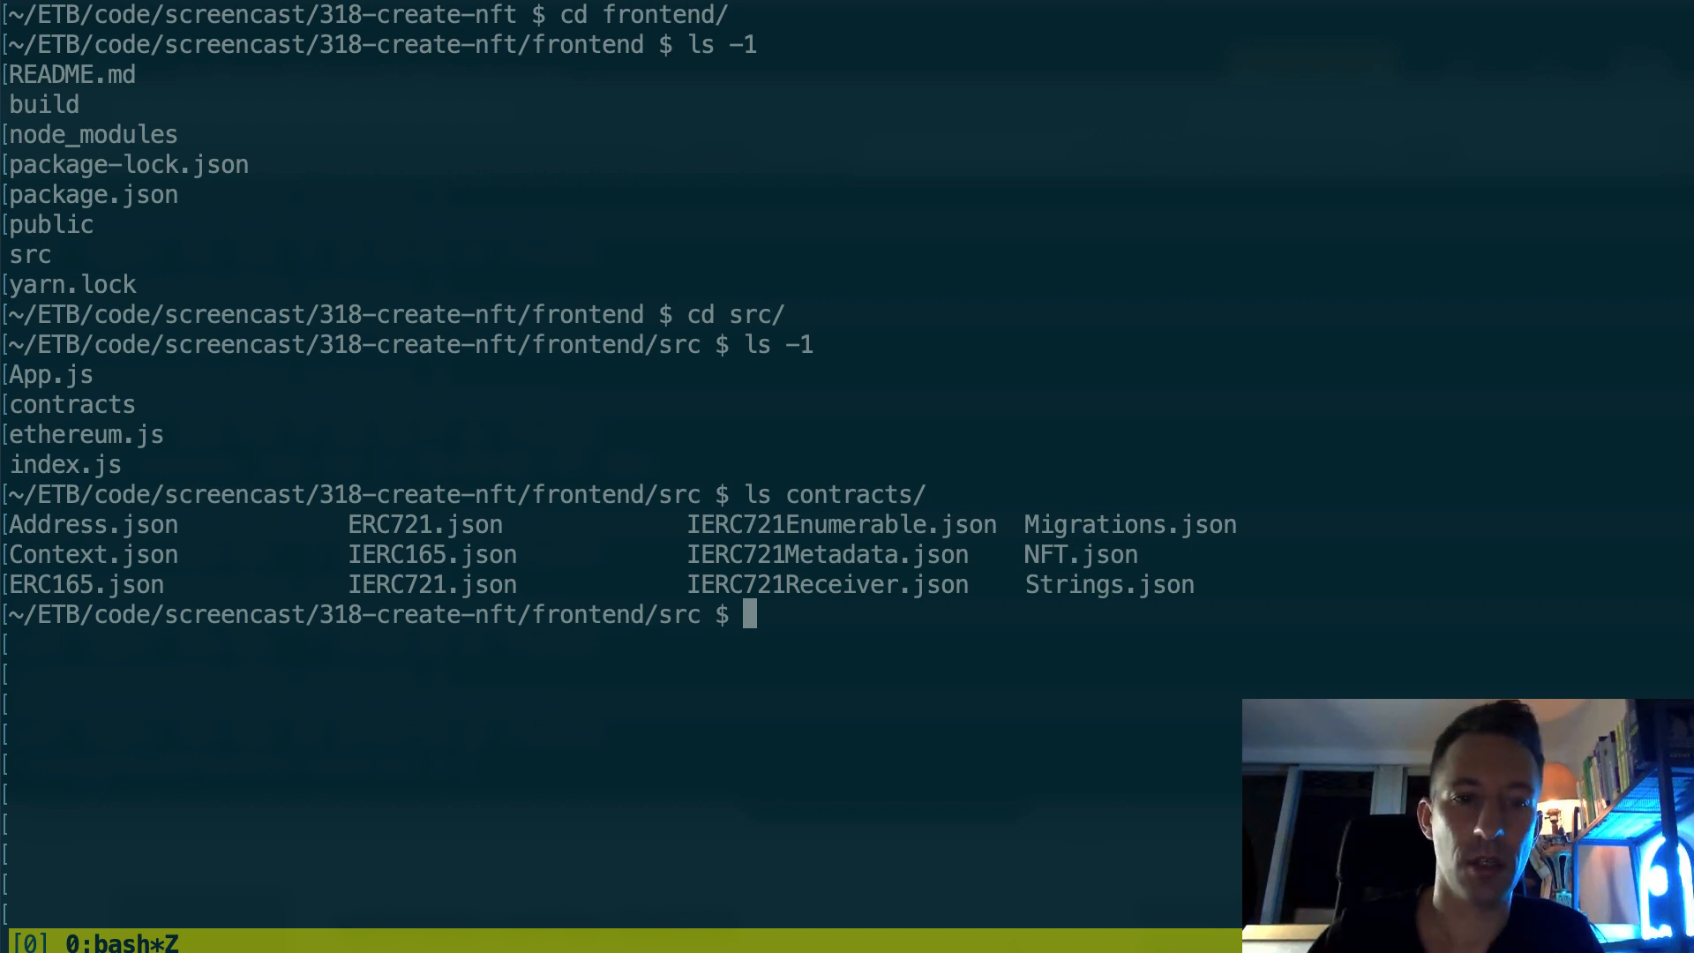
# Step: Review ethereum.js in Vim, from the new Contract block down to resolve({nft})
pyautogui.write('vim')
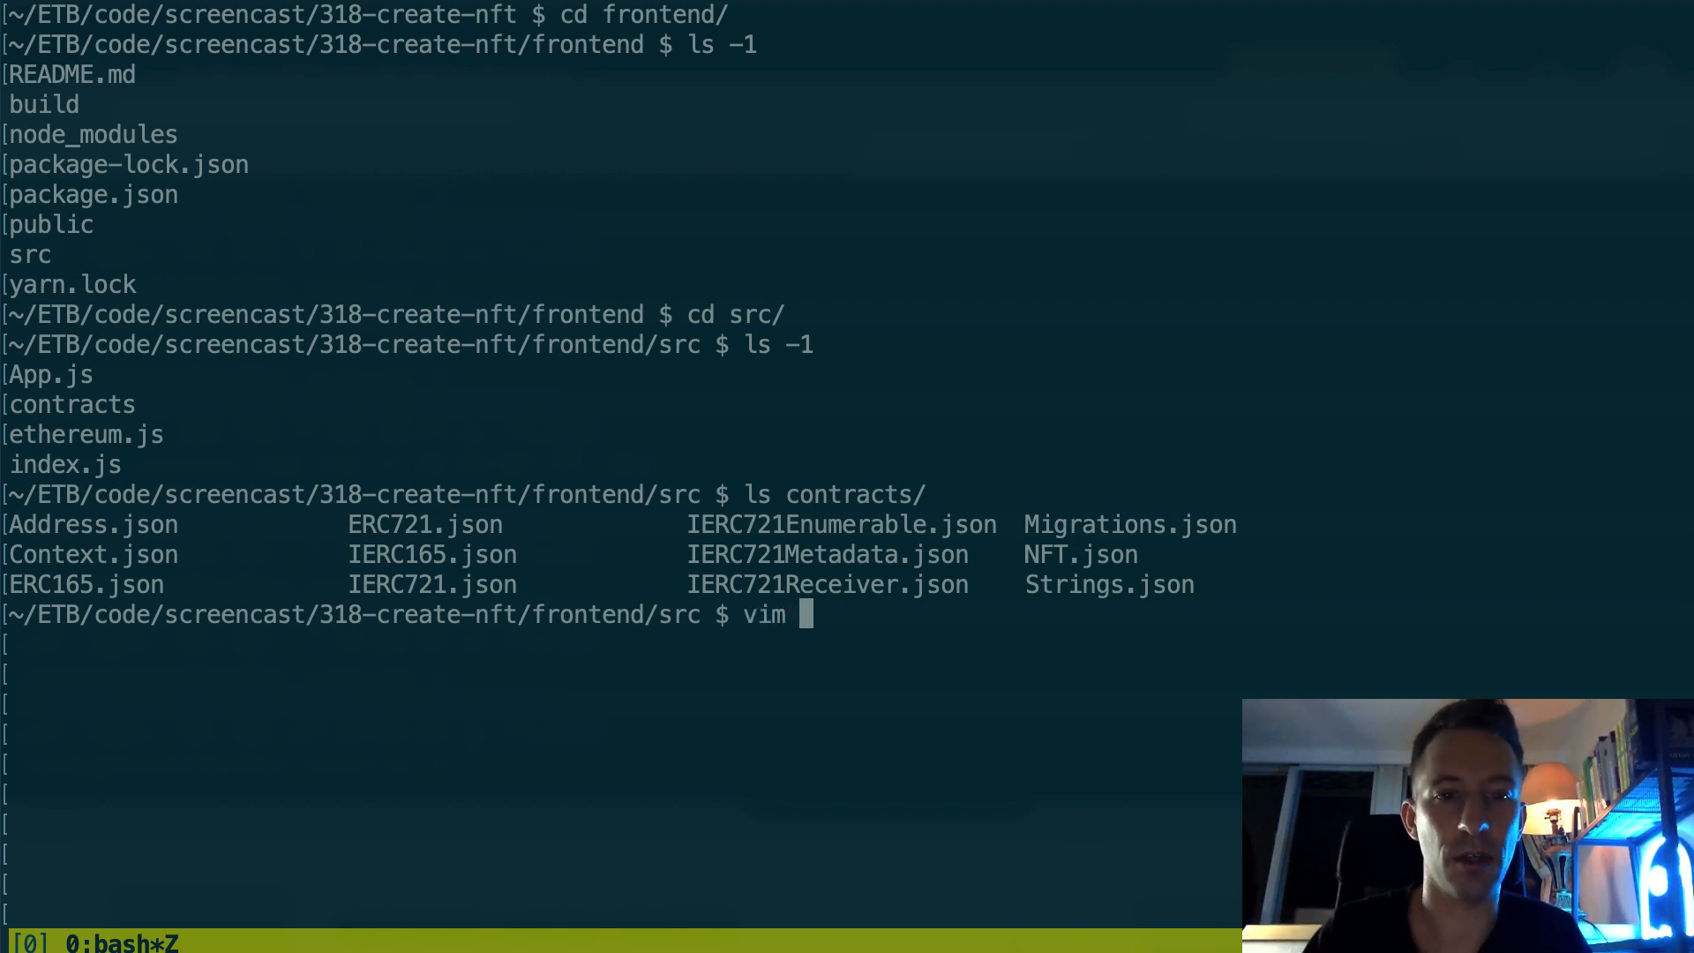
pyautogui.write('ethereum.js')
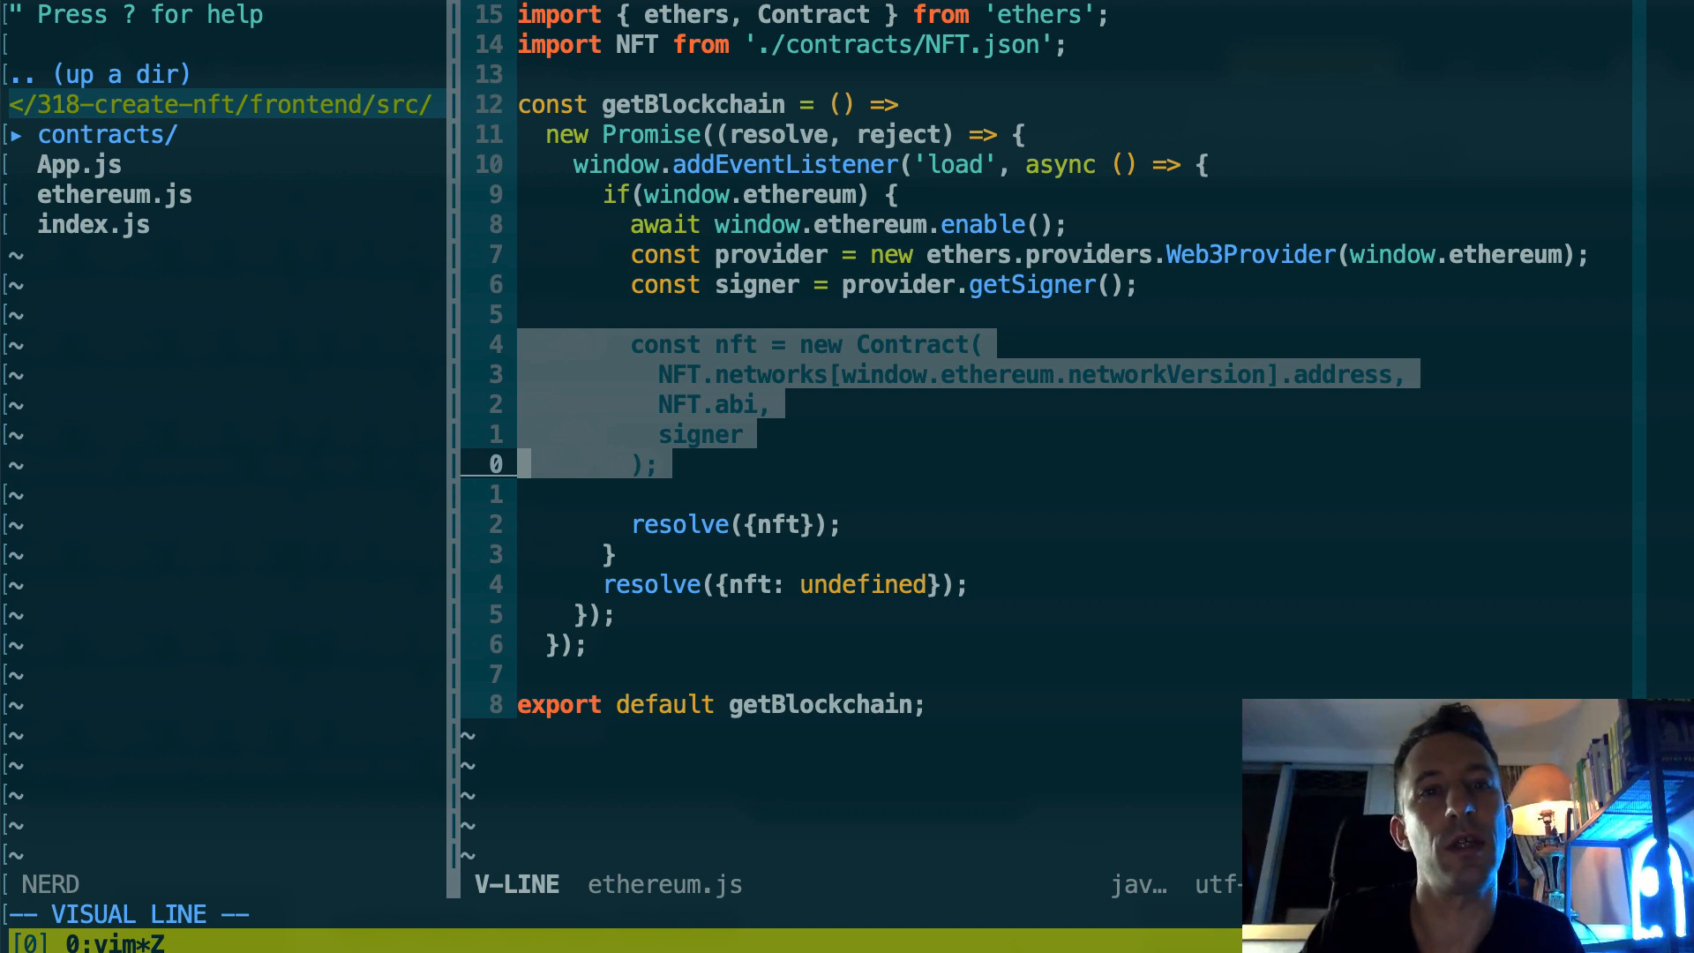
pyautogui.press('Escape')
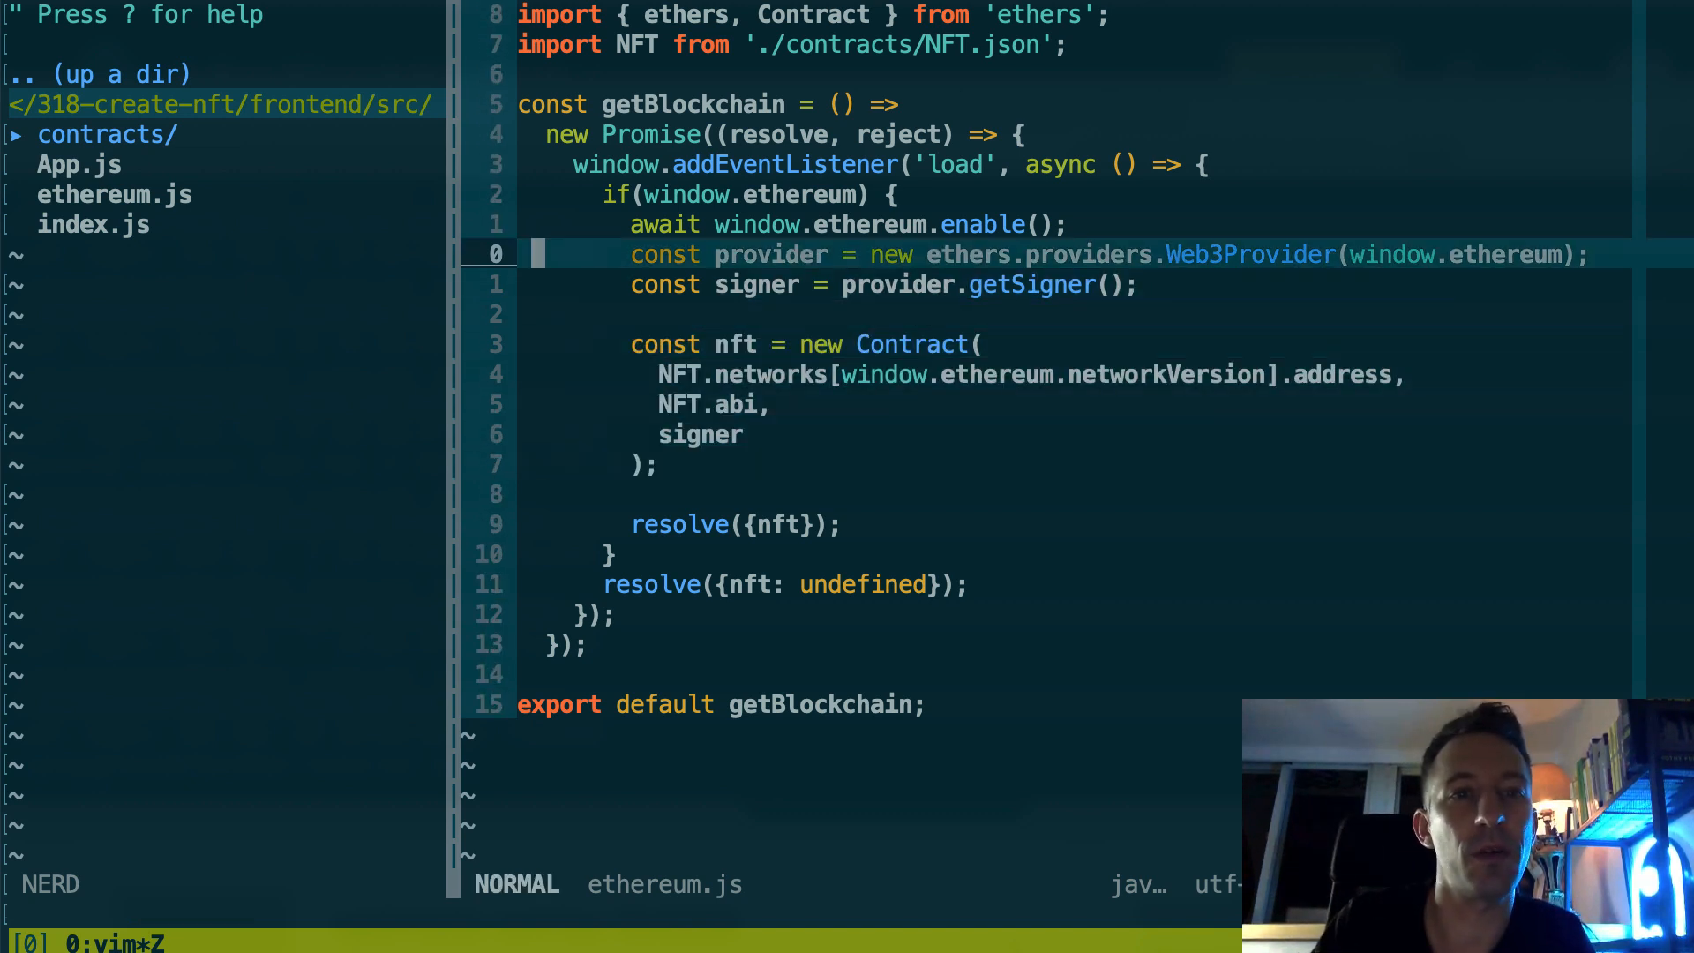
pyautogui.press('0')
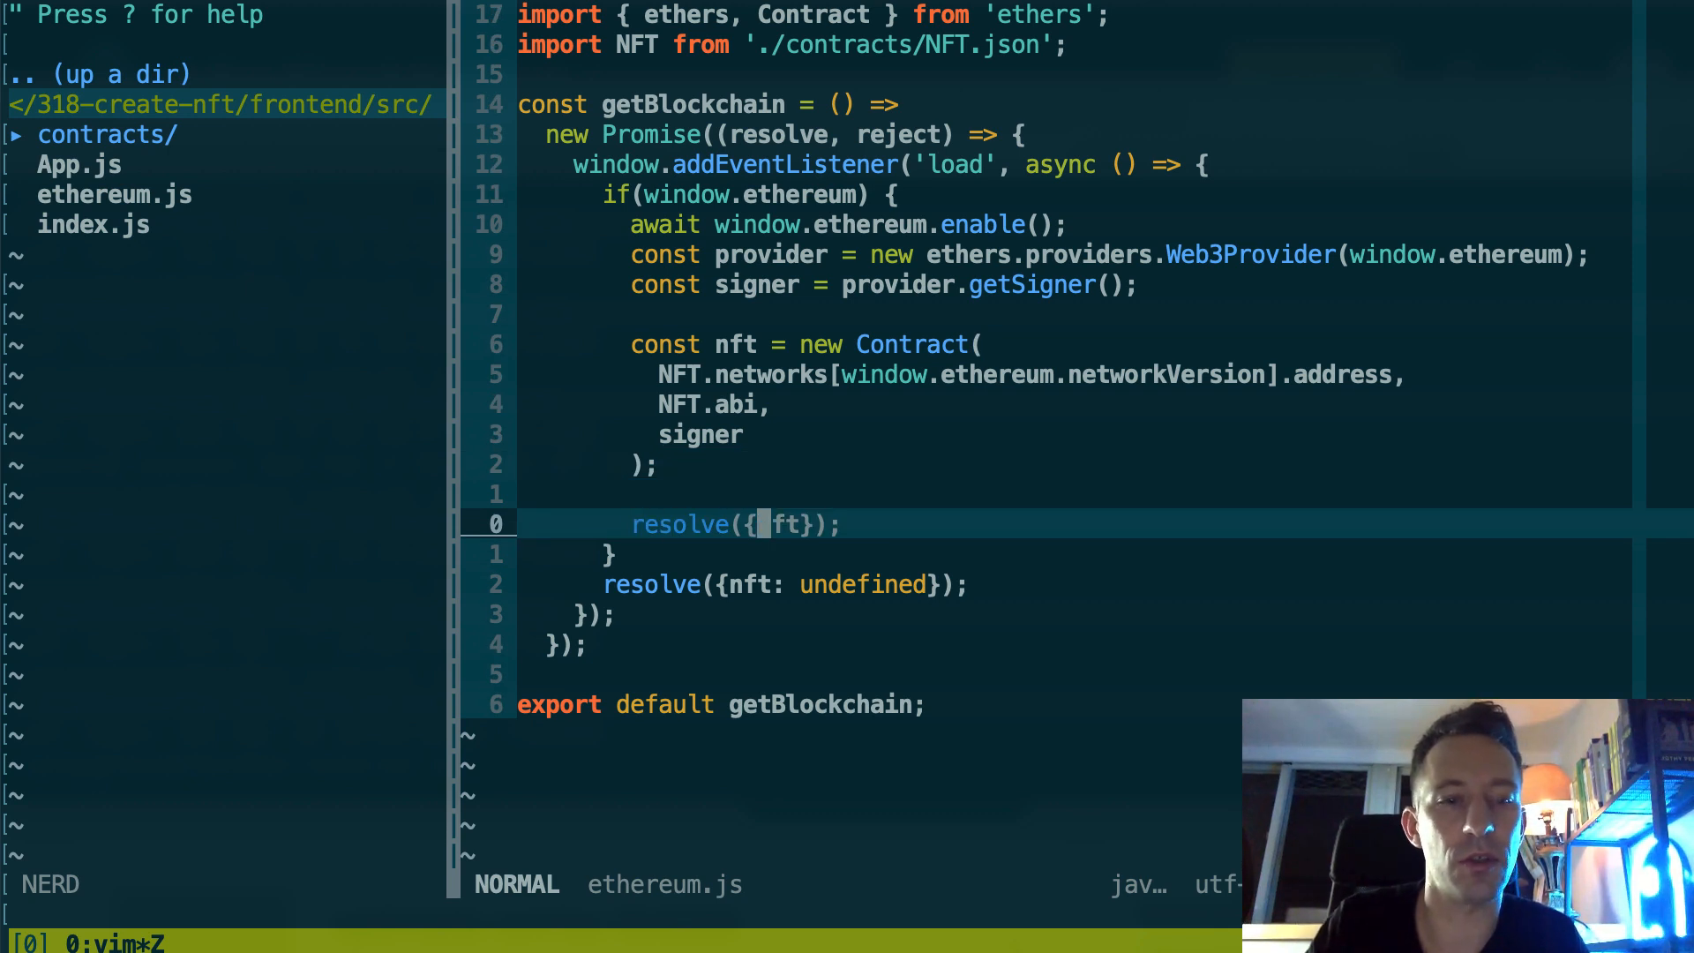
pyautogui.write('n')
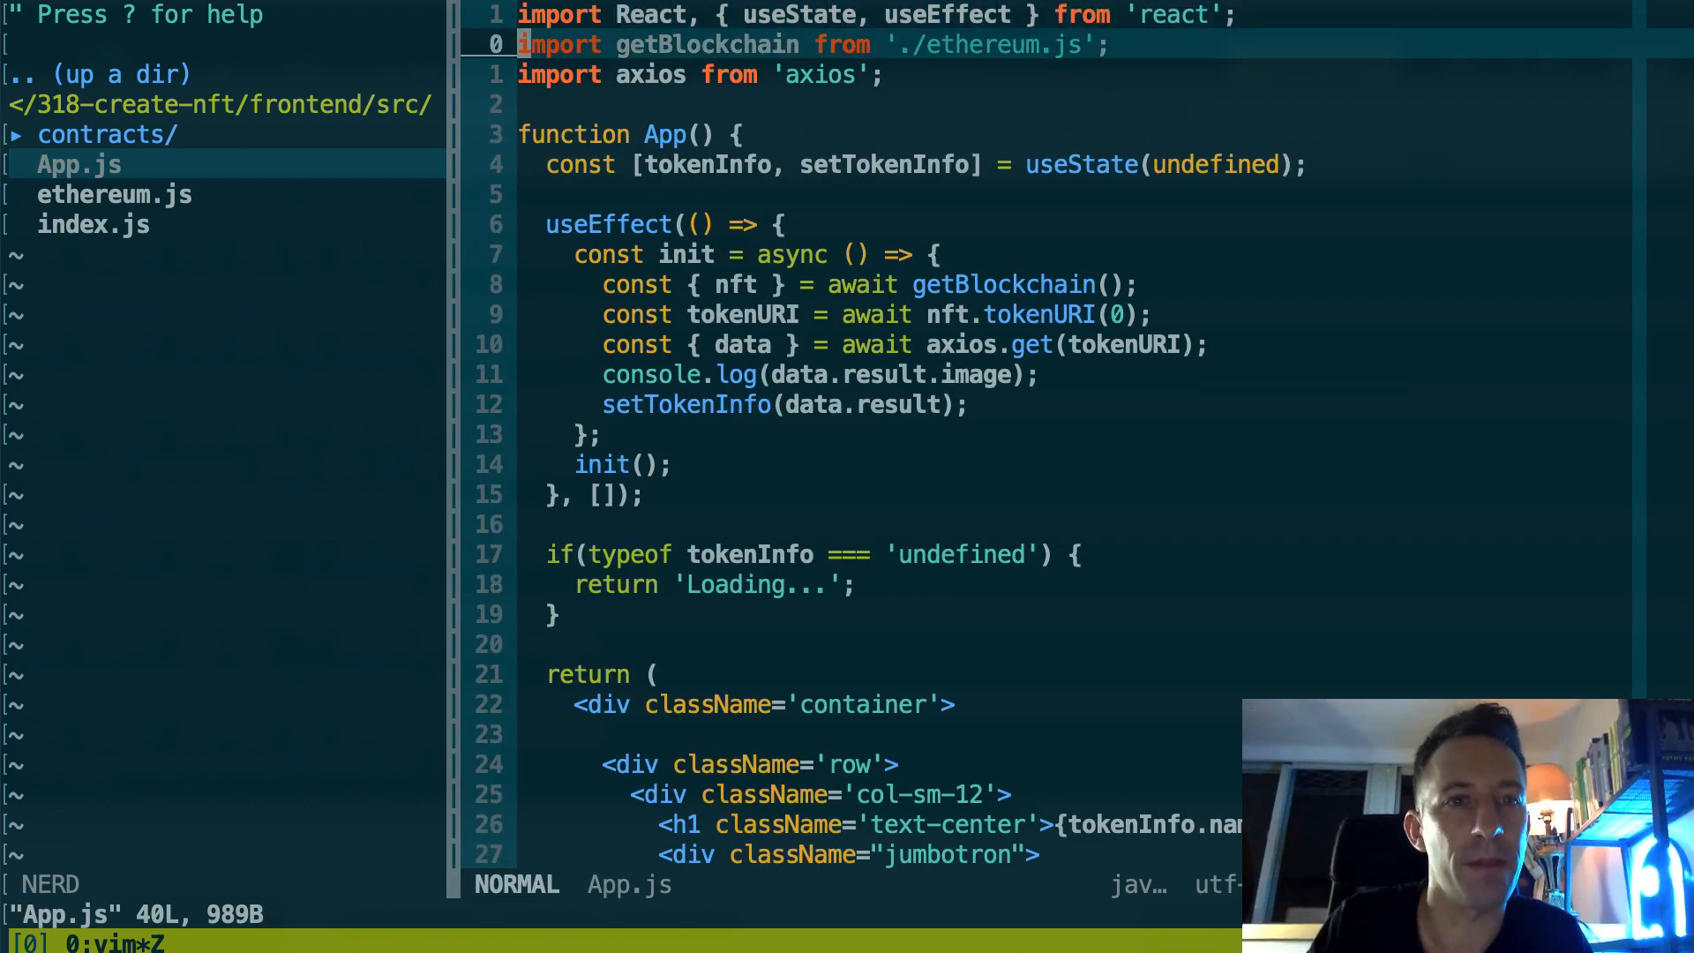
# Step: Review App.js's useEffect fetching tokenURI(0) and delete the console.log of the image
pyautogui.press('V')
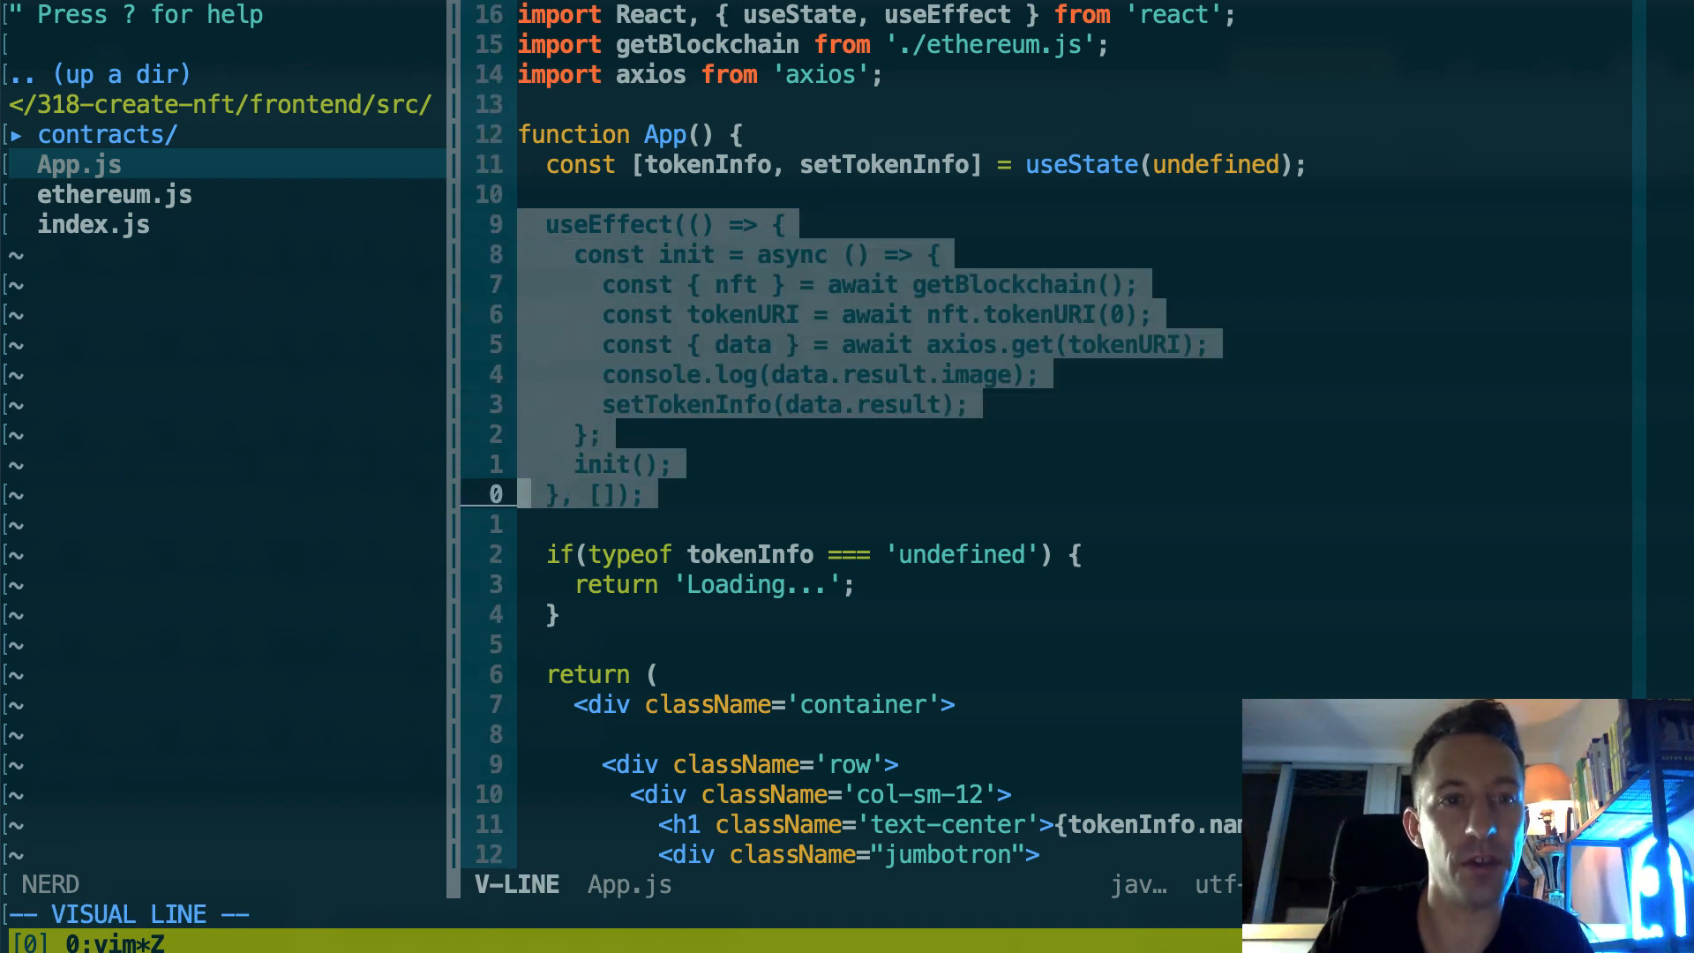
pyautogui.press('Escape')
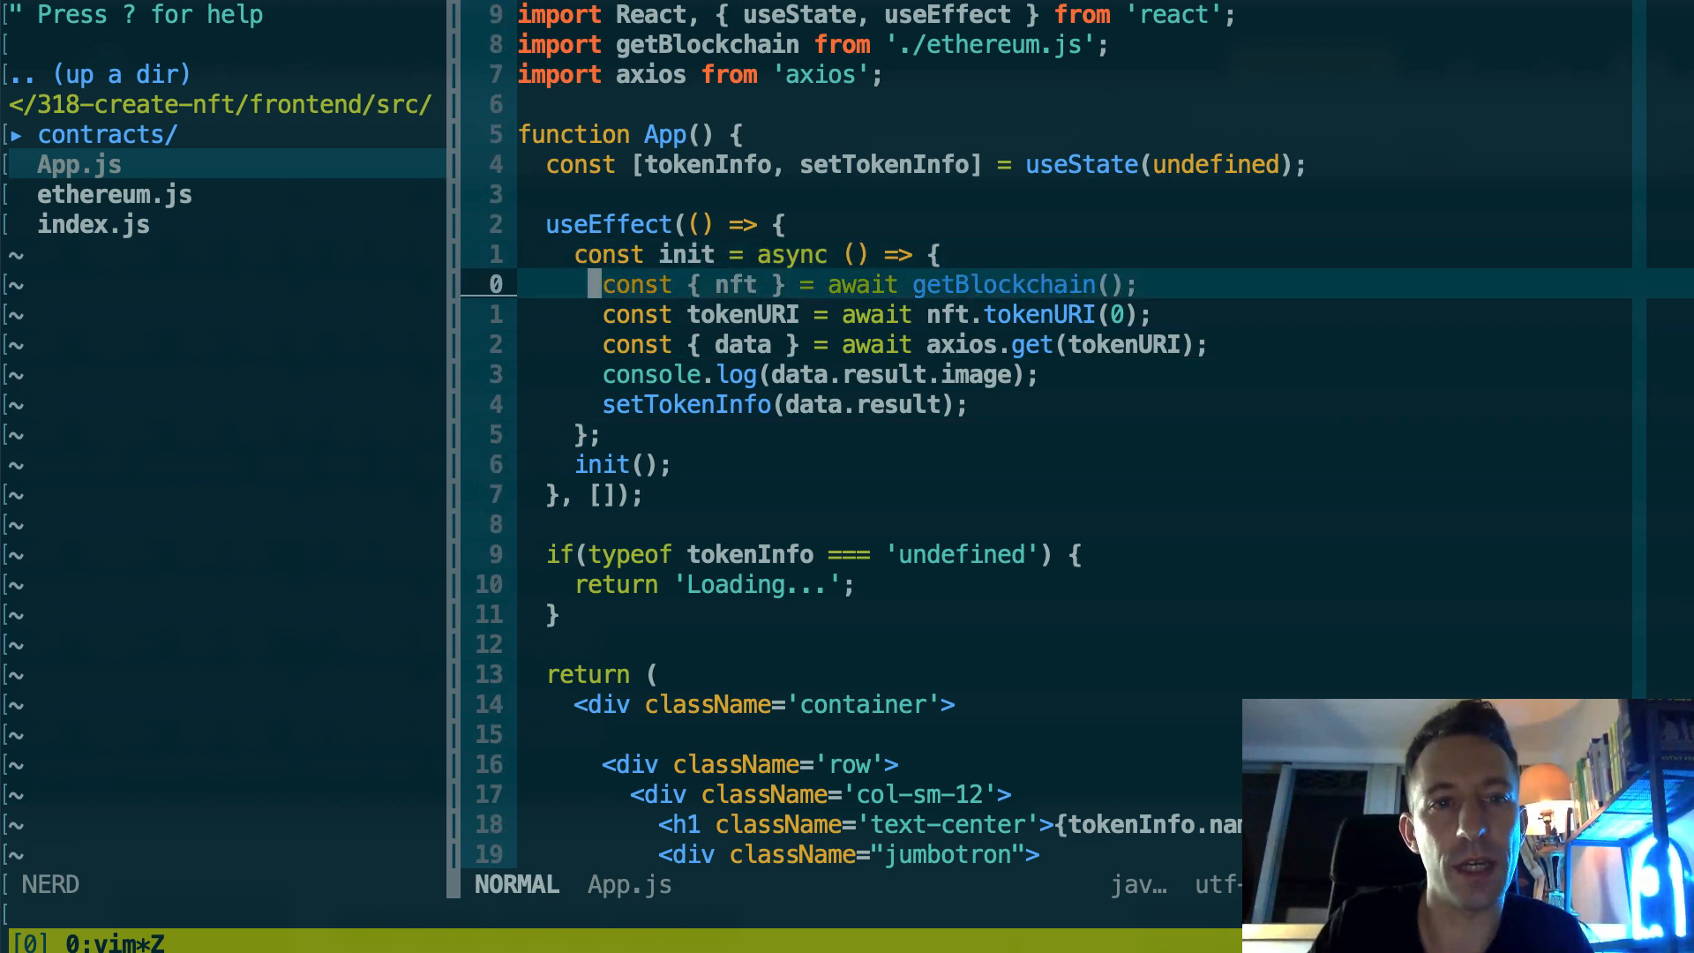
pyautogui.press('j')
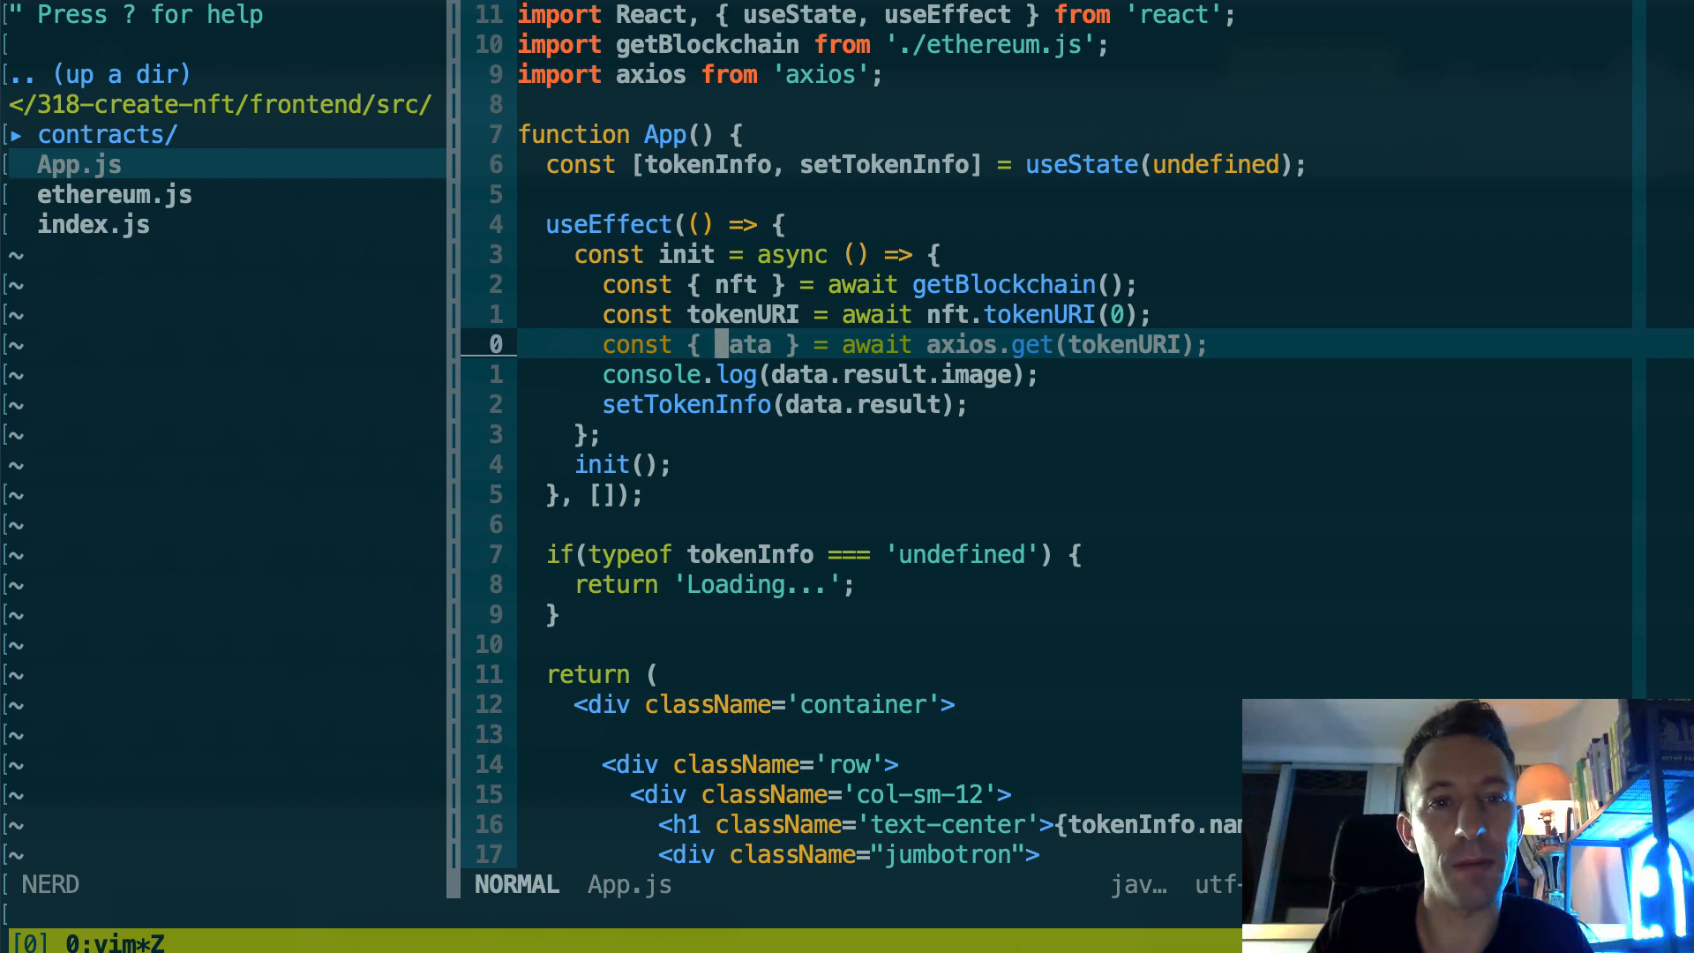
pyautogui.press('v')
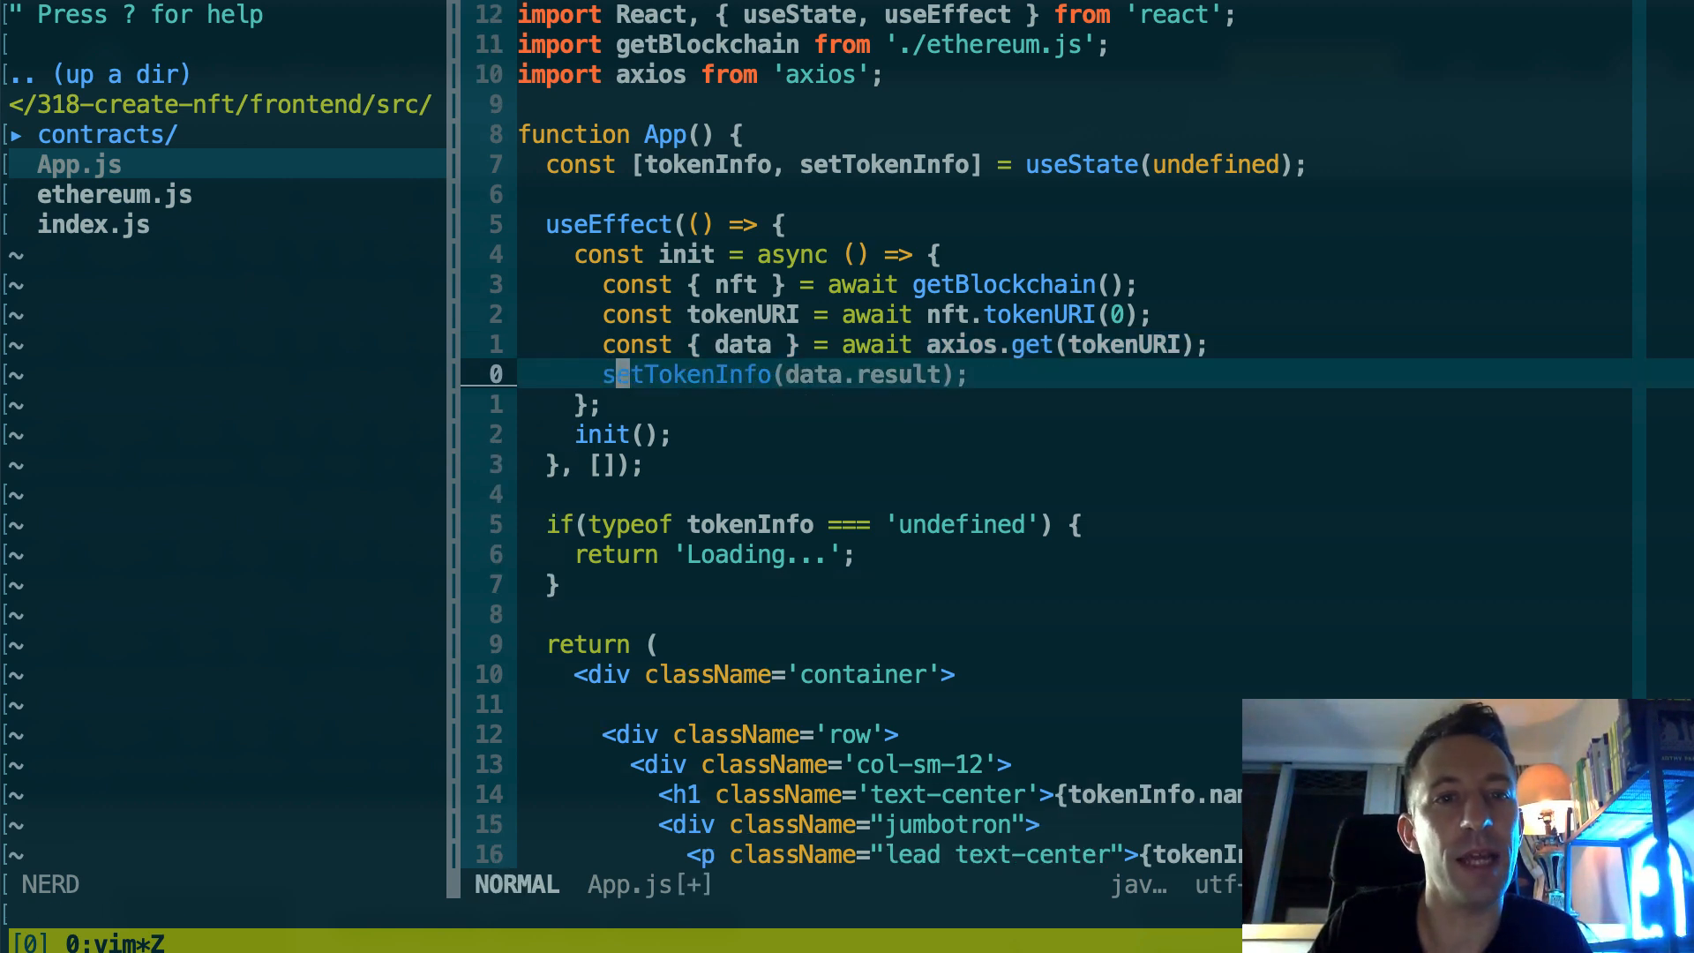
# Step: Review the axios import, tokenInfo state and rendered JSX, then leave Vim
pyautogui.press('v')
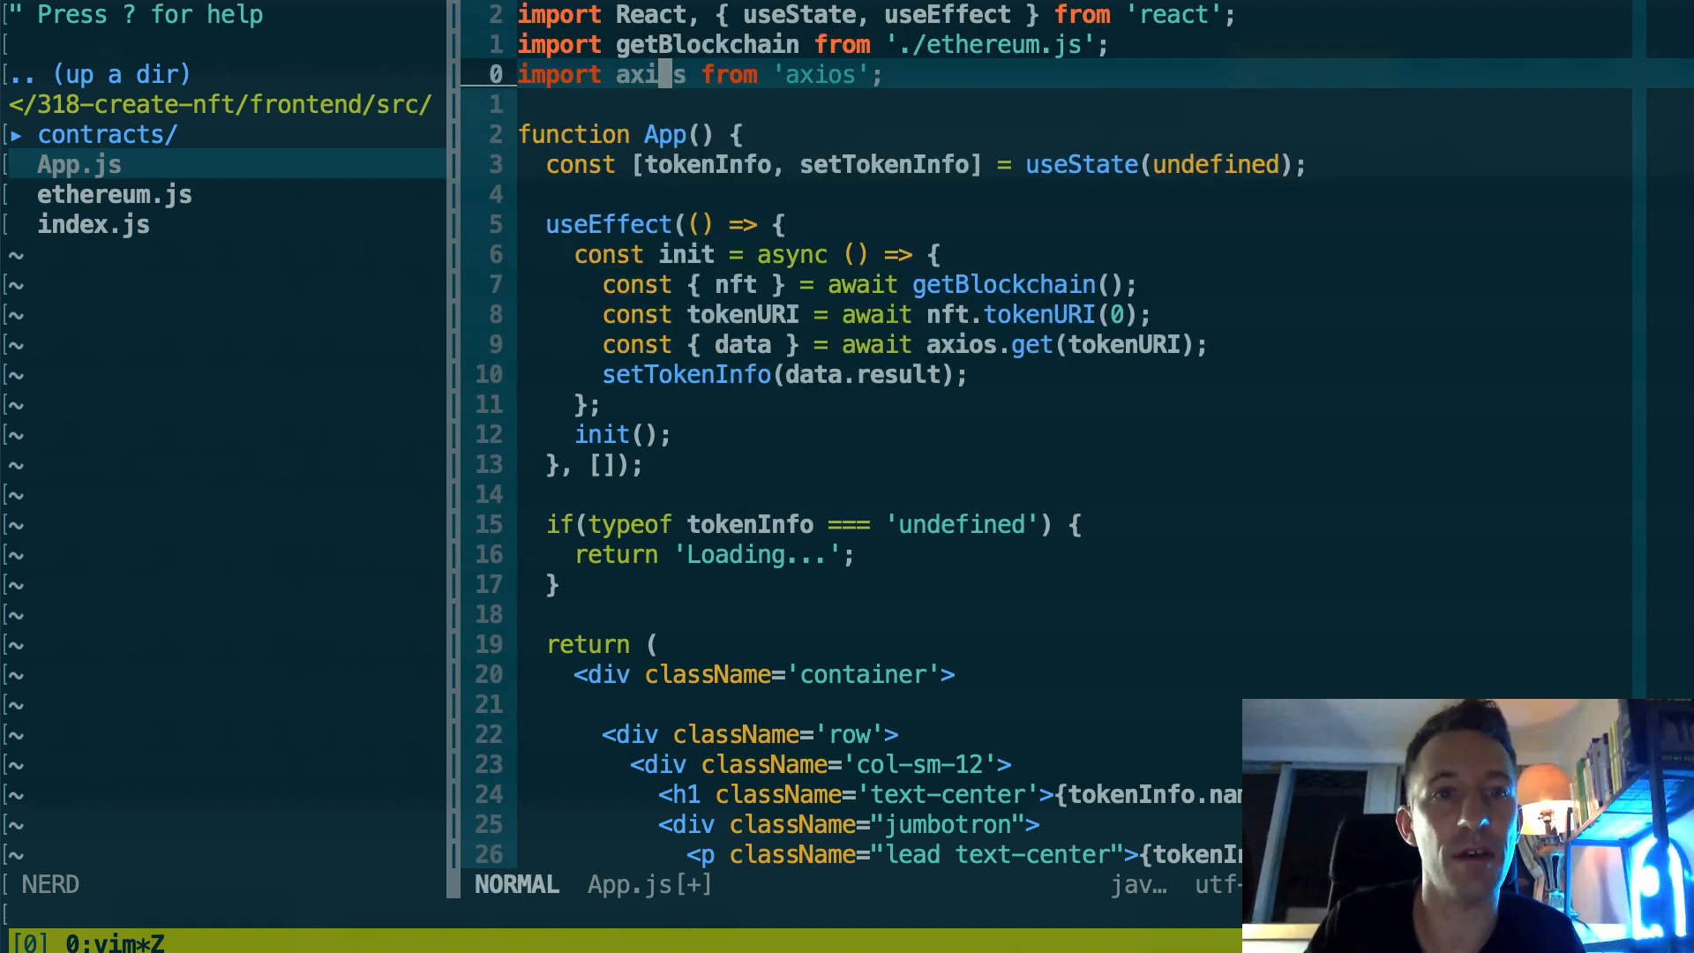
pyautogui.press('j')
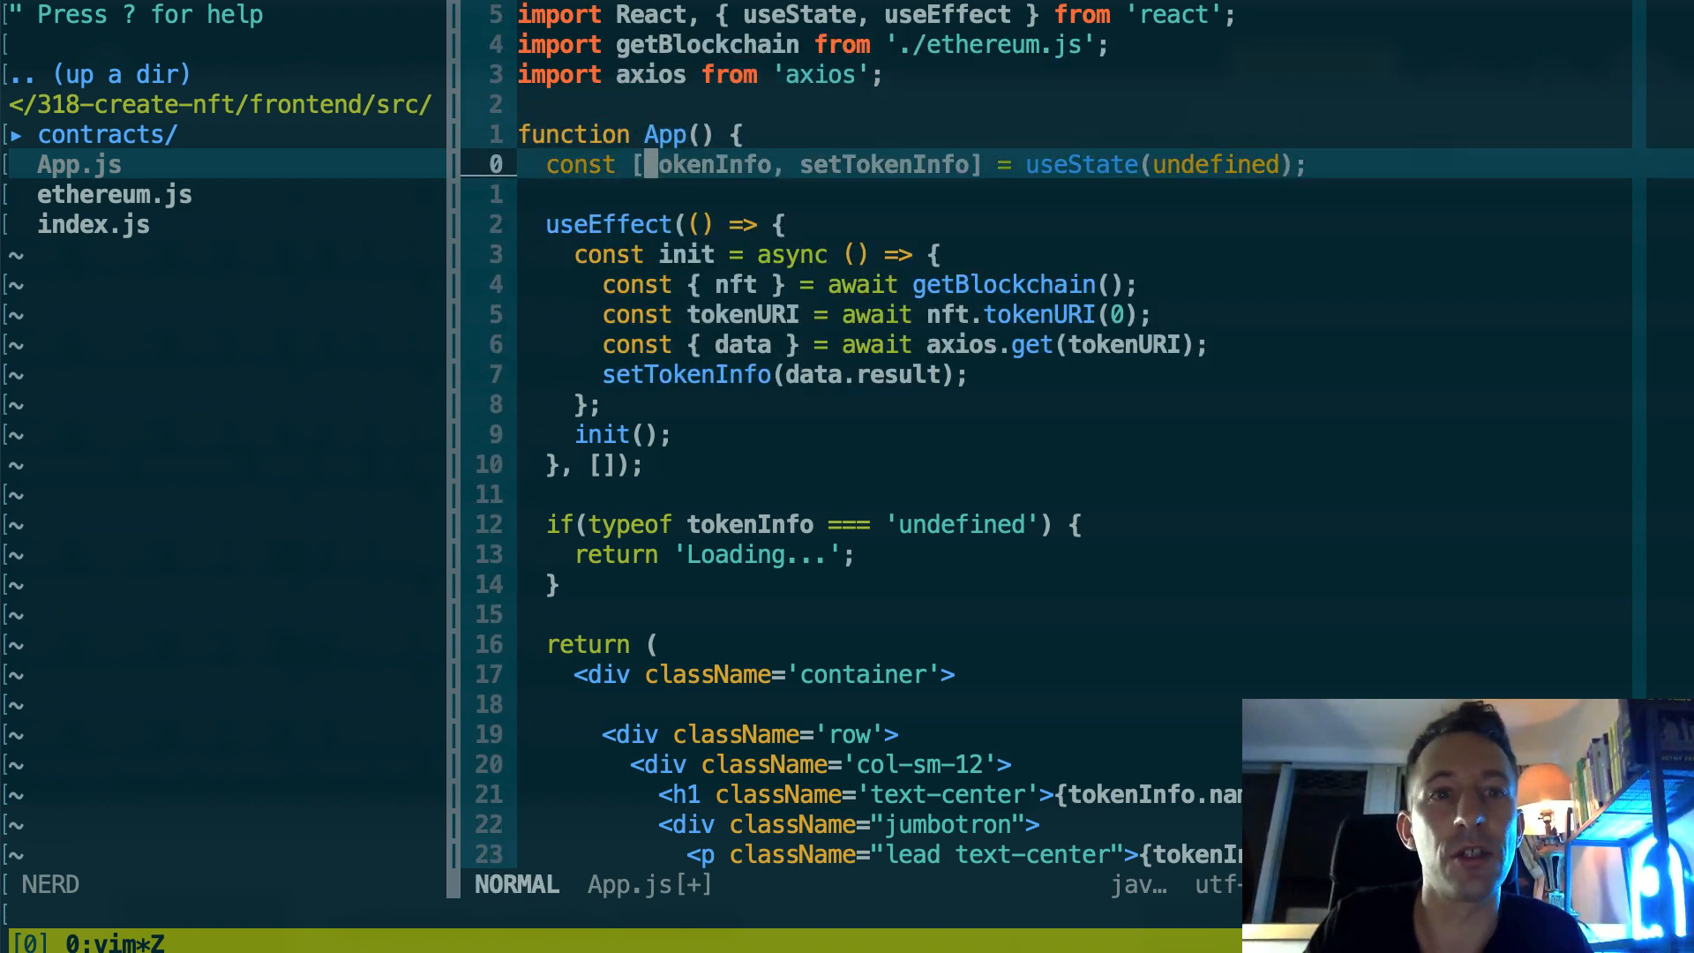
pyautogui.press('v')
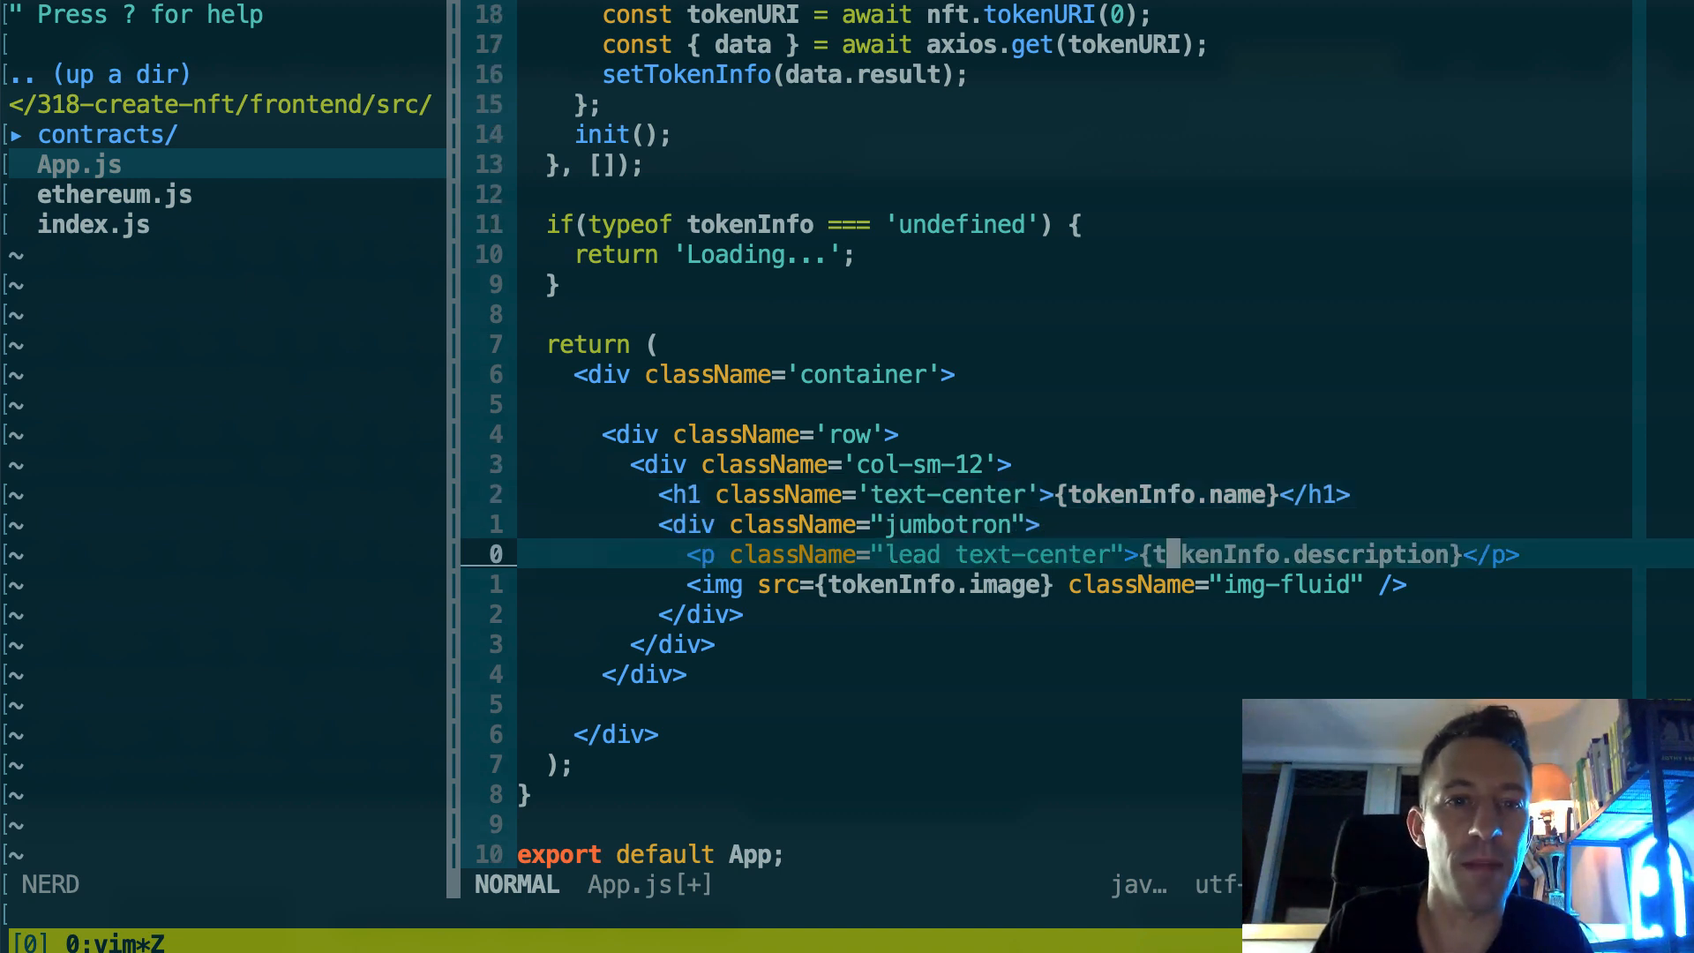
pyautogui.press('j')
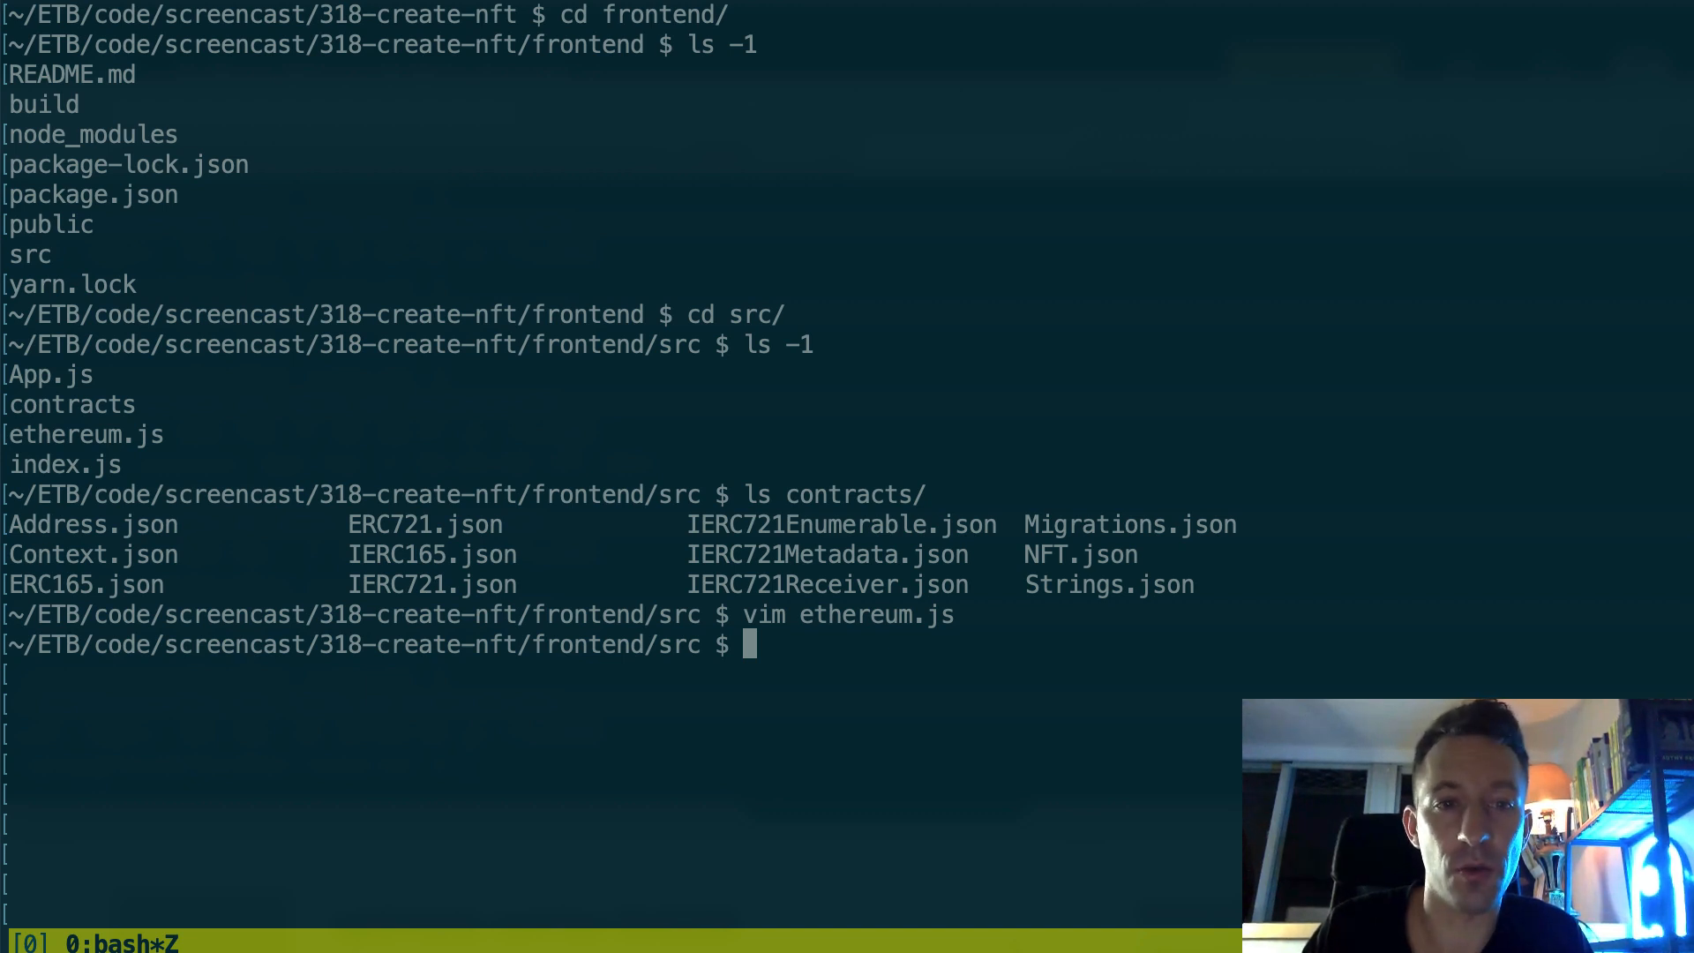
# Step: Build the frontend with npm run build and list the build folder's contents
pyautogui.write('cd ..')
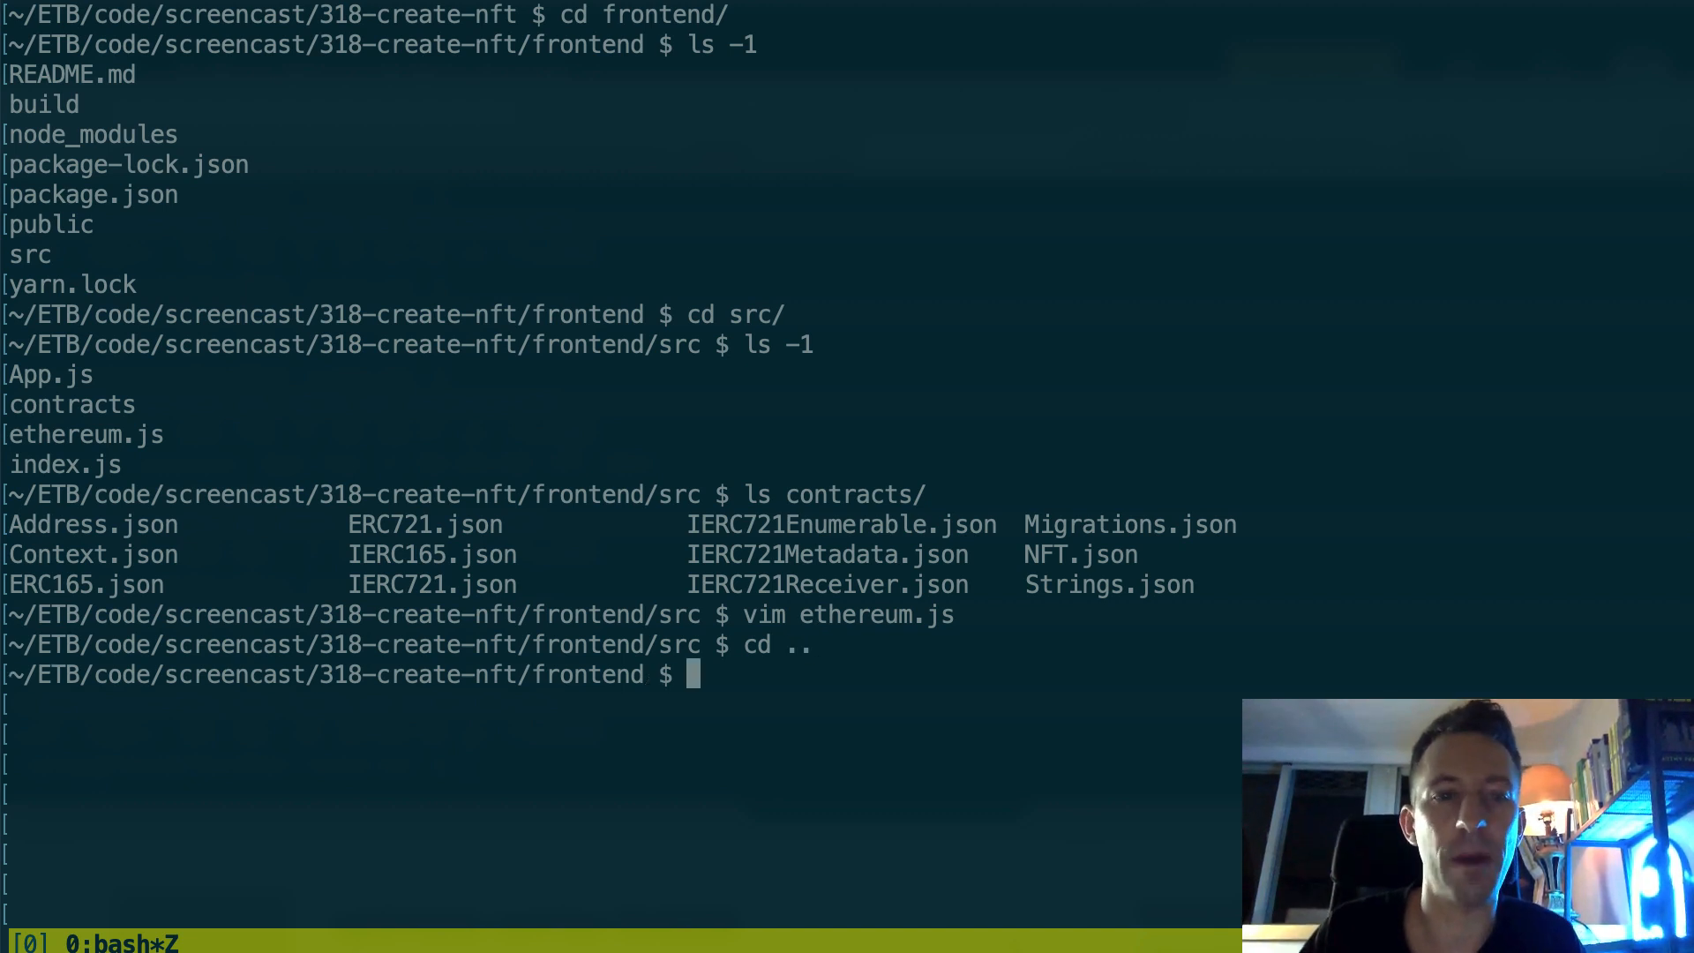
pyautogui.write('npm')
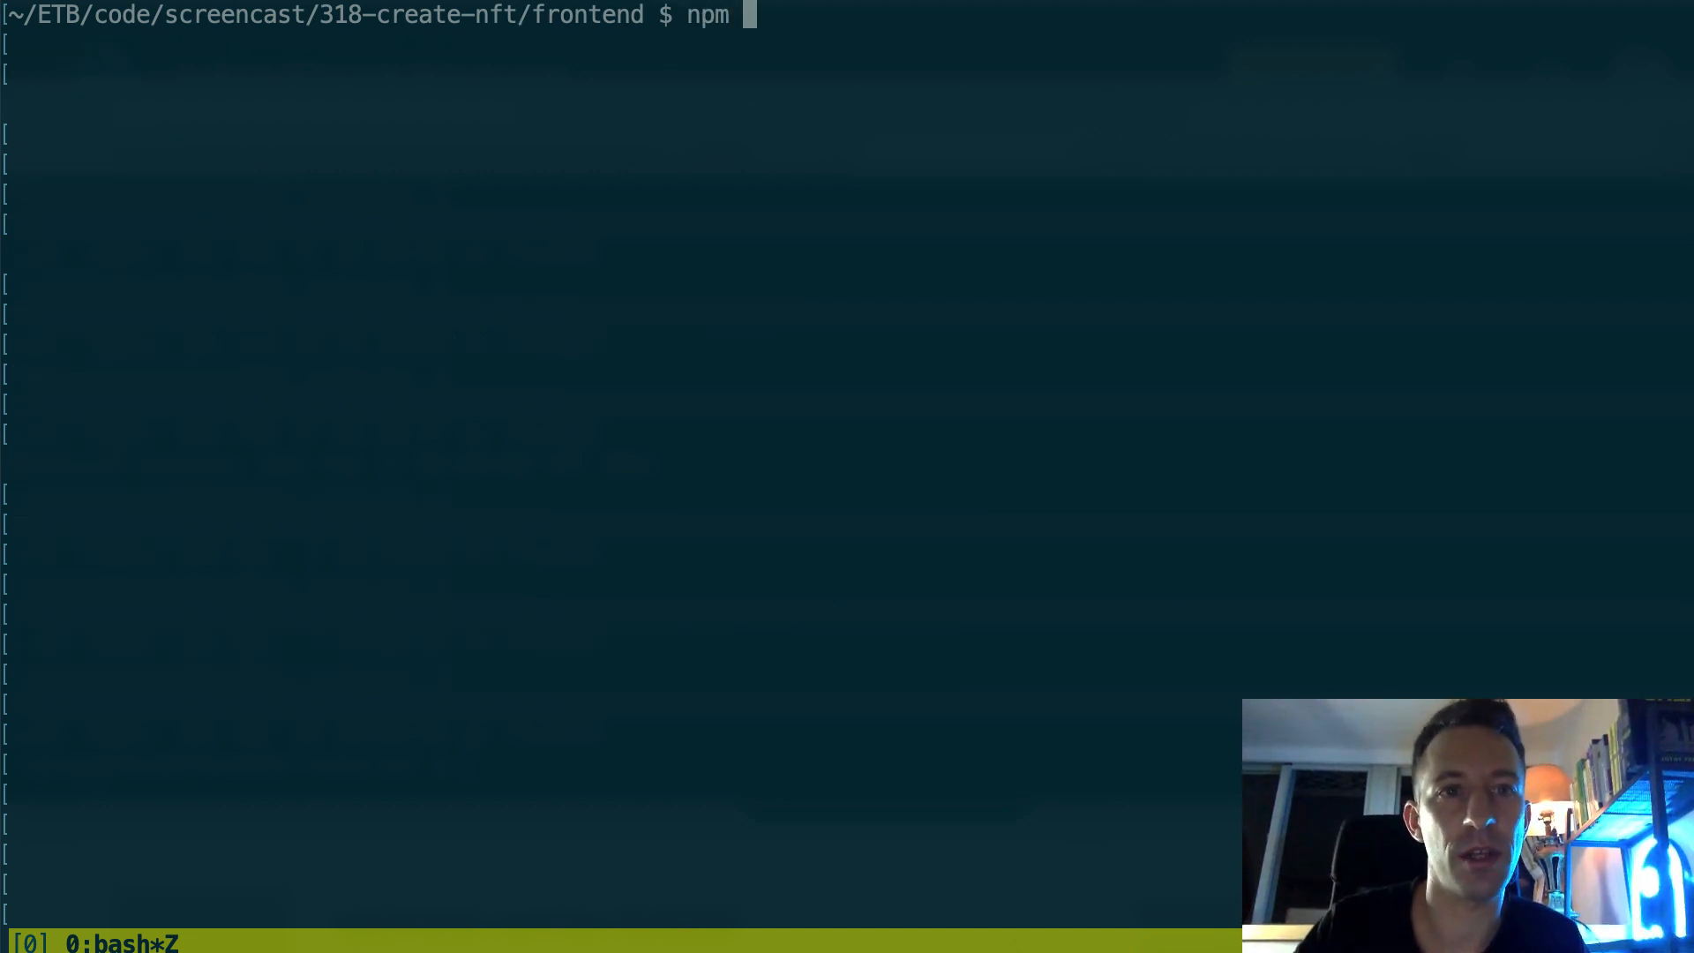
pyautogui.write('run build')
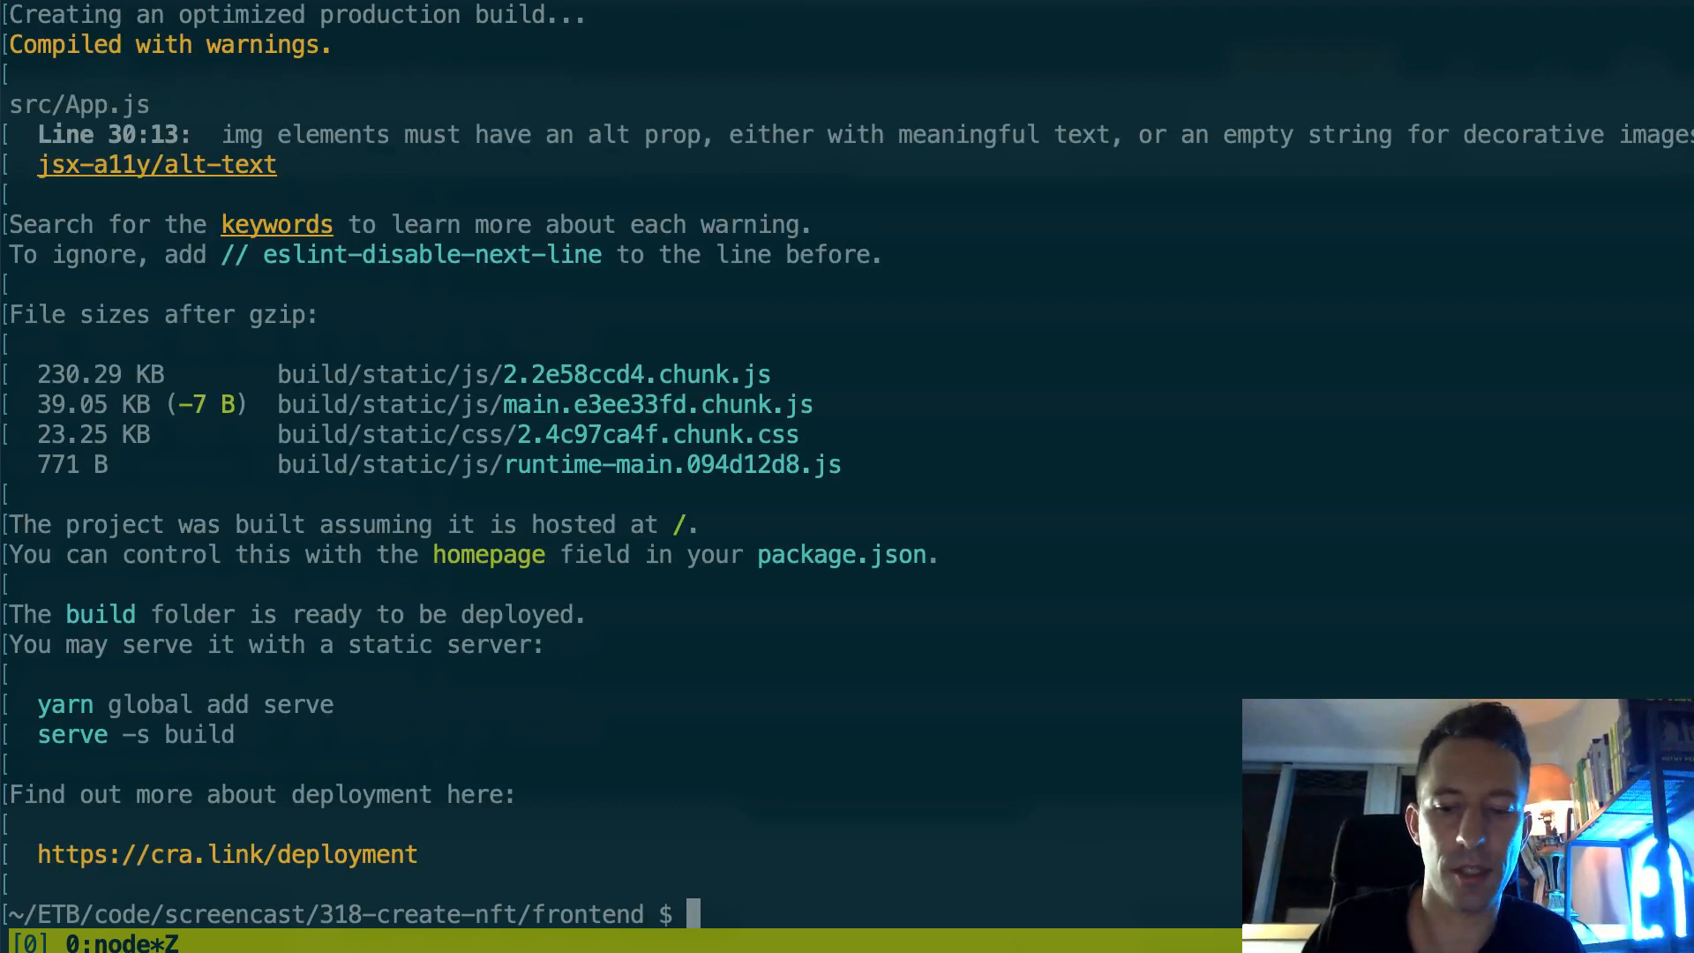
pyautogui.write('ls')
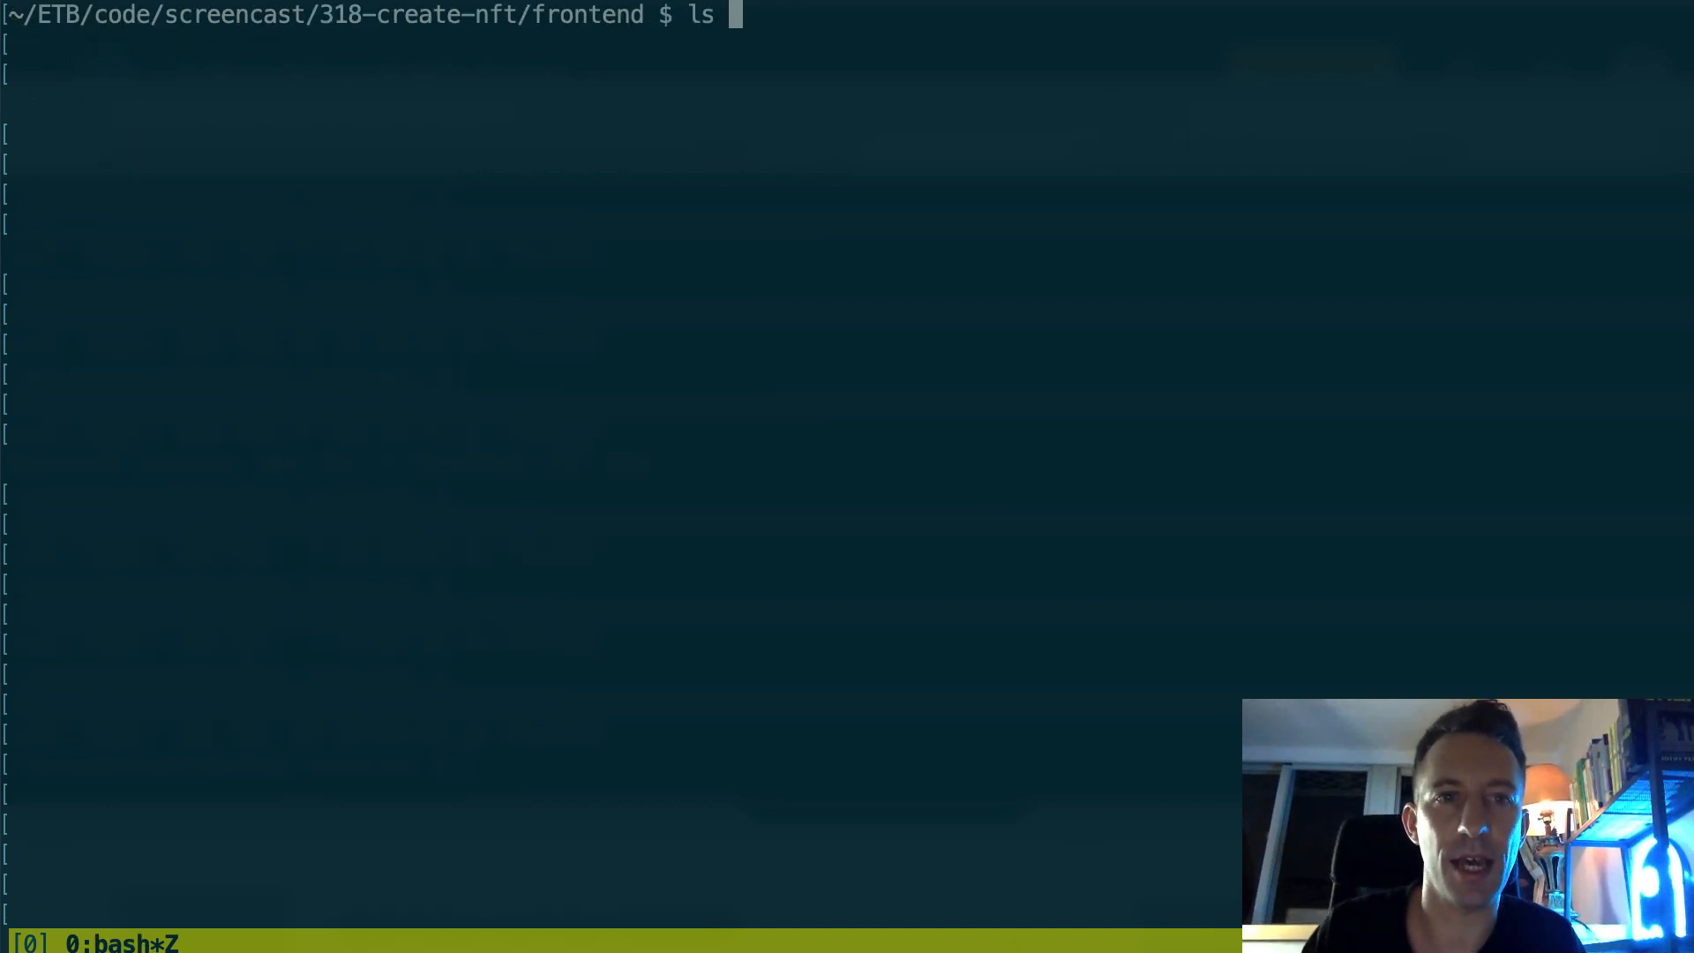
pyautogui.write('build/')
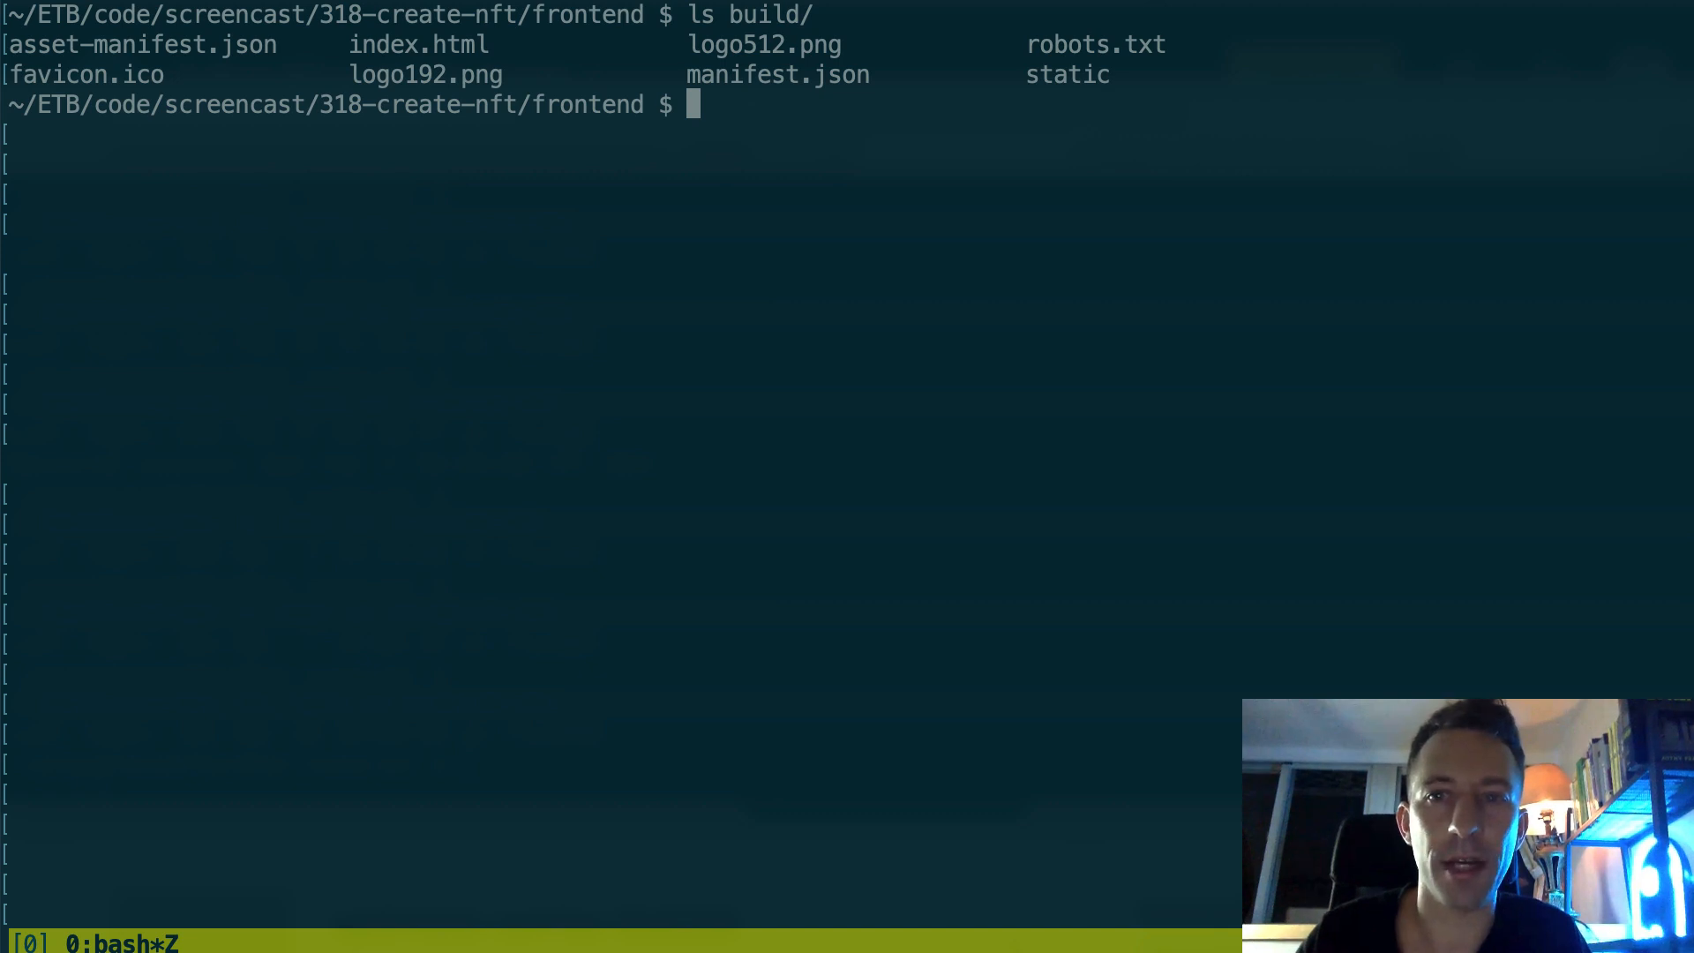
pyautogui.moveTo(742, 704)
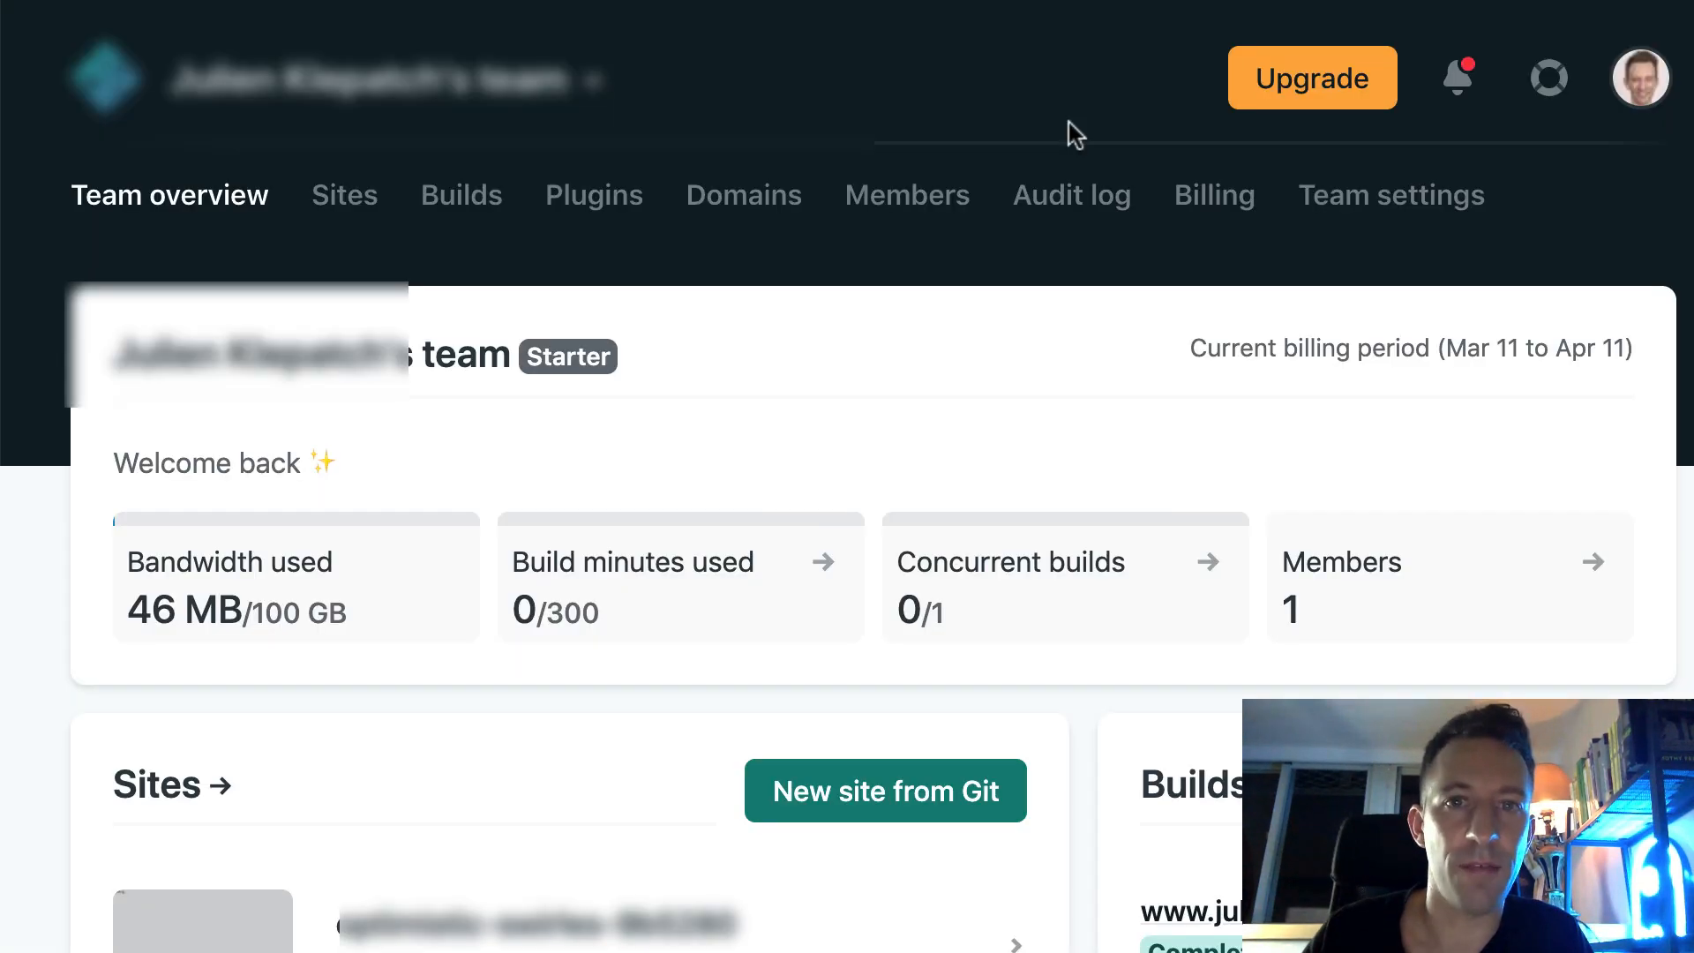
pyautogui.moveTo(973, 118)
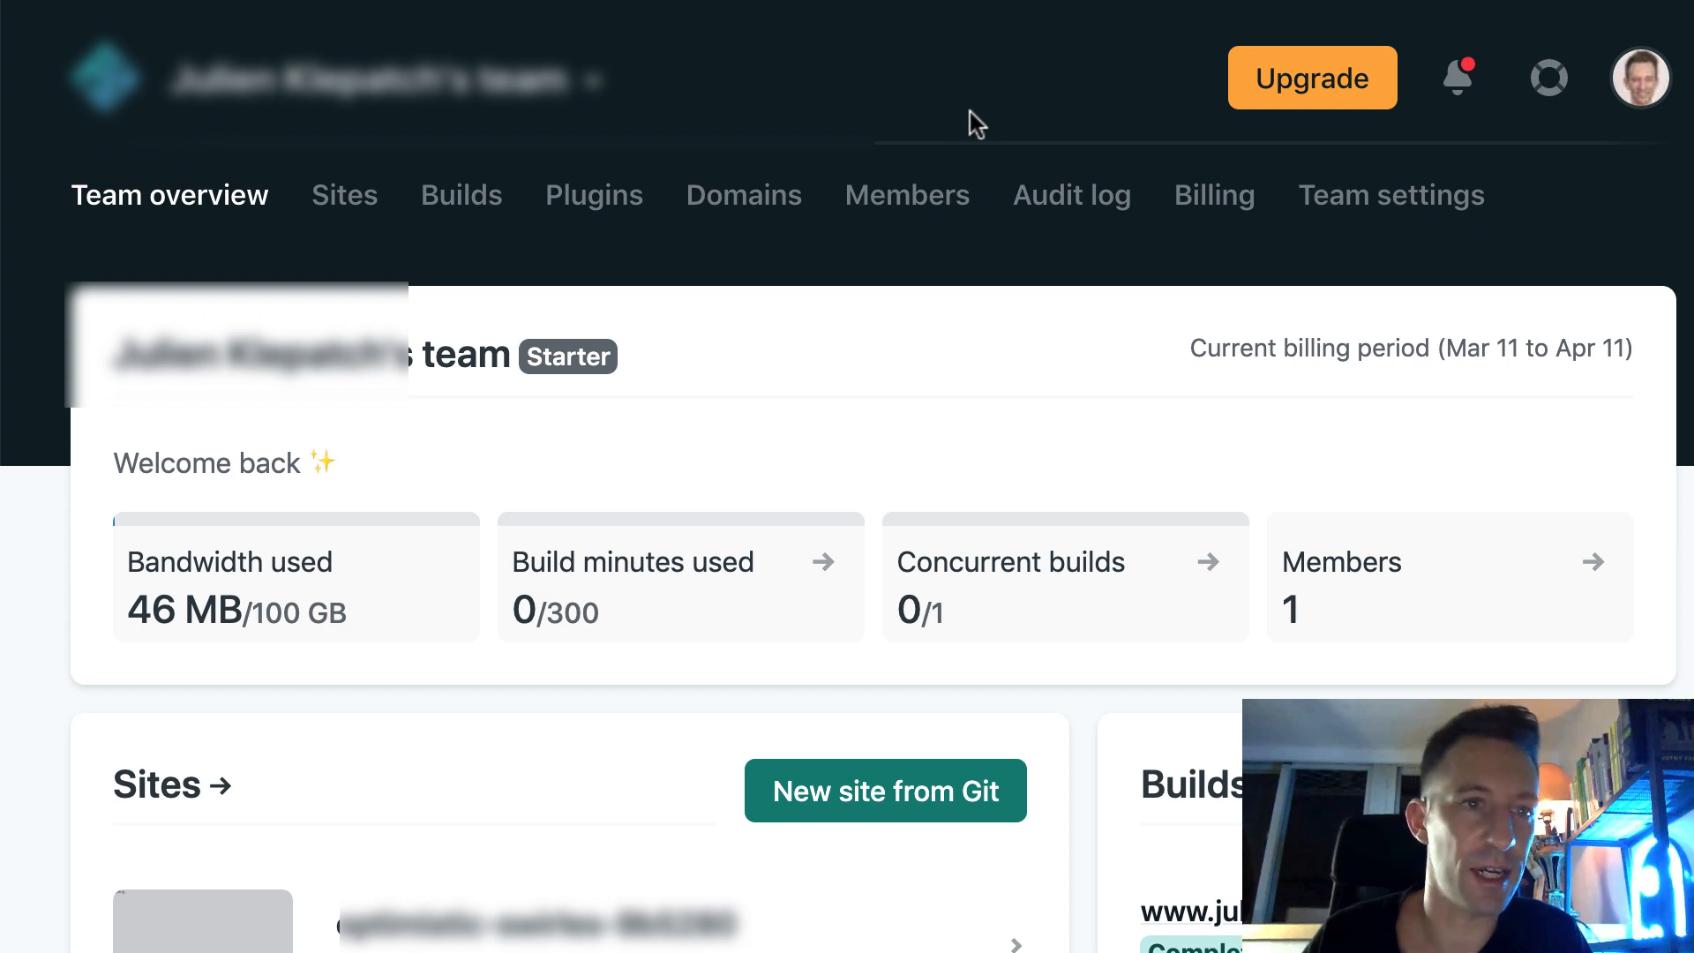
# Step: Show the team's Sites list scrolled to the drag-and-drop deploy area
pyautogui.click(344, 194)
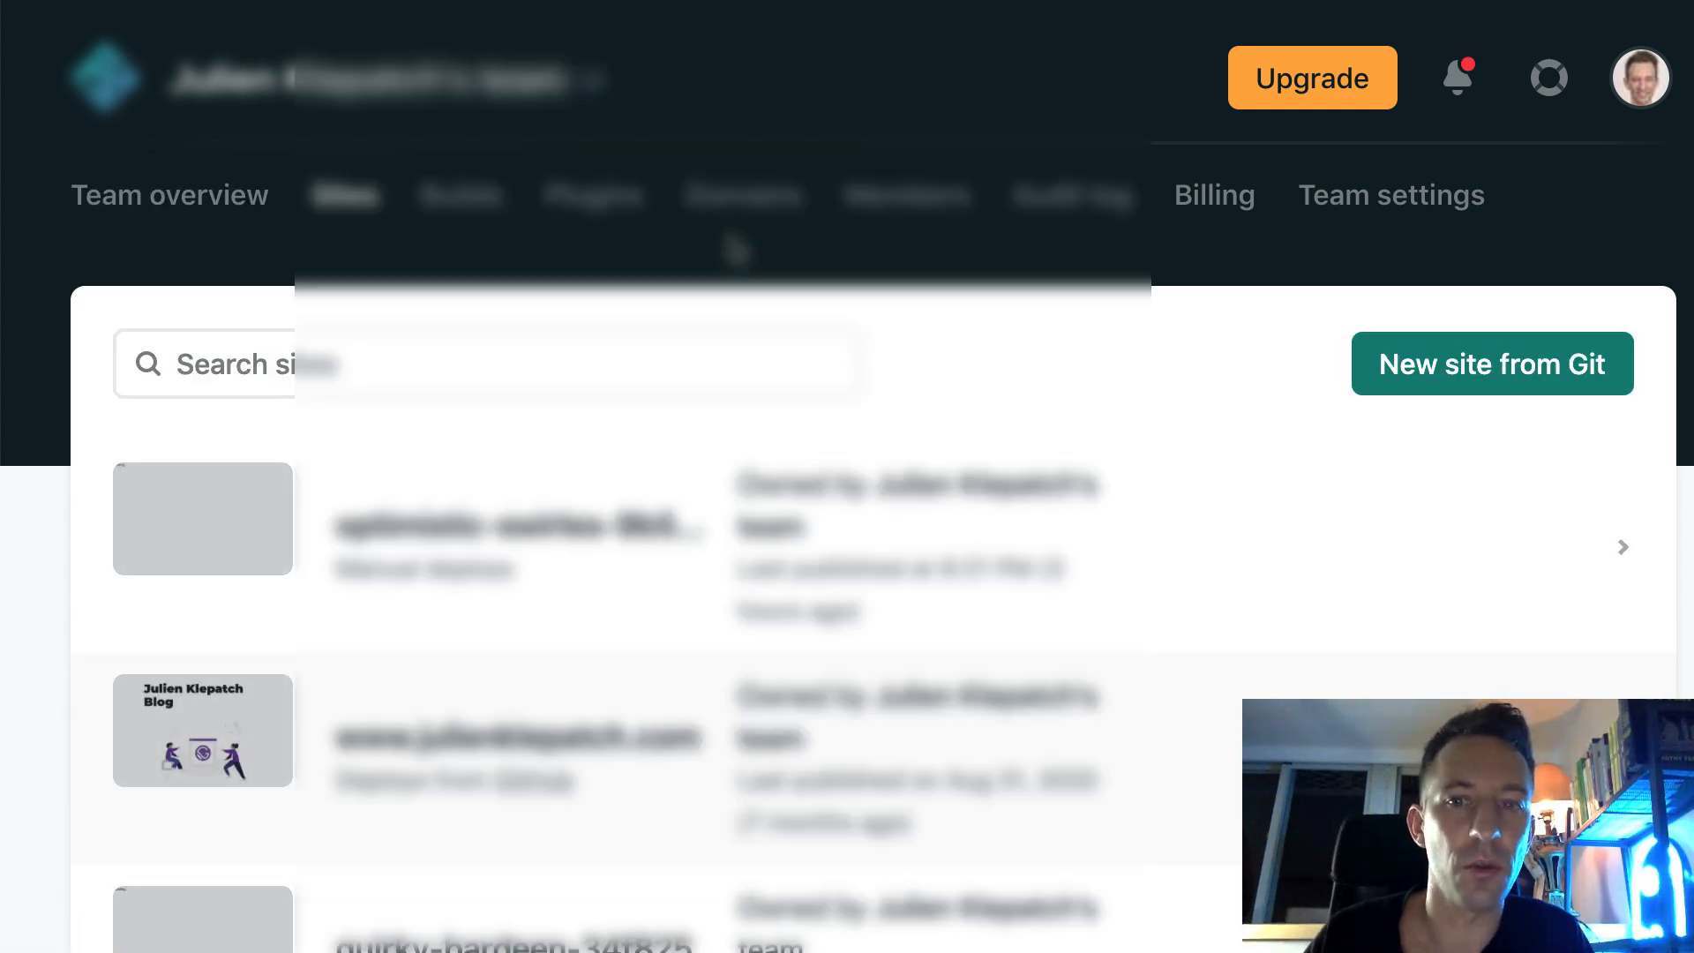
pyautogui.scroll(-3)
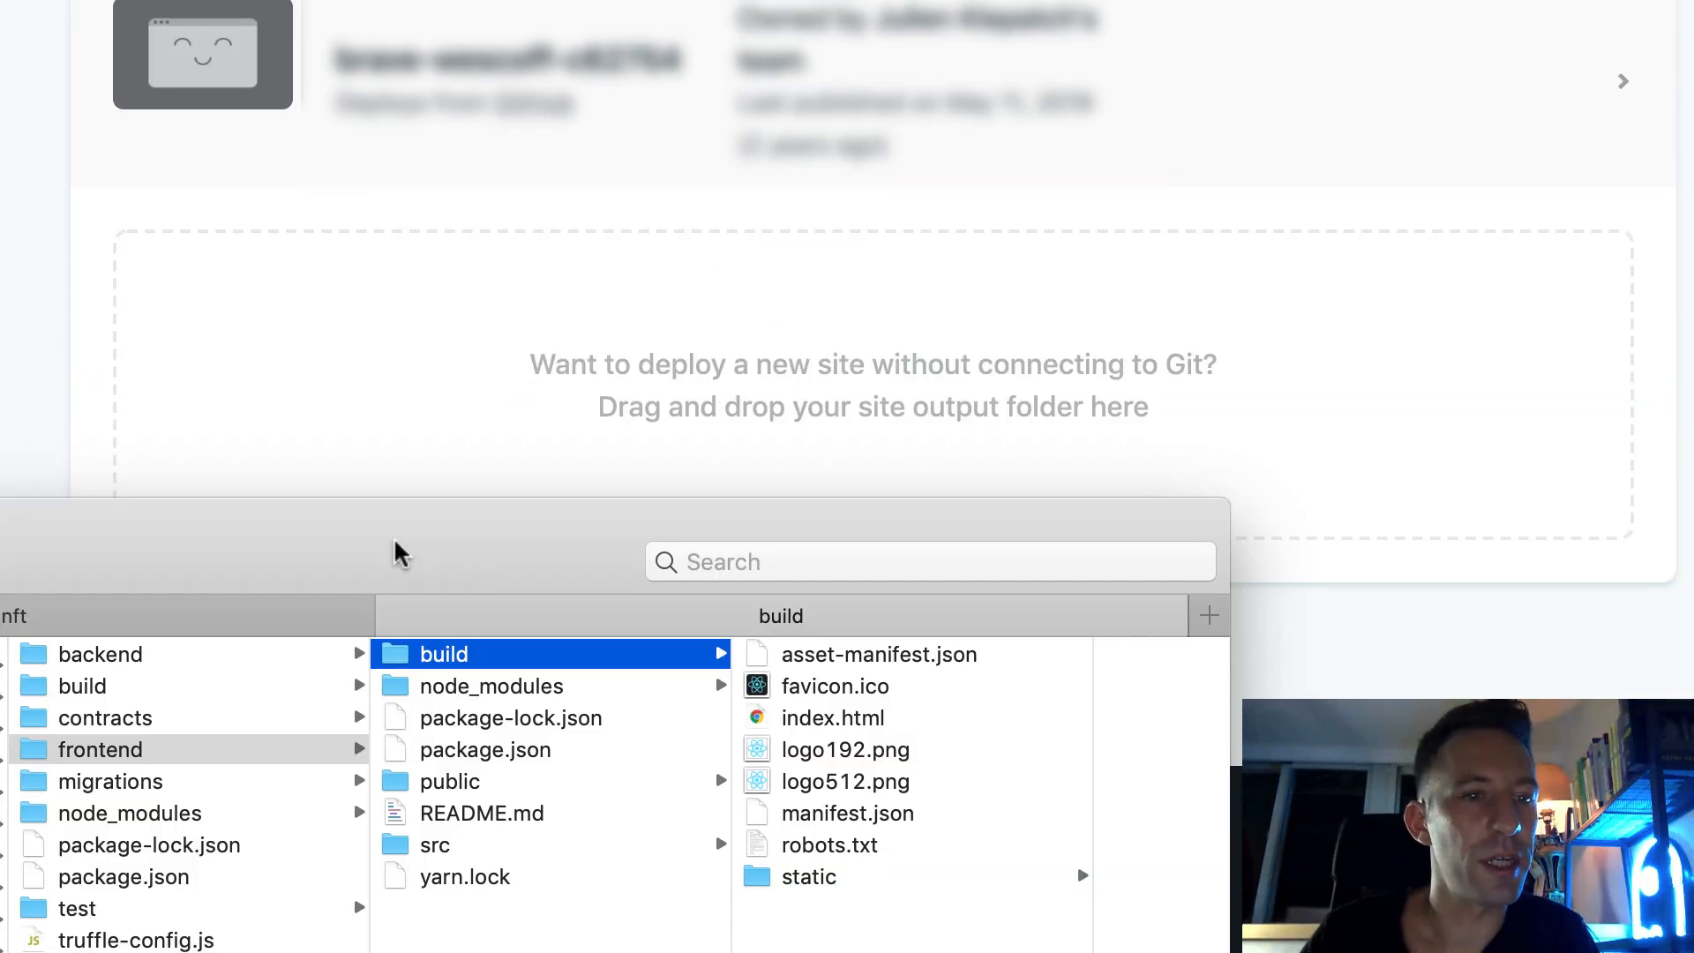
pyautogui.moveTo(215, 768)
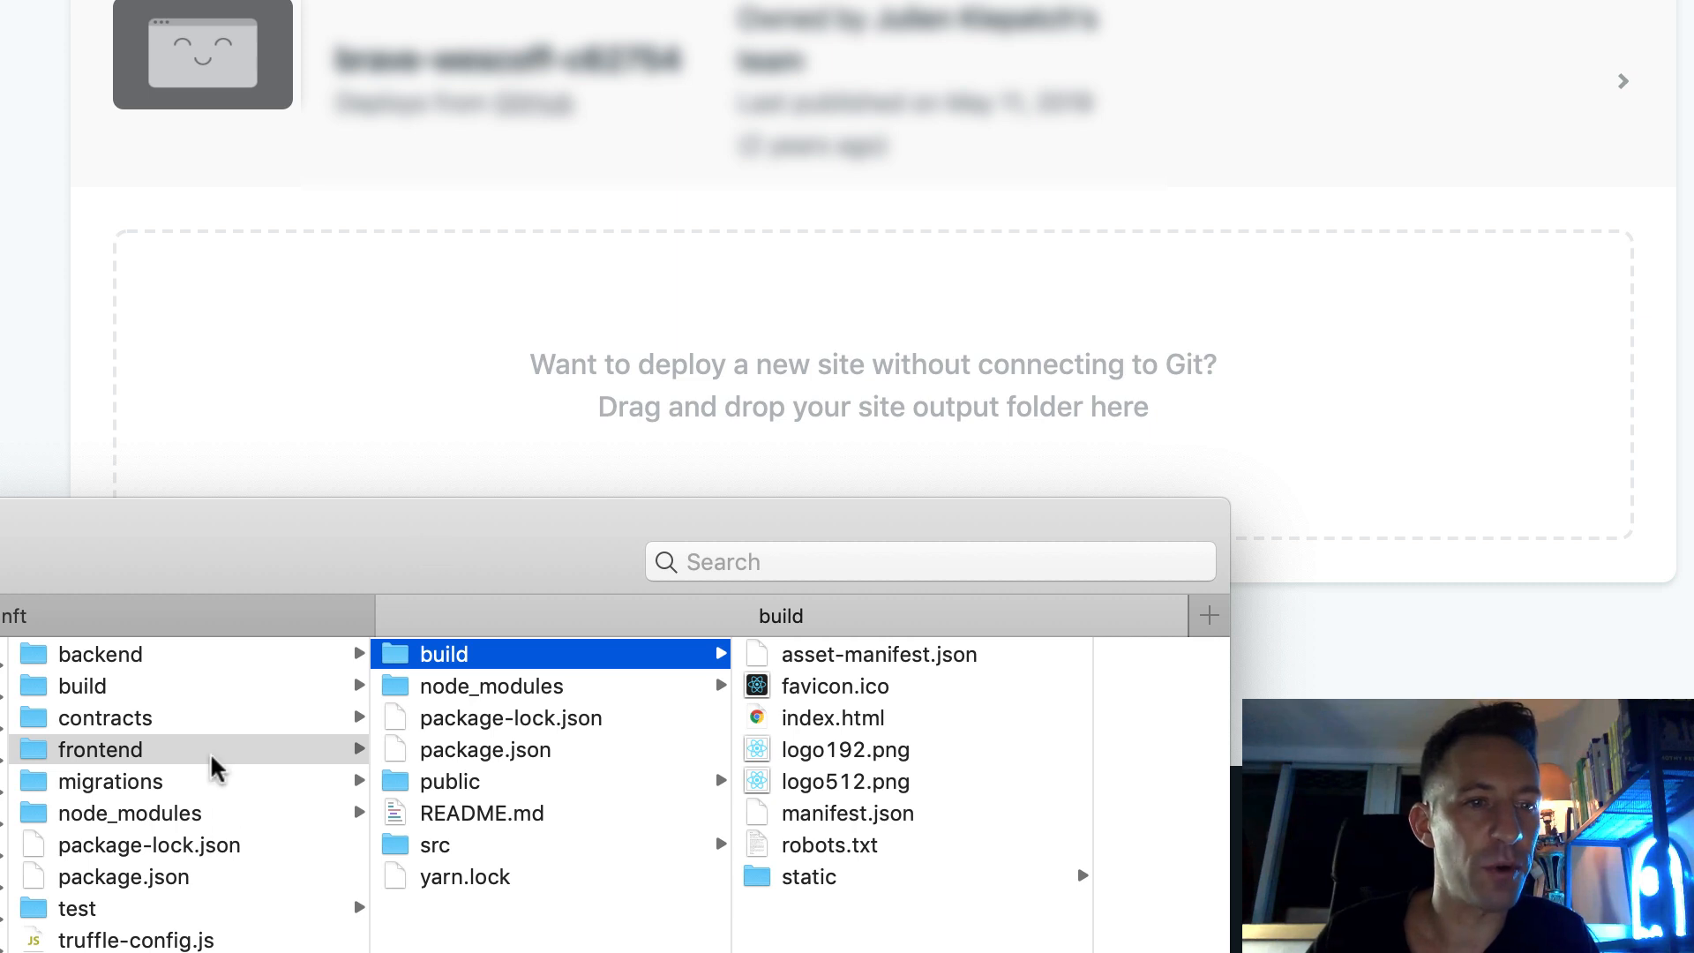
pyautogui.moveTo(276, 844)
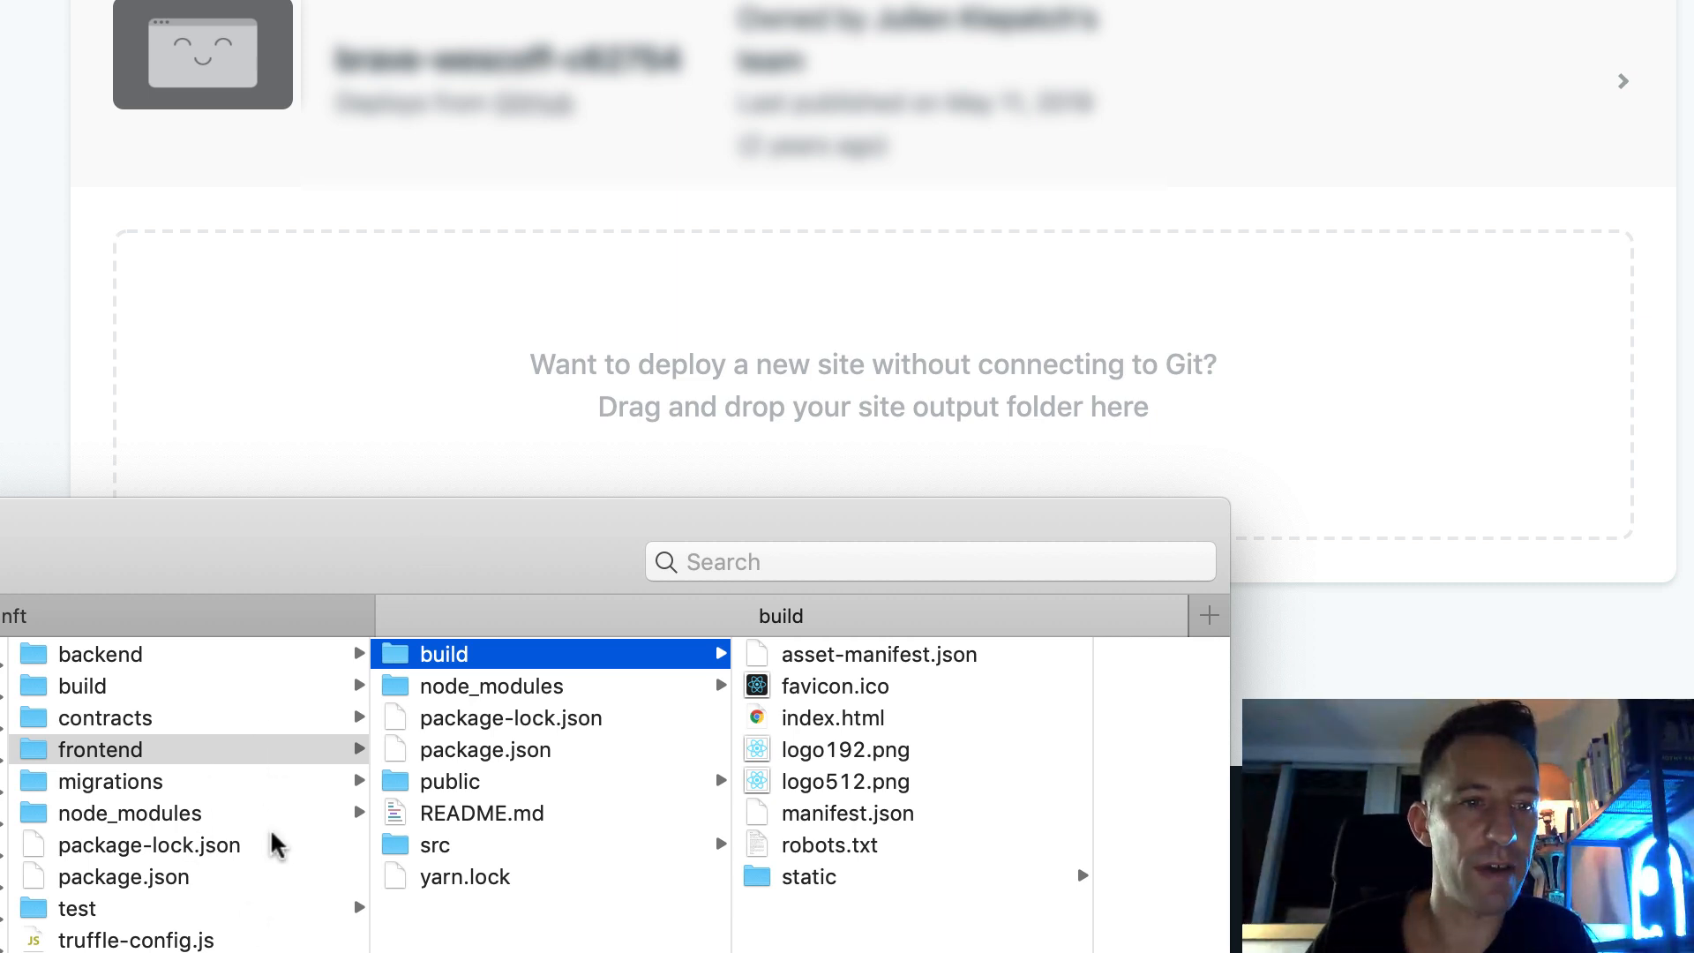
pyautogui.moveTo(453, 670)
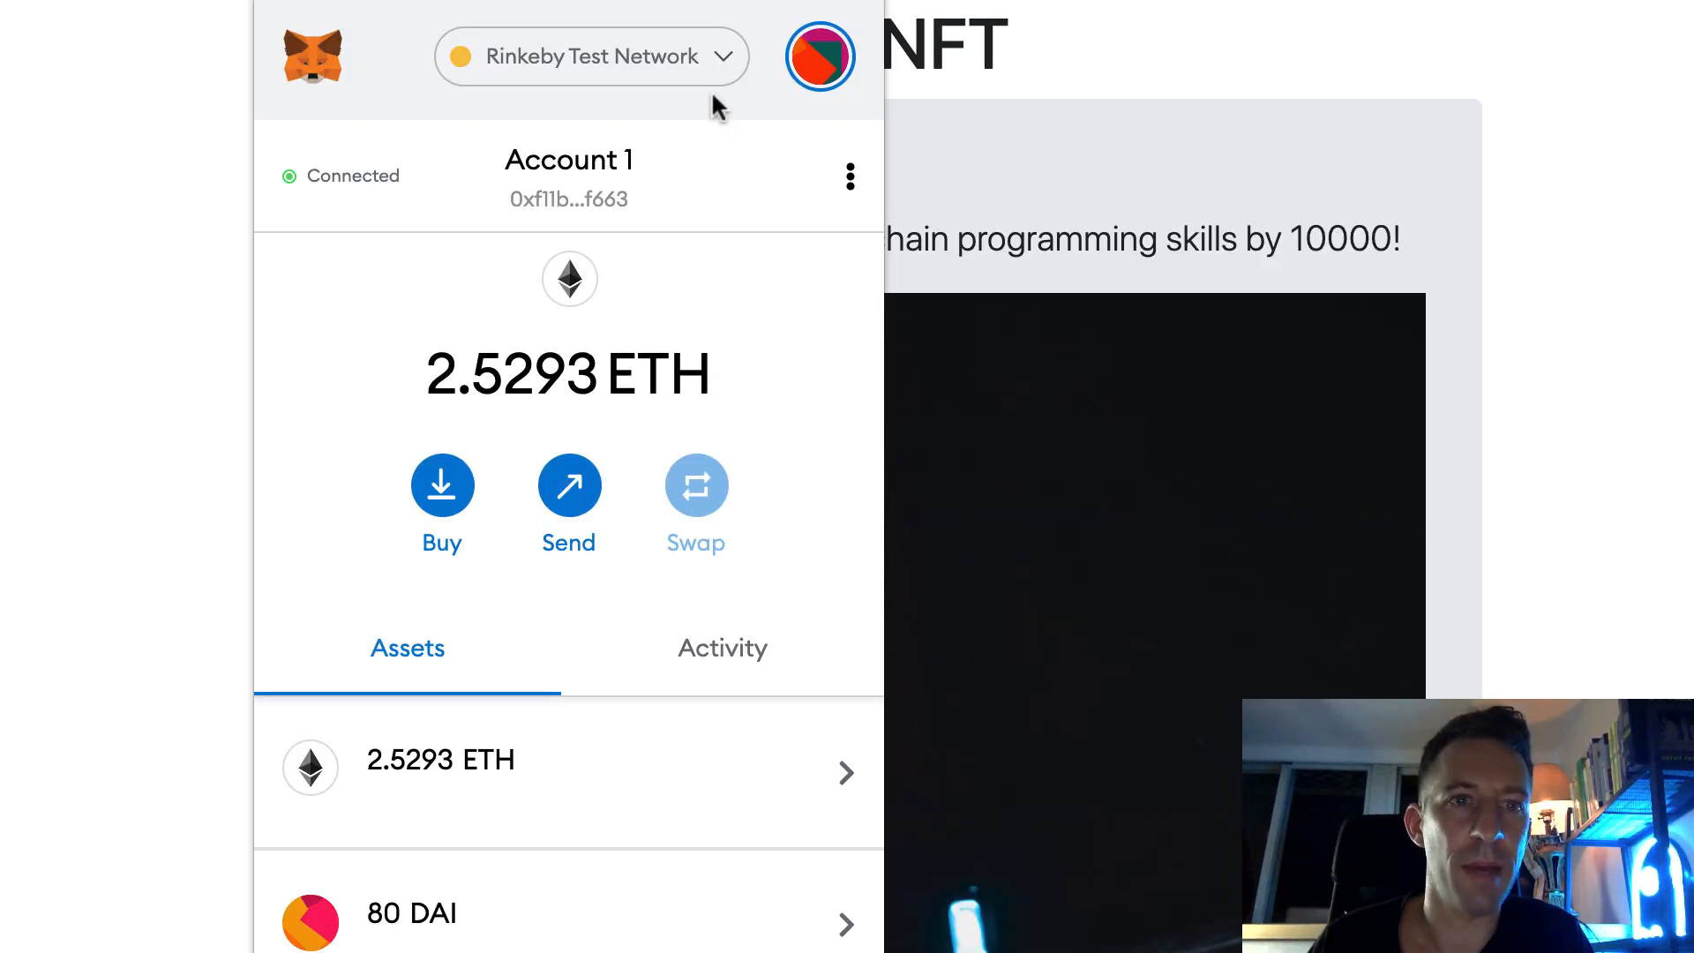
pyautogui.moveTo(1080, 71)
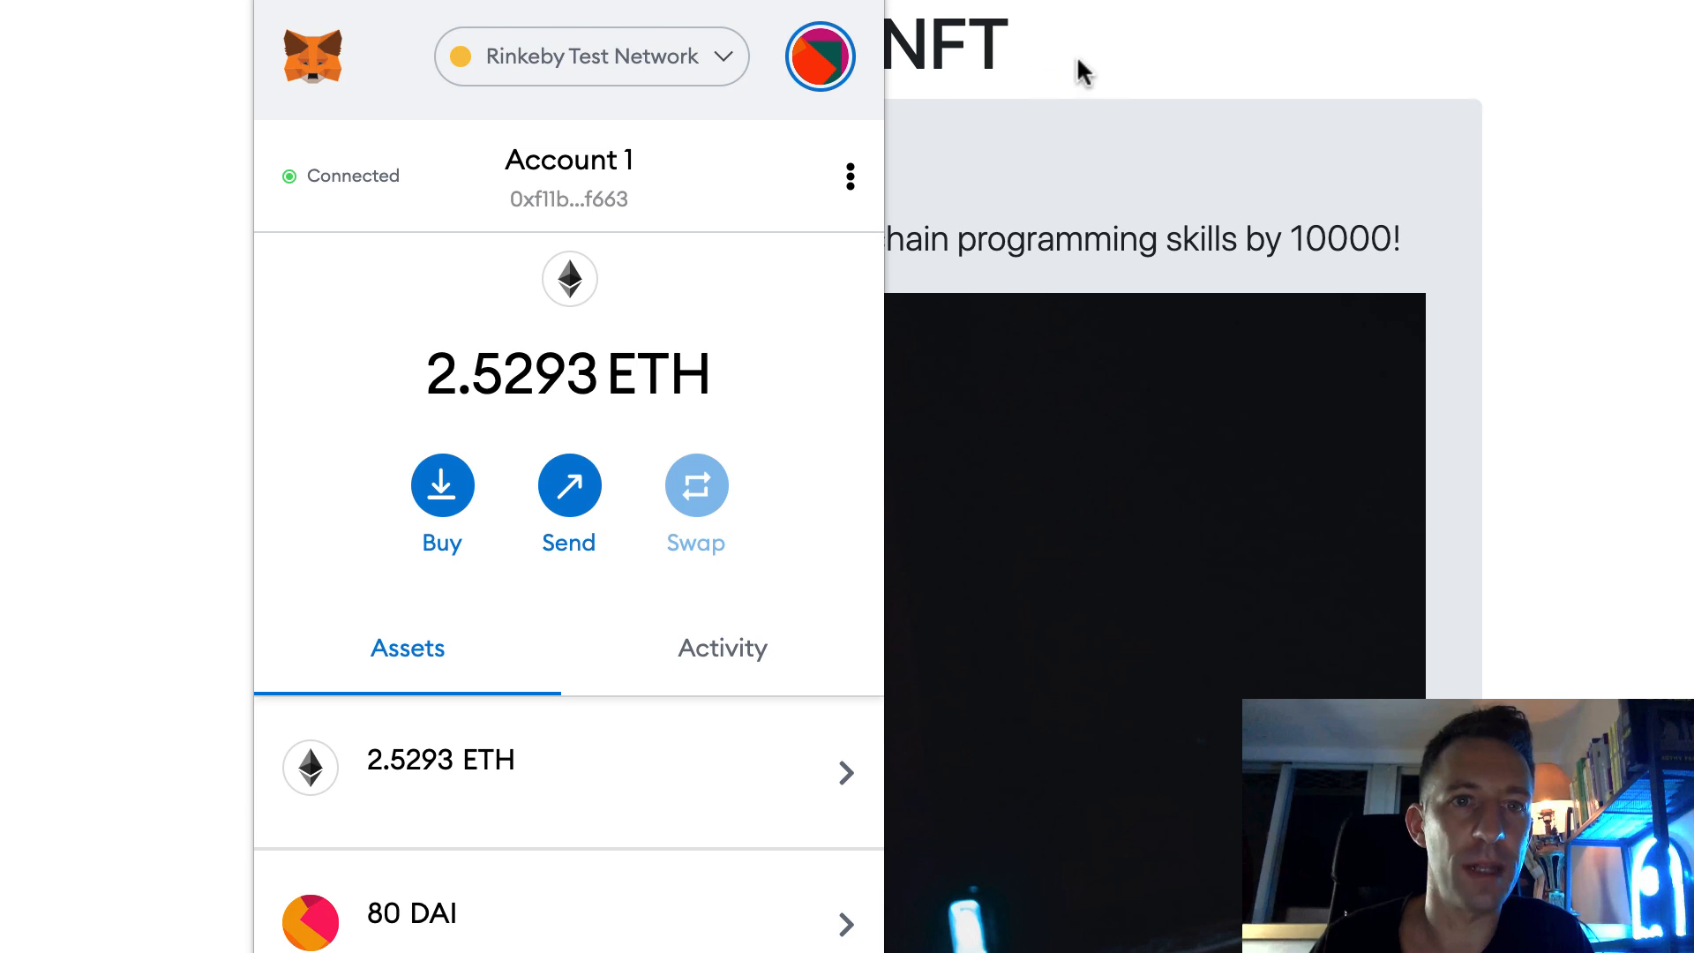